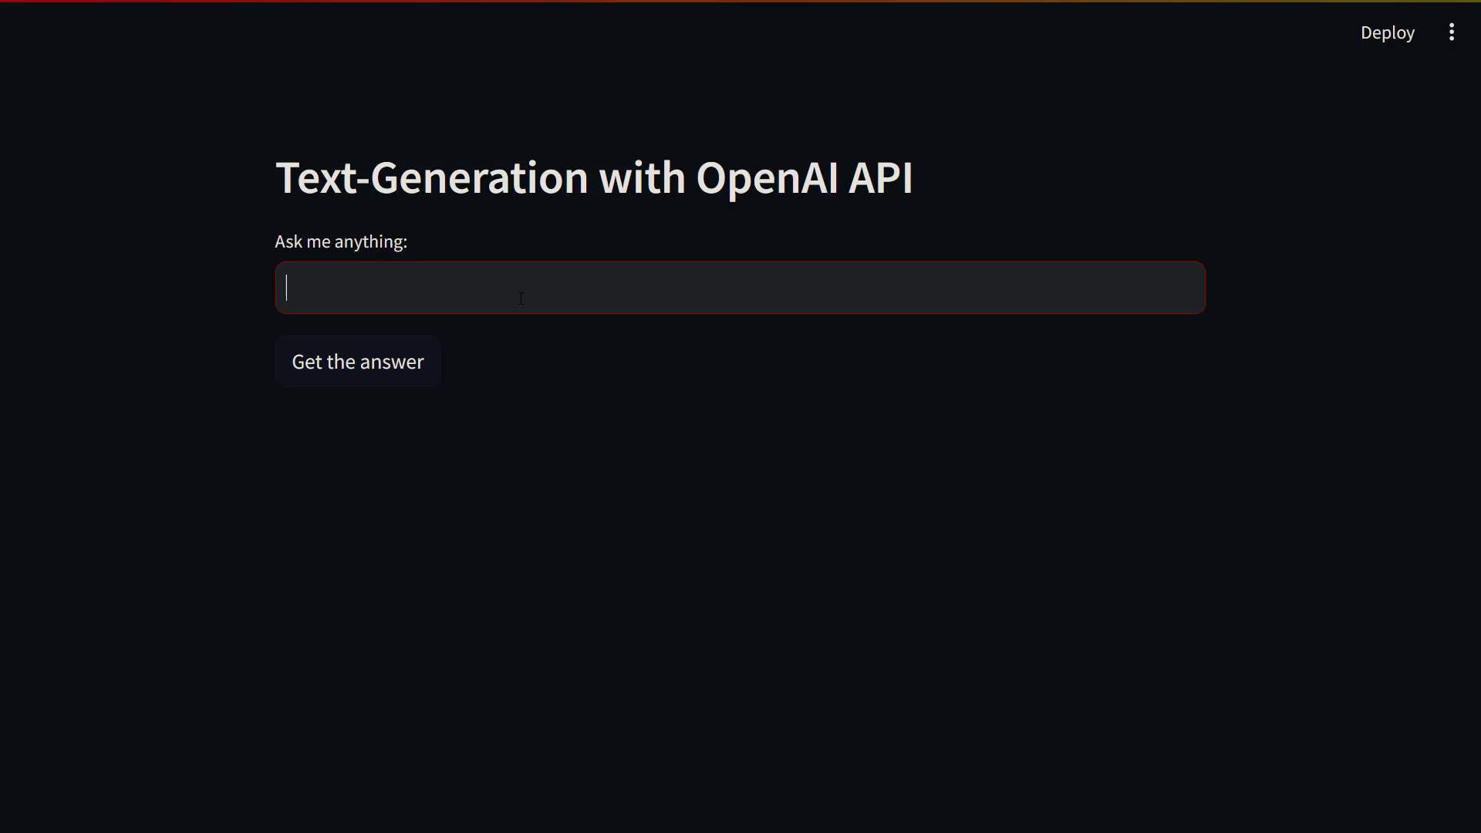
Step: Ask the app "Hello, how are you?" and request the answer
type("Hello, how are")
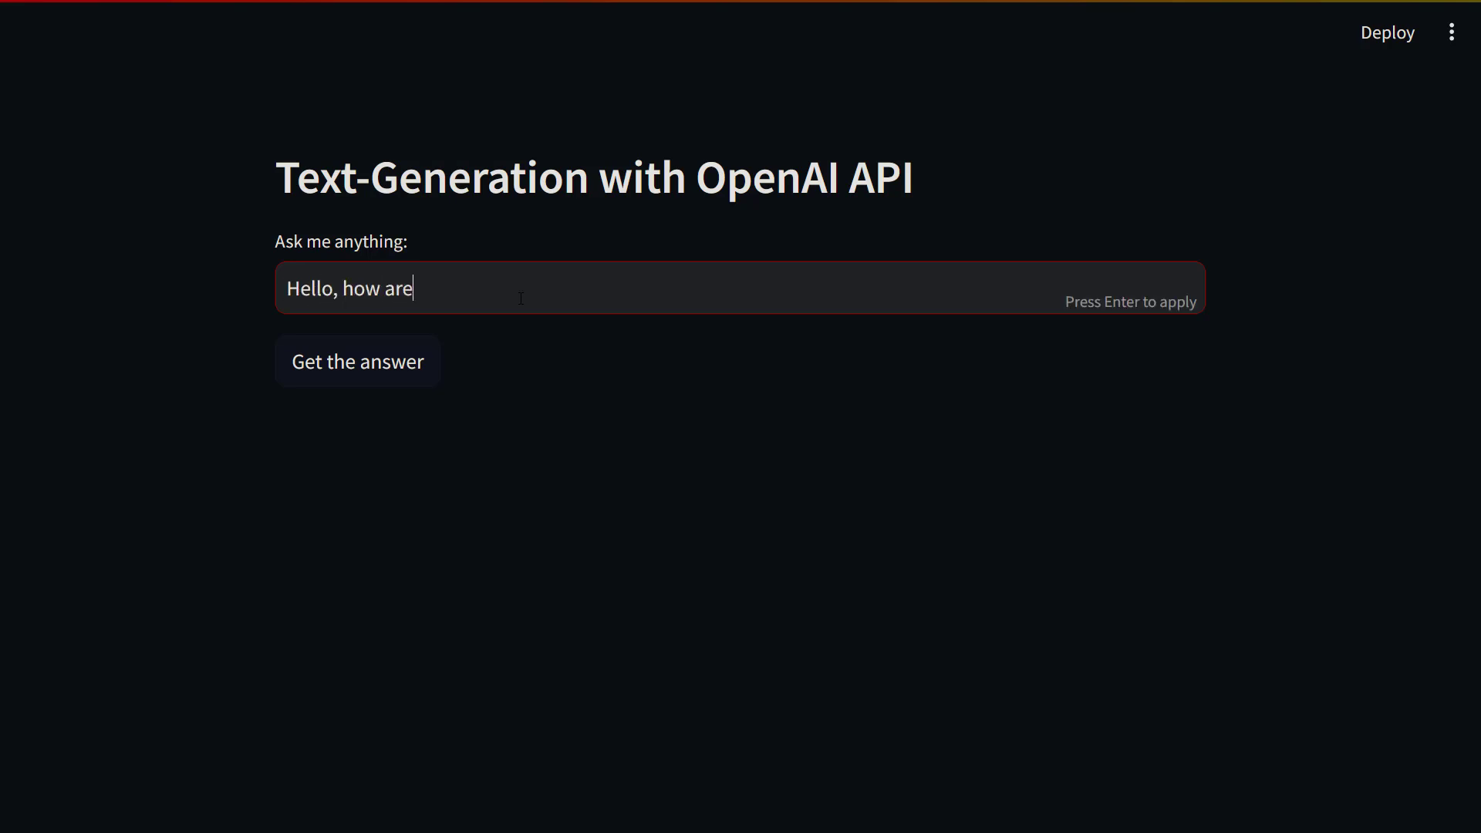
type("you?")
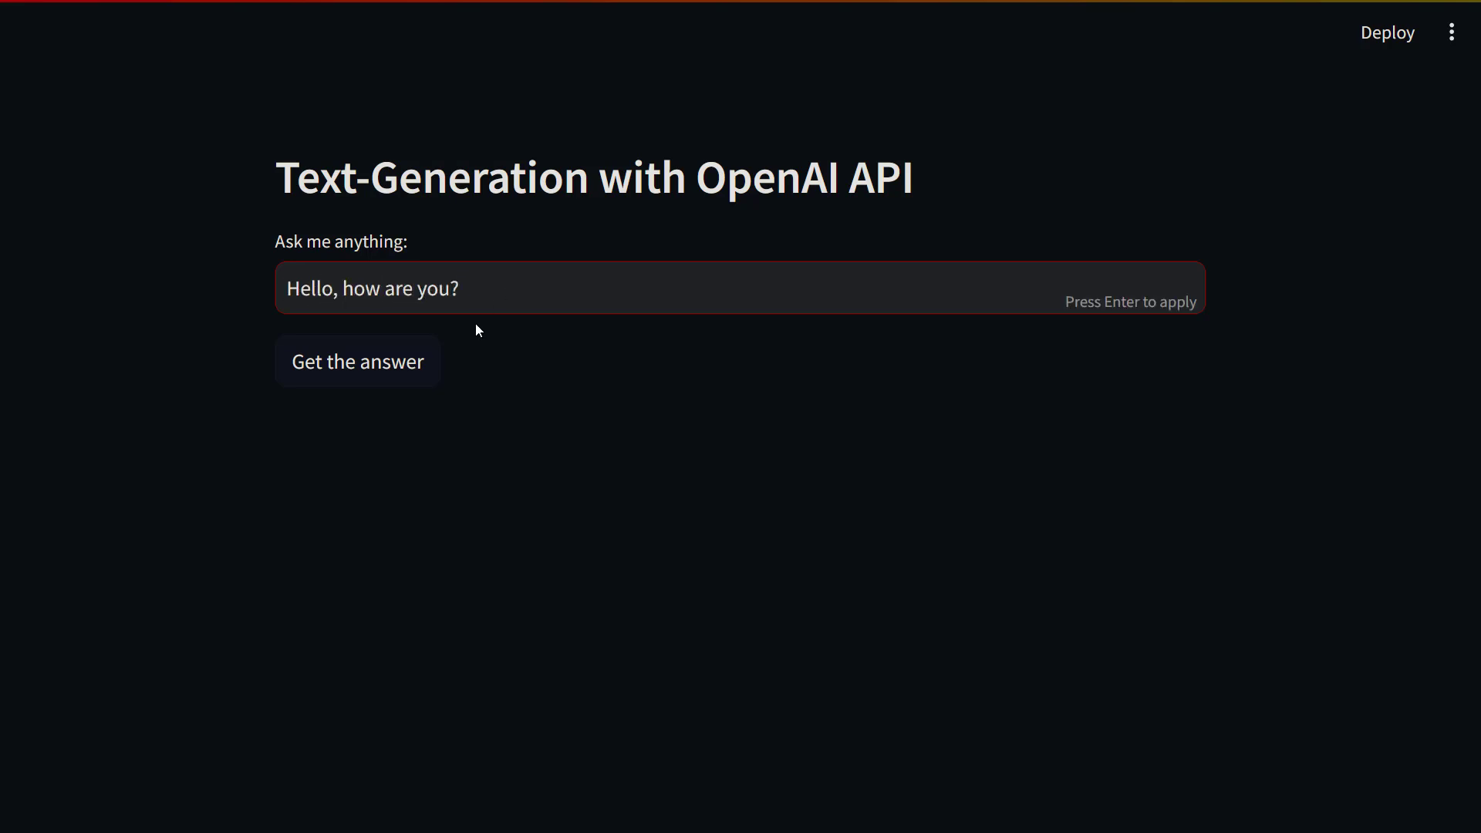
left_click(357, 361)
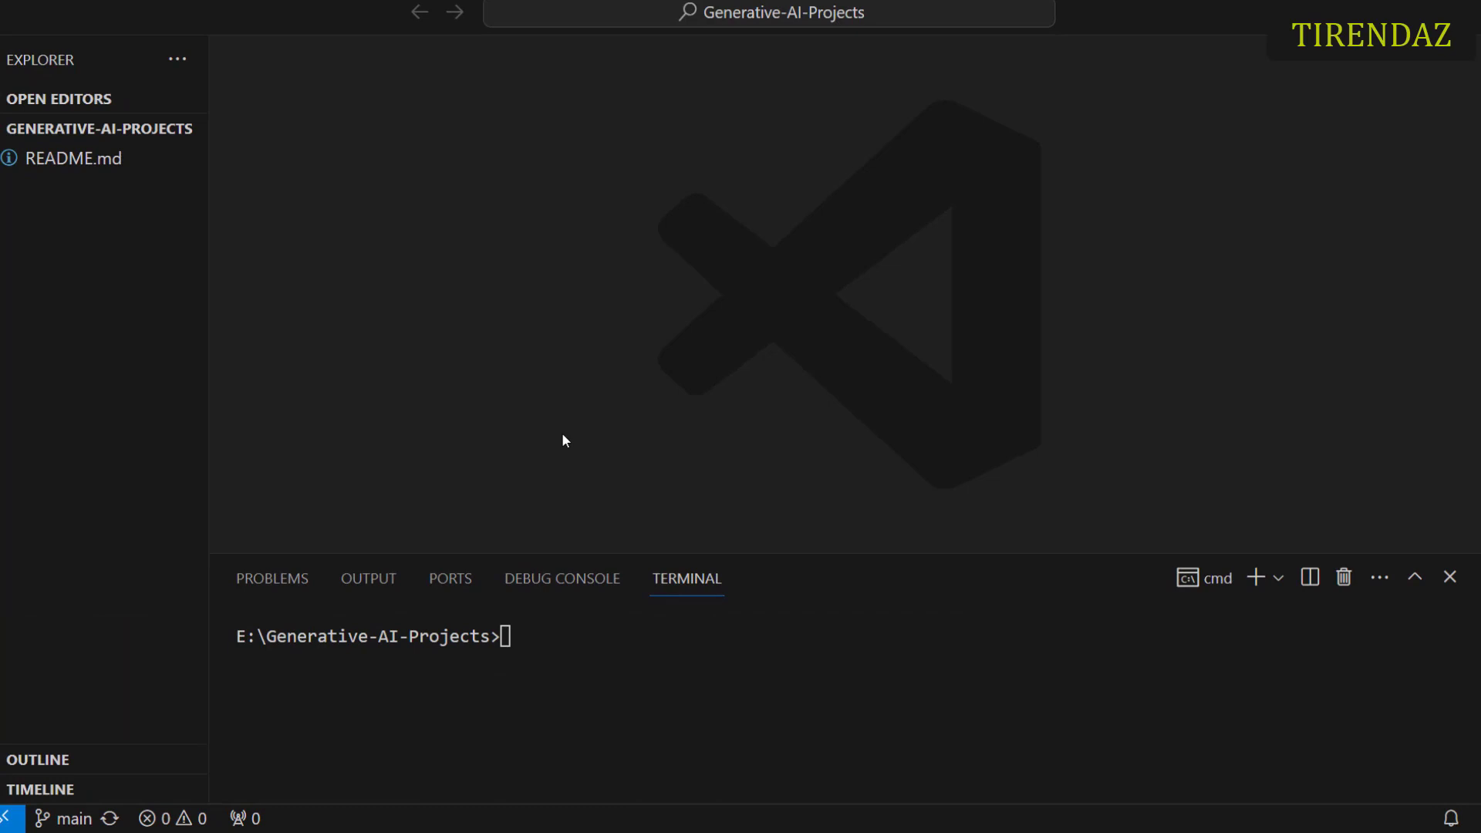
Step: Run 'conda create -n genai' then start 'conda activate genai' in the terminal
type("conda")
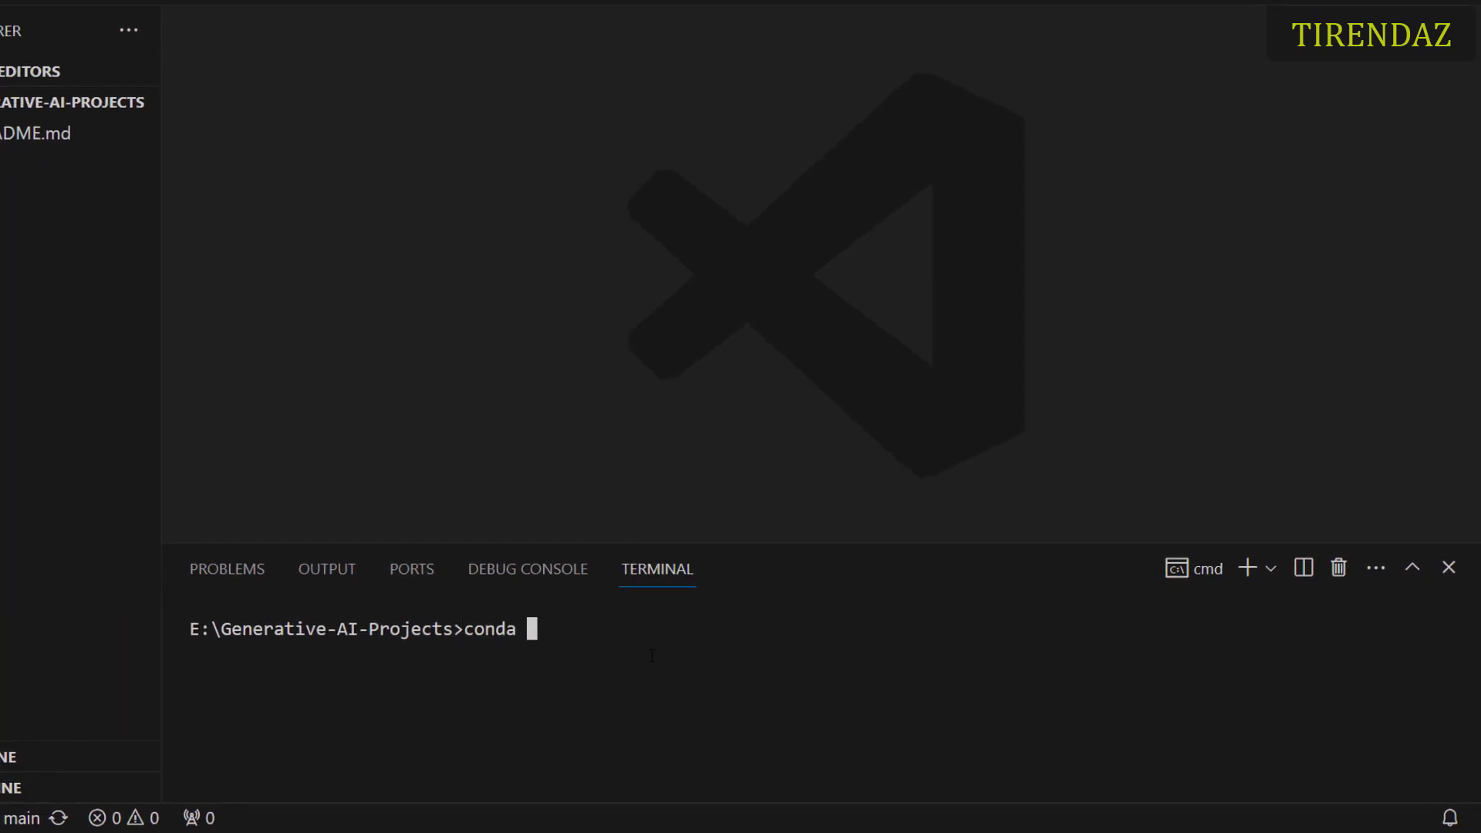
type("create -n")
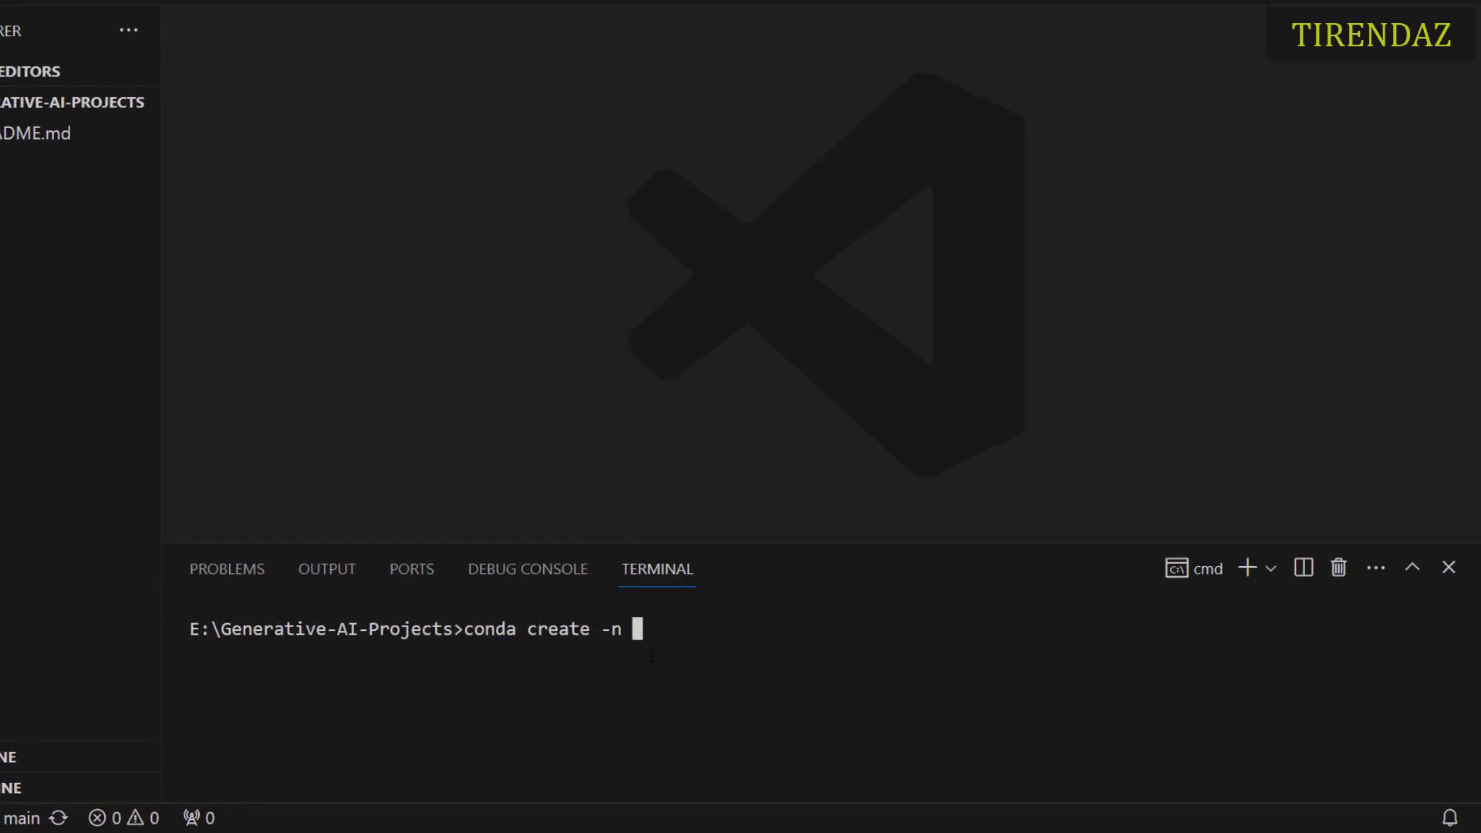
type("genai")
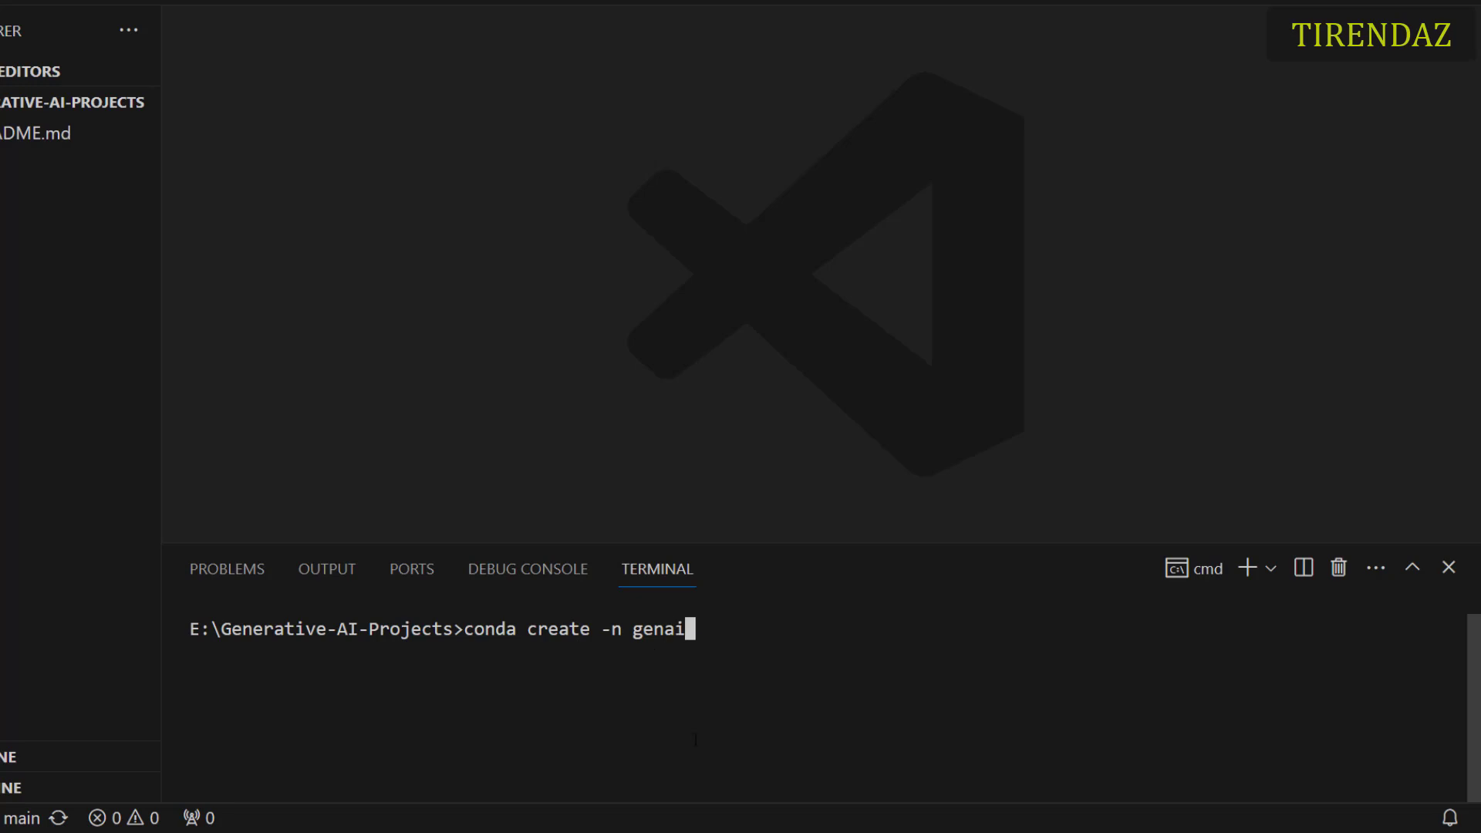
key("Backspace")
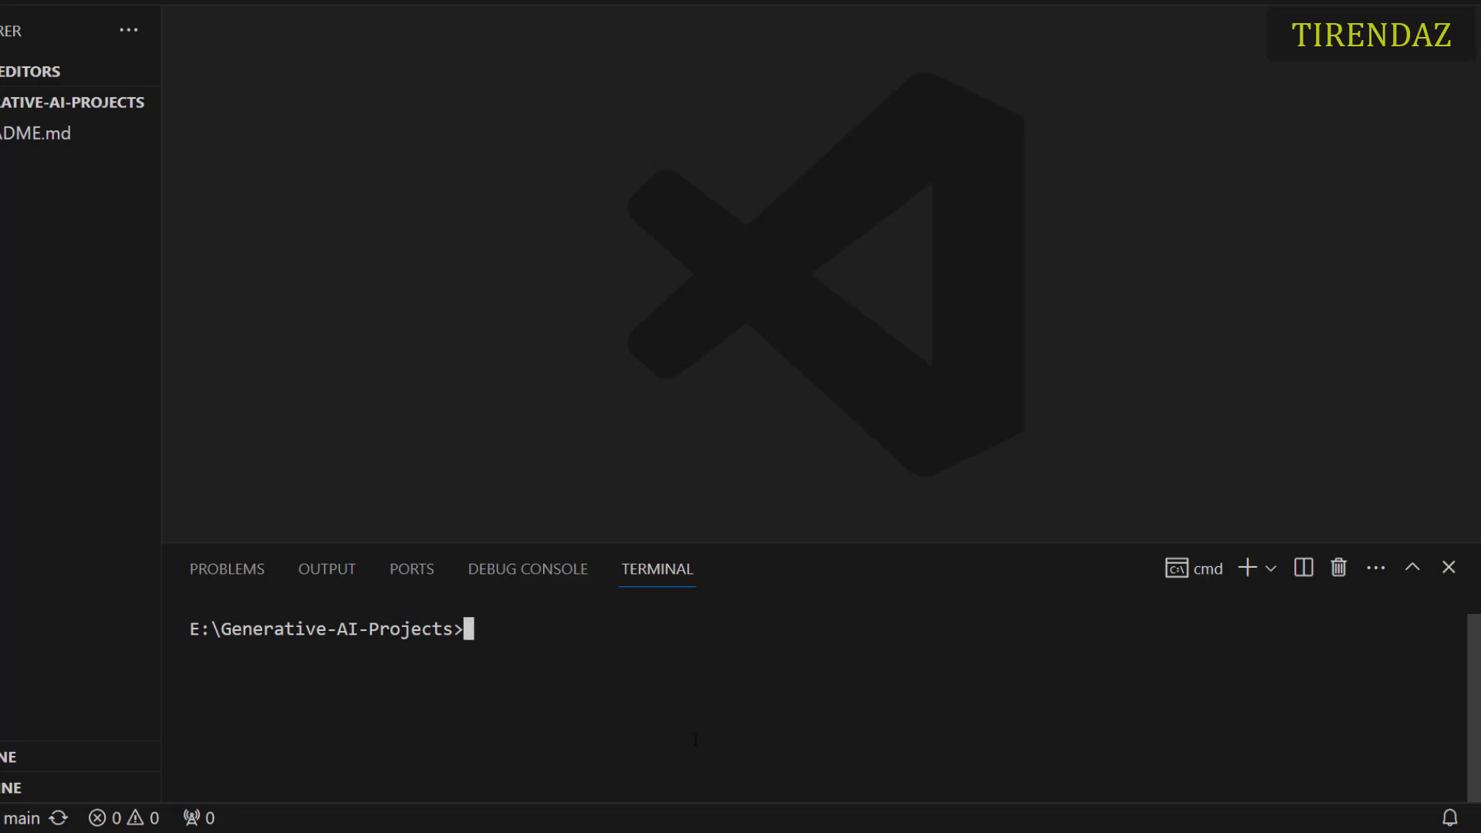
type("conda activate genai")
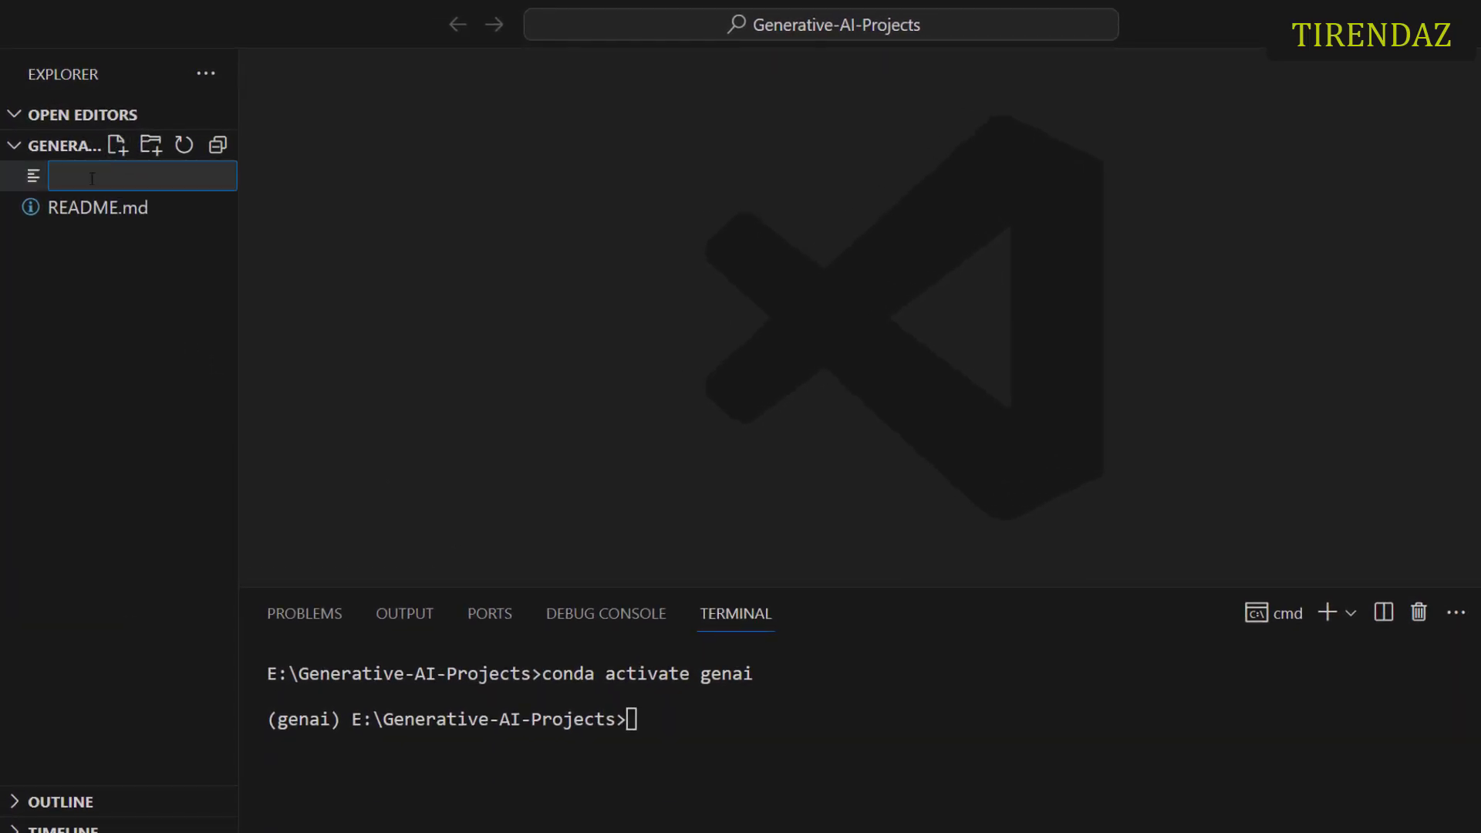
Step: Create a new file named requirements.txt and begin editing it
type("req")
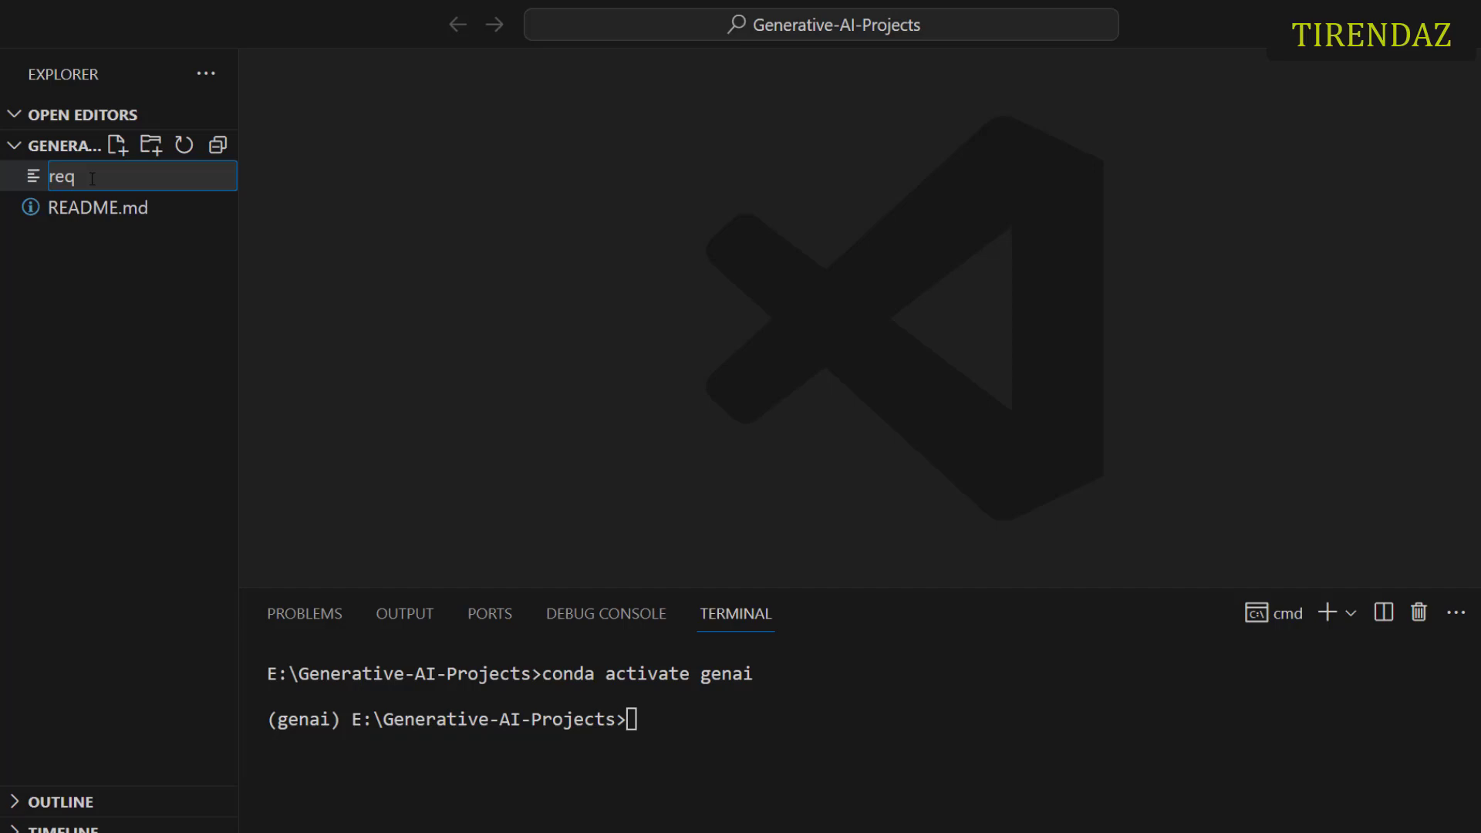
type("uirements")
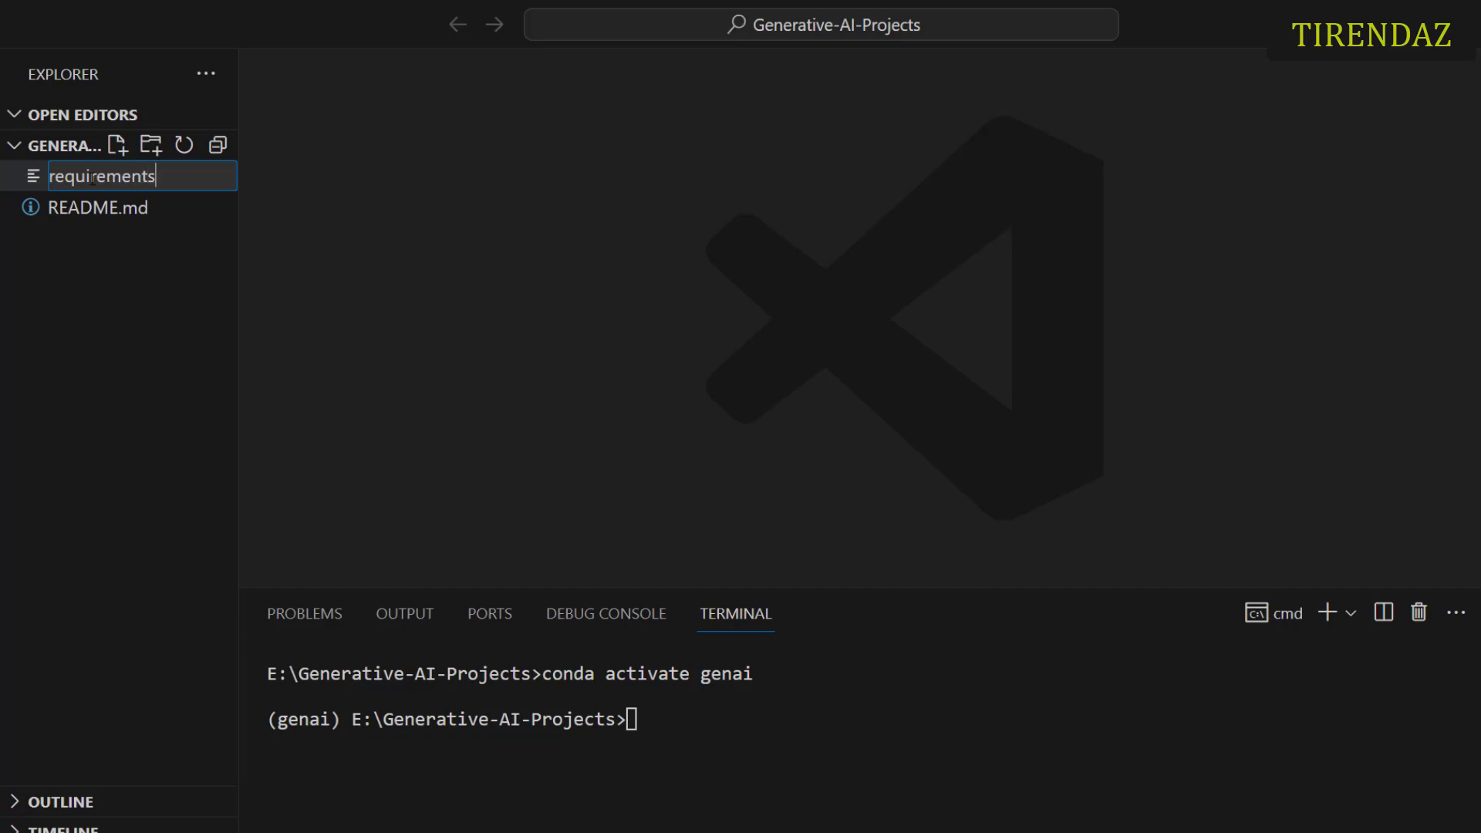
key("Enter")
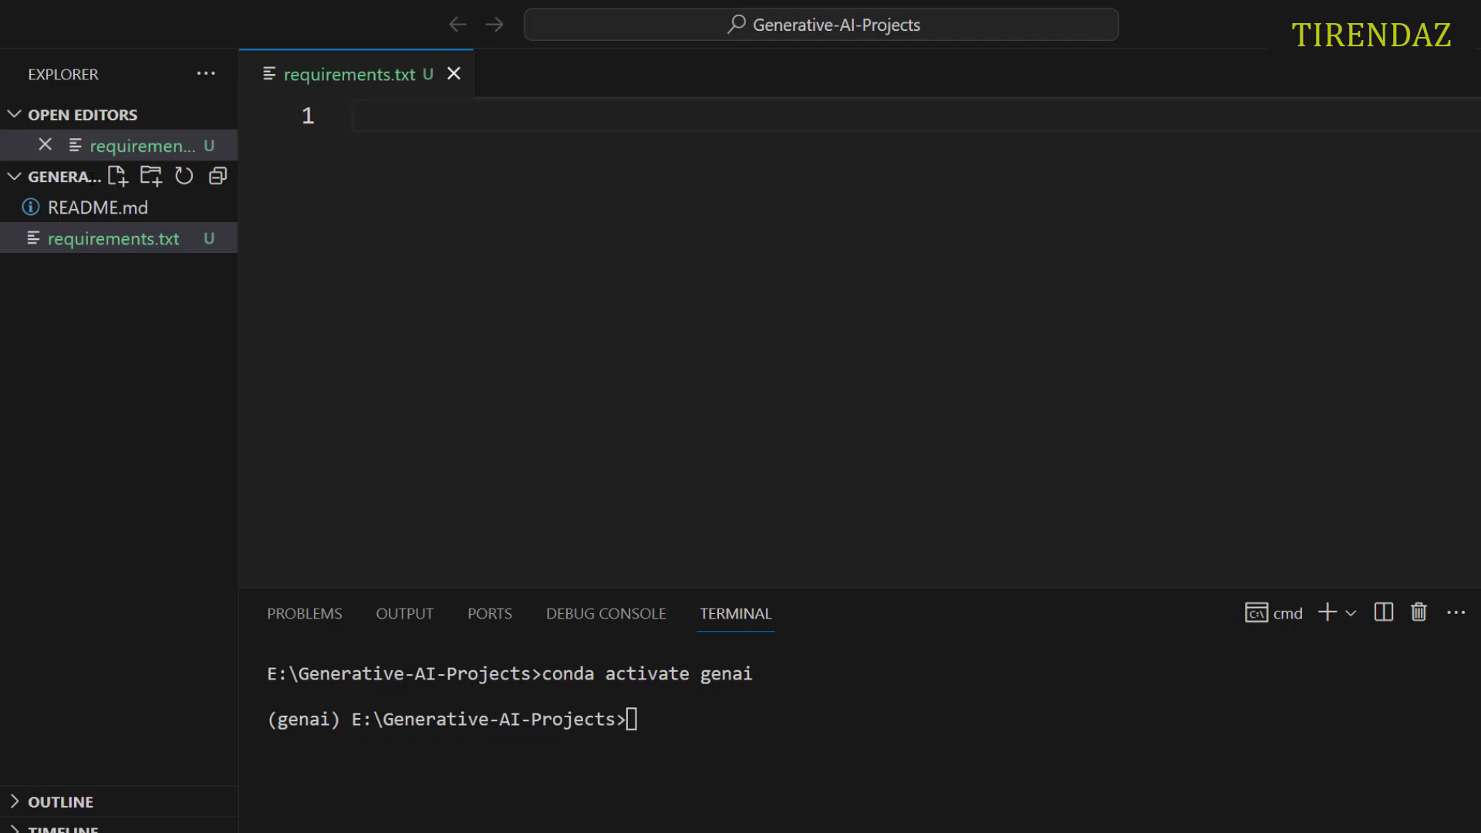
left_click(352, 115)
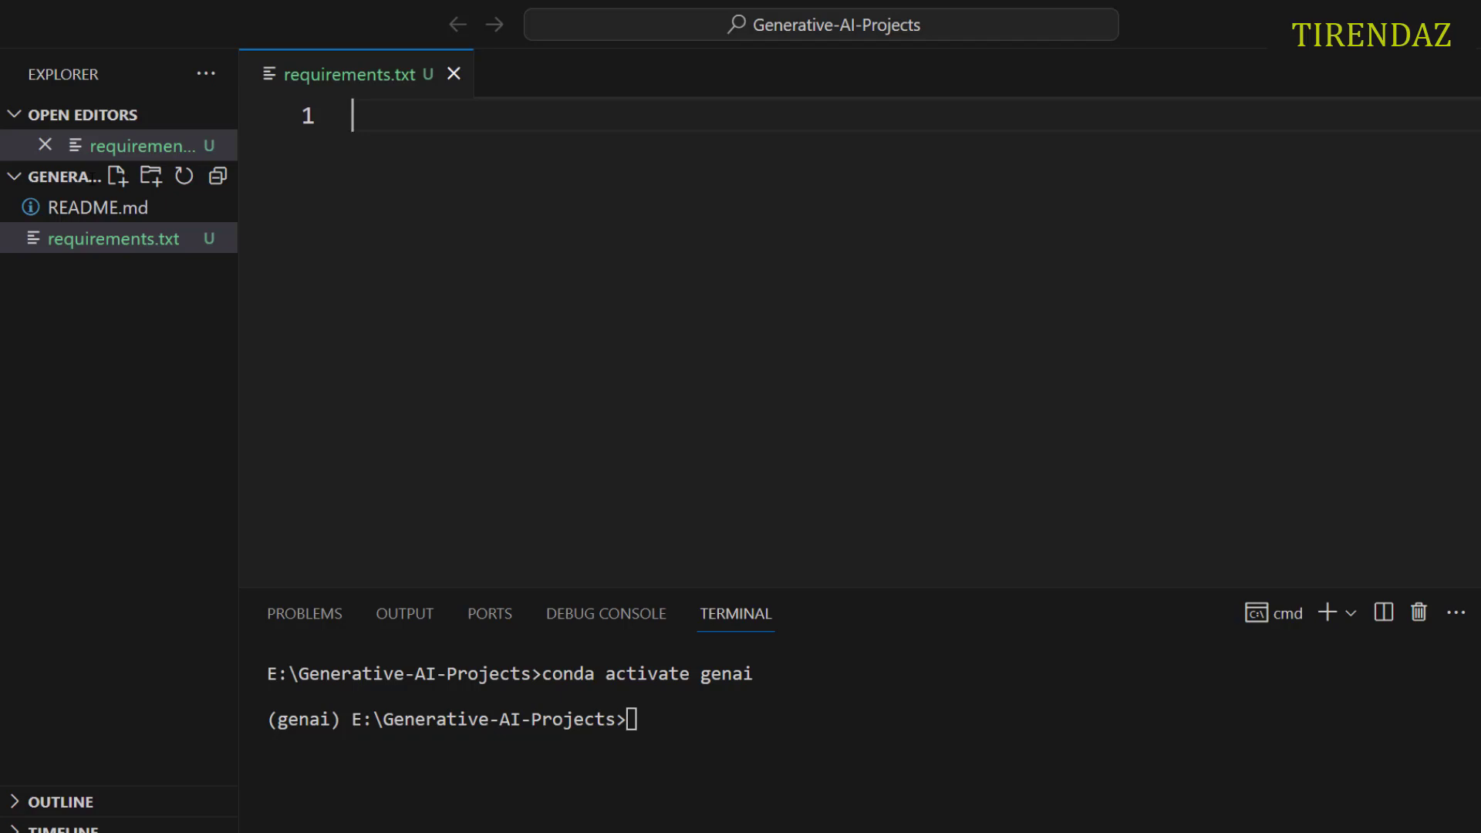
Step: List openai==1.10.0, streamlit==1.30.0 and python-dotenv==1.0.1 in requirements.txt
type("openai")
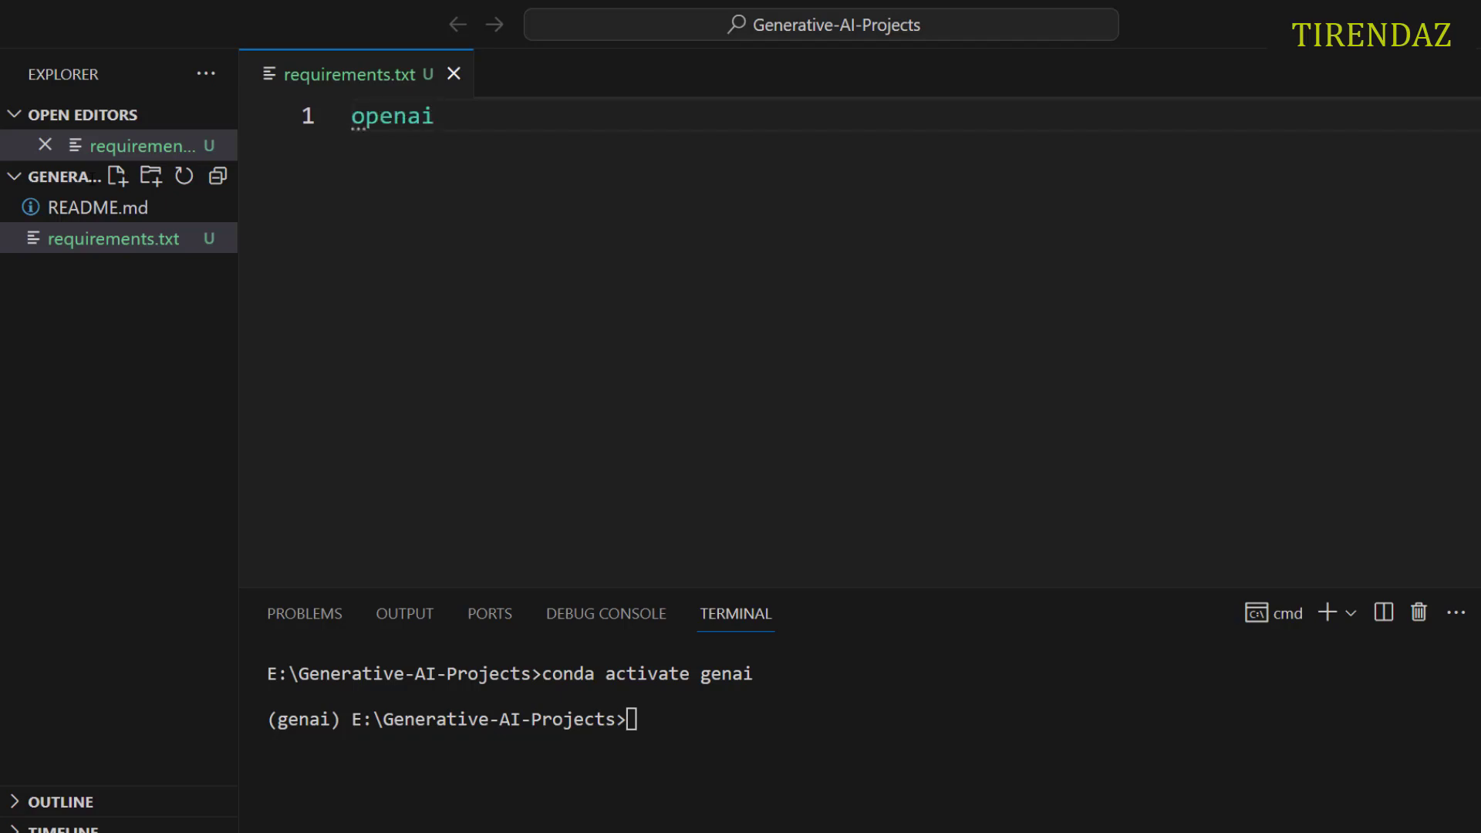
type("==")
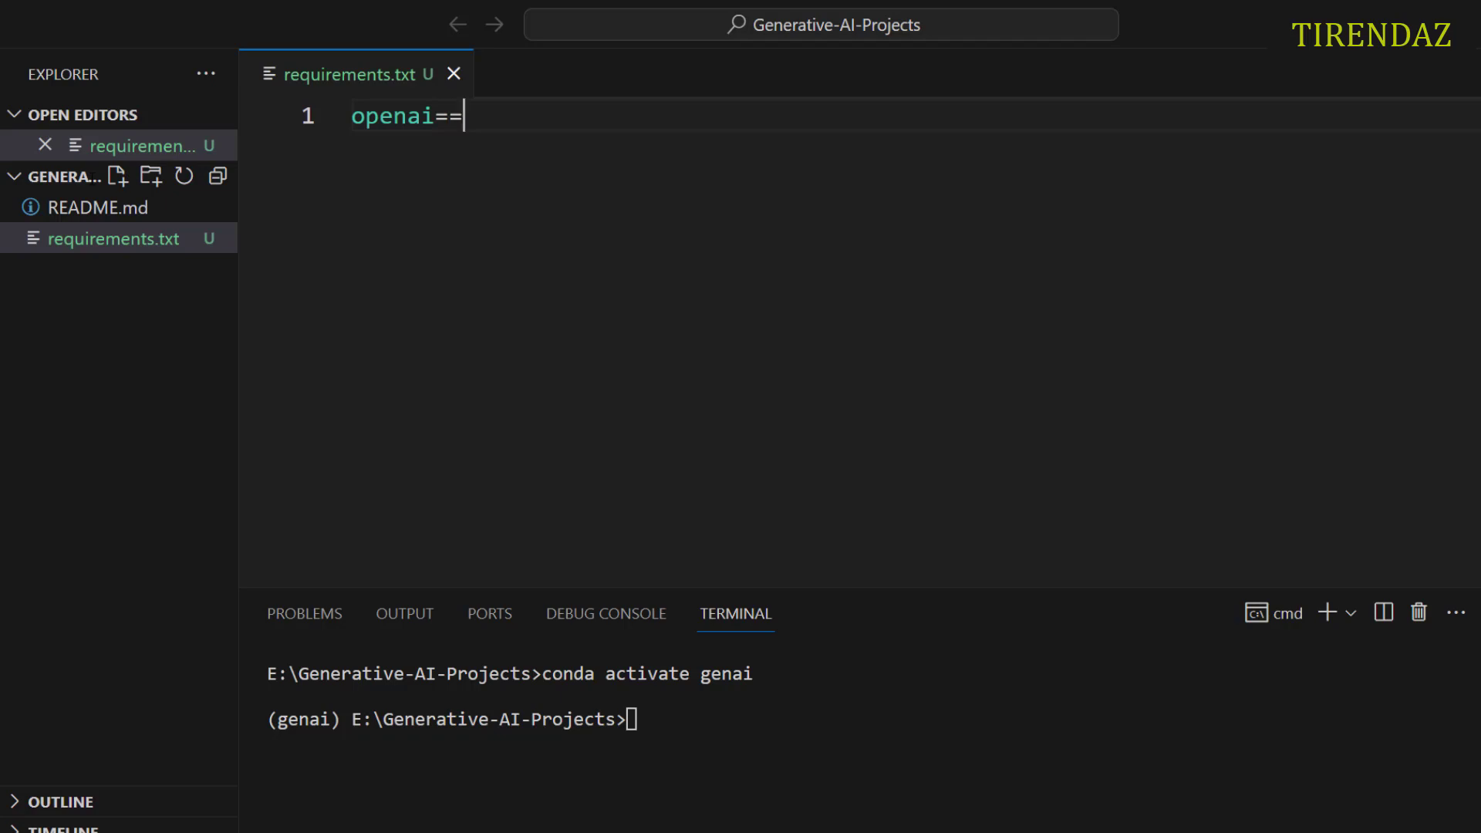
type("1.10.0")
type("strea")
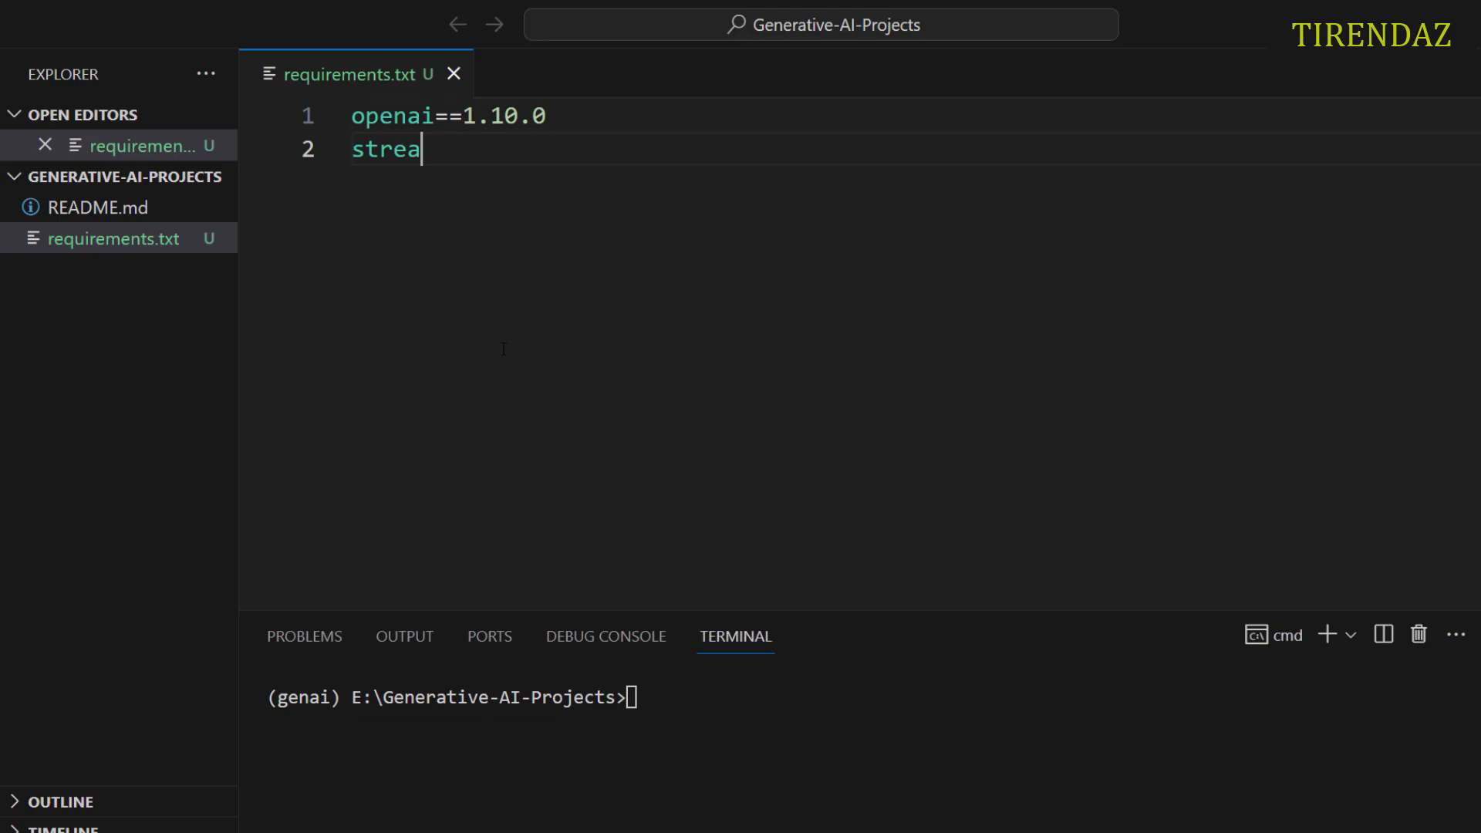
type("mlit")
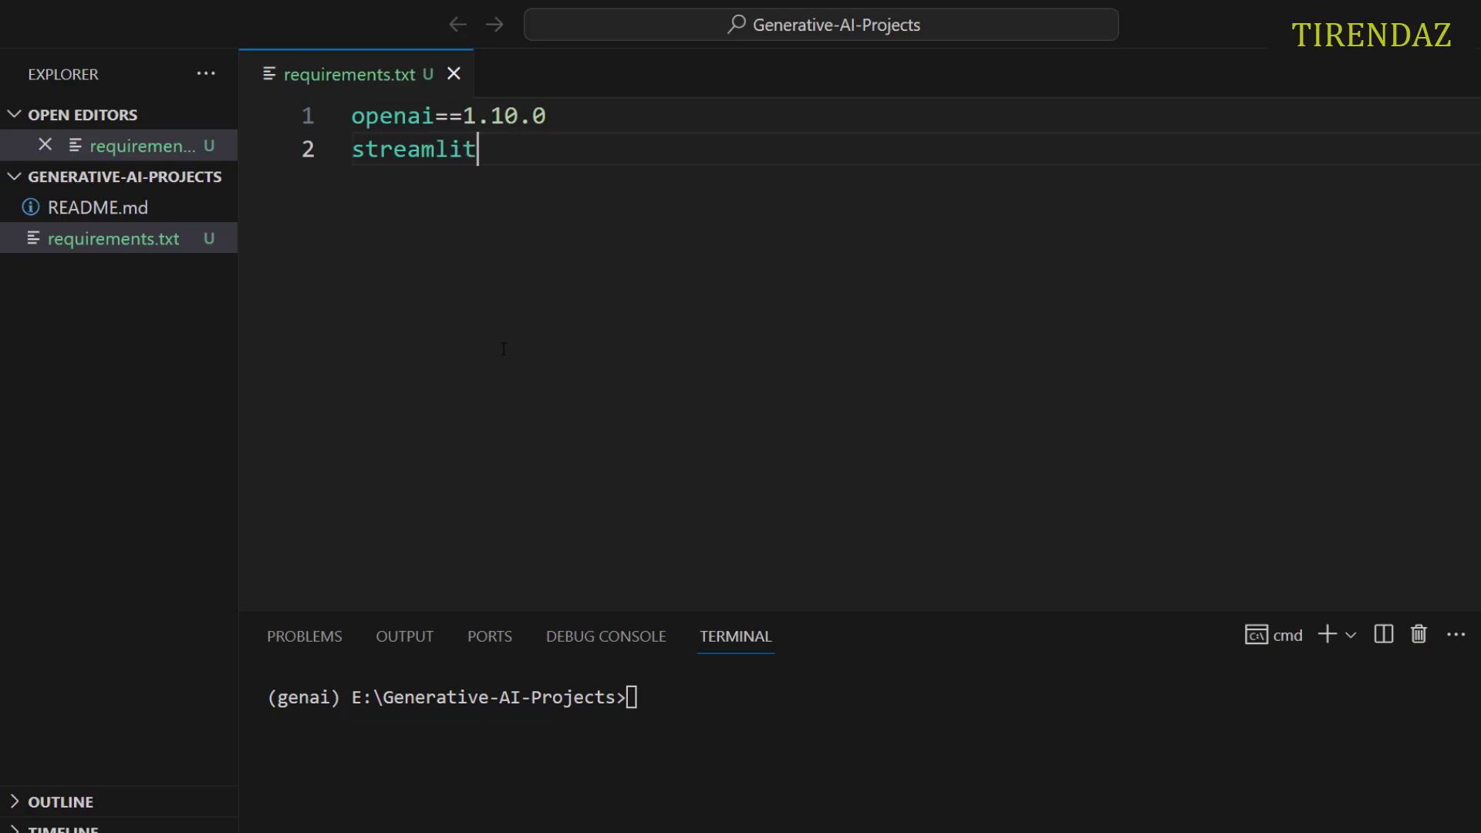
type("==1")
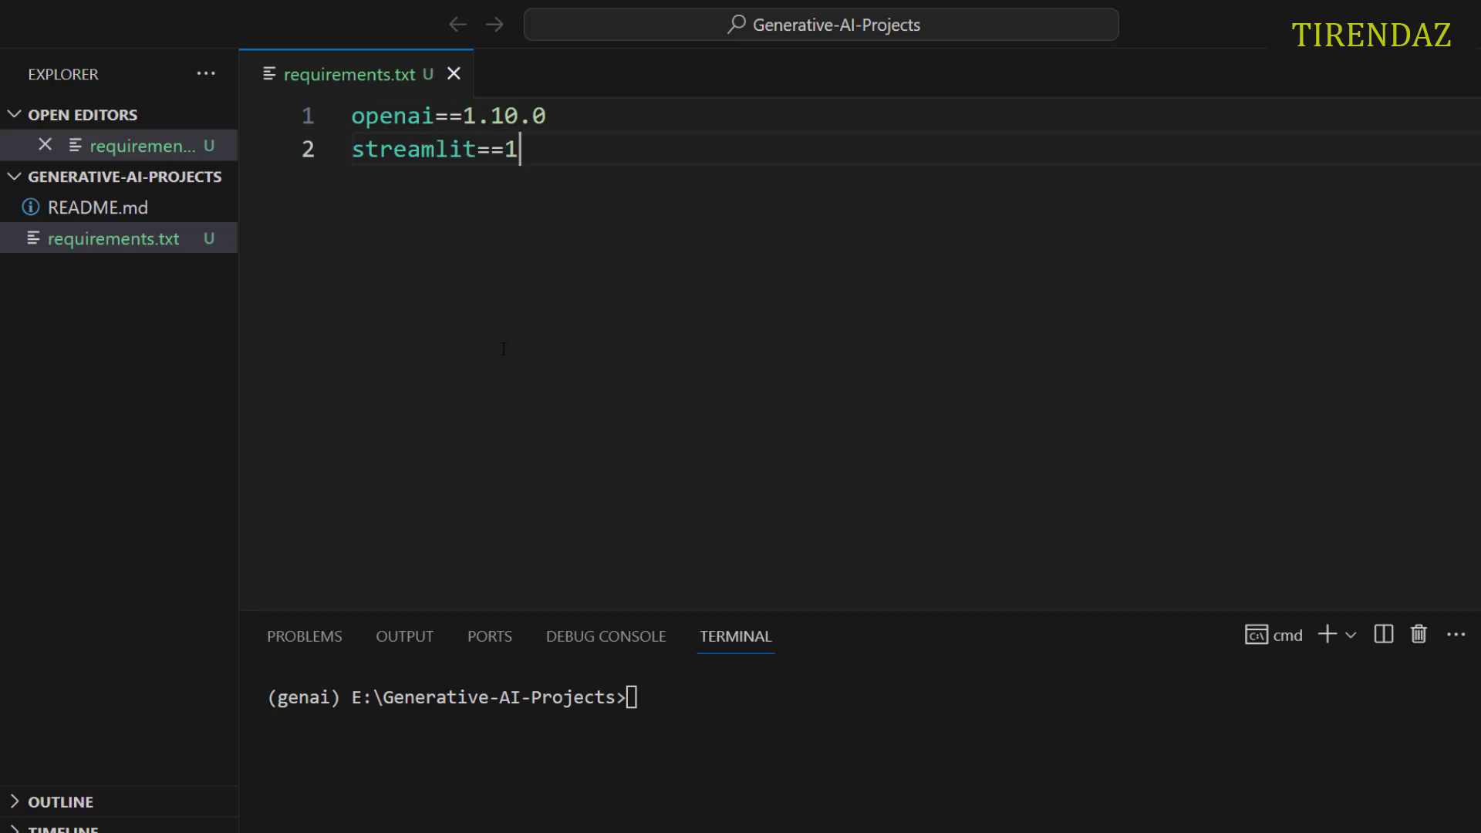
type(".30.0")
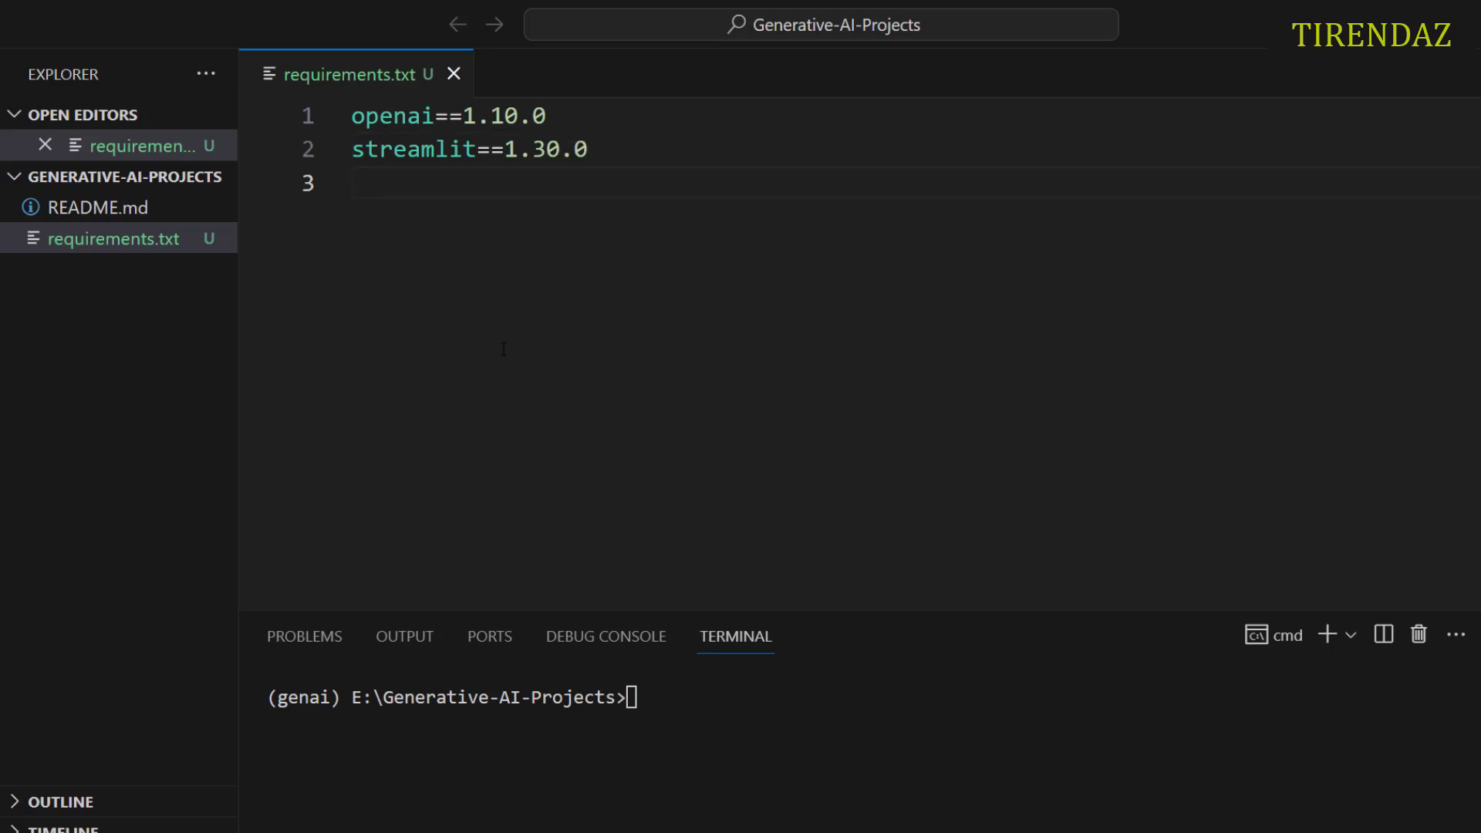
type("python")
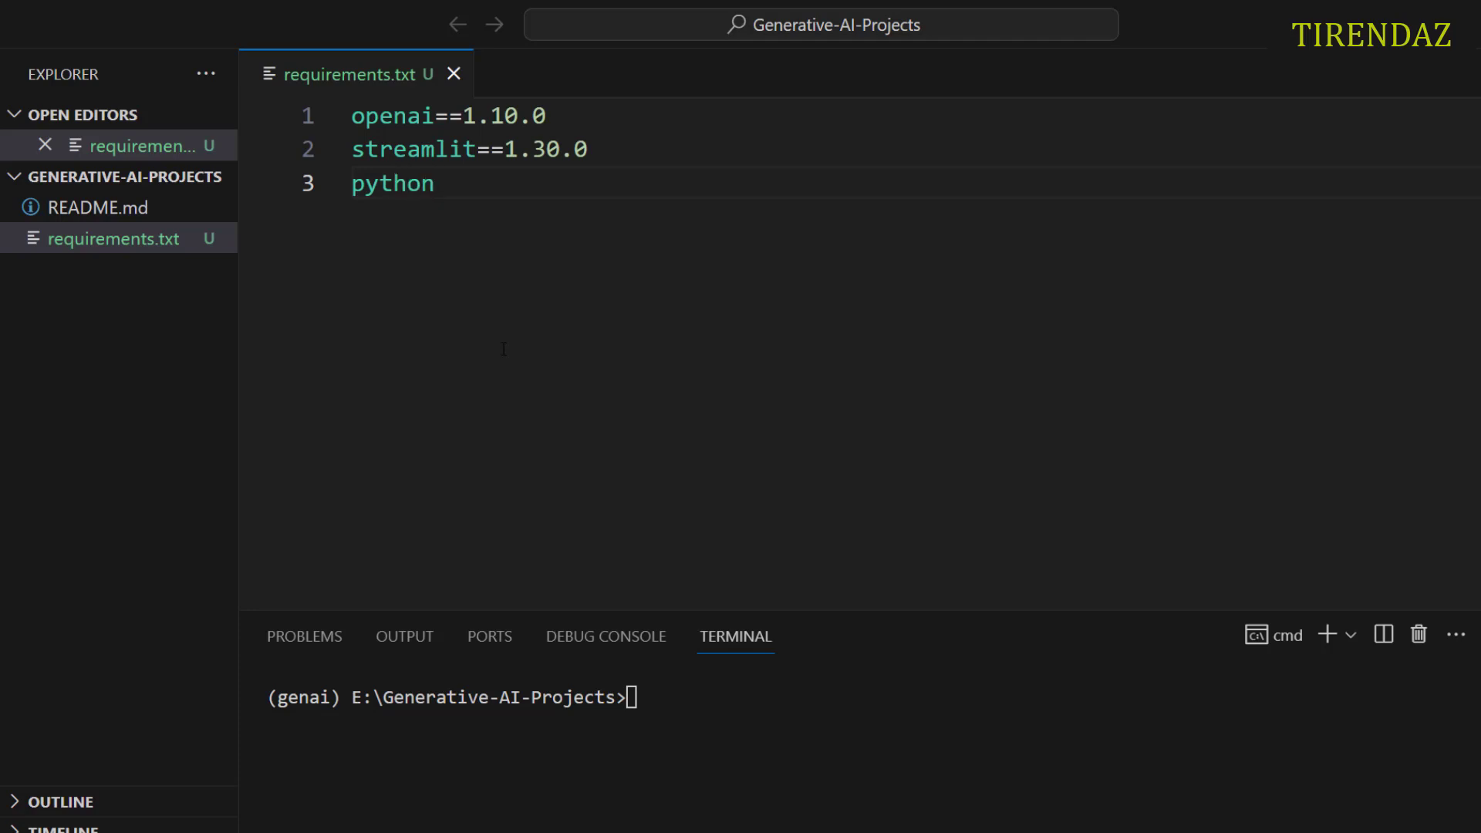
type("-dotenv")
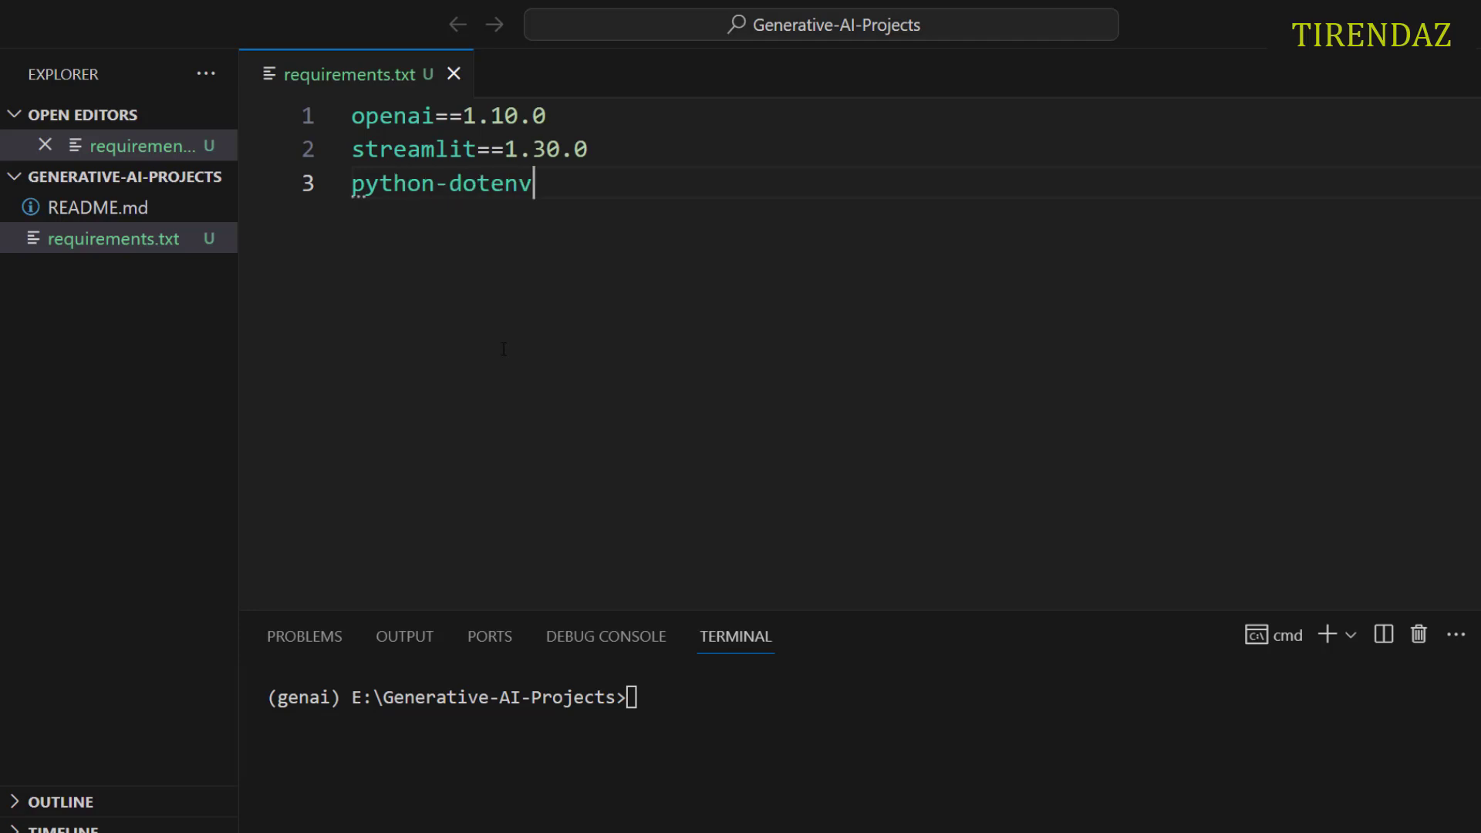
type("==")
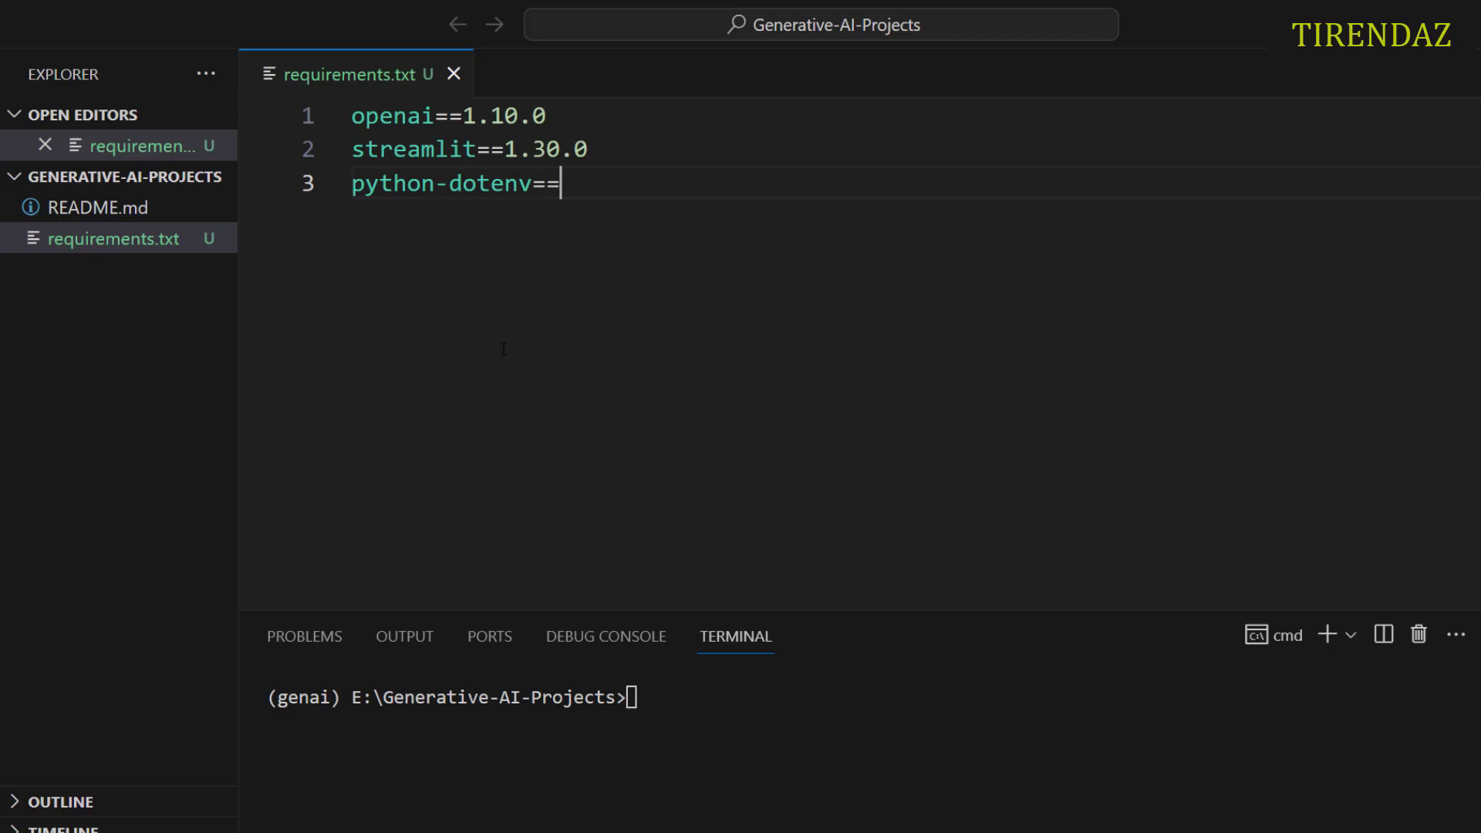
type("1.0.")
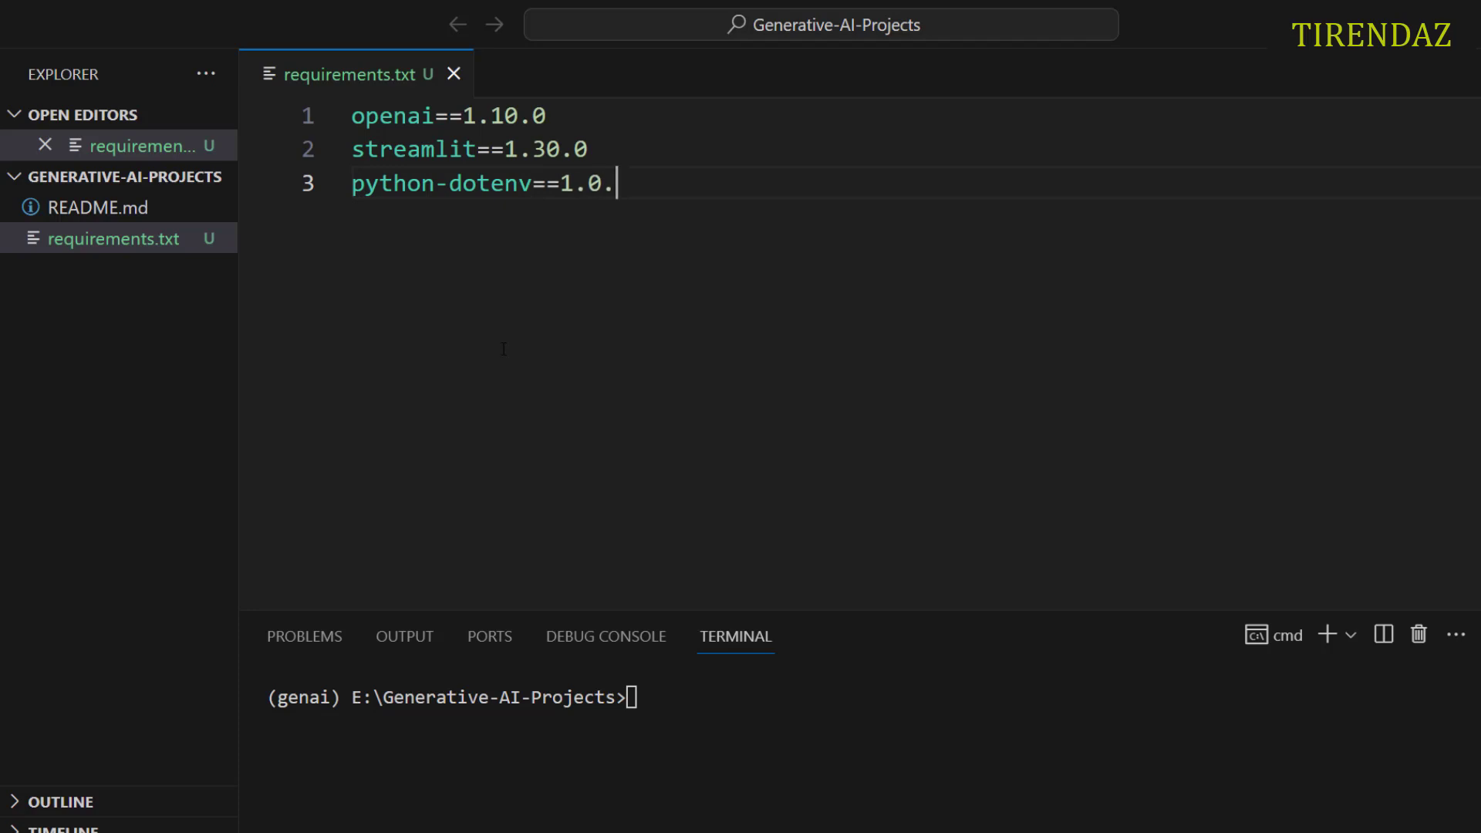
type("1")
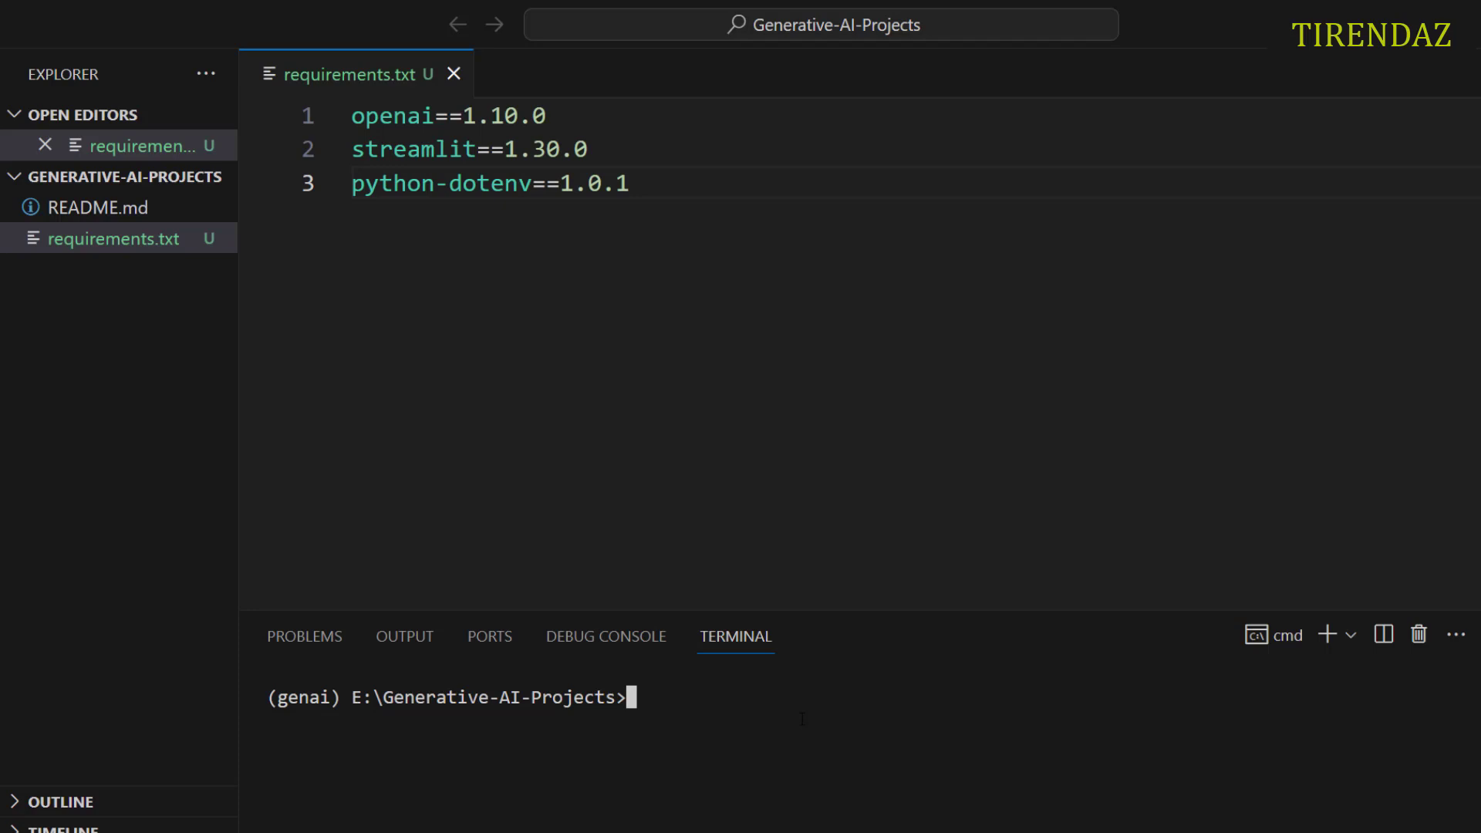
Step: Run 'pip install -r requirements.txt' in the terminal, then begin adding another file
type("pip")
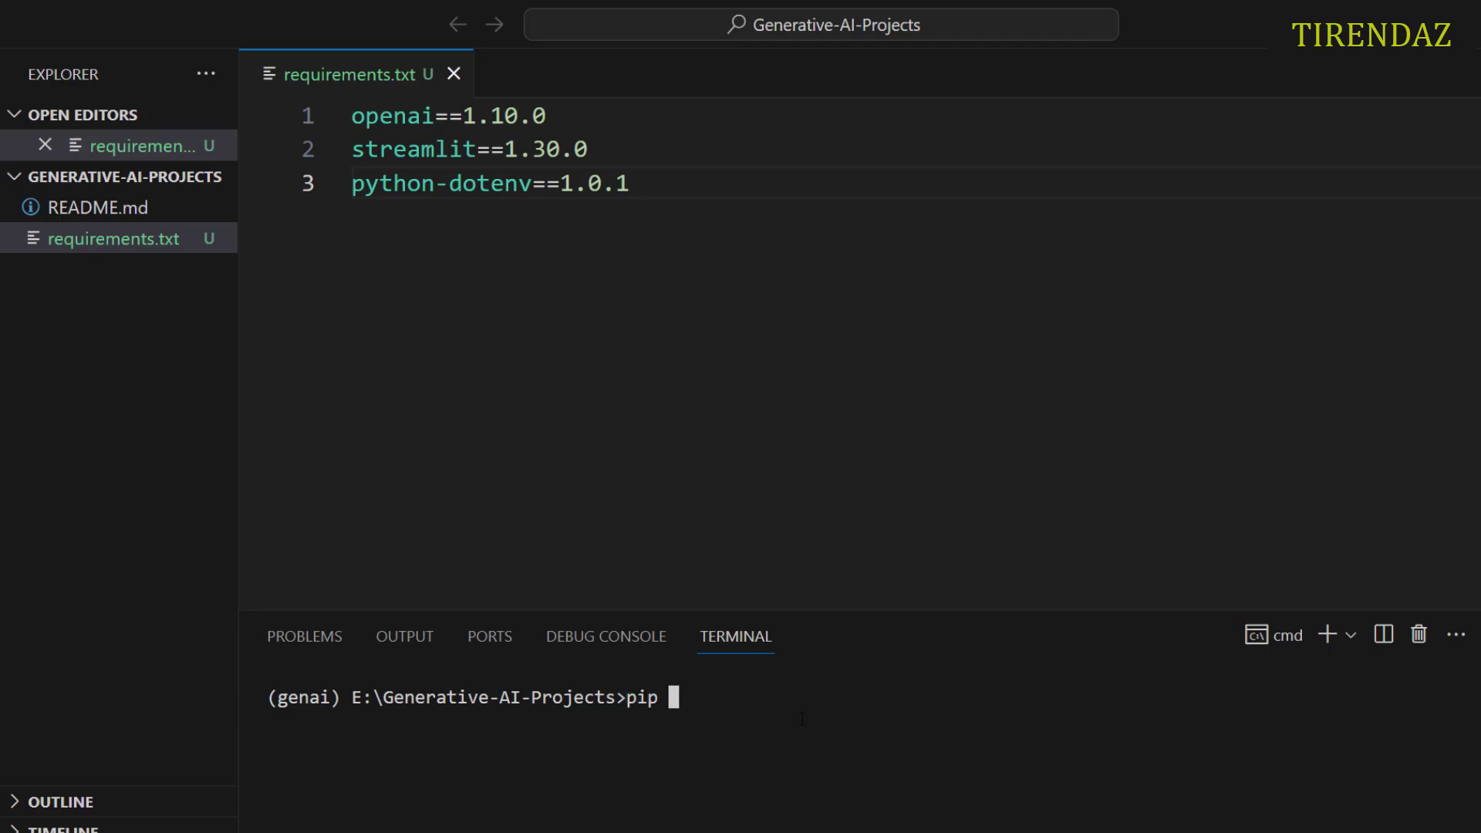
type("install -")
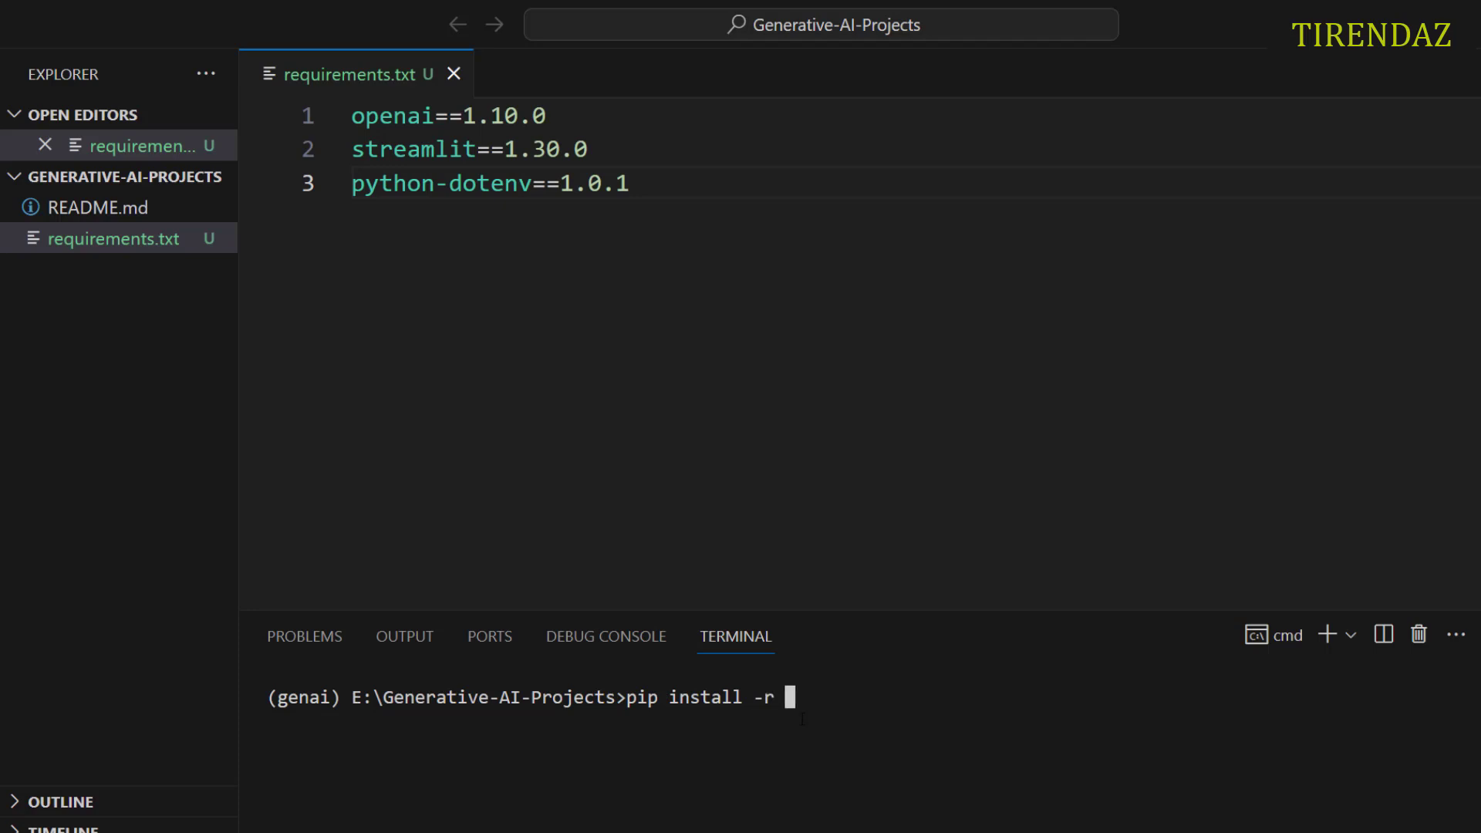
type("requirements.txt")
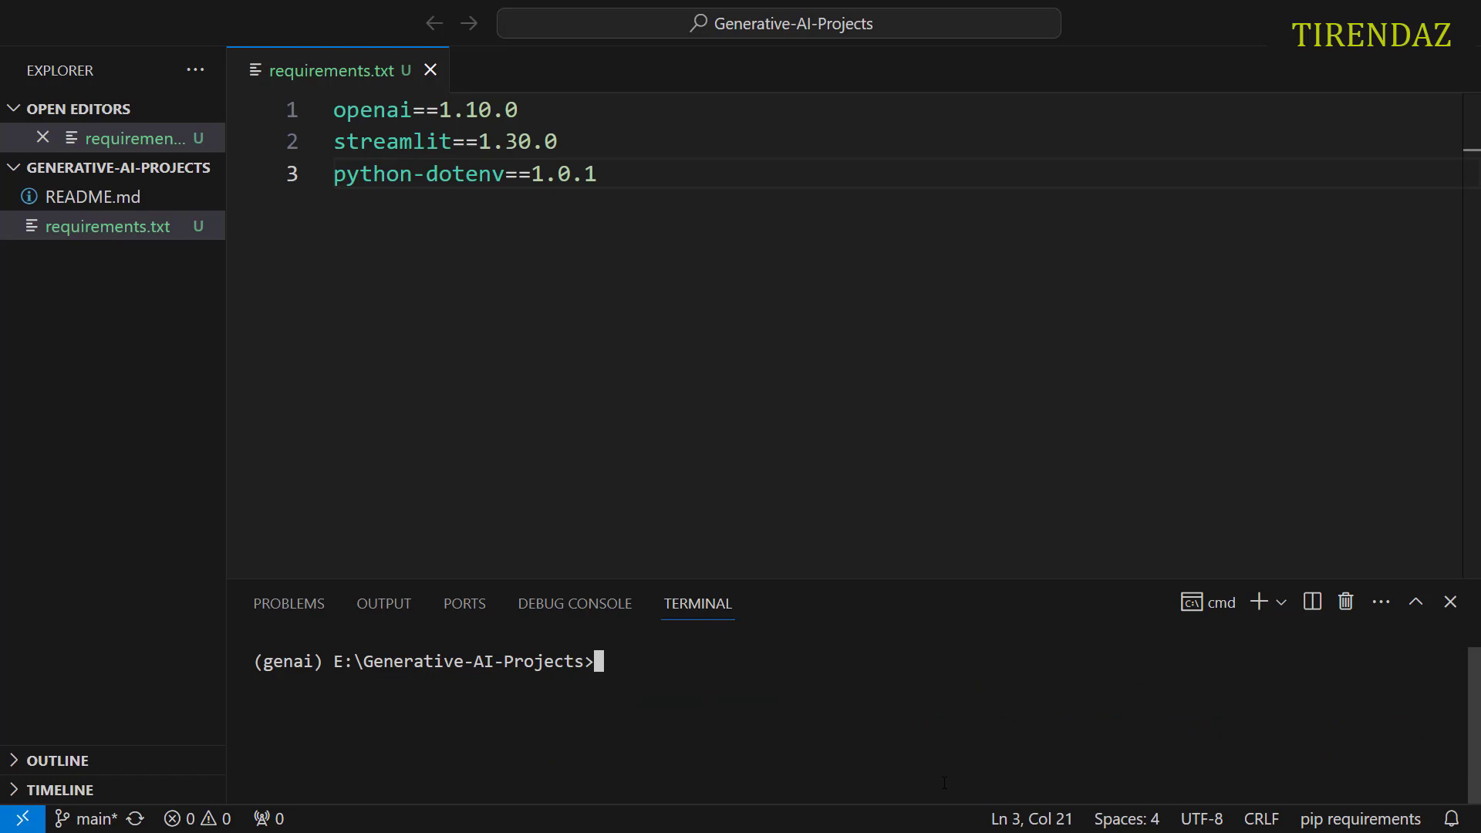
left_click(111, 167)
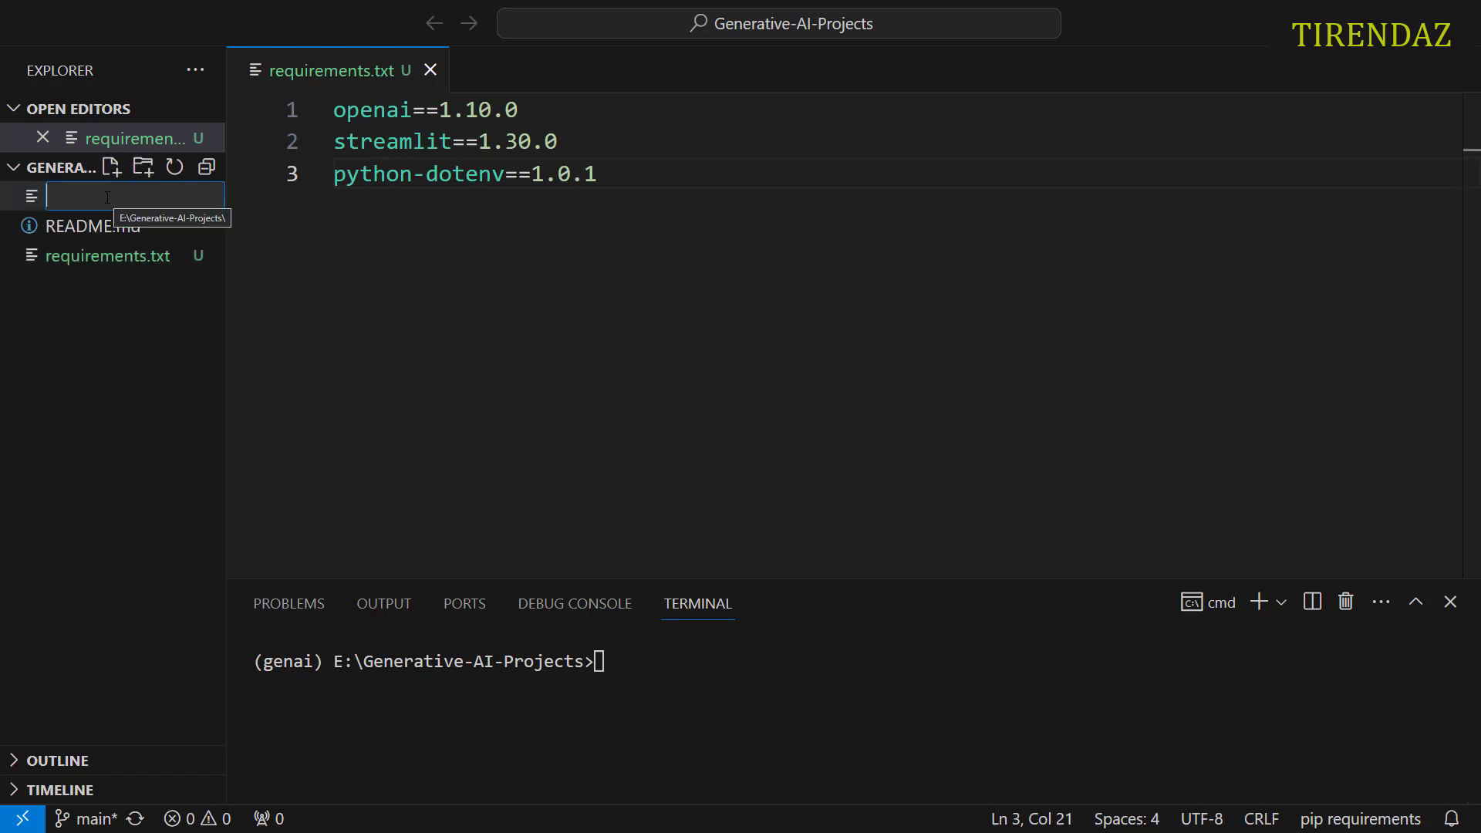
Step: Create app.py and a new .env file in the project
type("app.py")
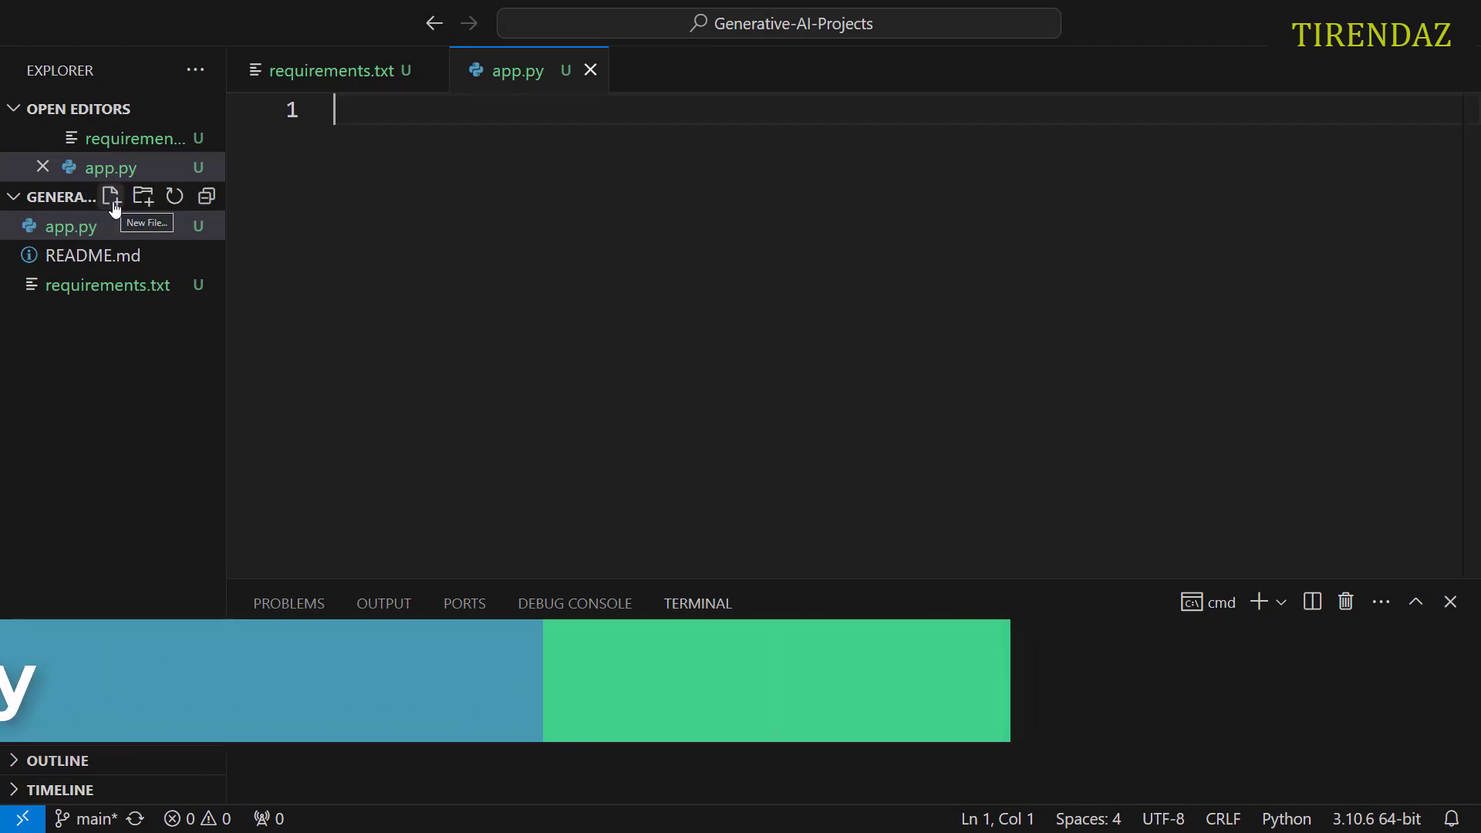
left_click(111, 195)
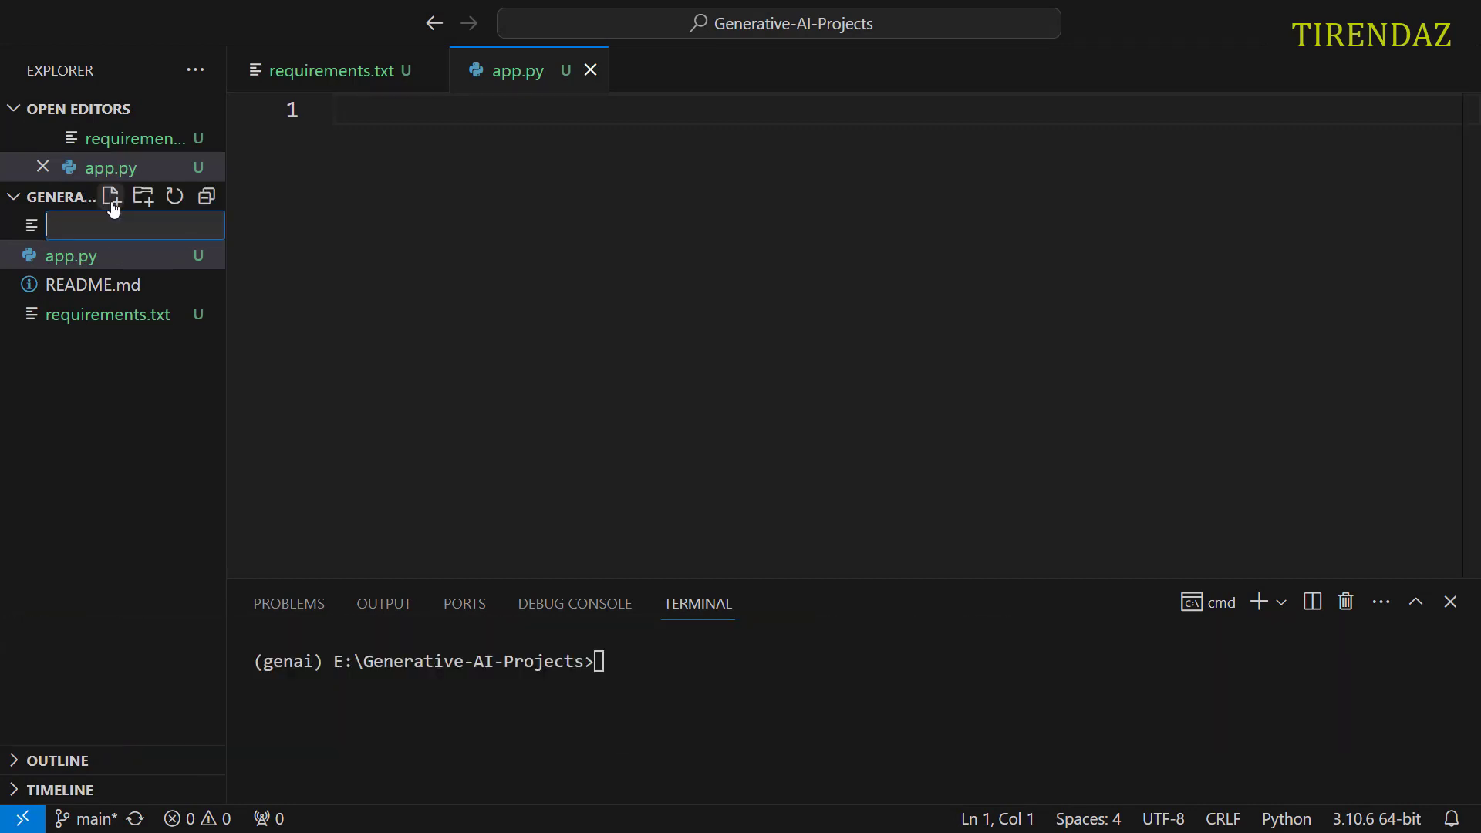
type(".env")
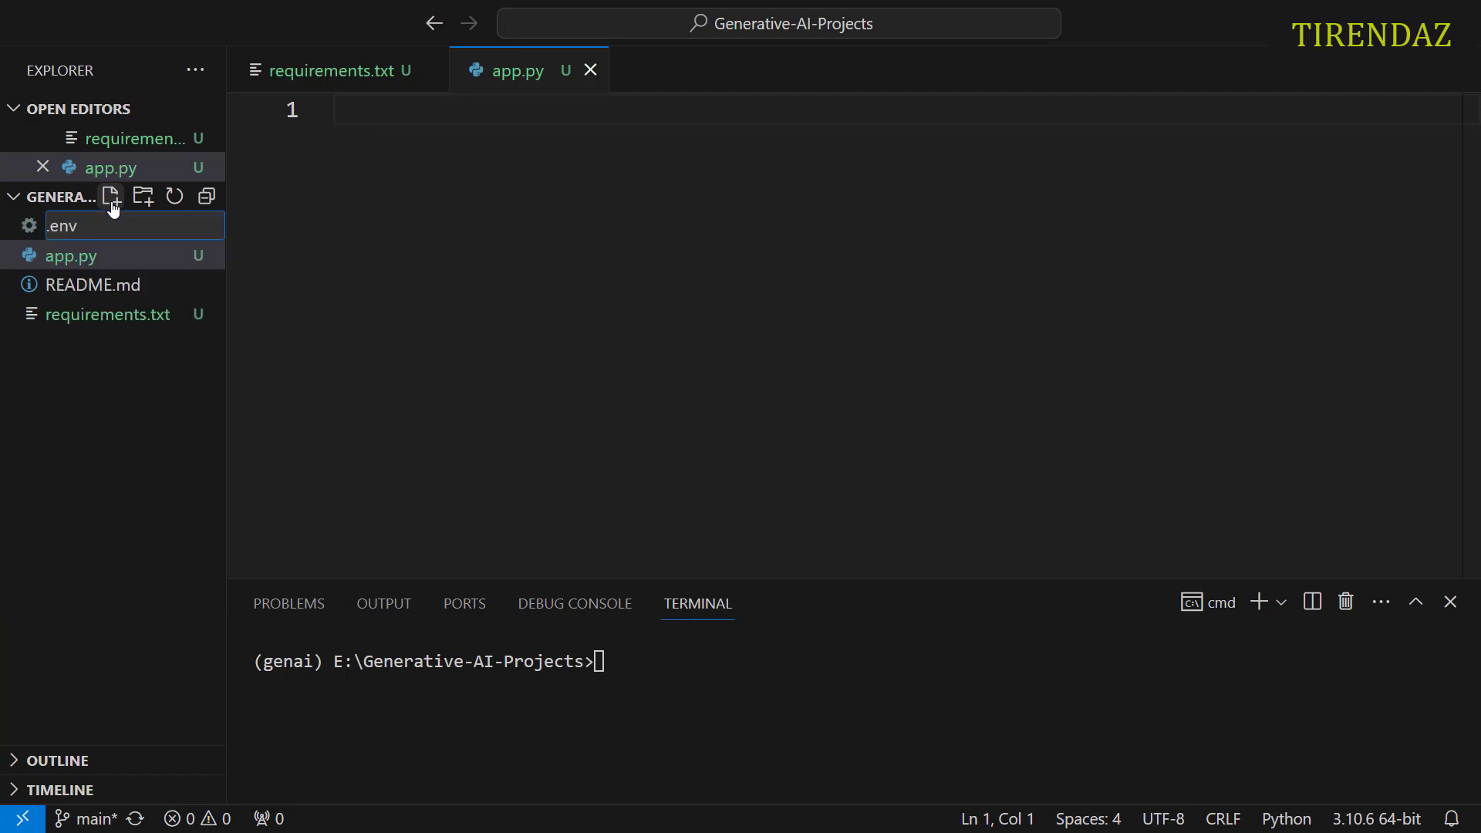
key("Enter")
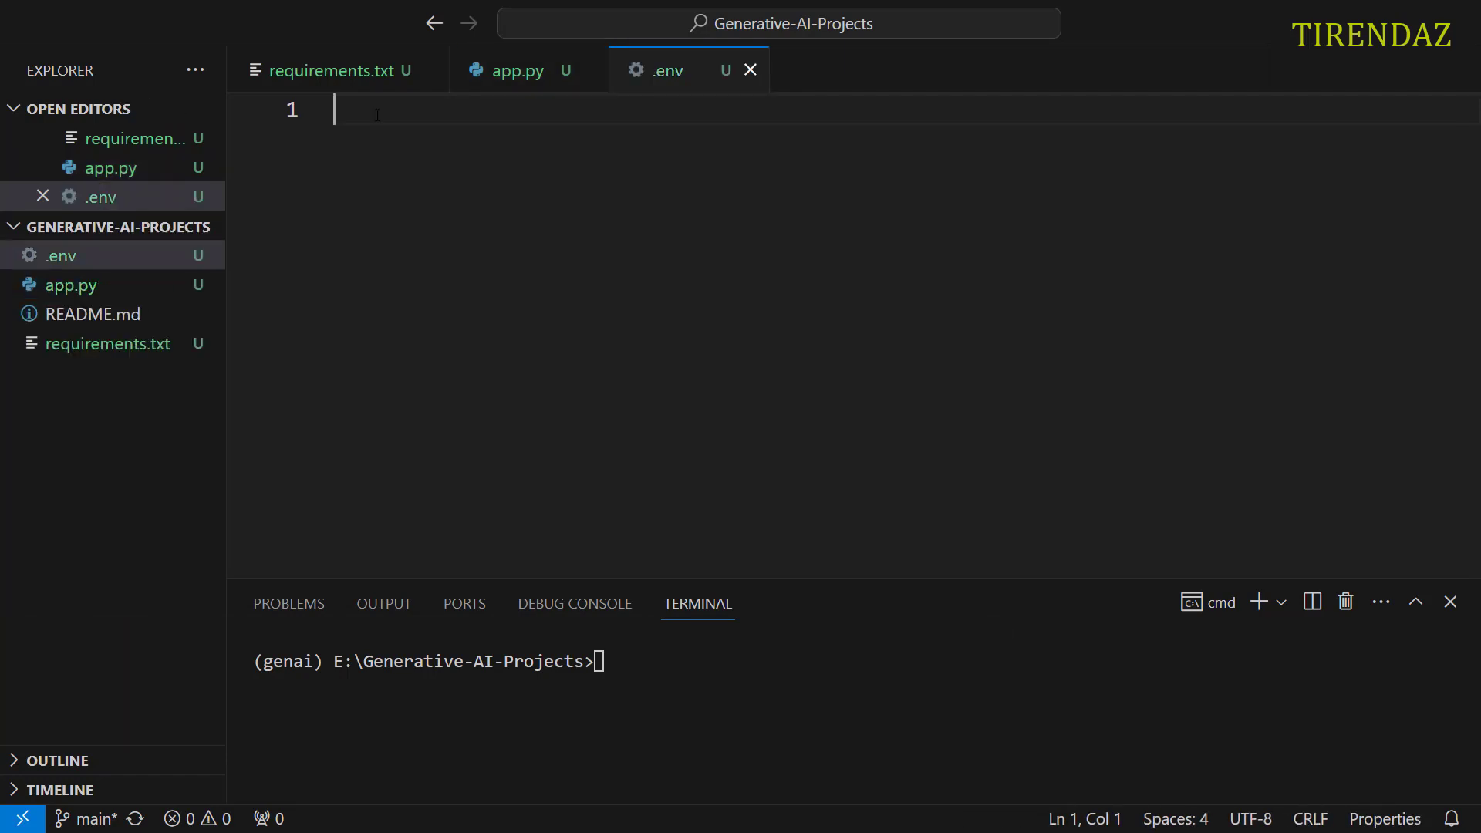
Step: Write OPENAI_API_KEY = "" as the first line of .env
type("OPENAI")
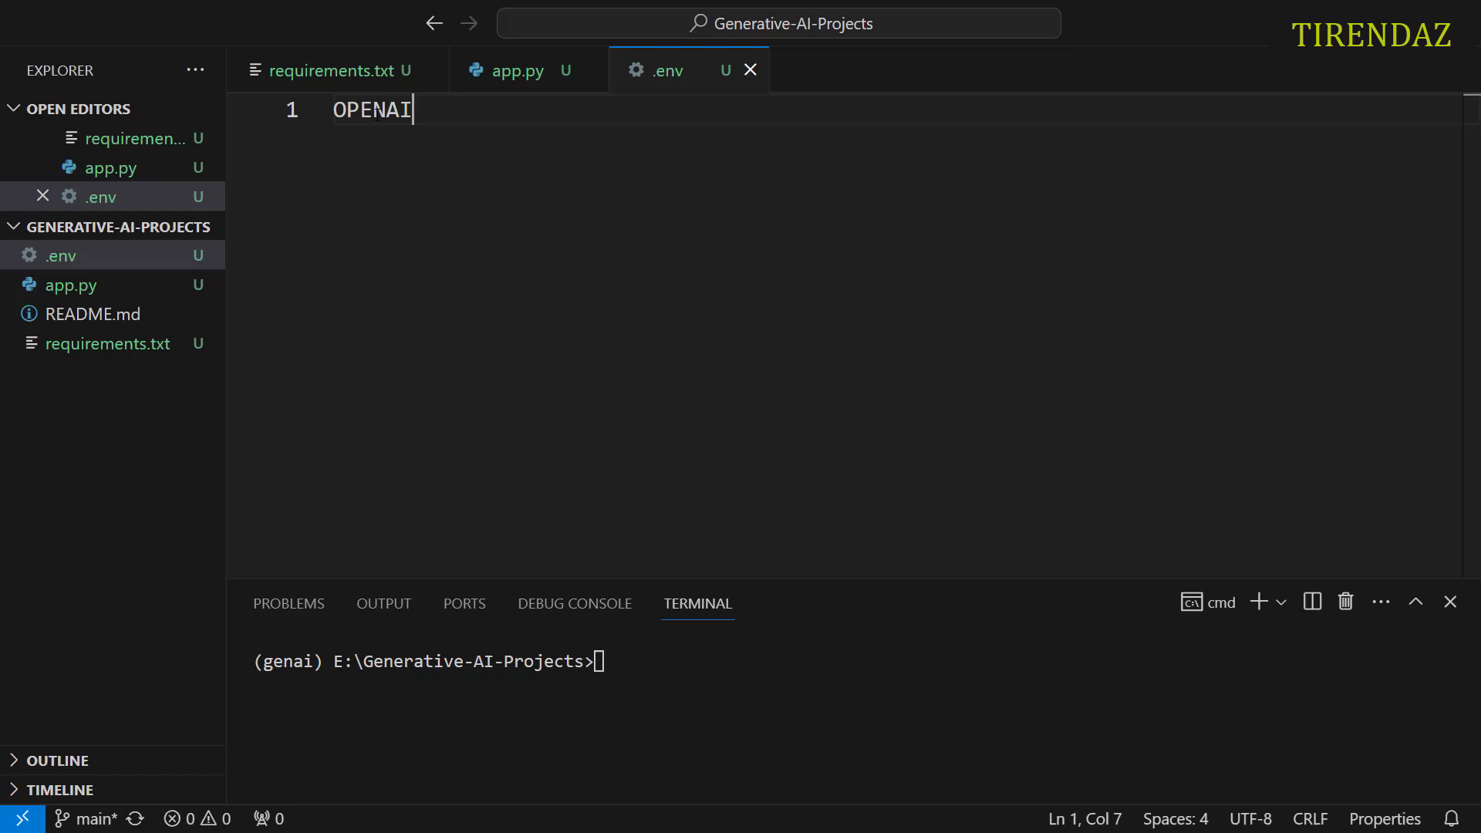
type("_API_")
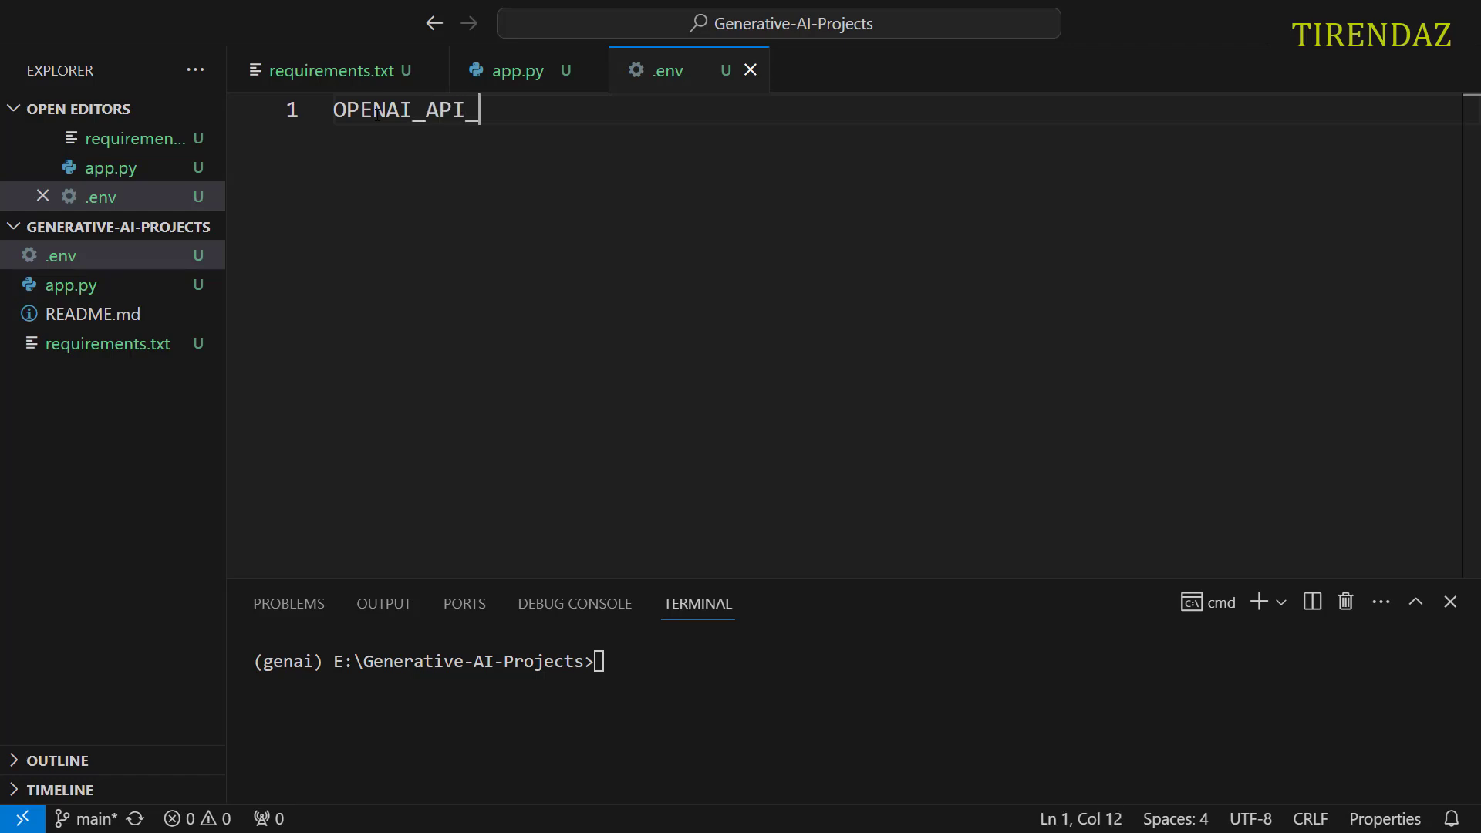
type("KEY =")
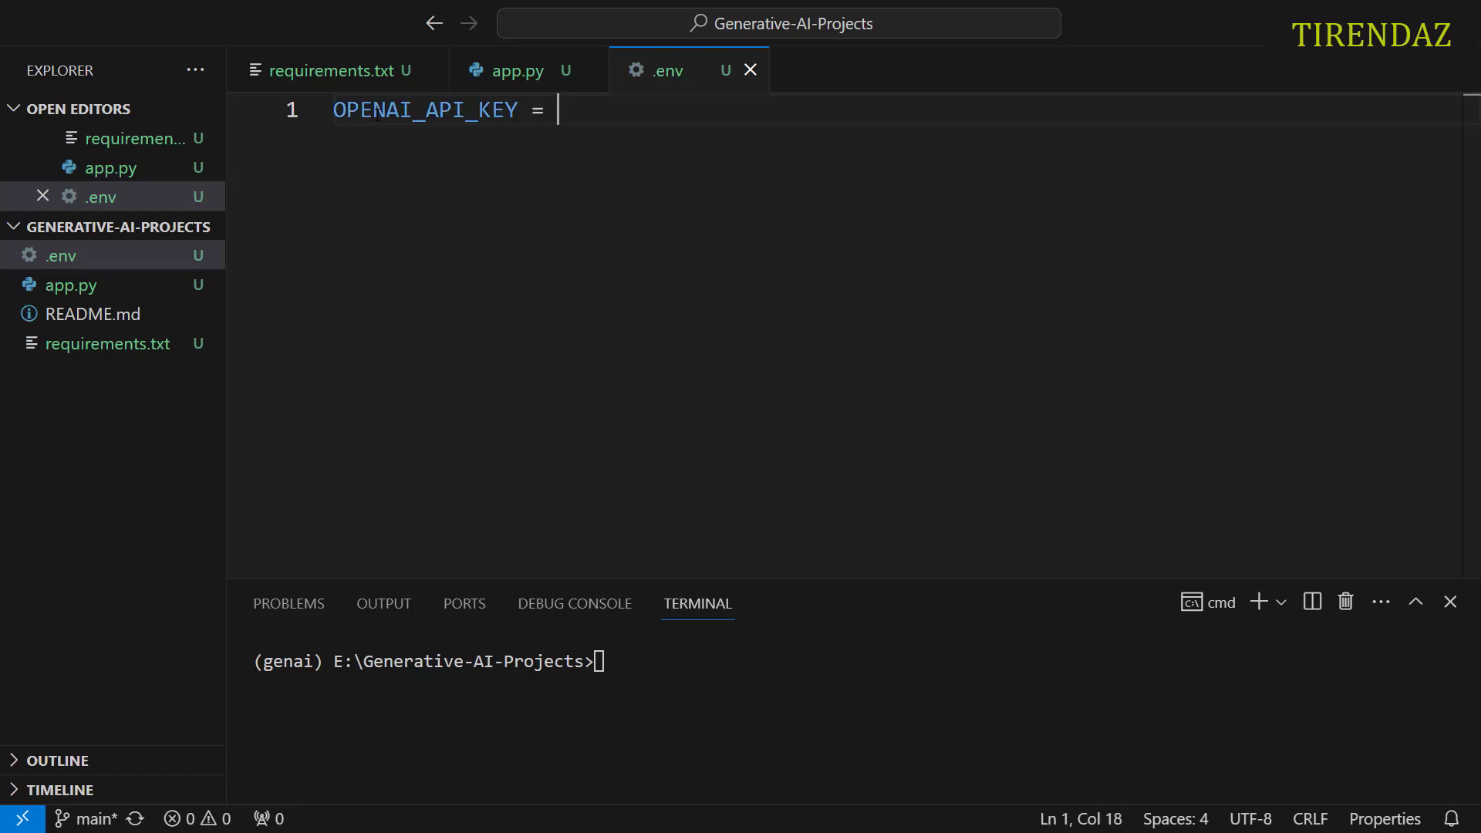
type("\"\"")
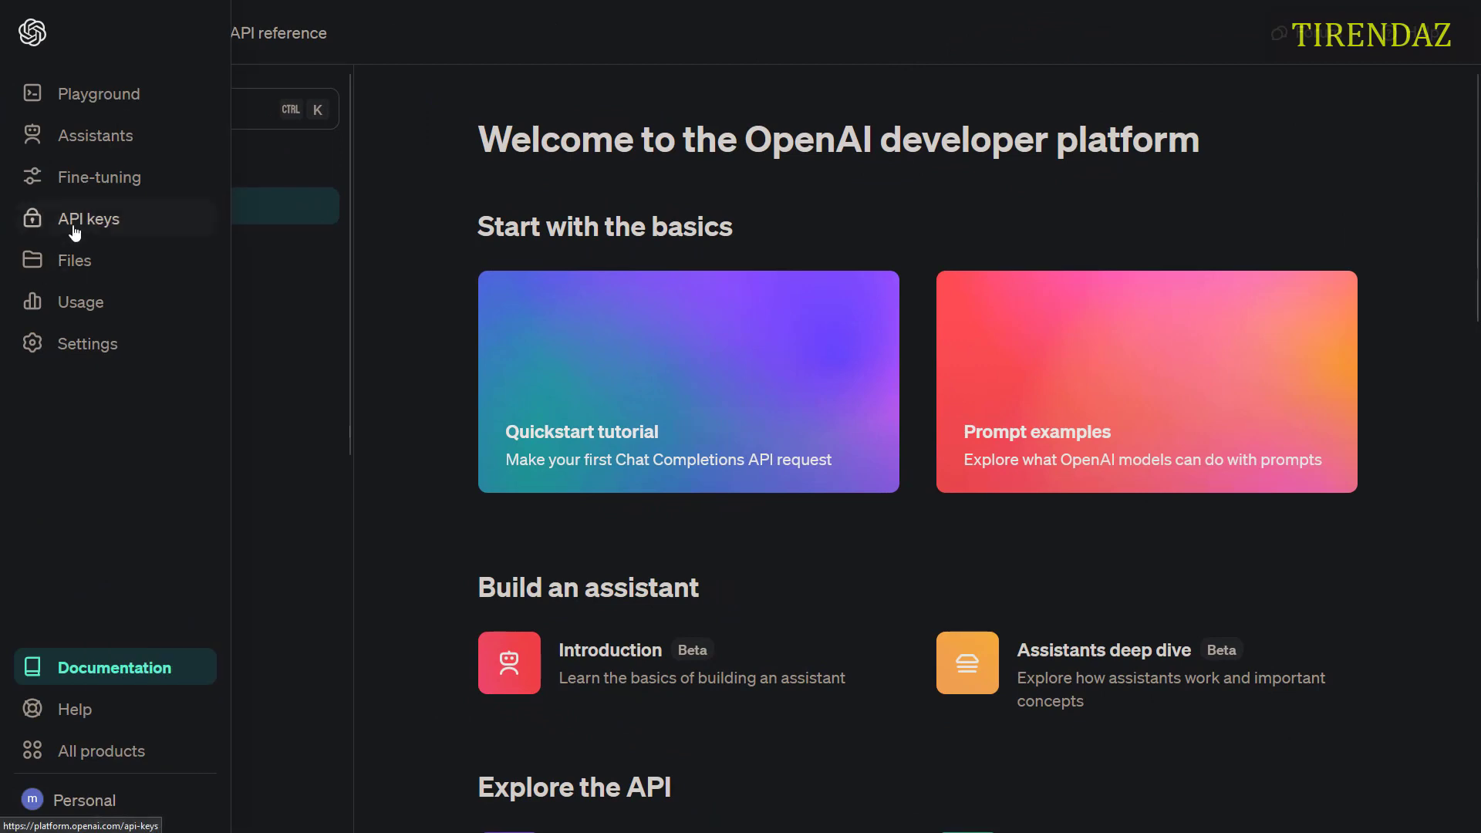
Step: Go to the API keys page in the OpenAI developer platform sidebar
left_click(89, 217)
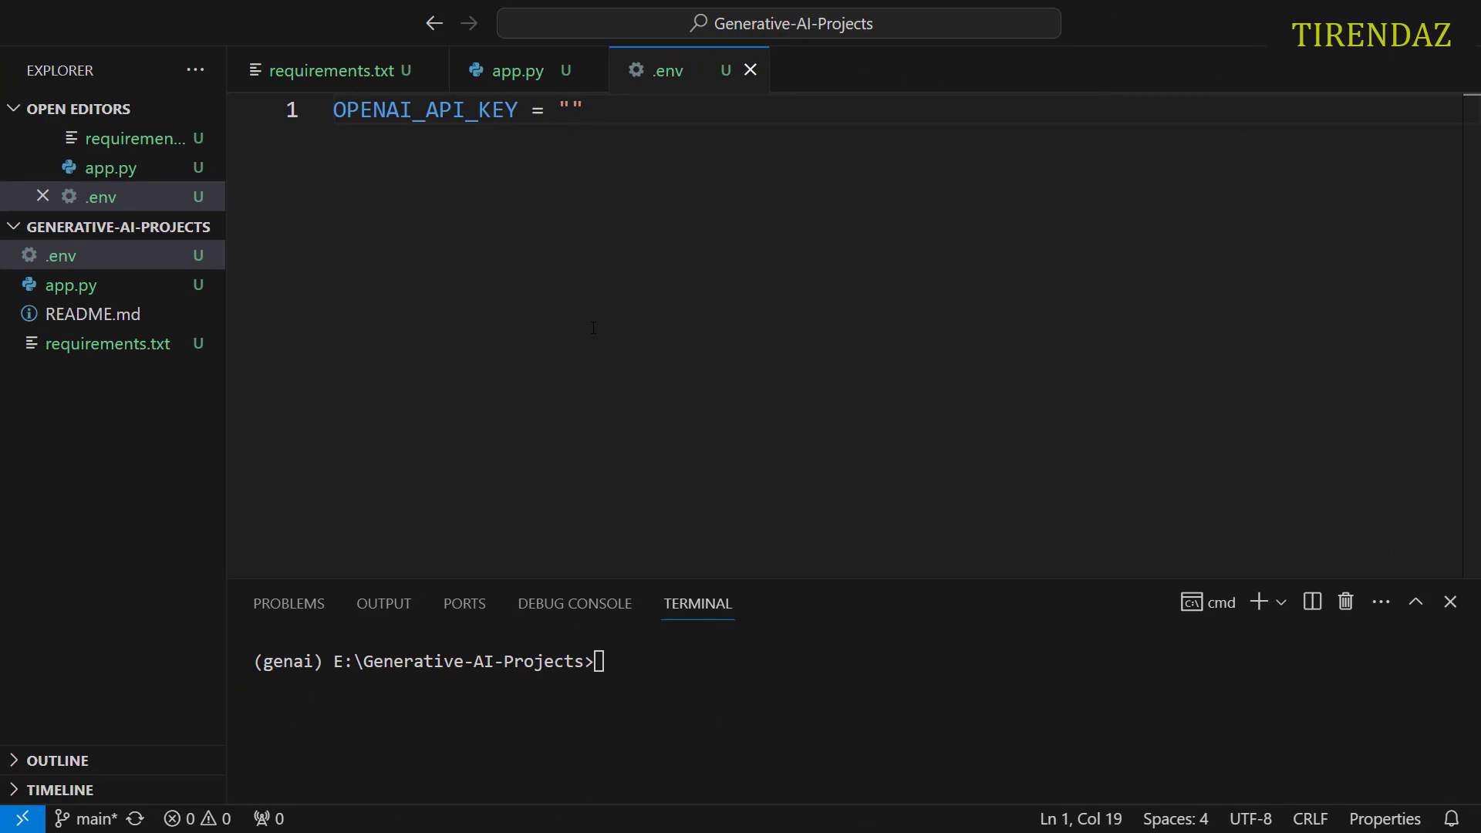
Step: Fill the key quotes with a 'Your OpenAI API key' placeholder and close .env
type("Your Ope")
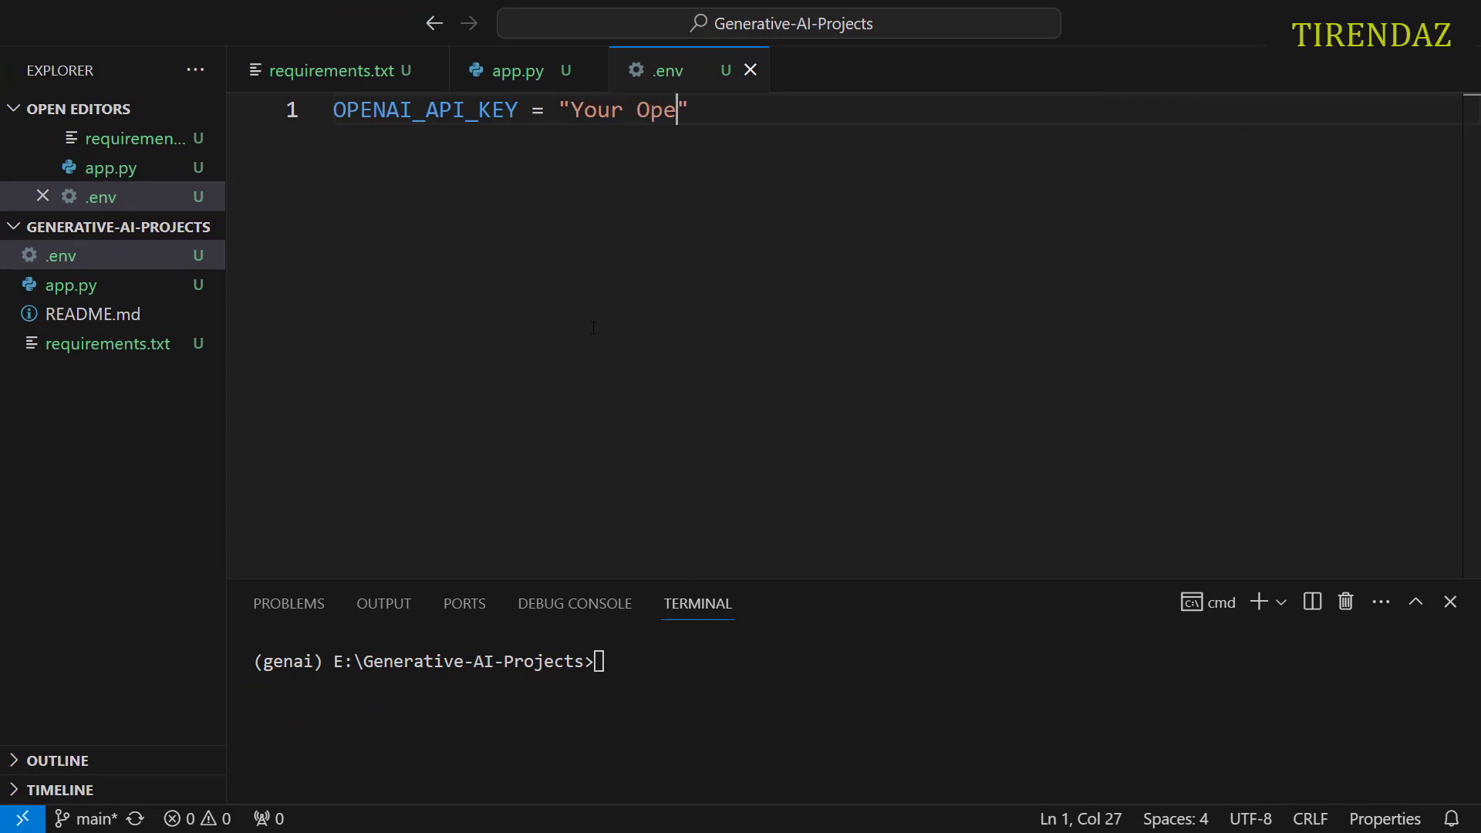
type("nAI A")
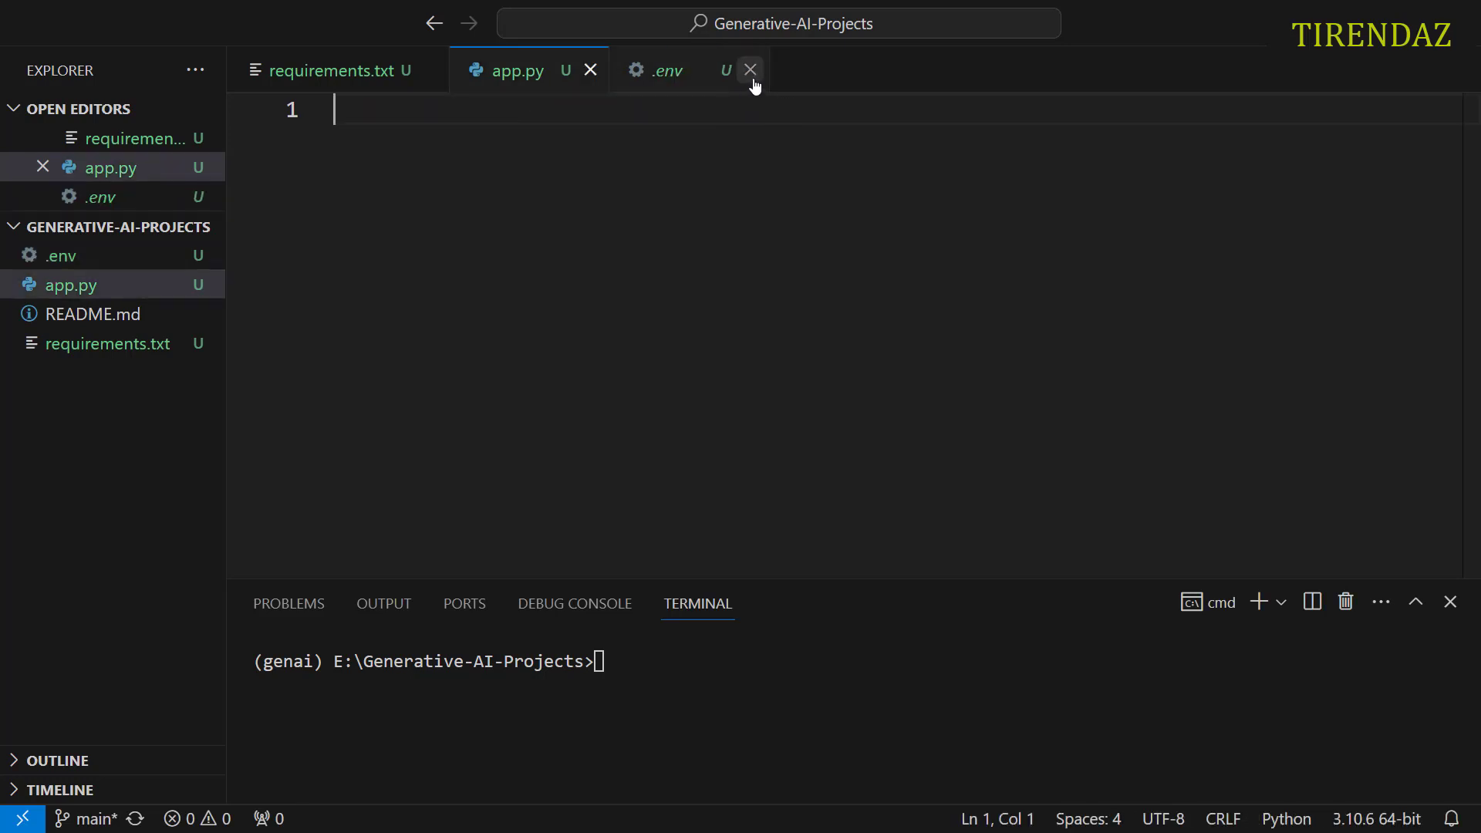
left_click(749, 69)
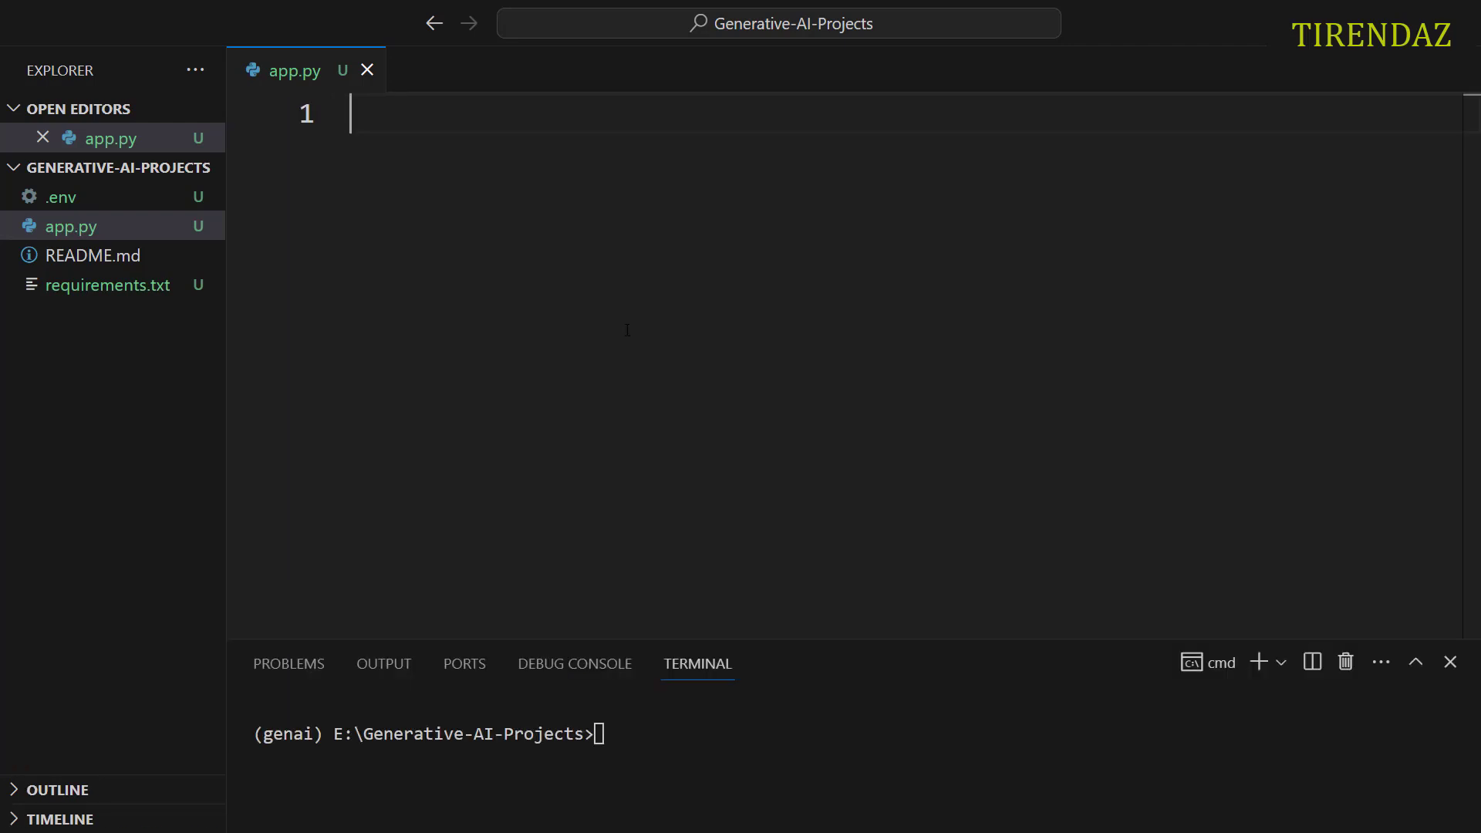
Step: Import load_dotenv from dotenv and call load_dotenv() in app.py
type("from dot")
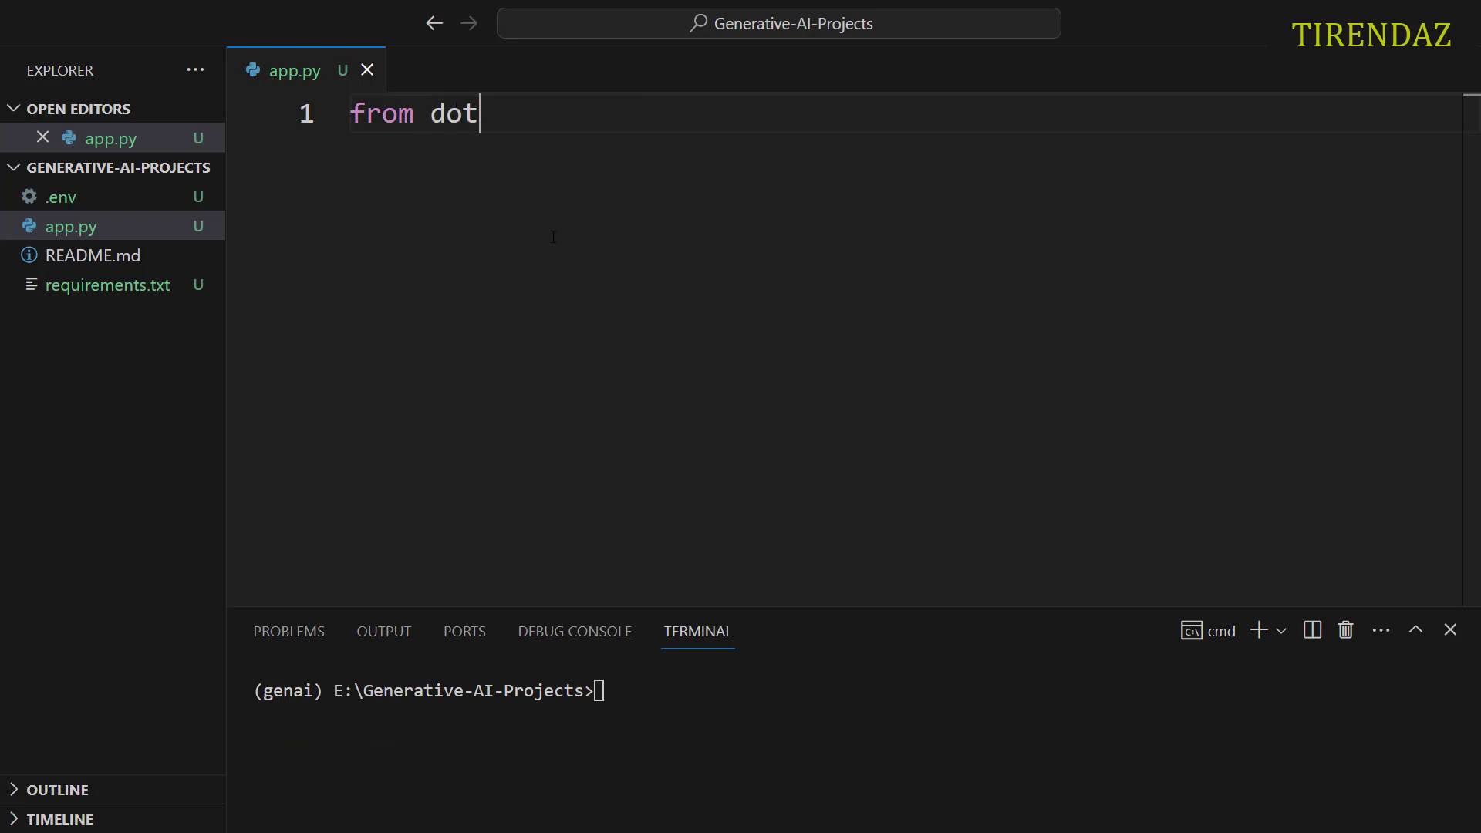
type("env imp")
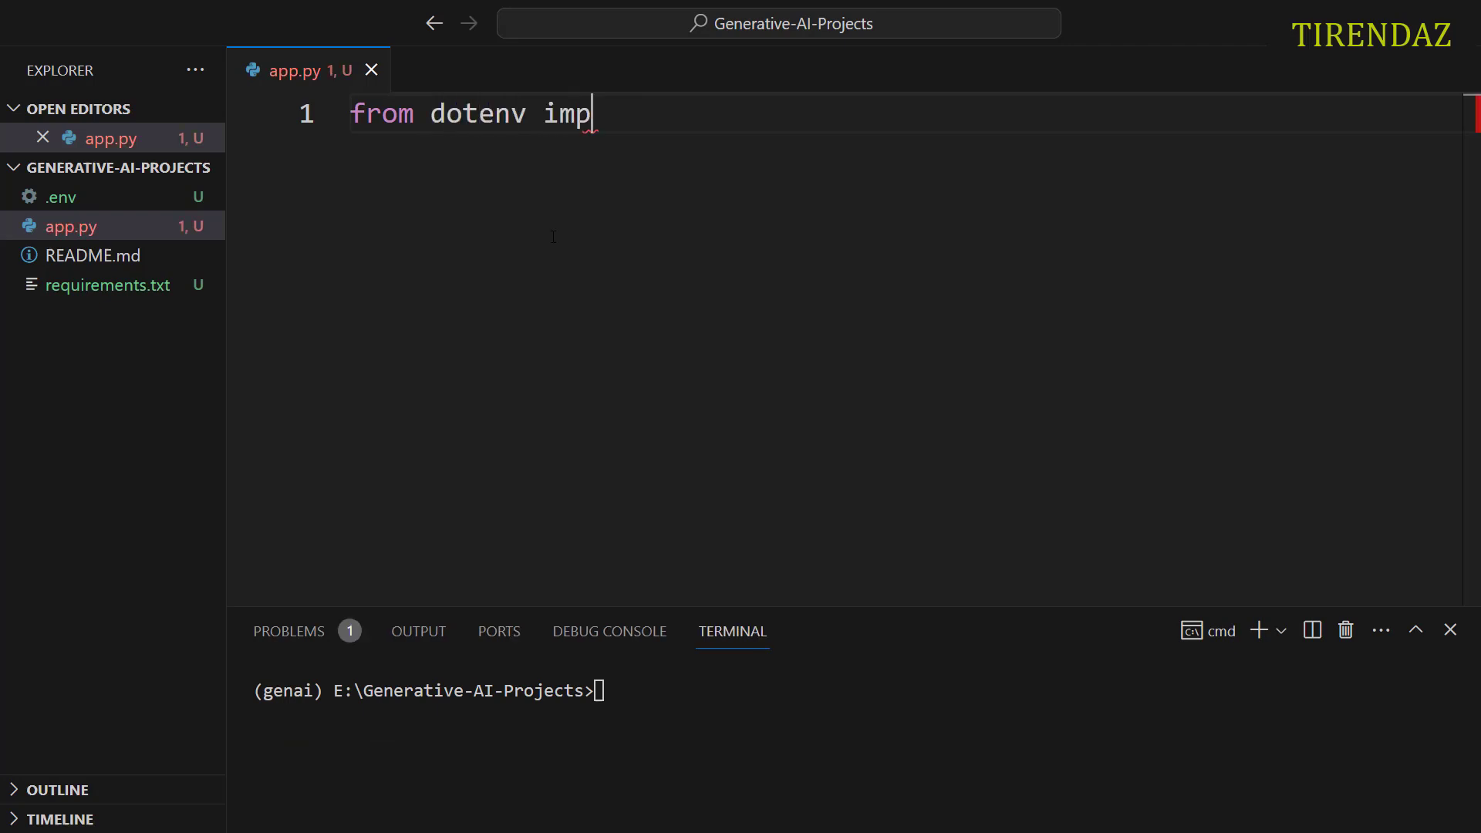
type("ort load")
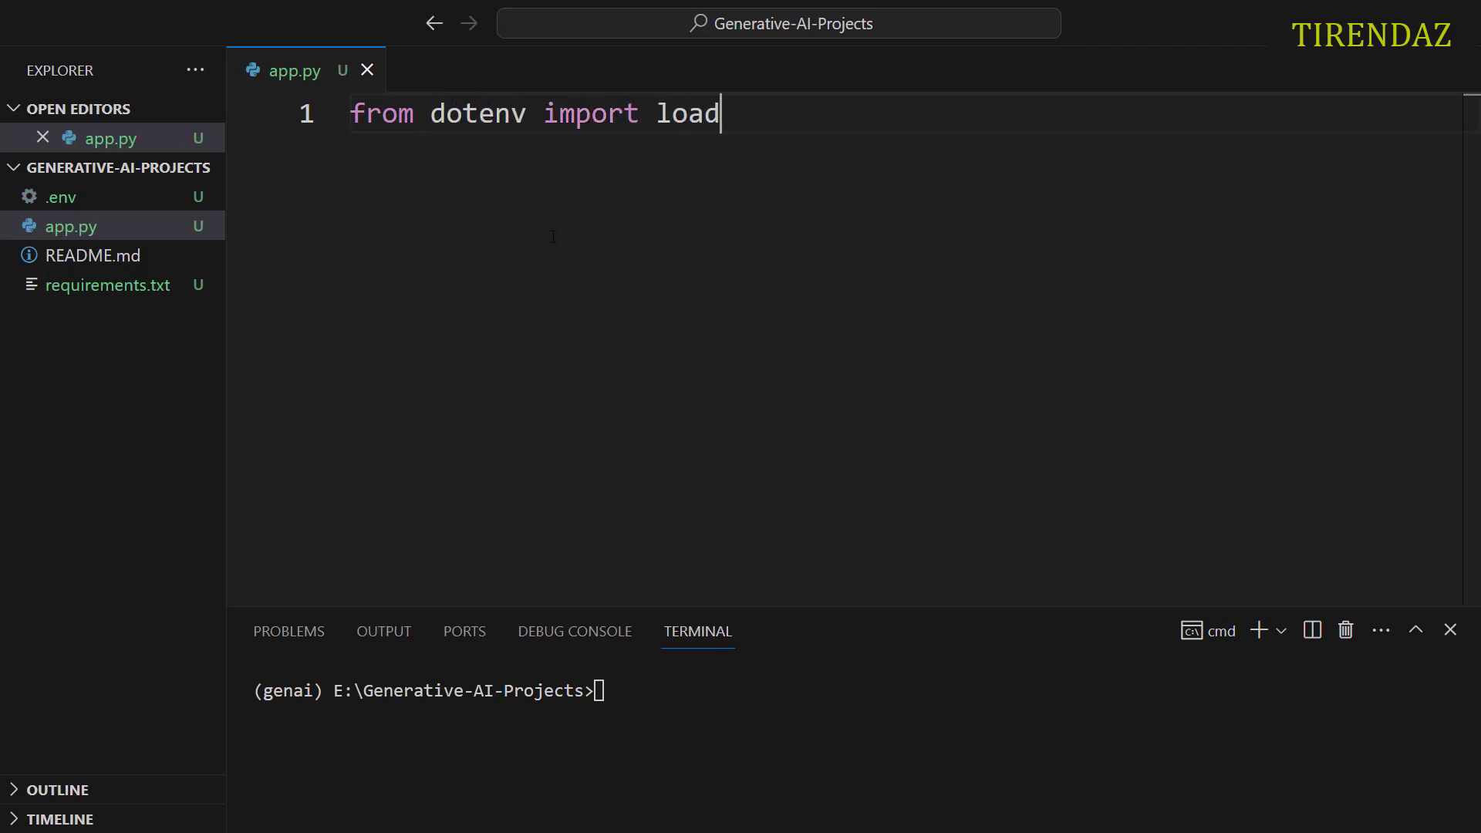
type("_dotenv")
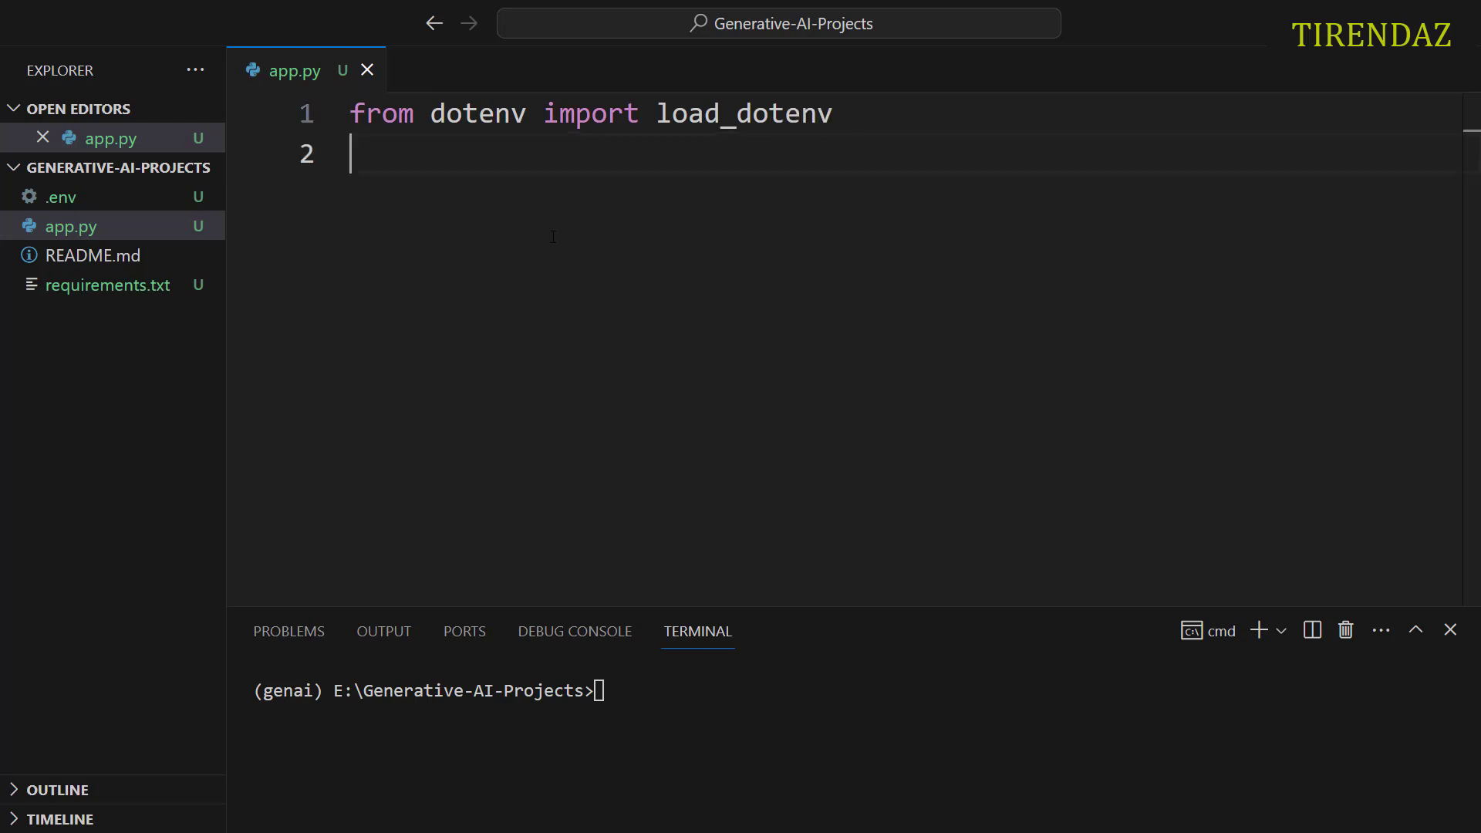
key("Enter")
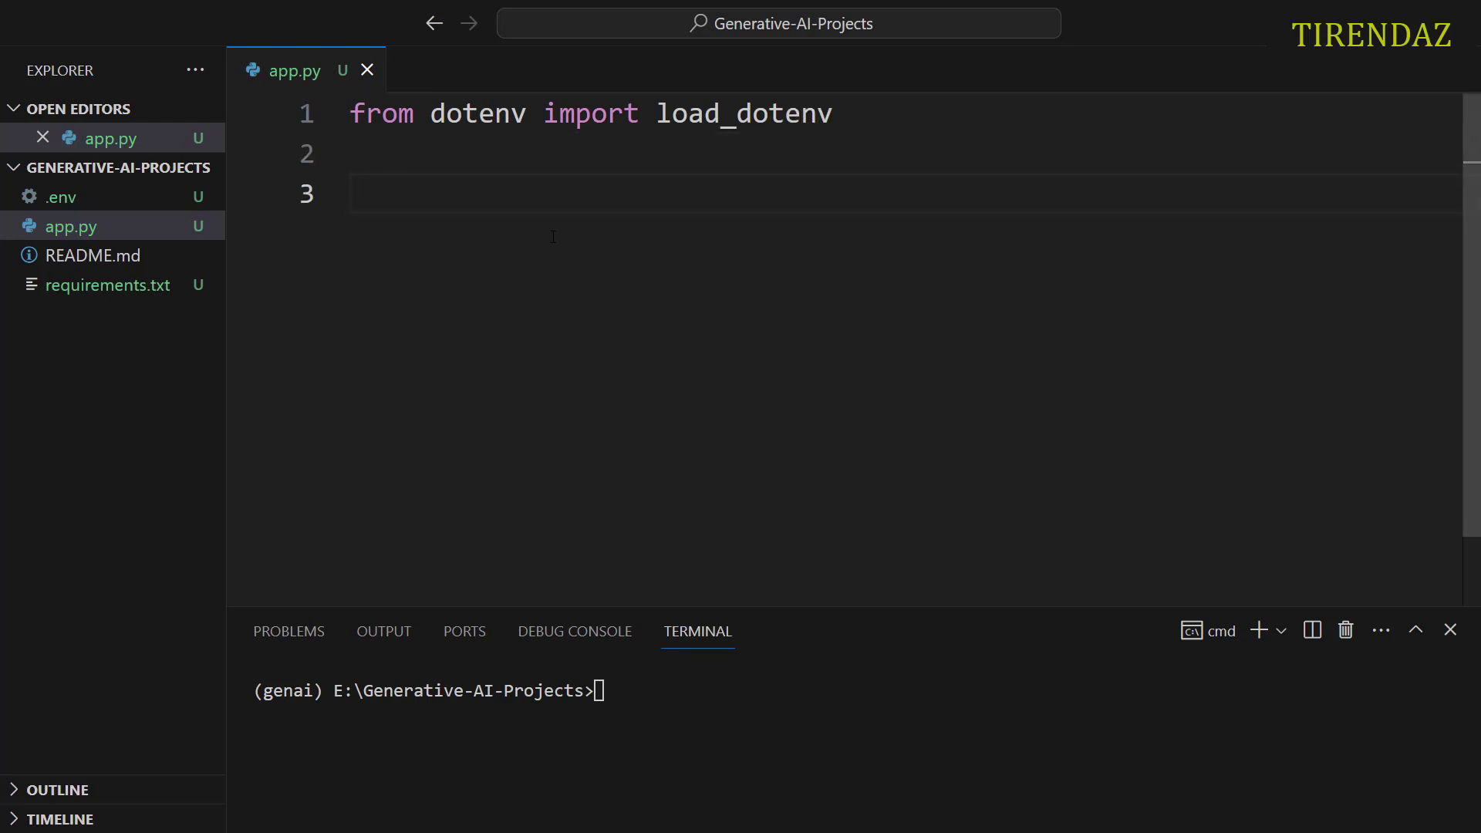
type("load_dotenv")
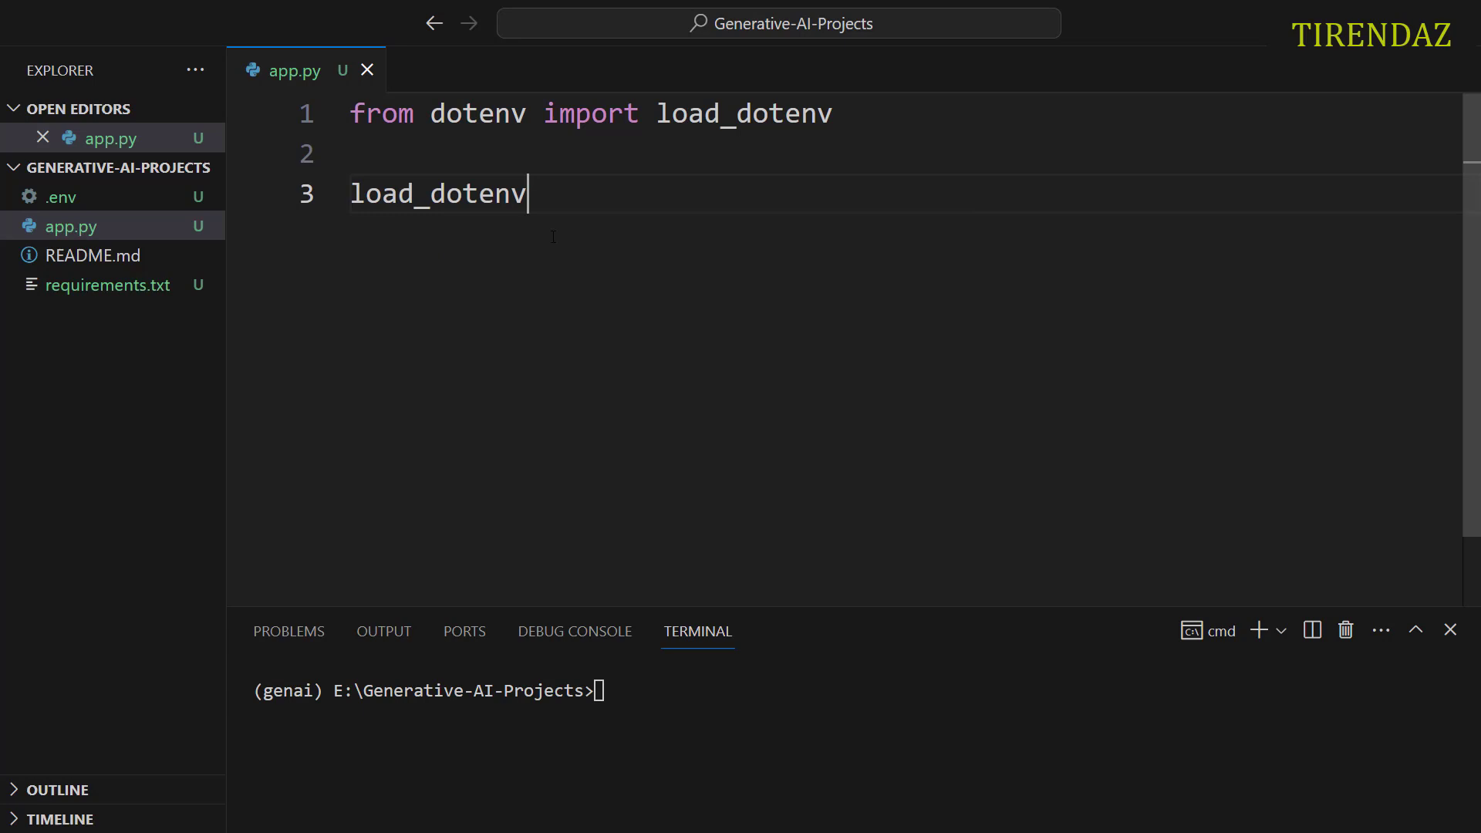
type("()")
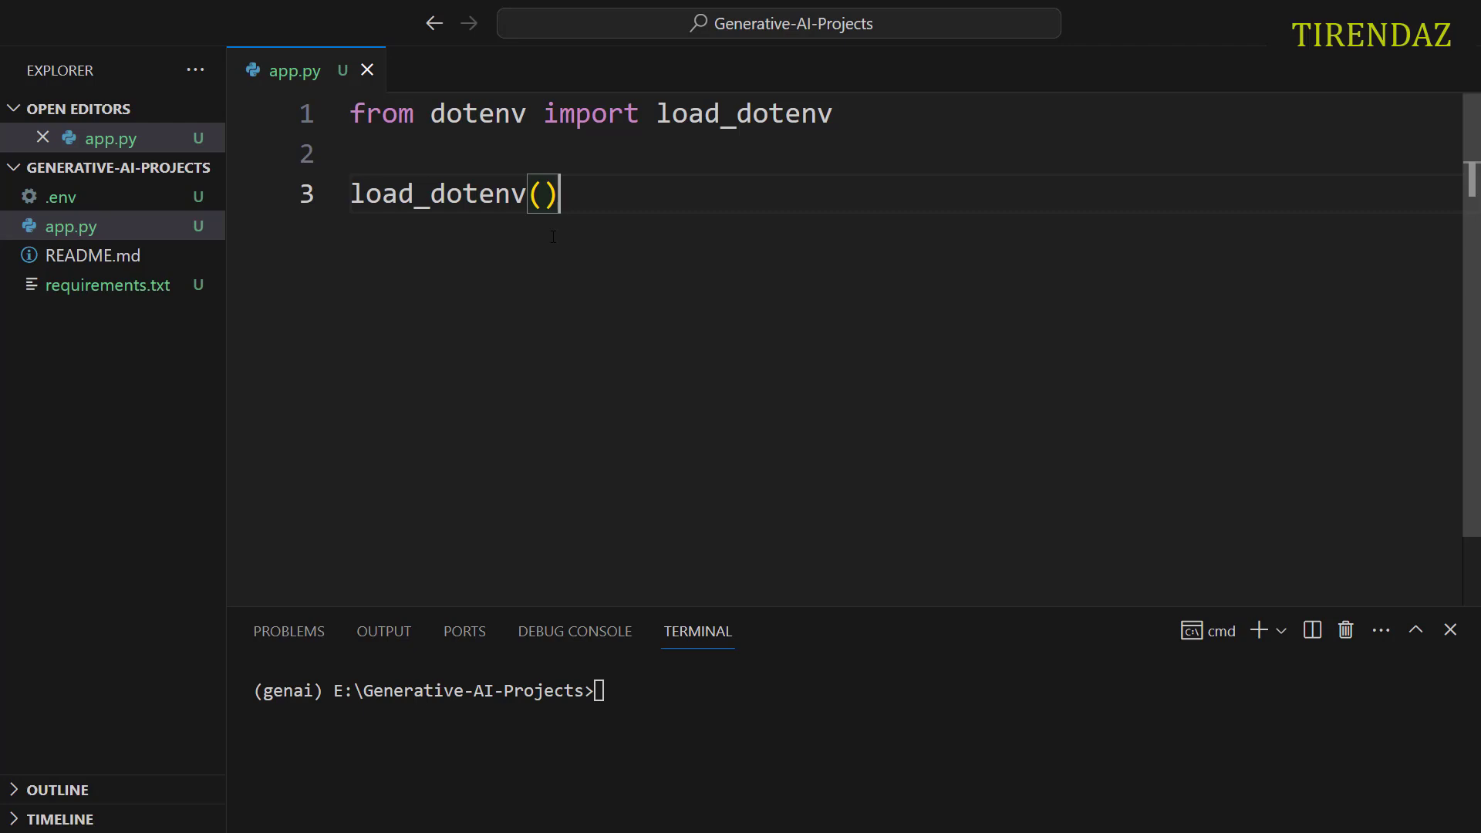
Step: Import OpenAI from openai and create client = OpenAI()
type("from opena")
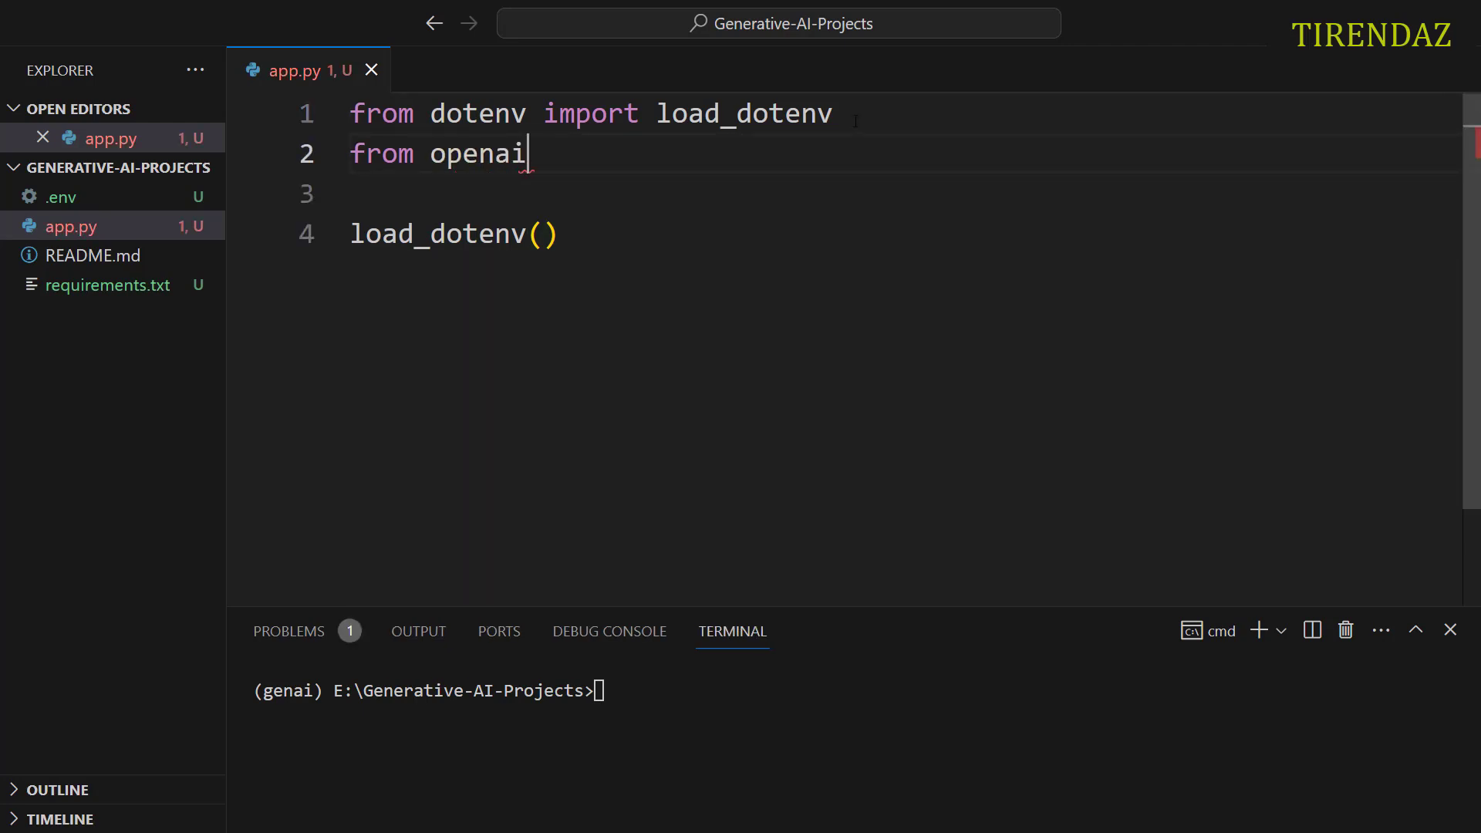
type("import")
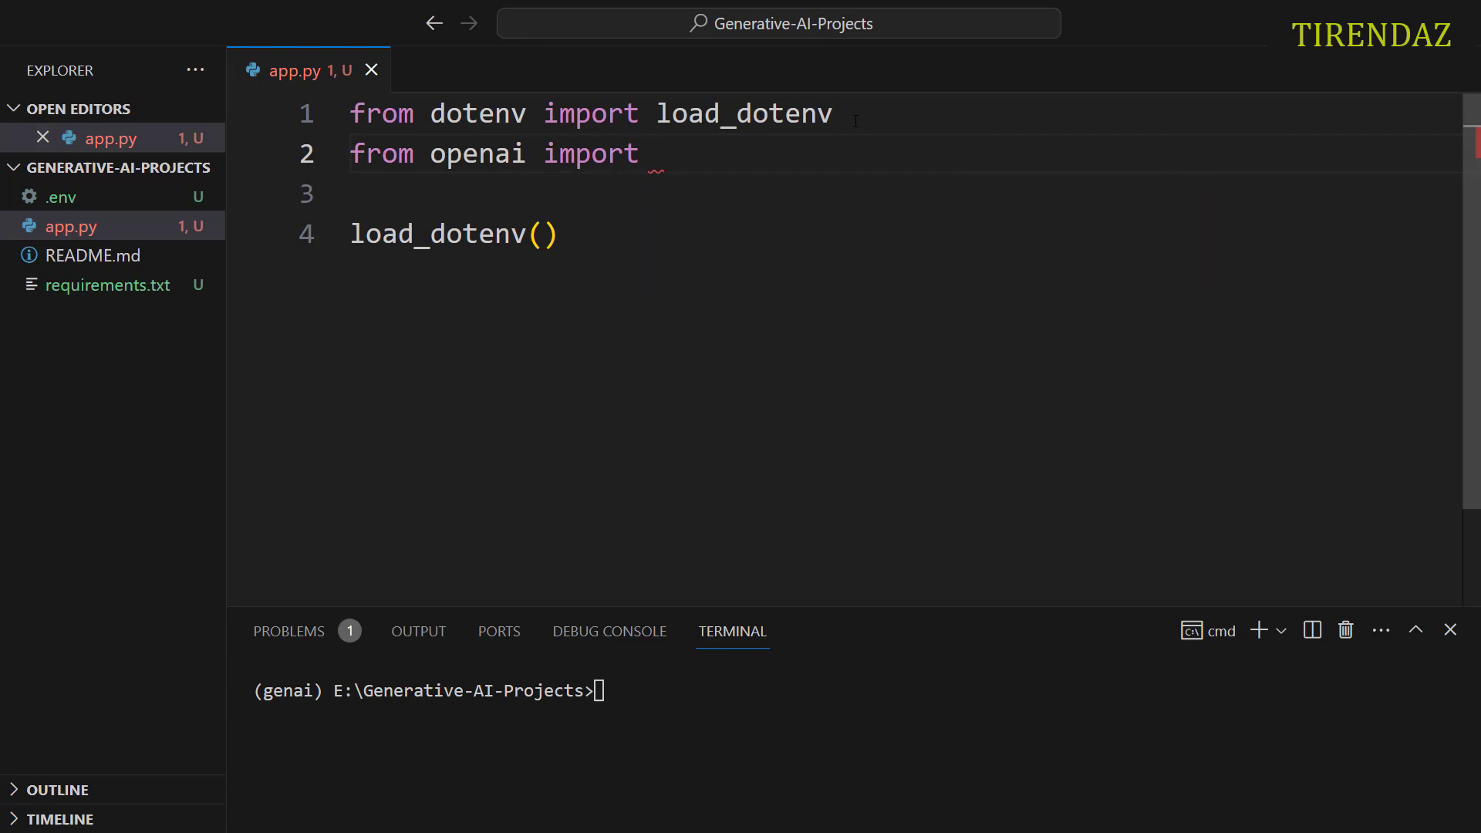
type("OpenAI")
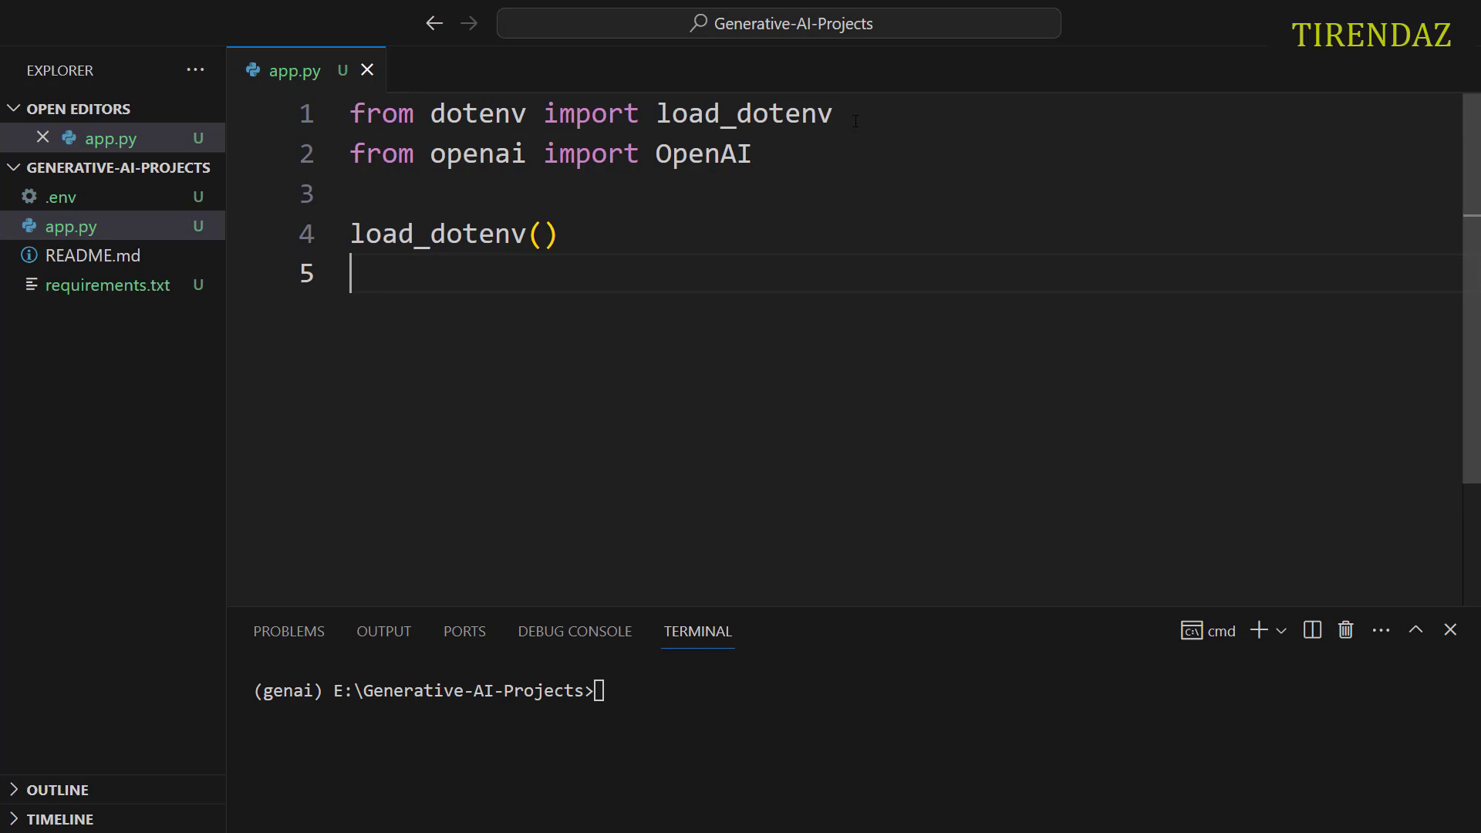
type("clien")
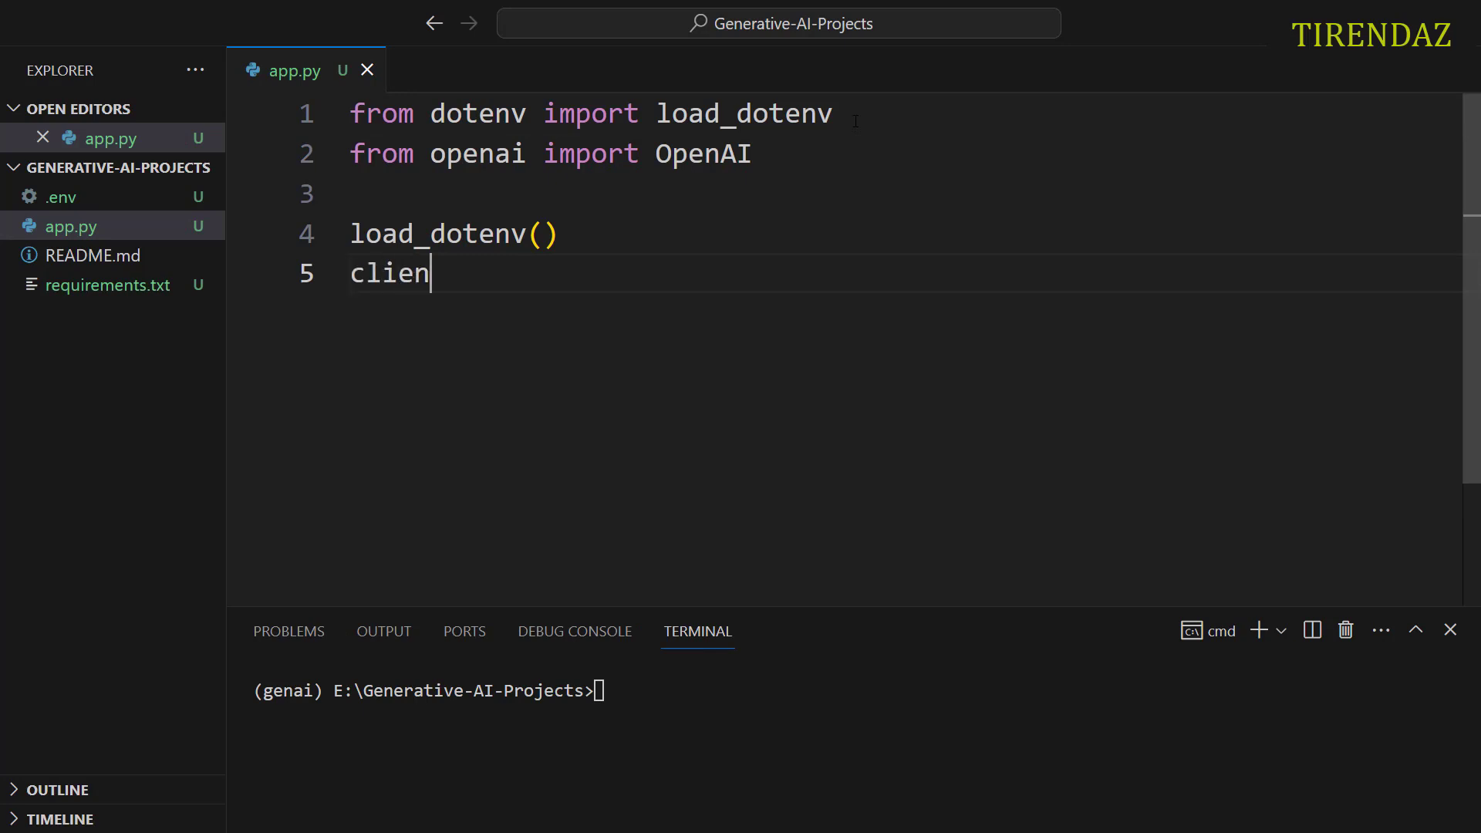
type("t =")
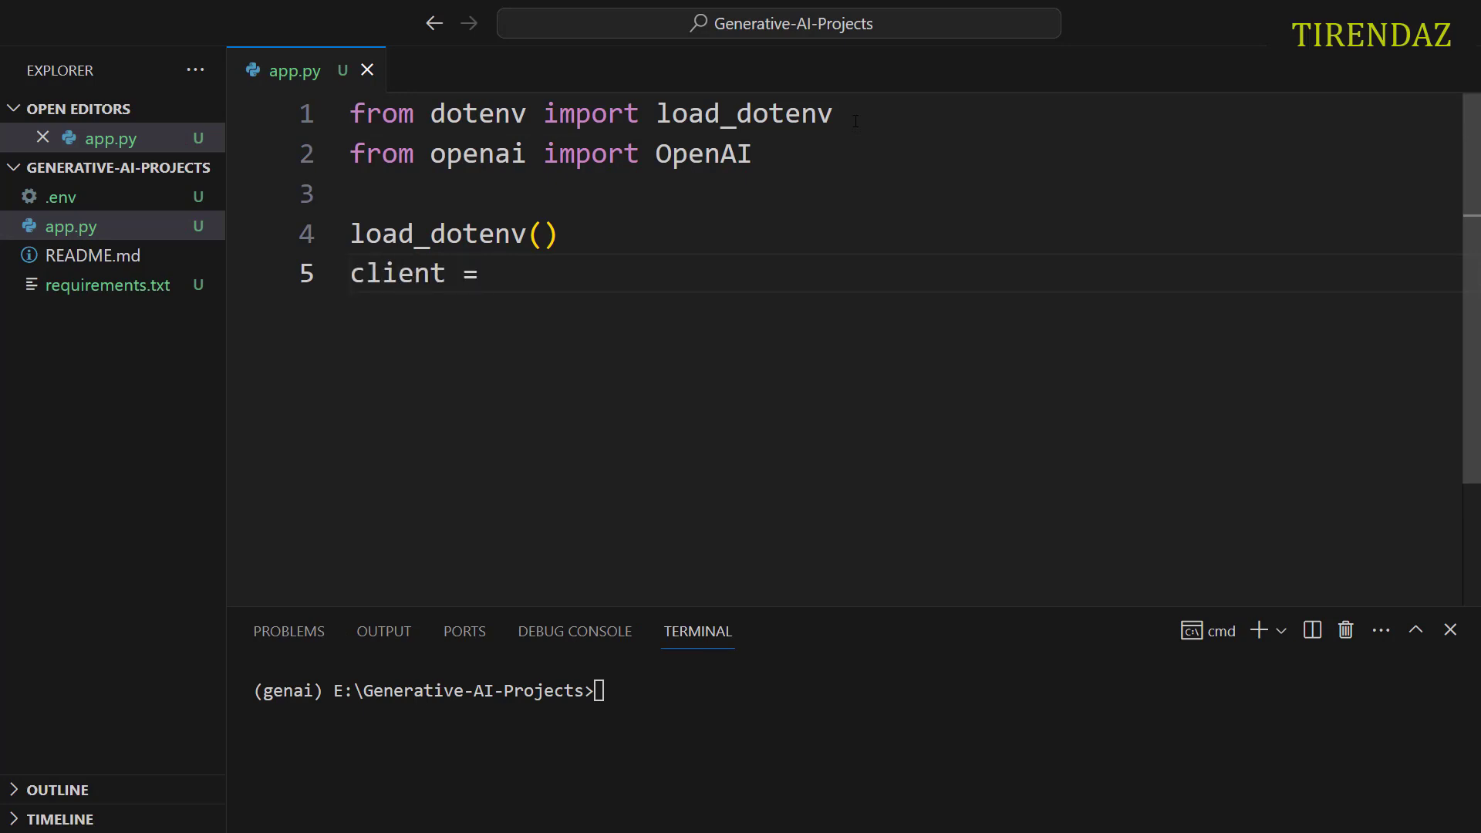
type("OpenAI(")
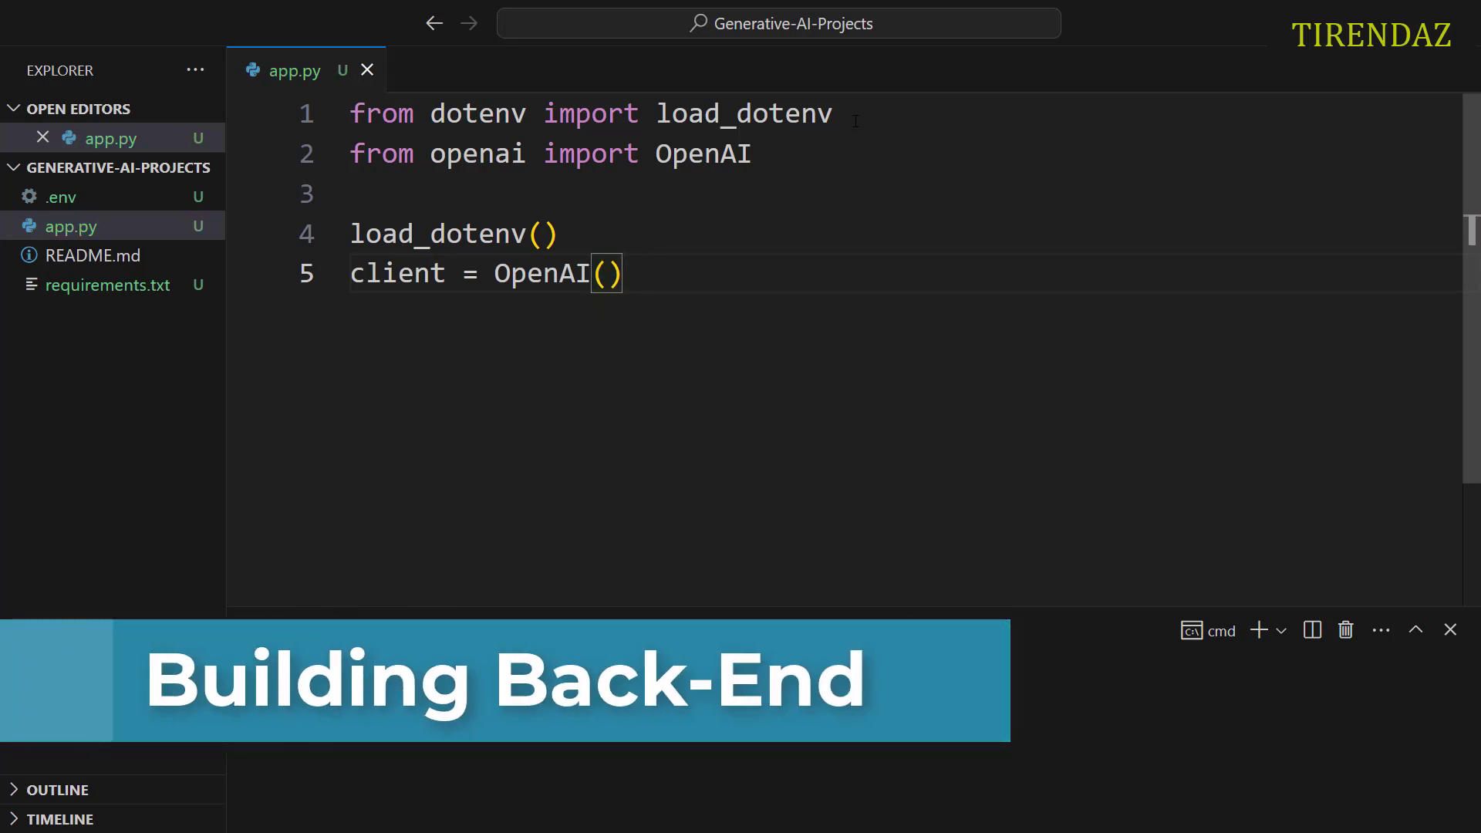
Step: Define a get_openai_response(question) function in app.py
type("d")
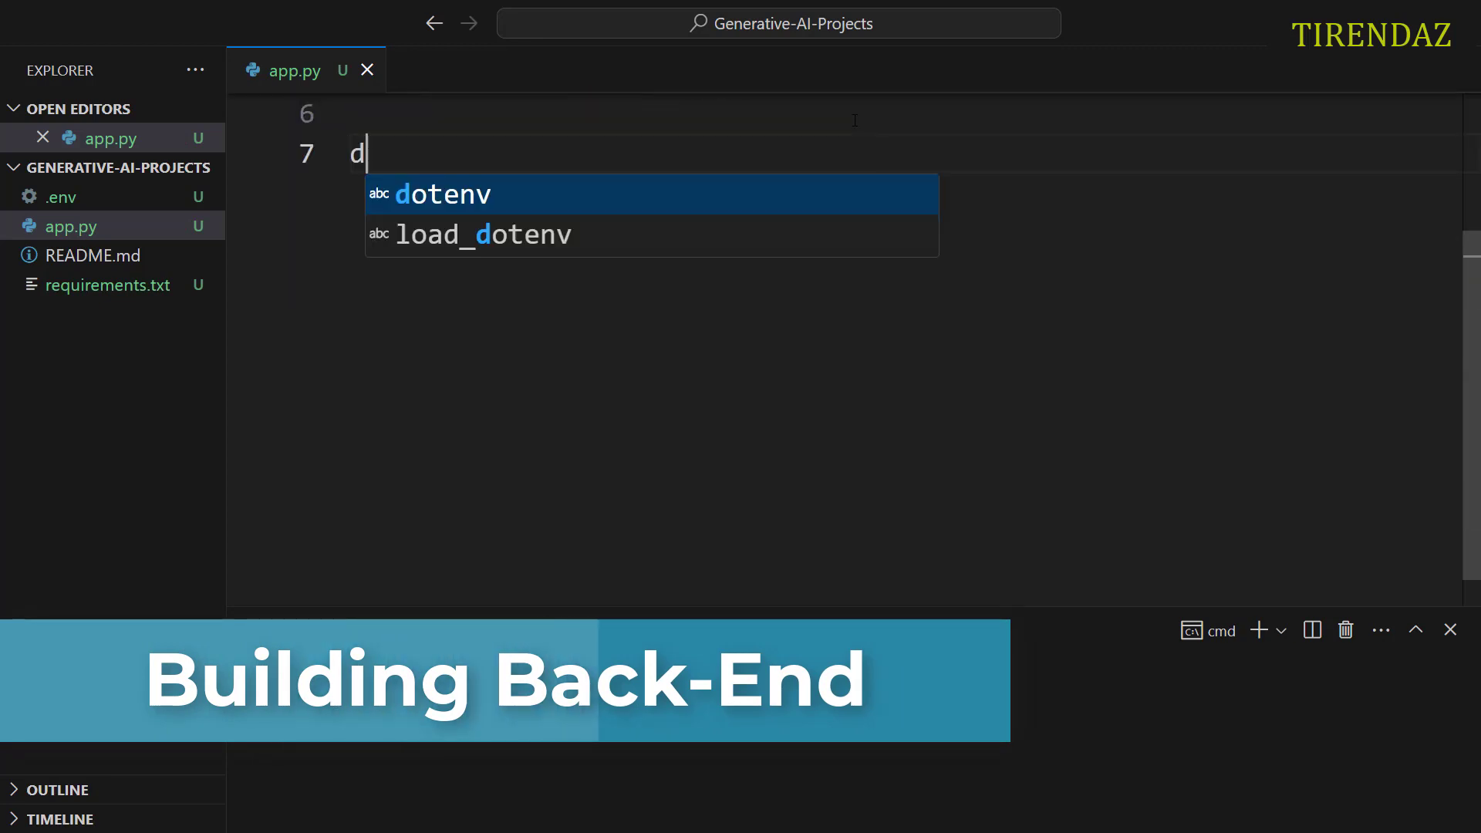
type("ef get")
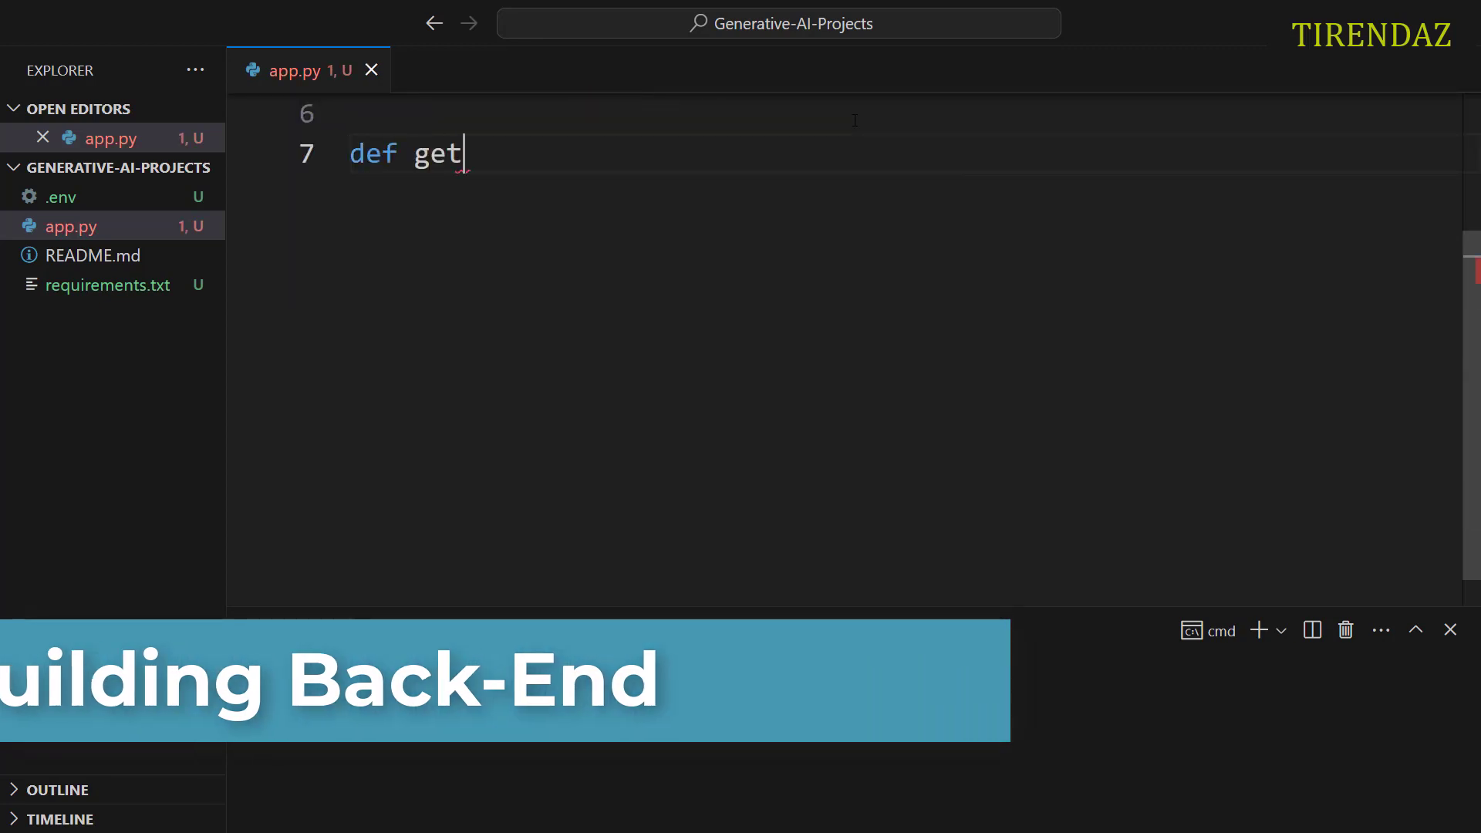
type("_openai")
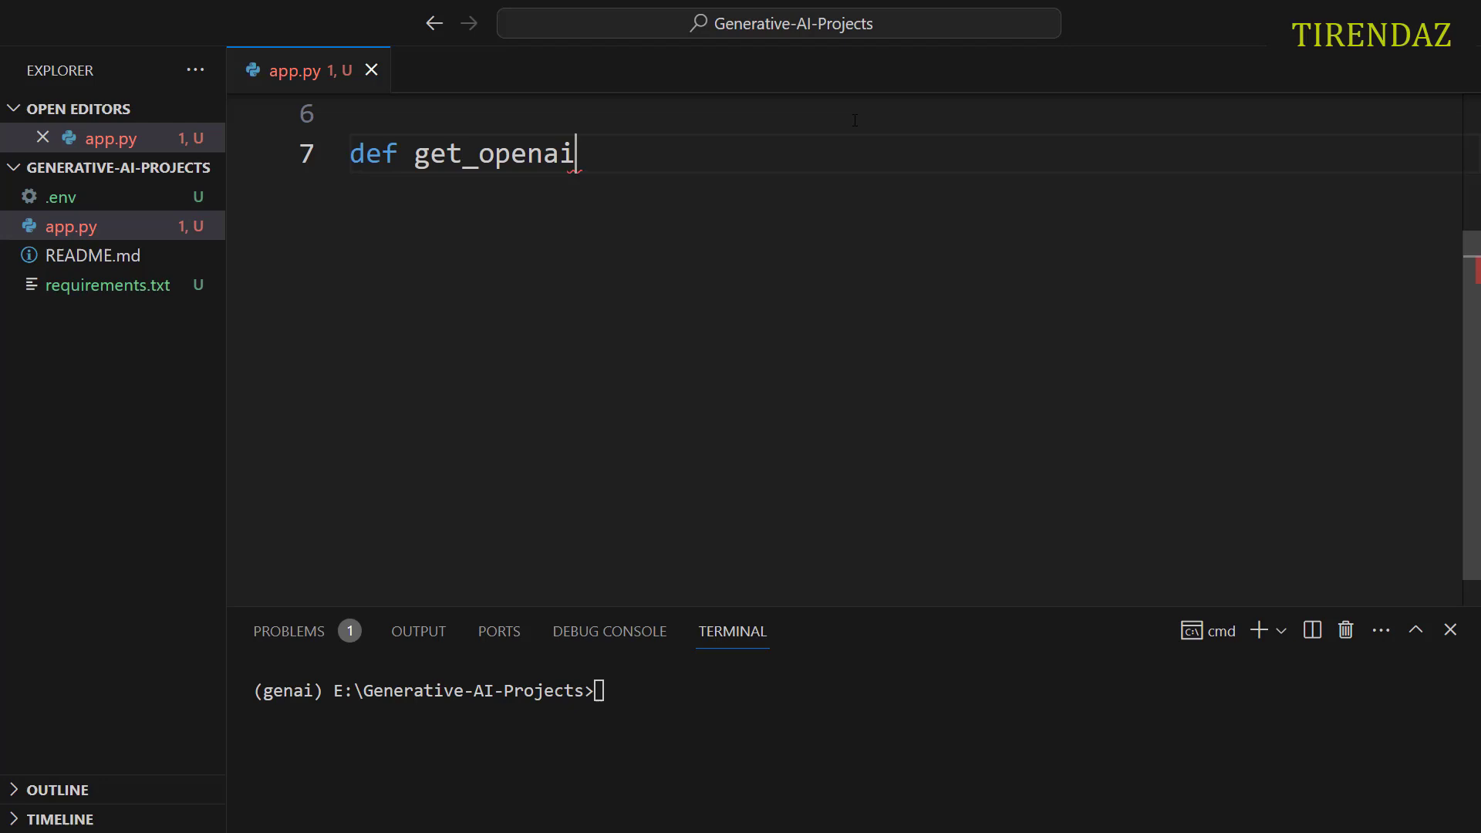
type("_res")
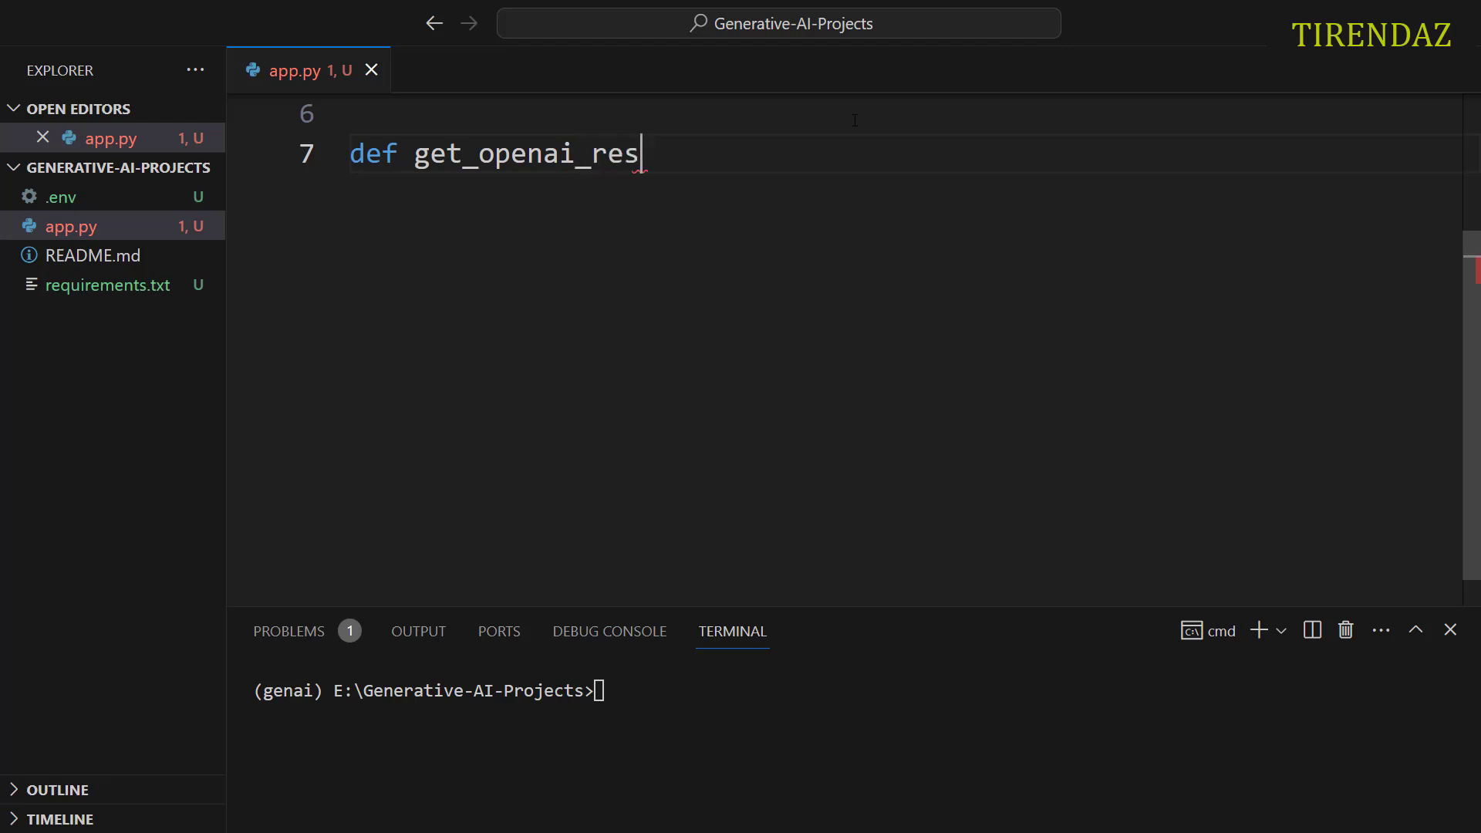
type("ponse():")
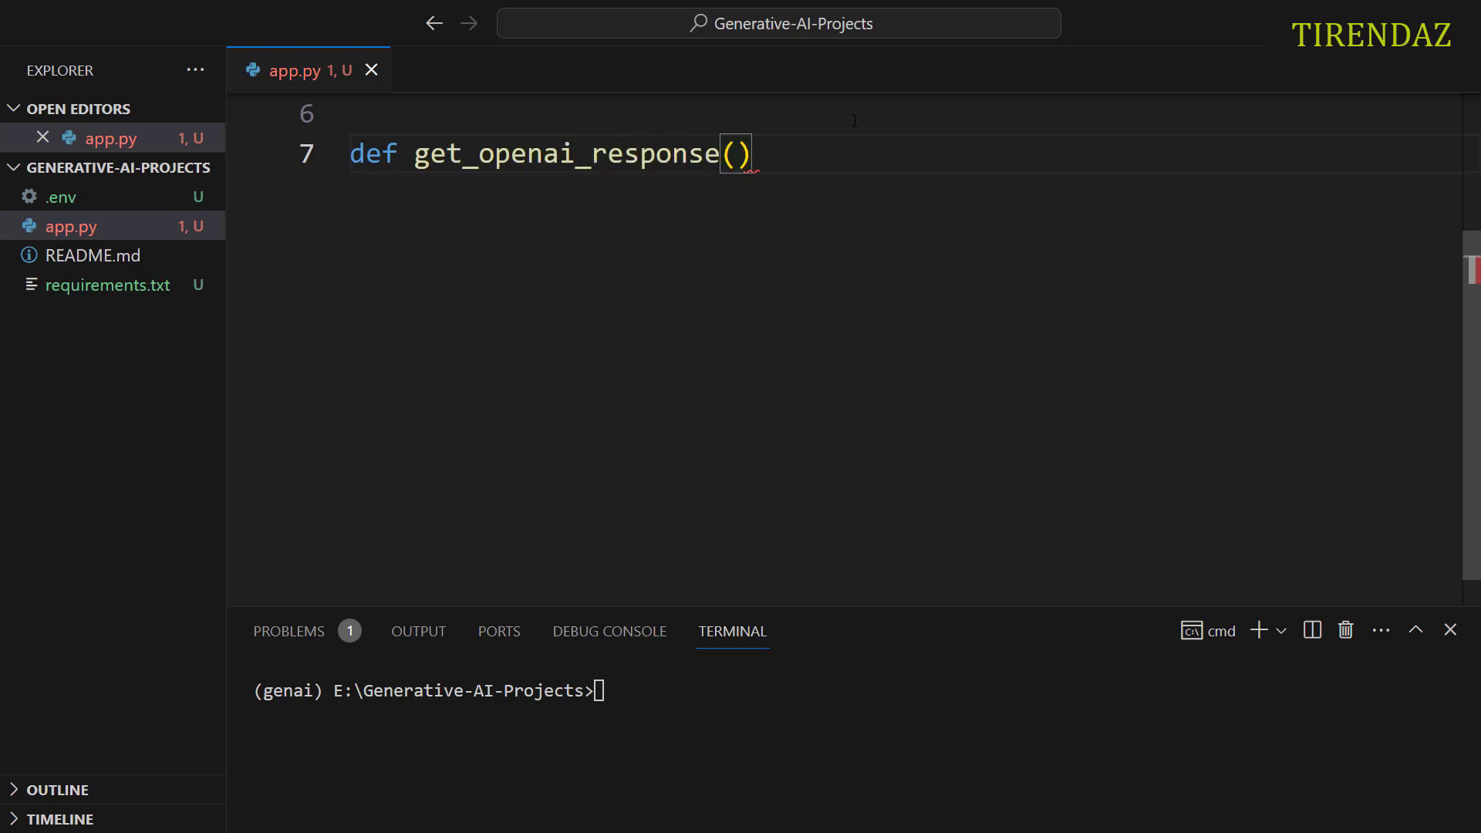
type("question")
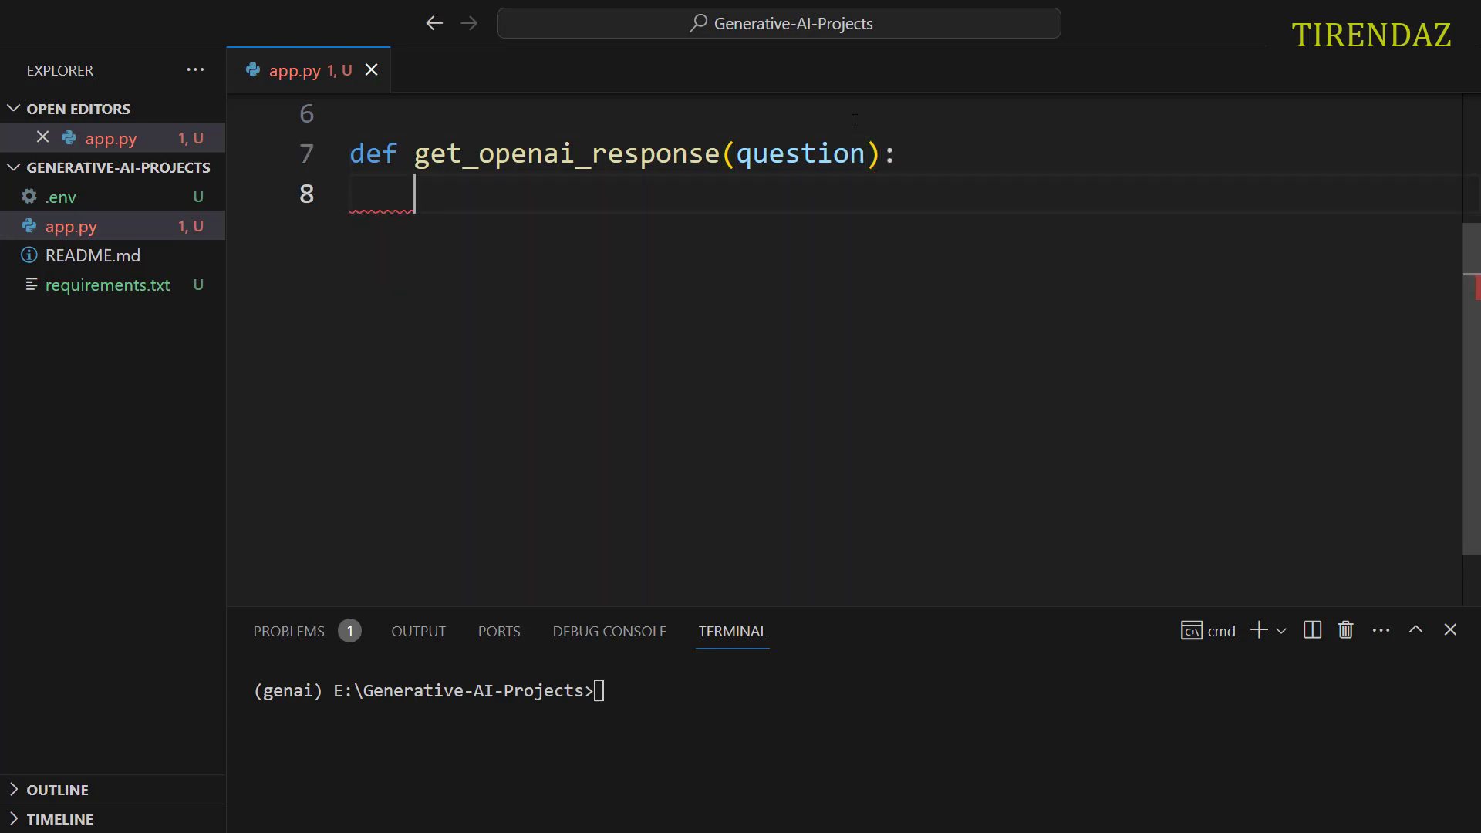
Step: Start completion = client.chat.completions.create( with model = "gpt-3.5-turbo"
type("comp")
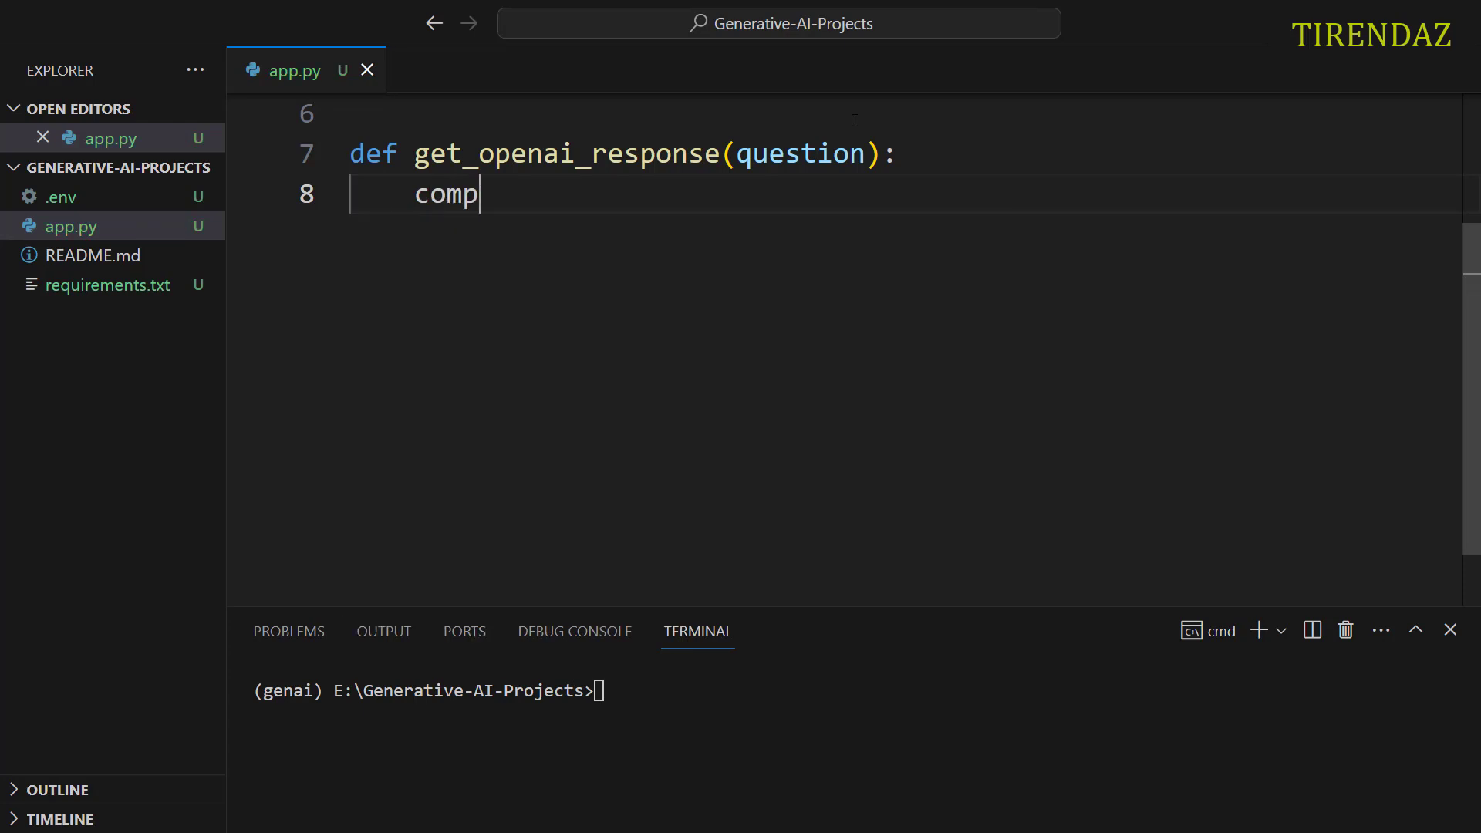
type("letion = c")
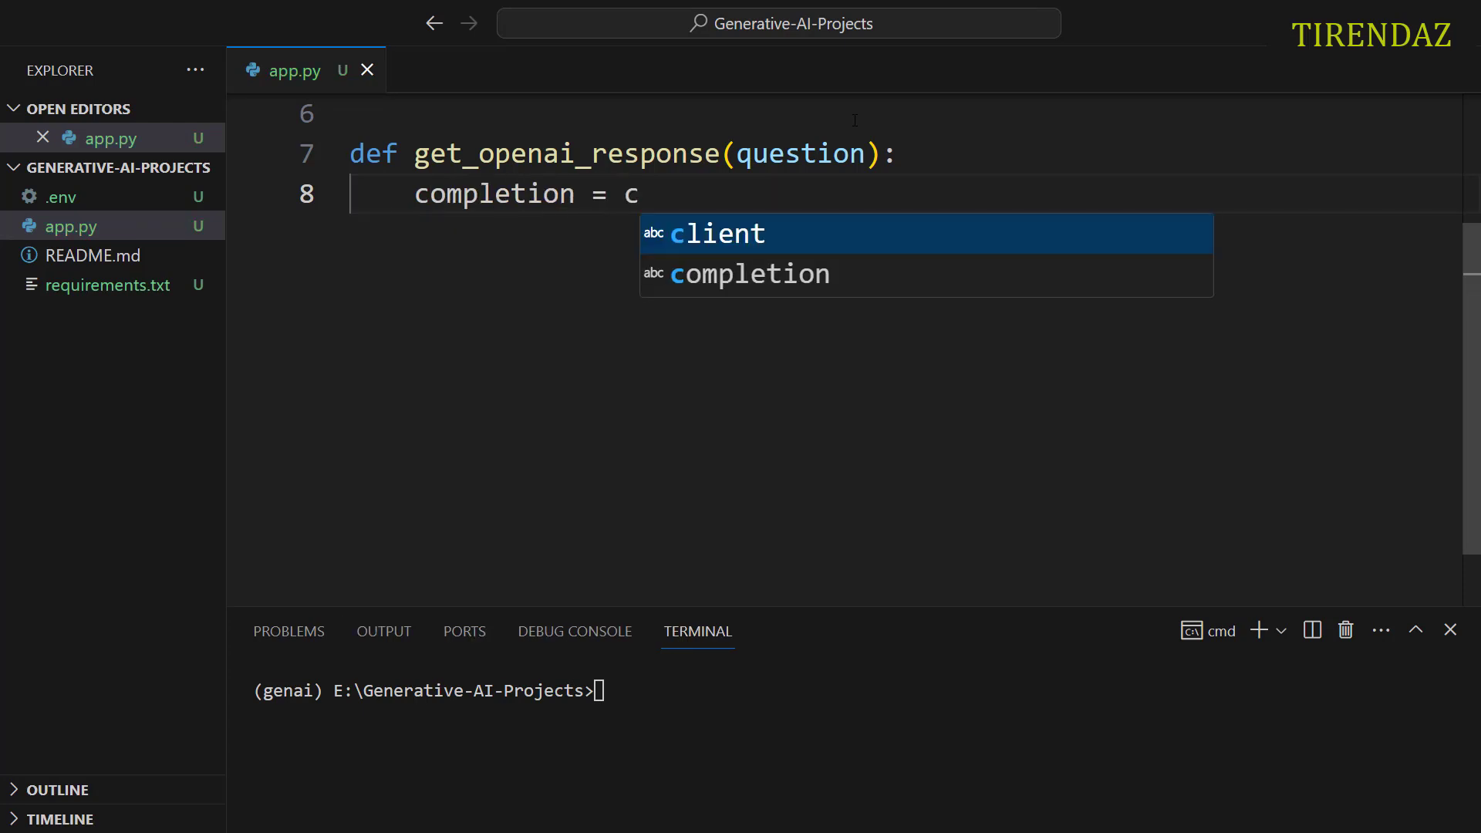
type("lient.cha")
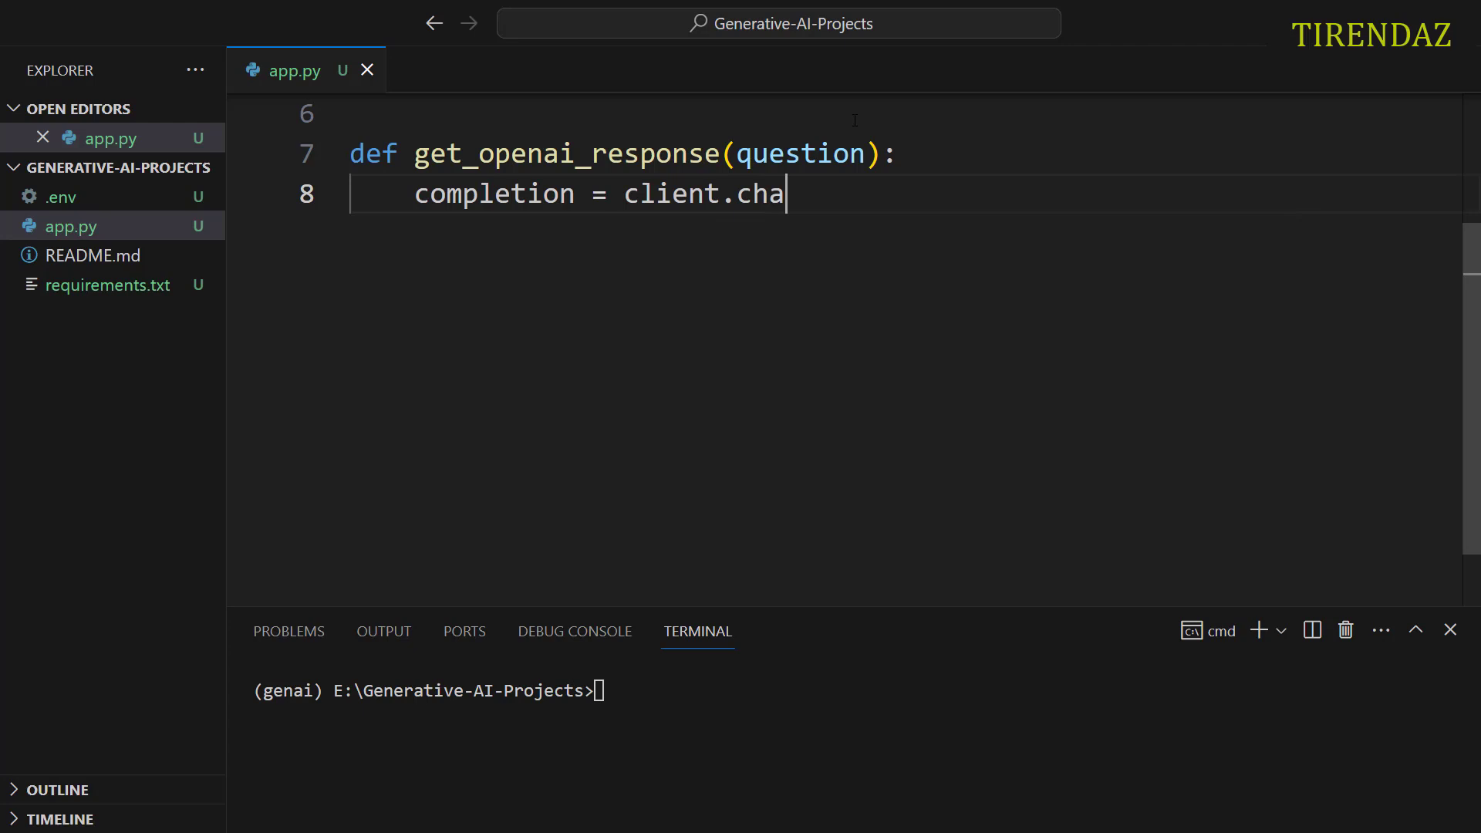
type("t.completions.crea")
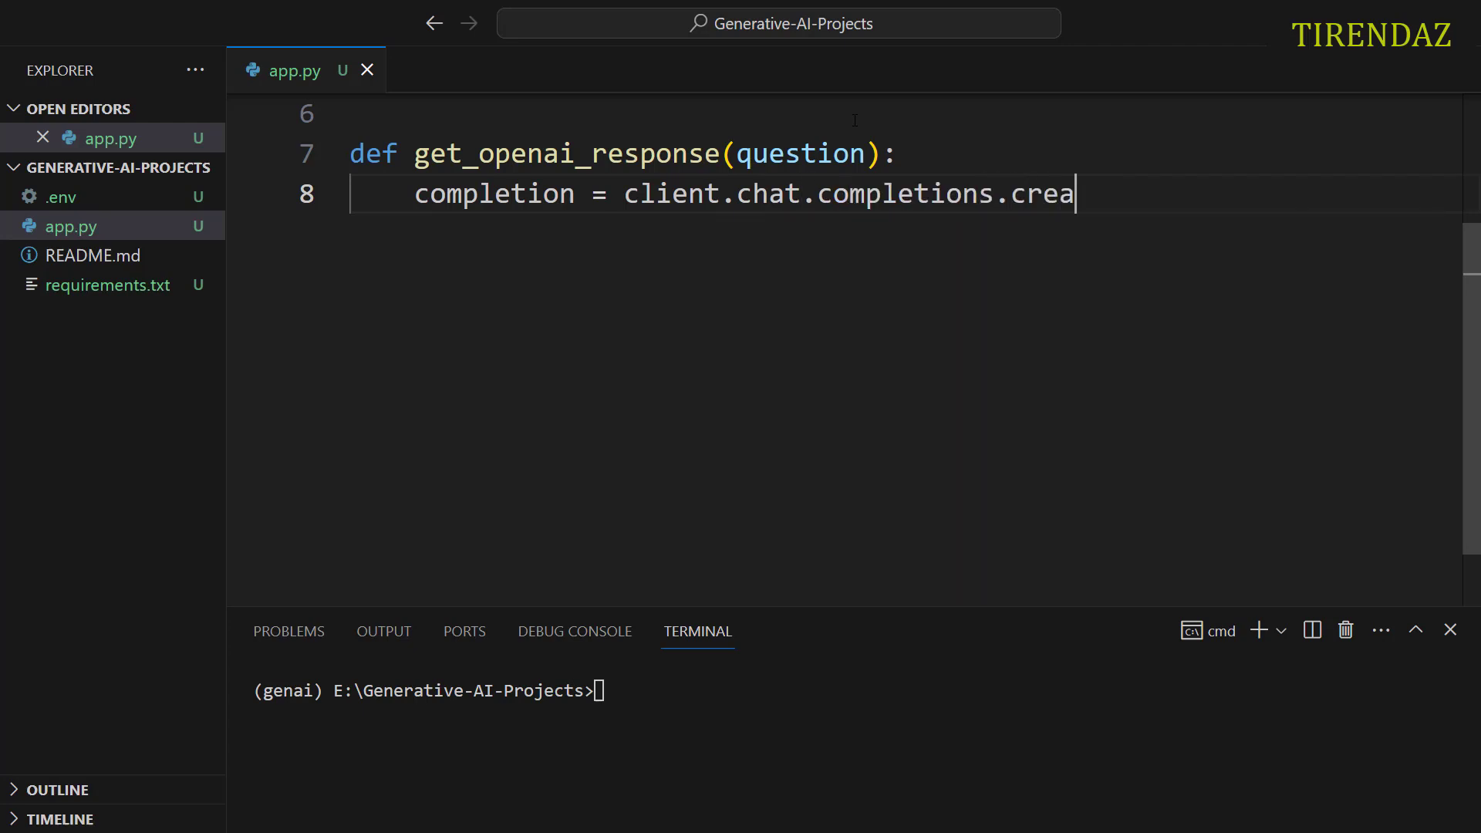
type("te(")
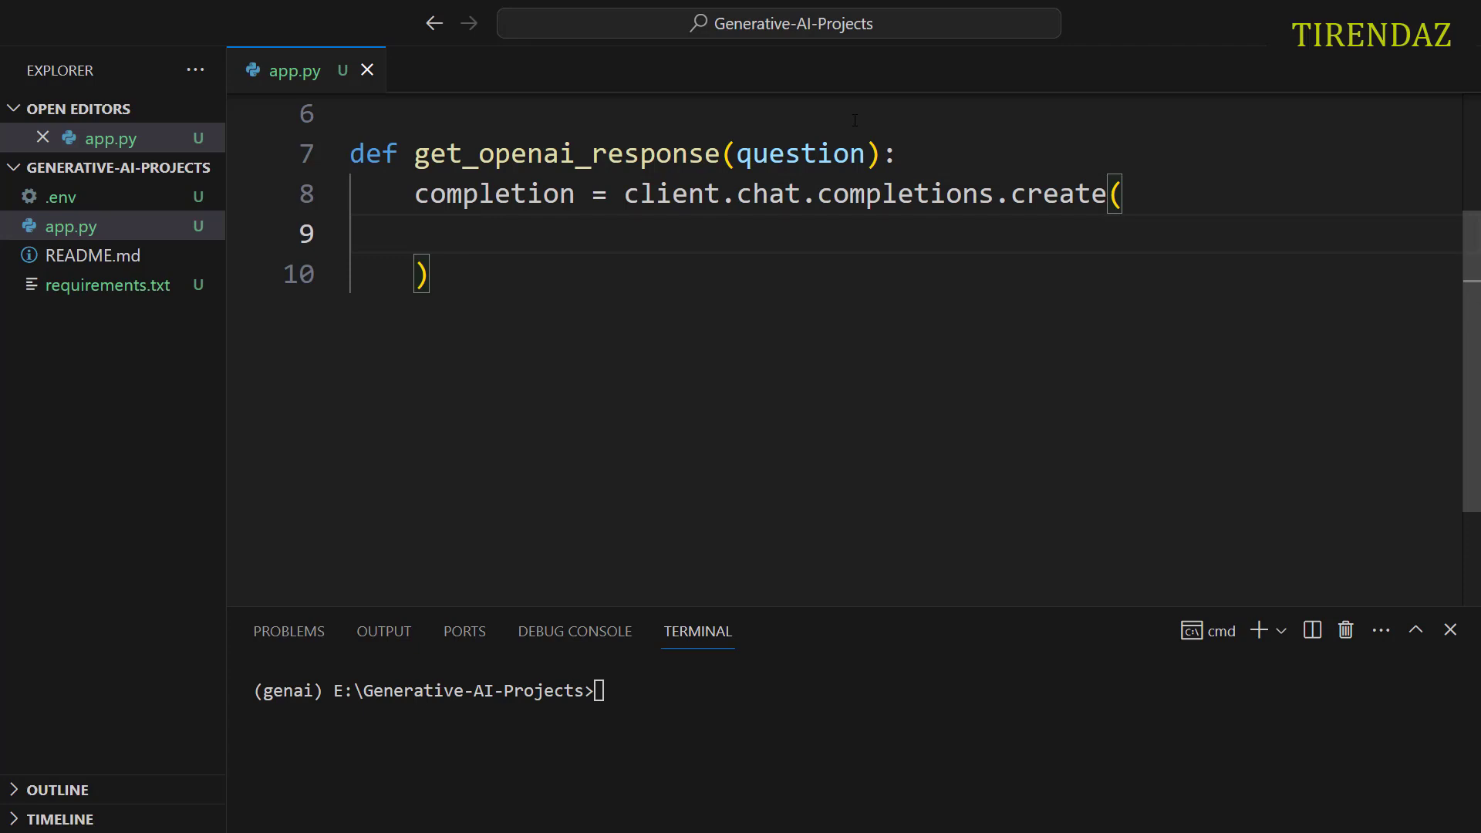
type("model =")
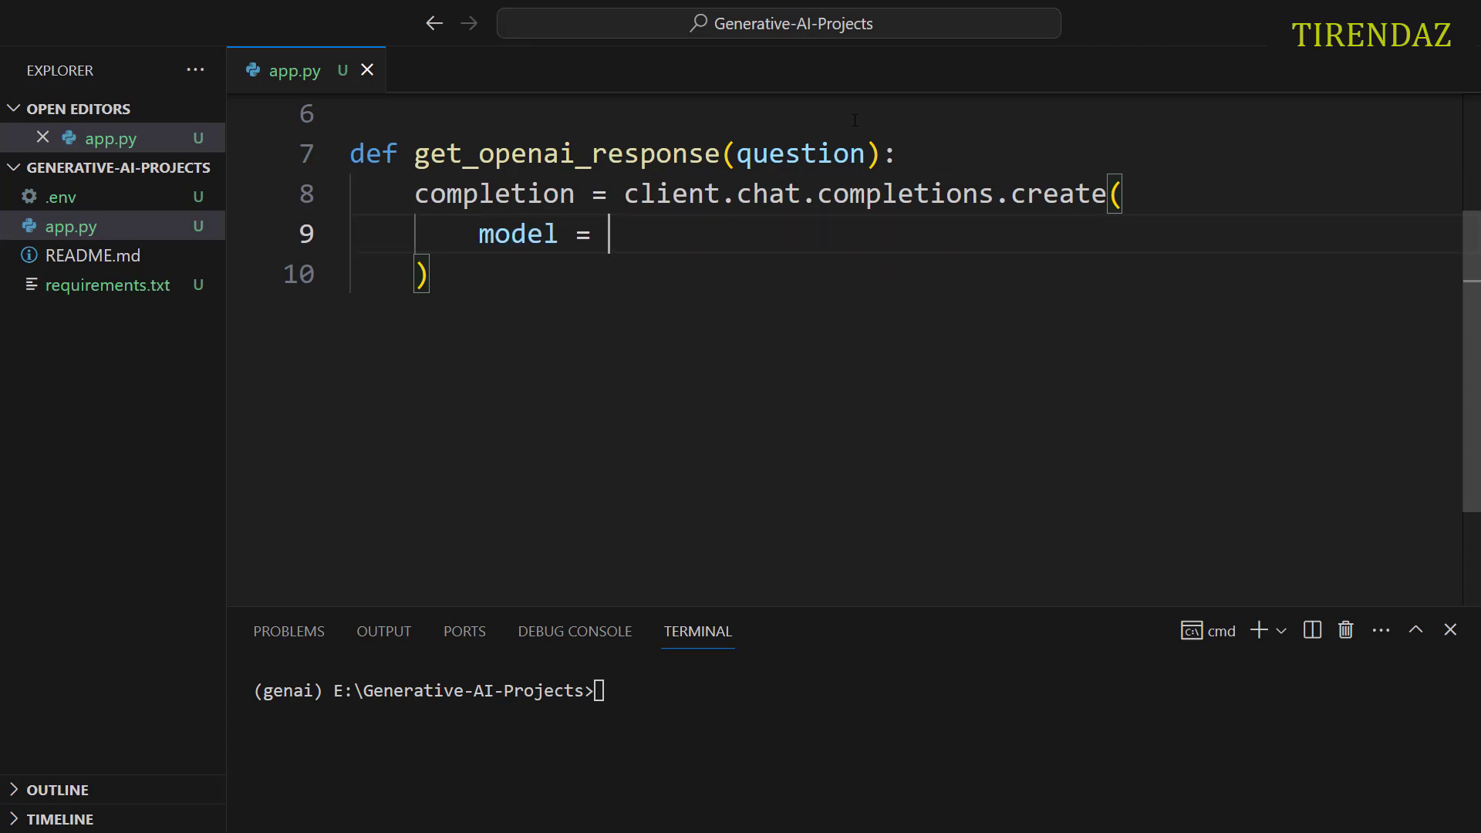
type("\"gp\"")
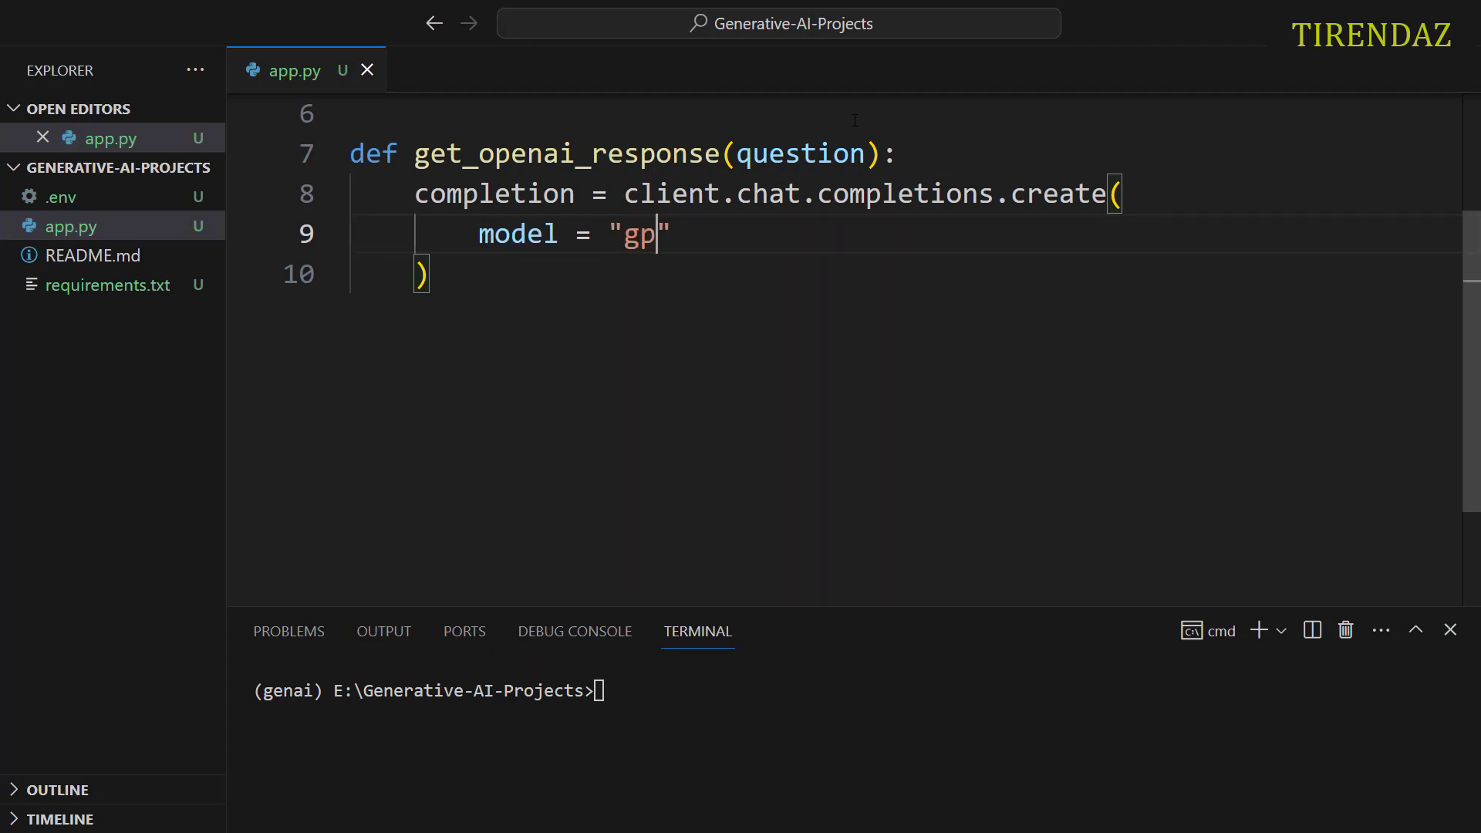
type("t-3.")
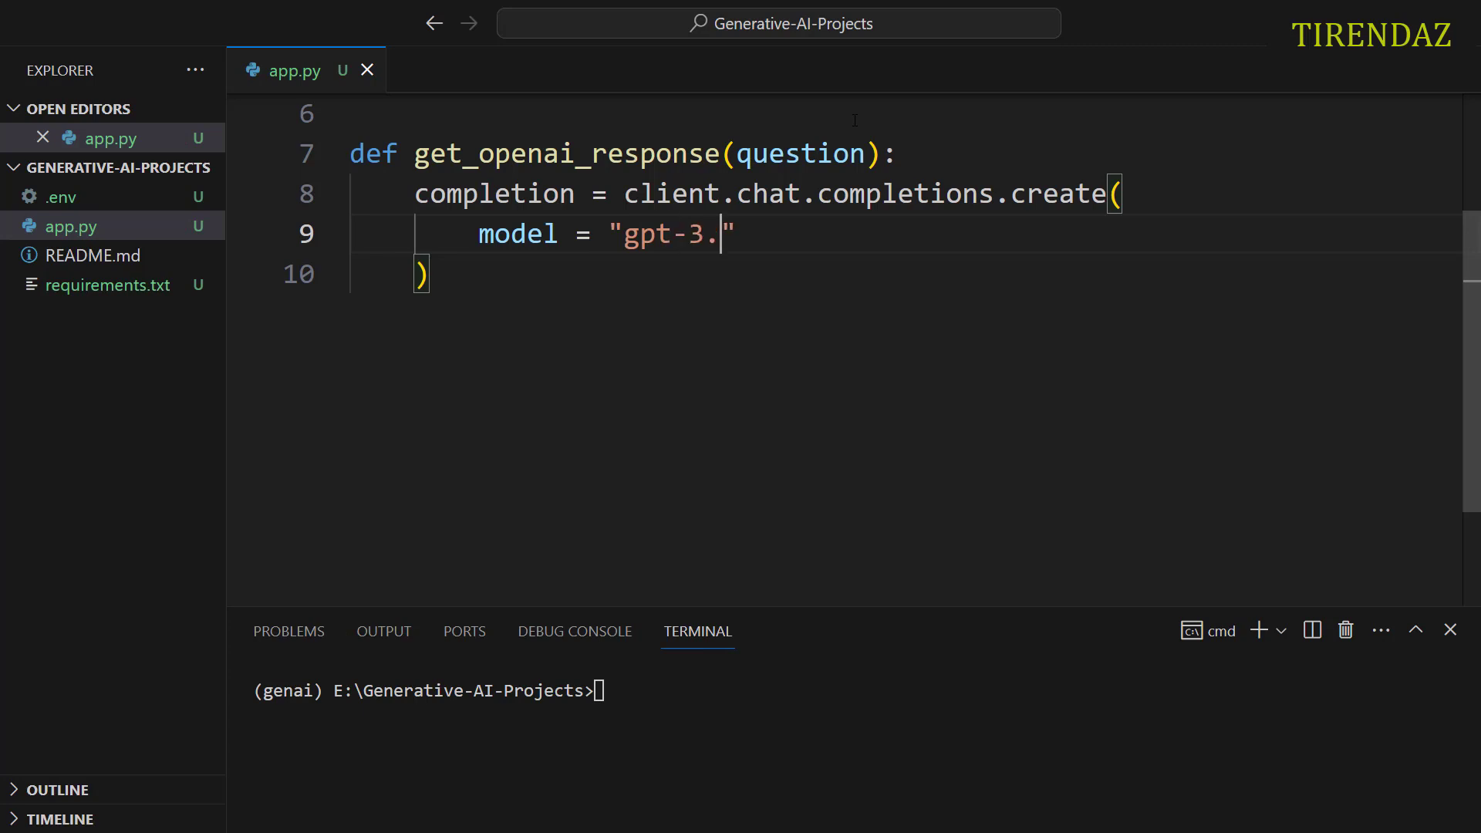
type("5-tu")
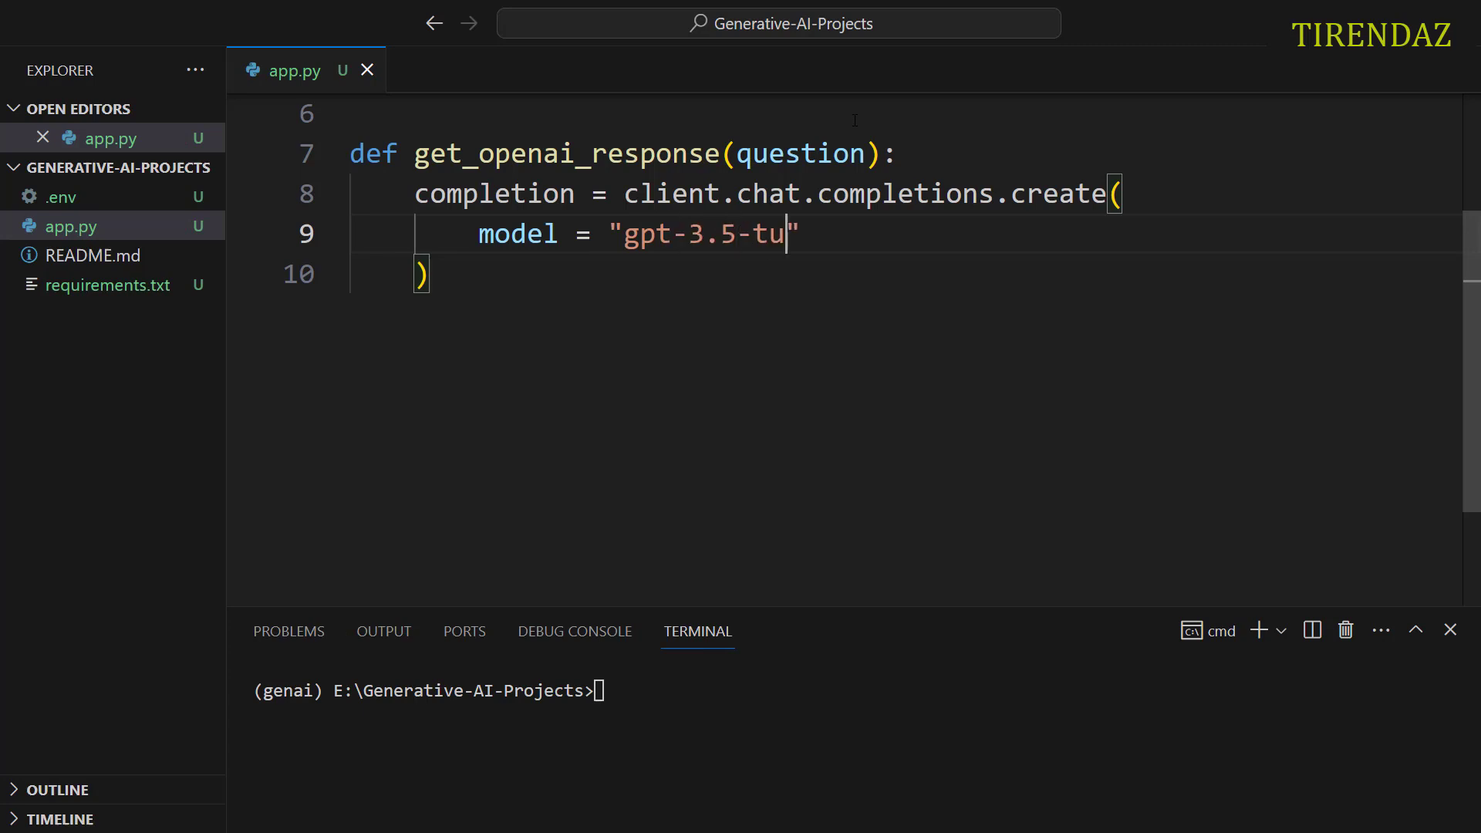
type("rbo\",")
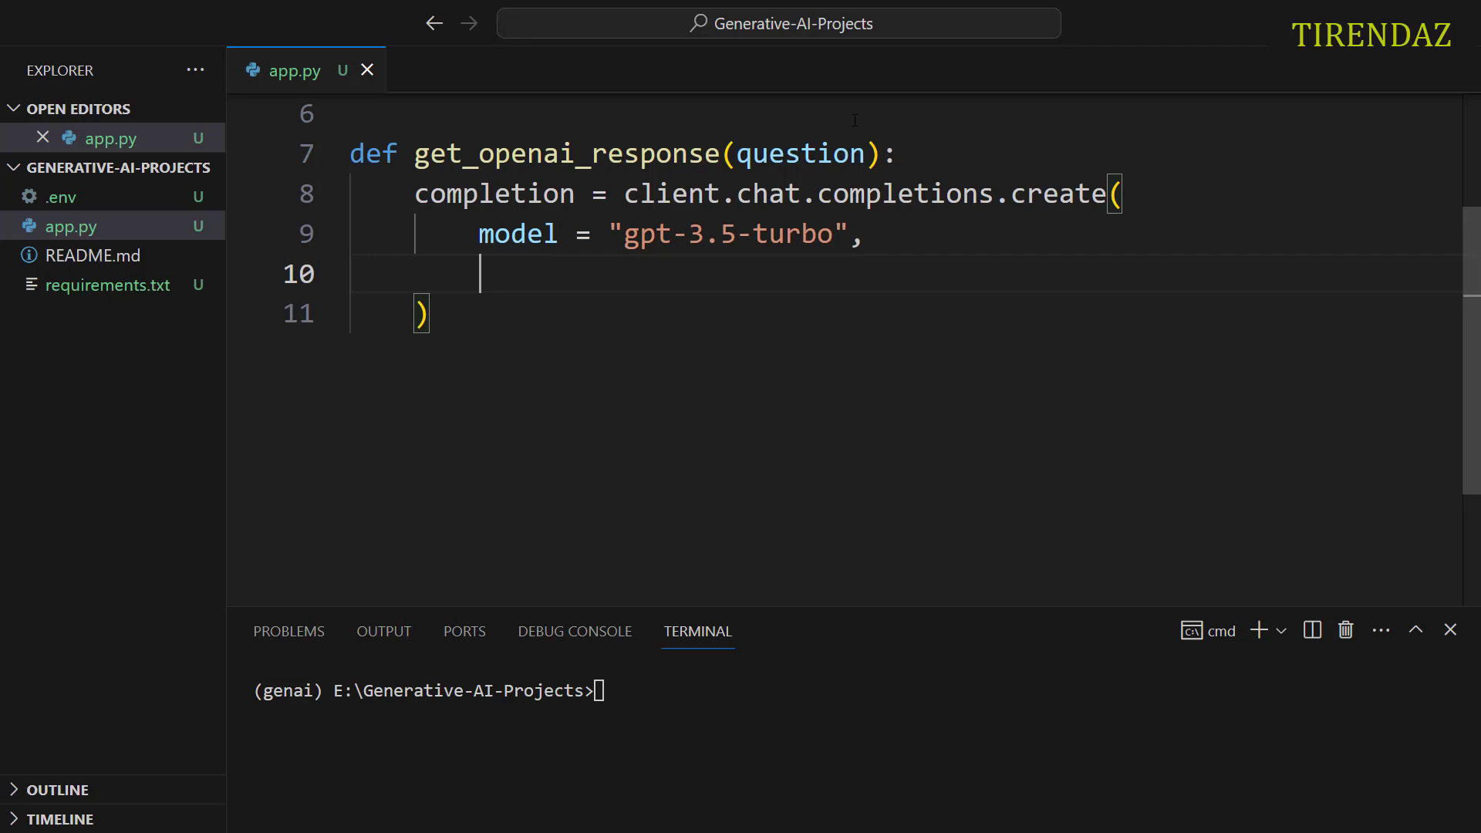
Step: Add messages with a 'You are a helpful assistant' system role and a user role holding the question
type("messages = [")
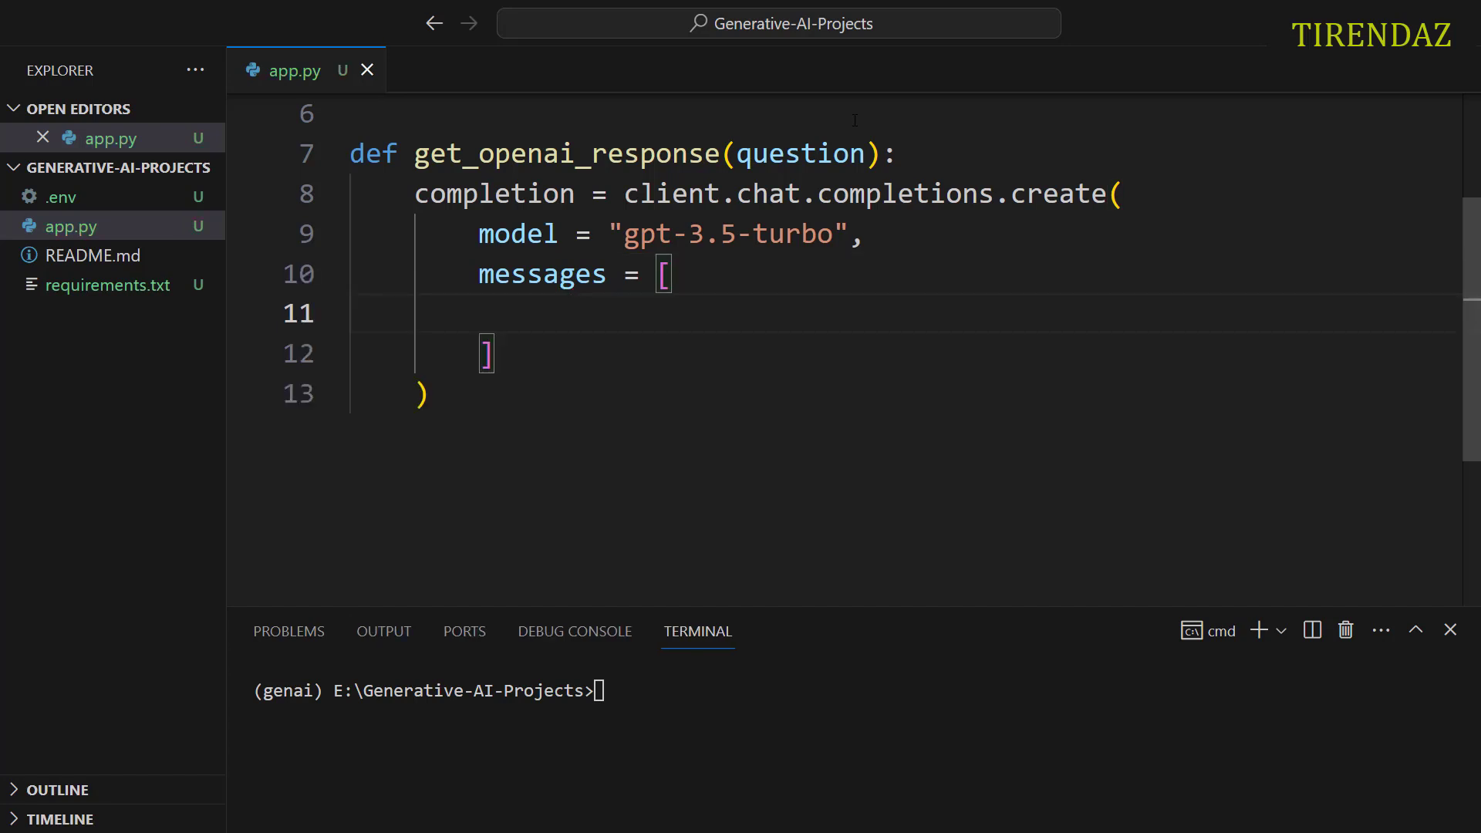
type("{}")
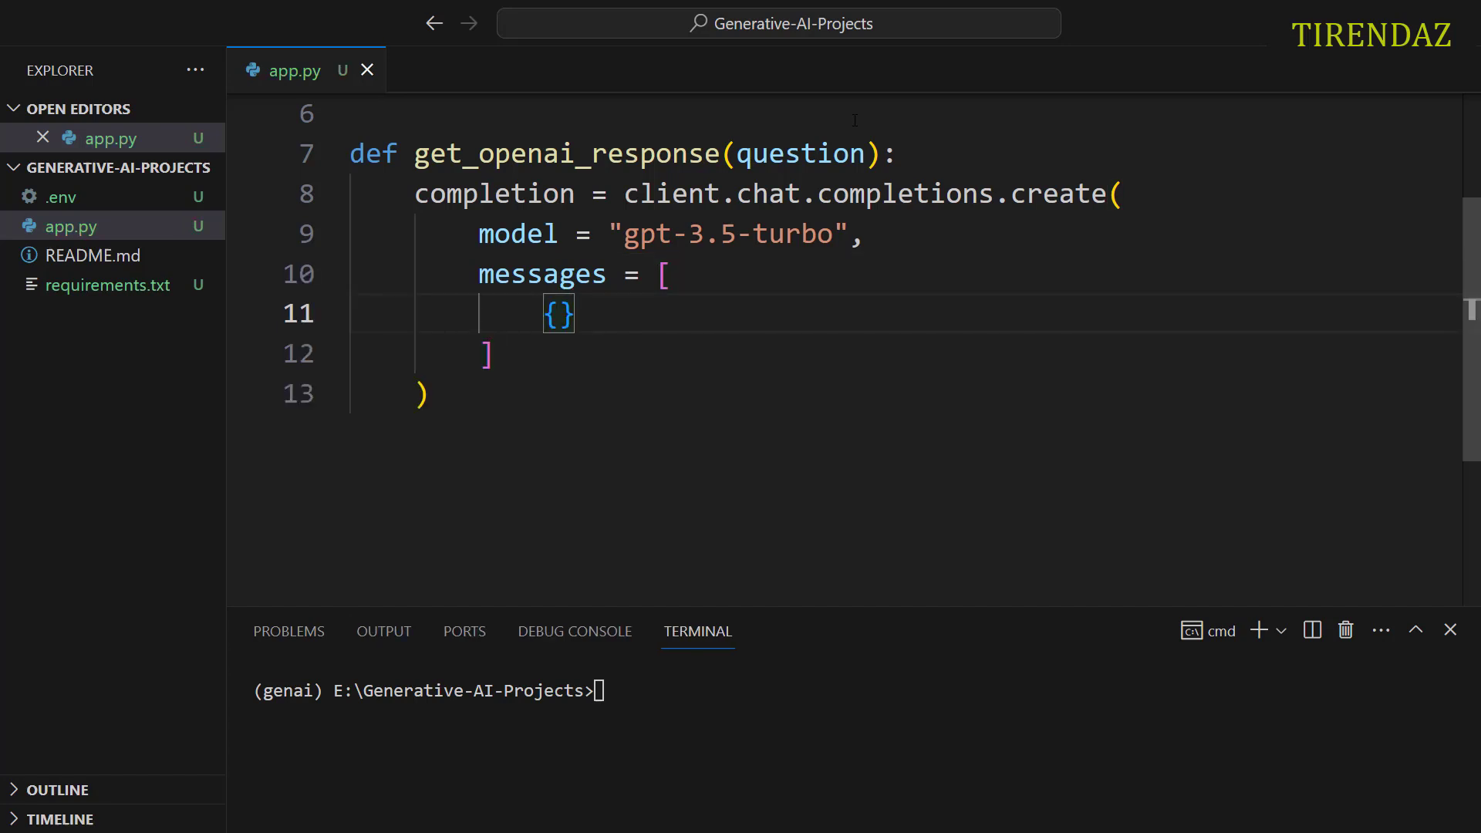
type("\"role\":\"system\"")
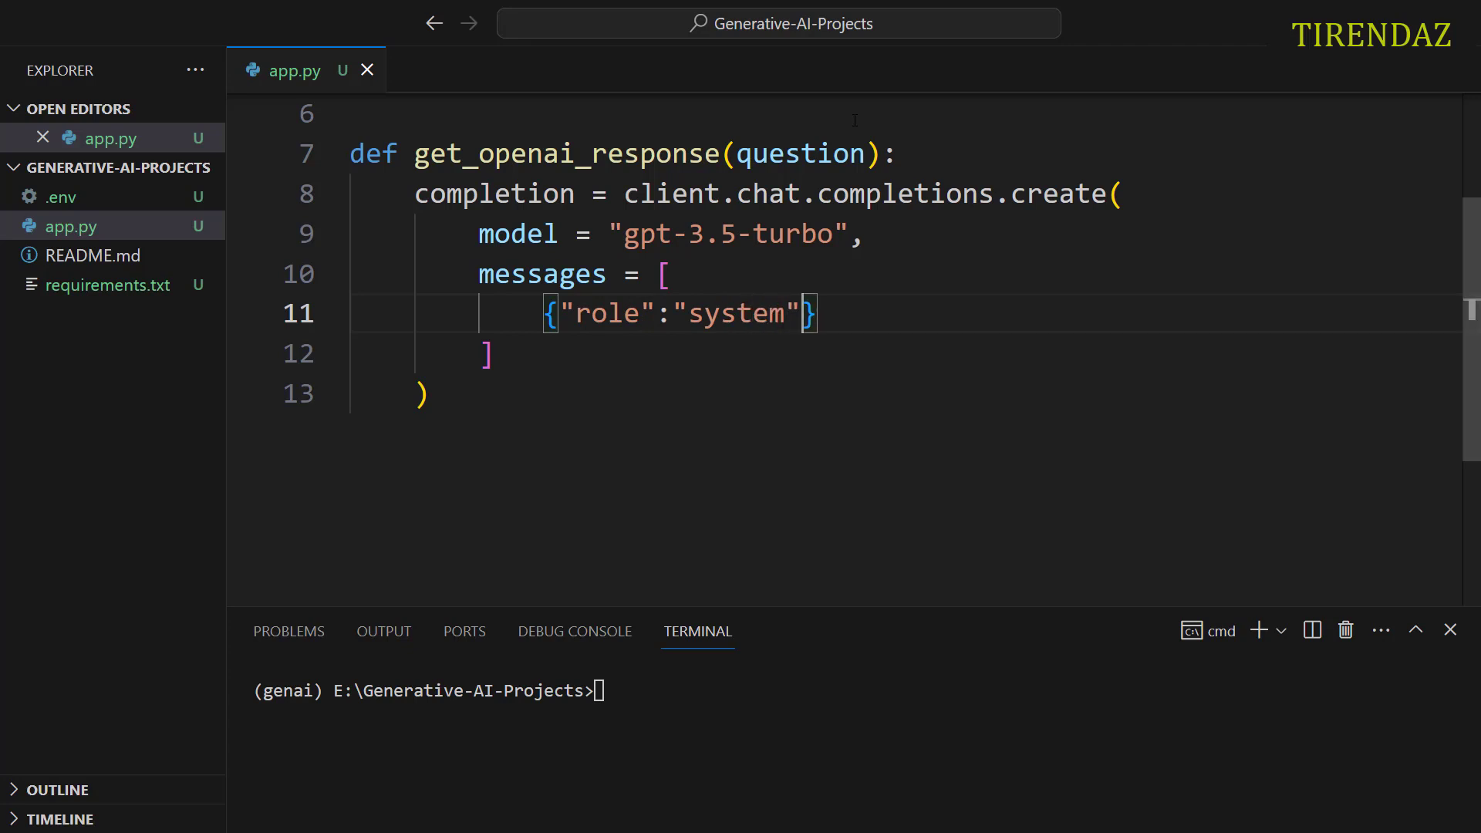
type(", \"content\":\"You are a \"")
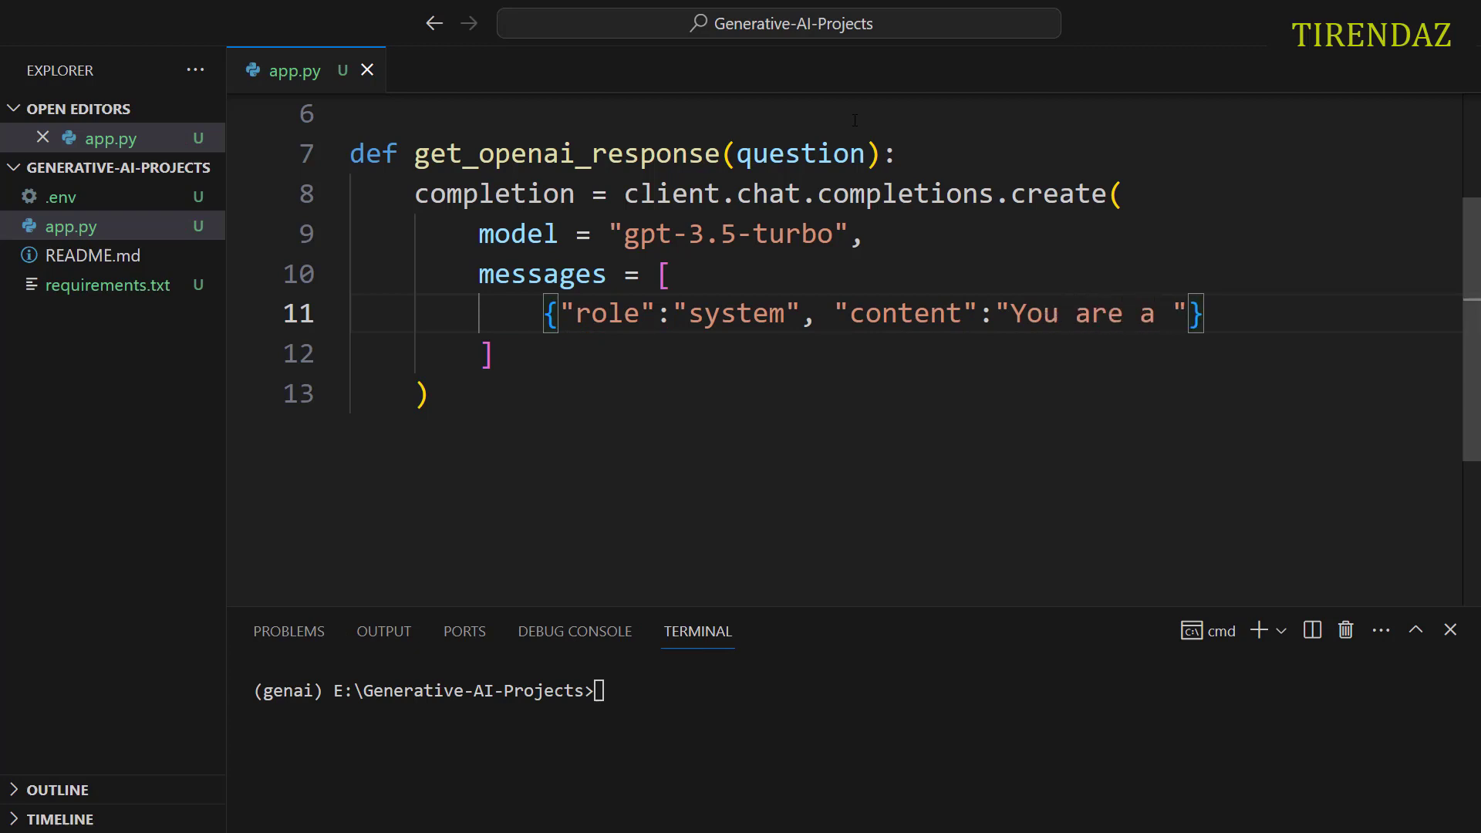
type("helpful assistant")
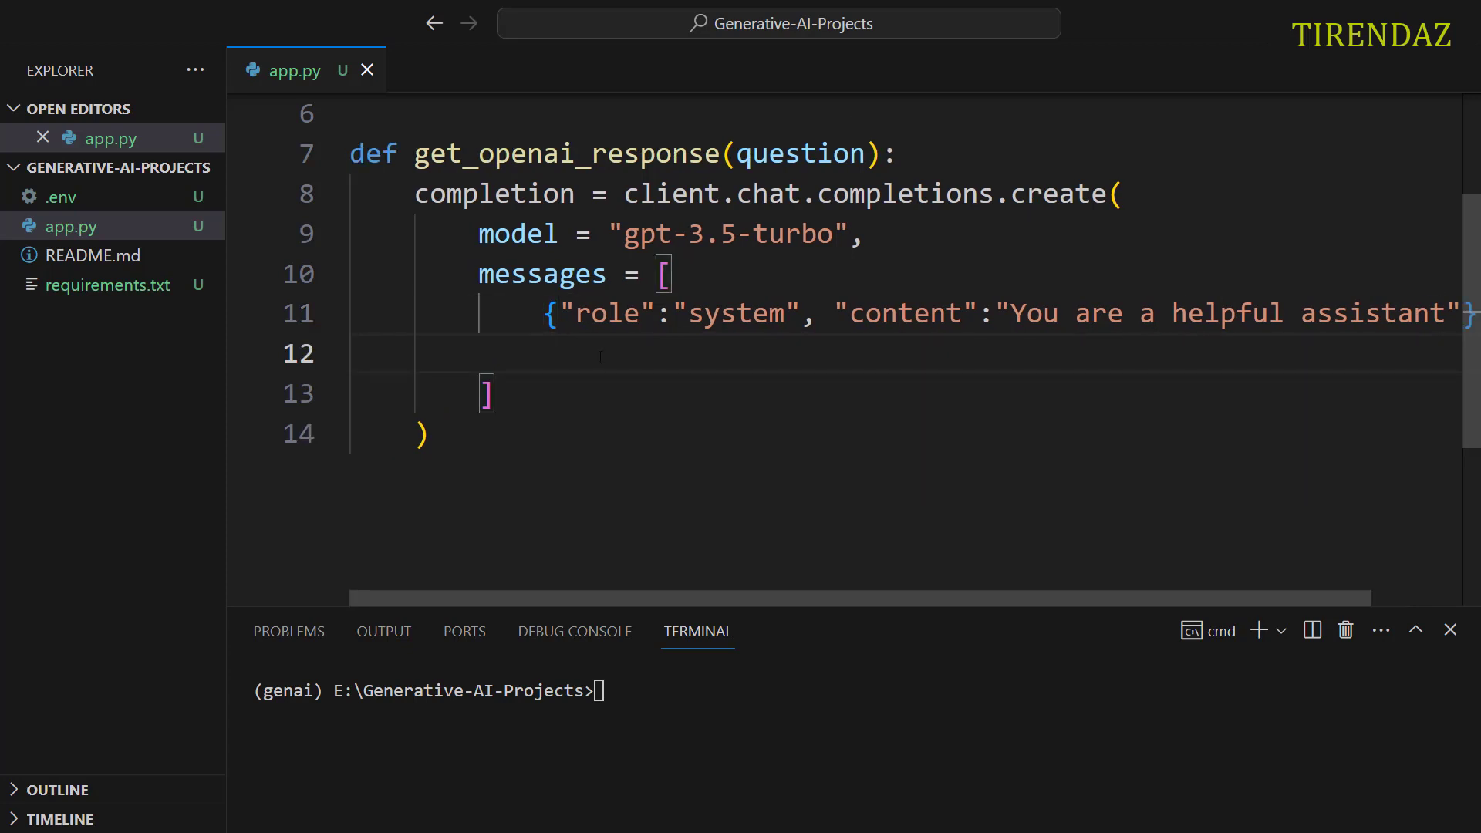
type("{\"\"}")
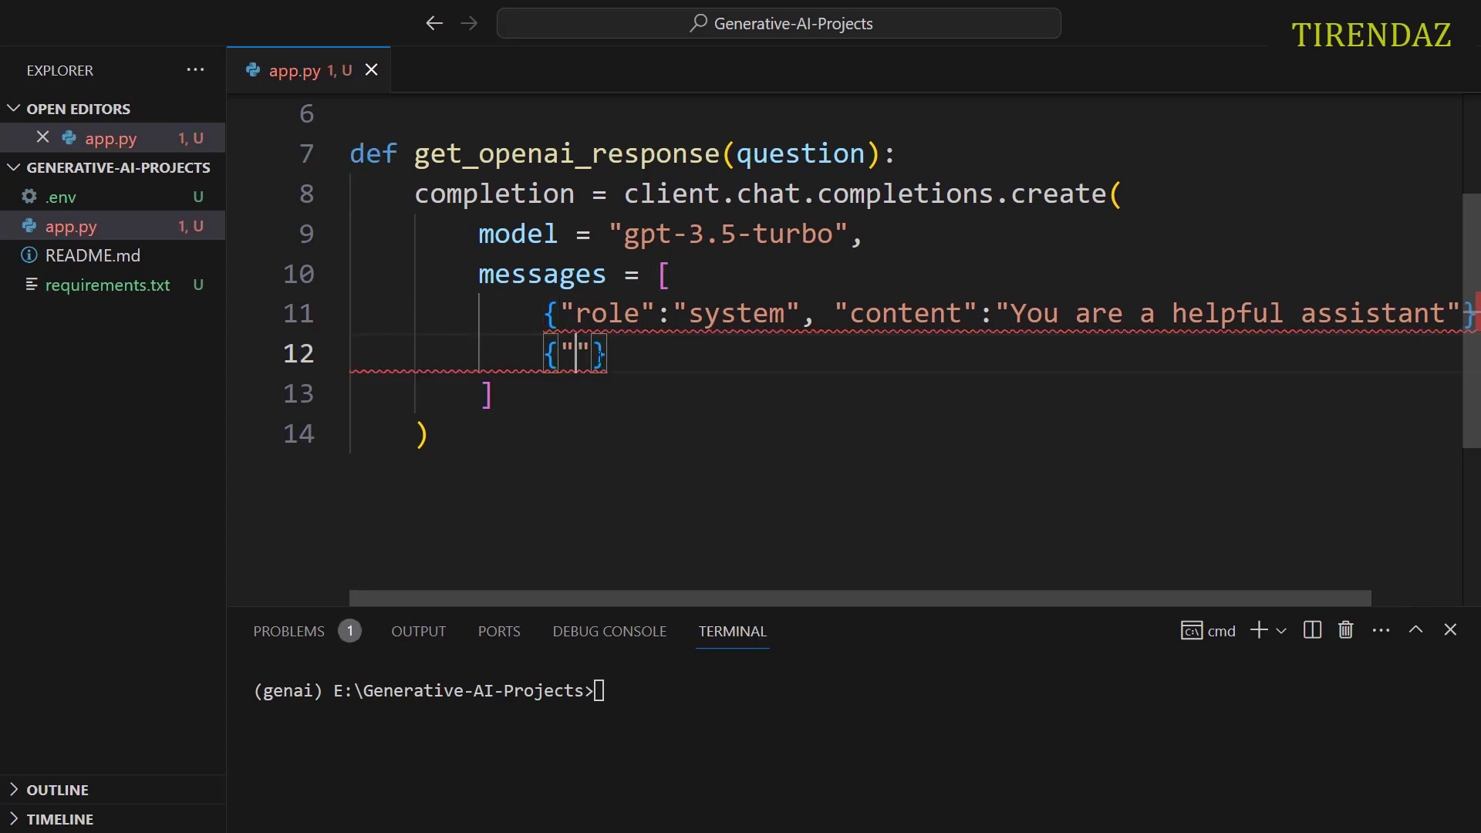
type("role")
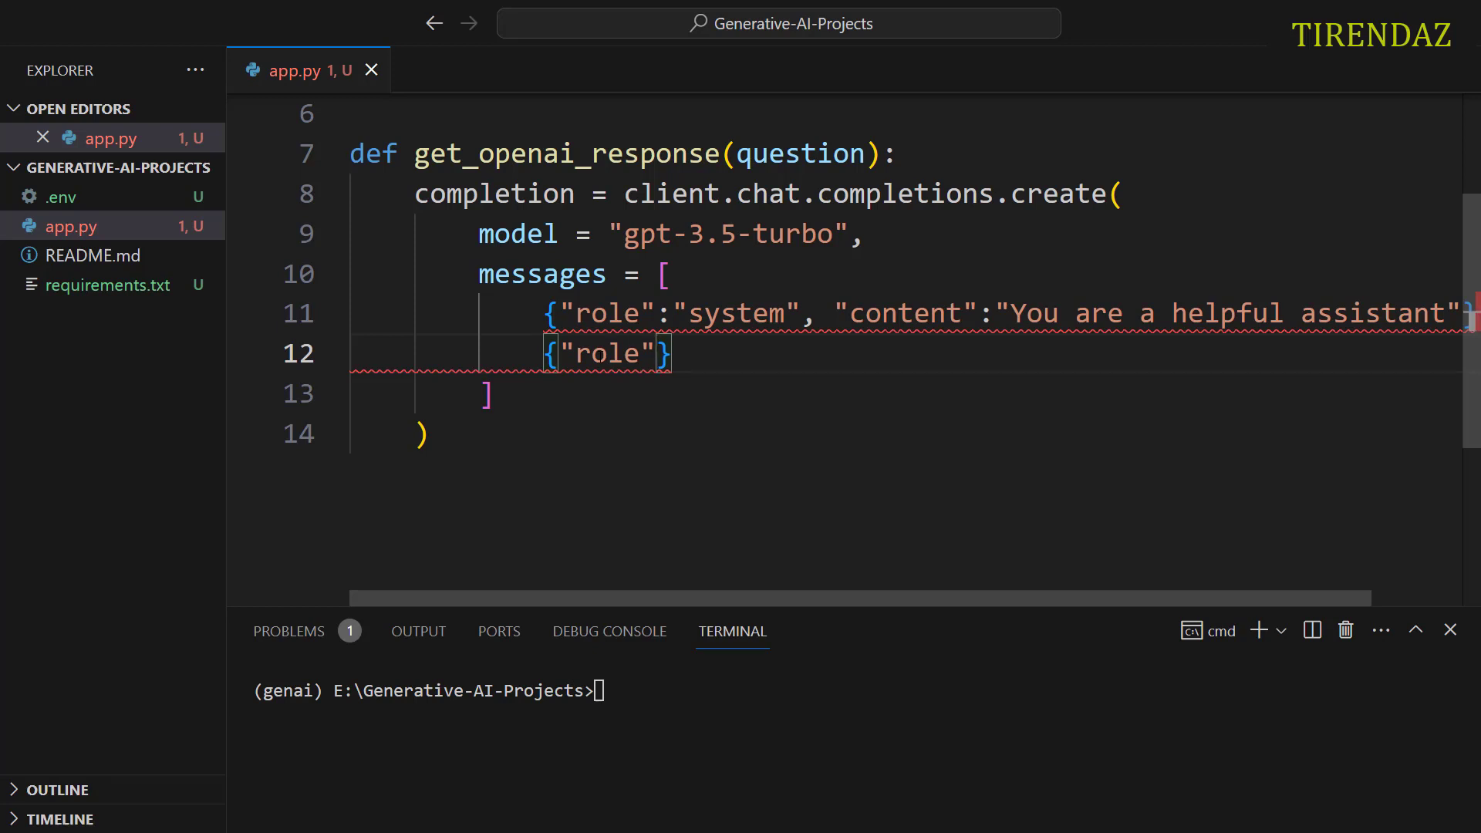
type(":\"user\",")
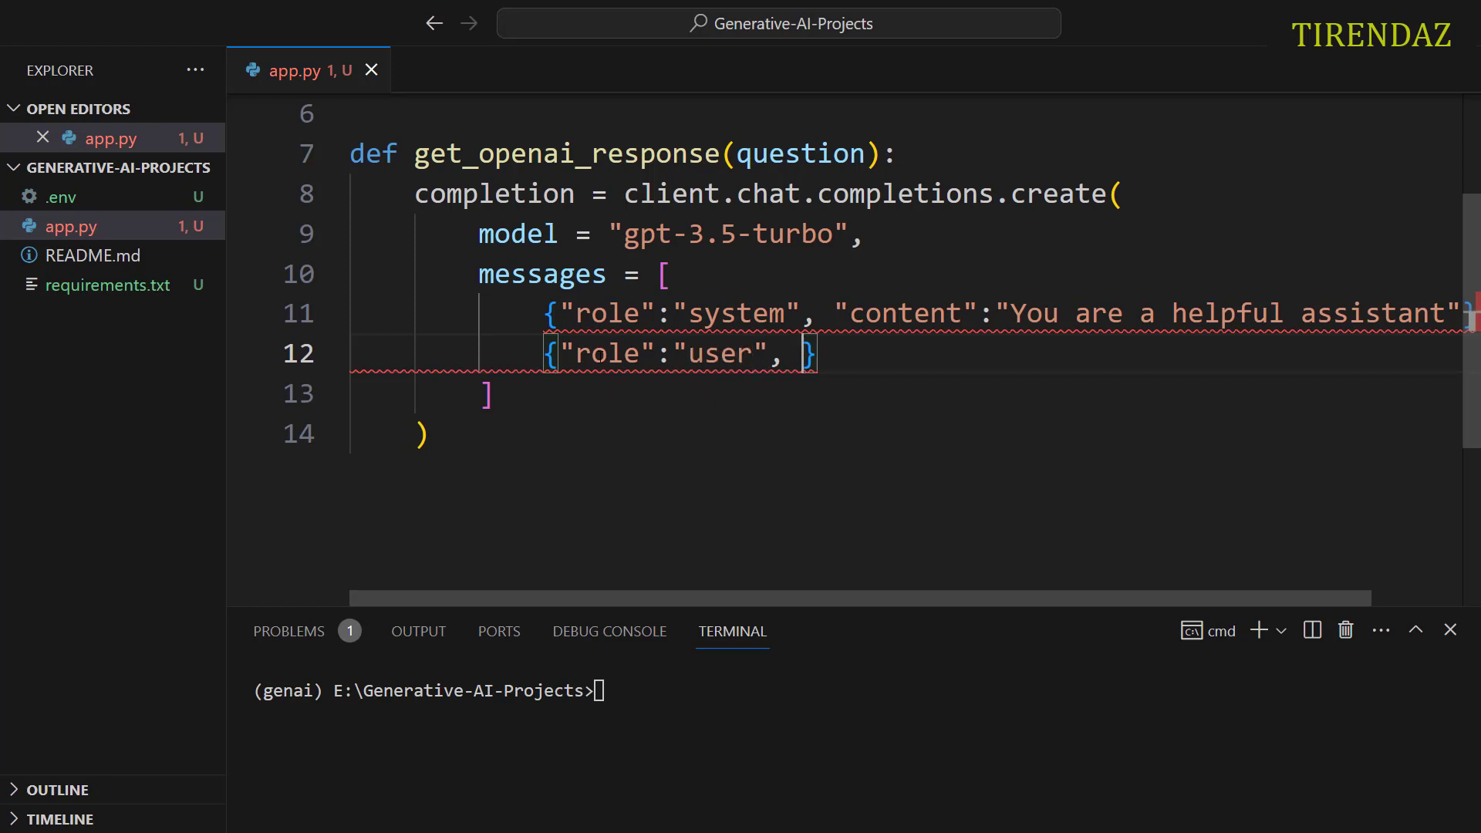
type("\"content\": question")
left_click(906, 395)
type(",")
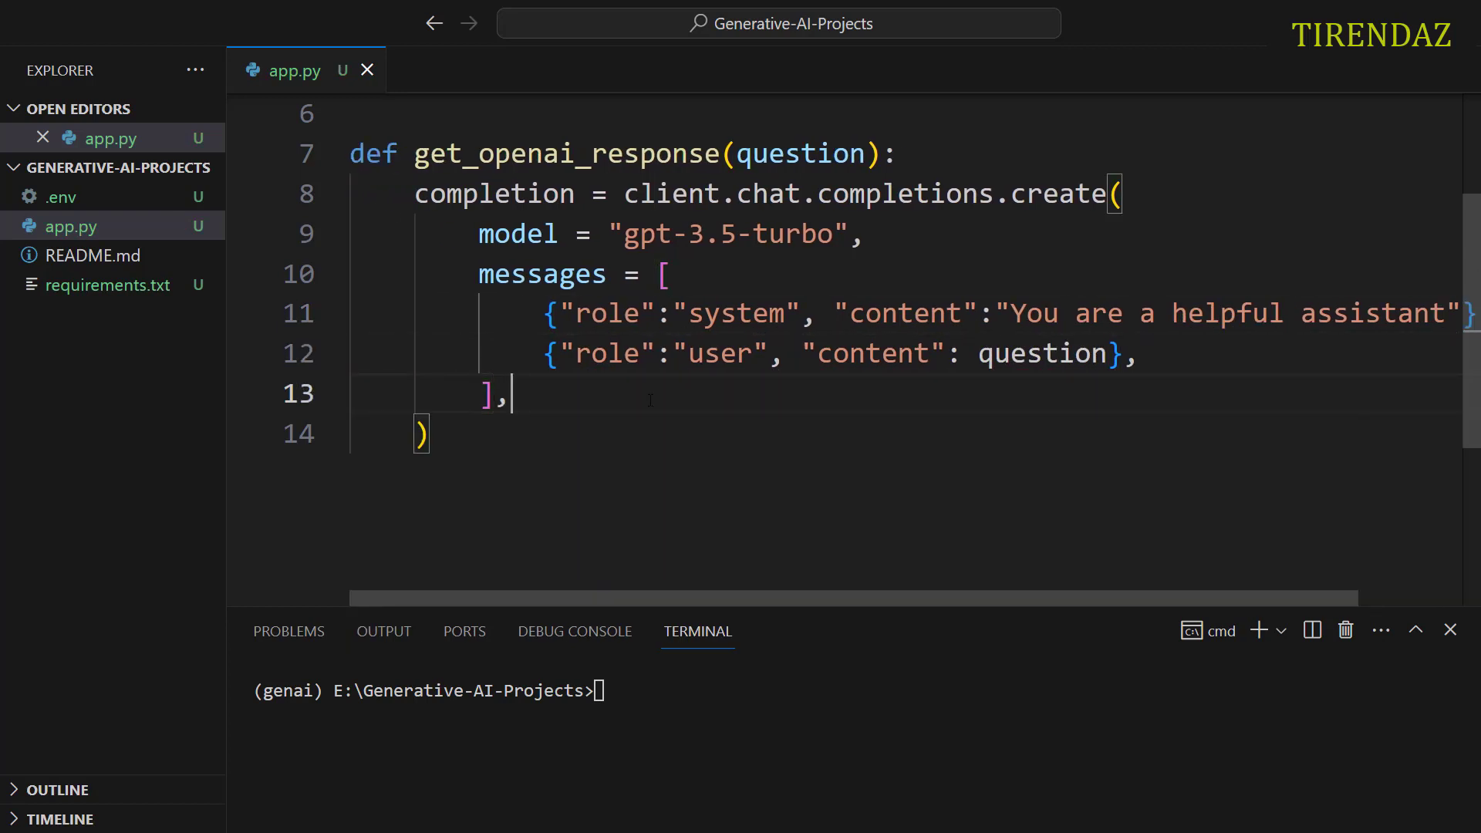
Step: Add max_tokens = 200 as another argument of the create call
key("Enter")
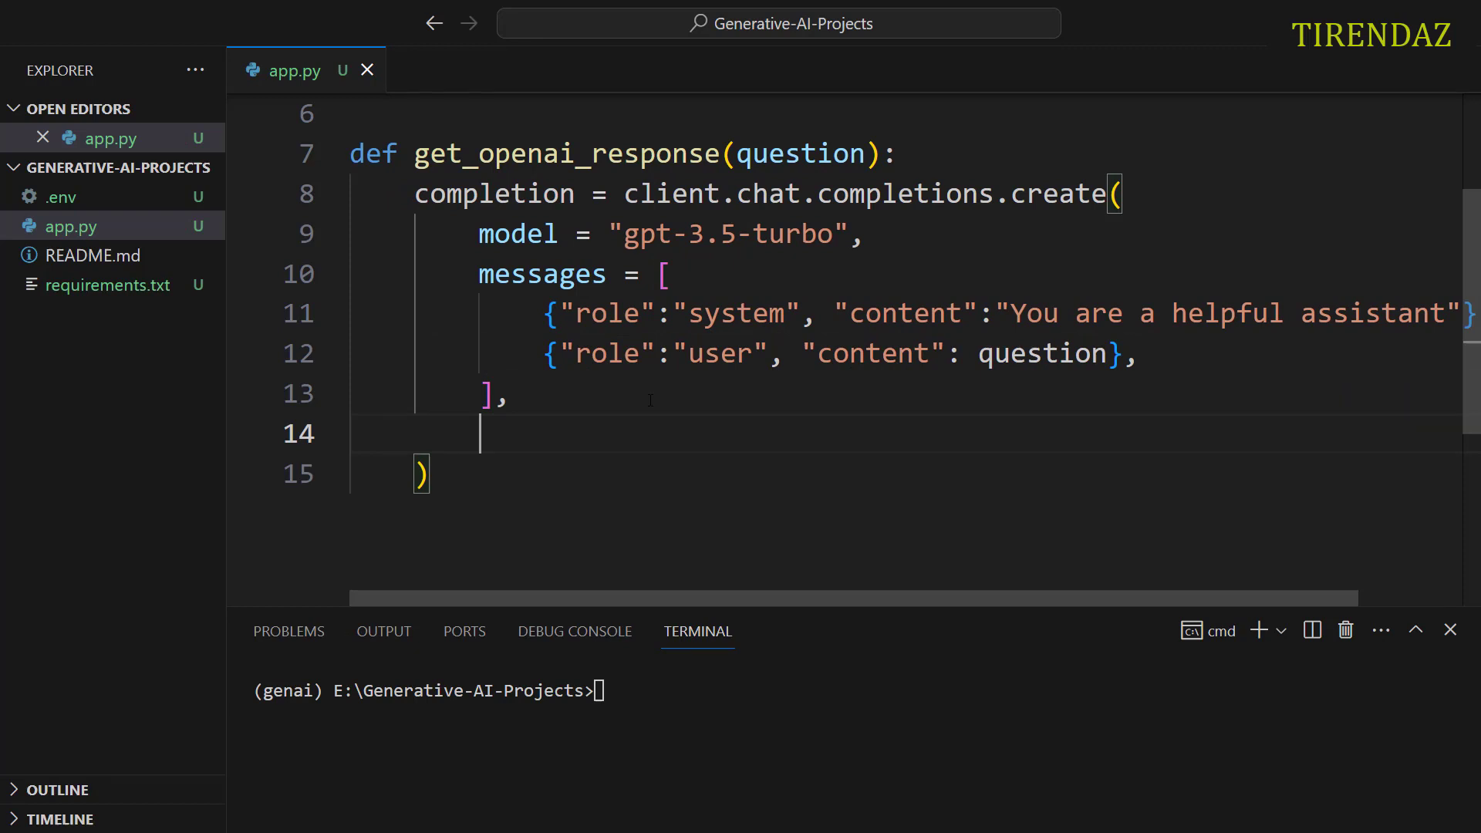
type("max_tokens")
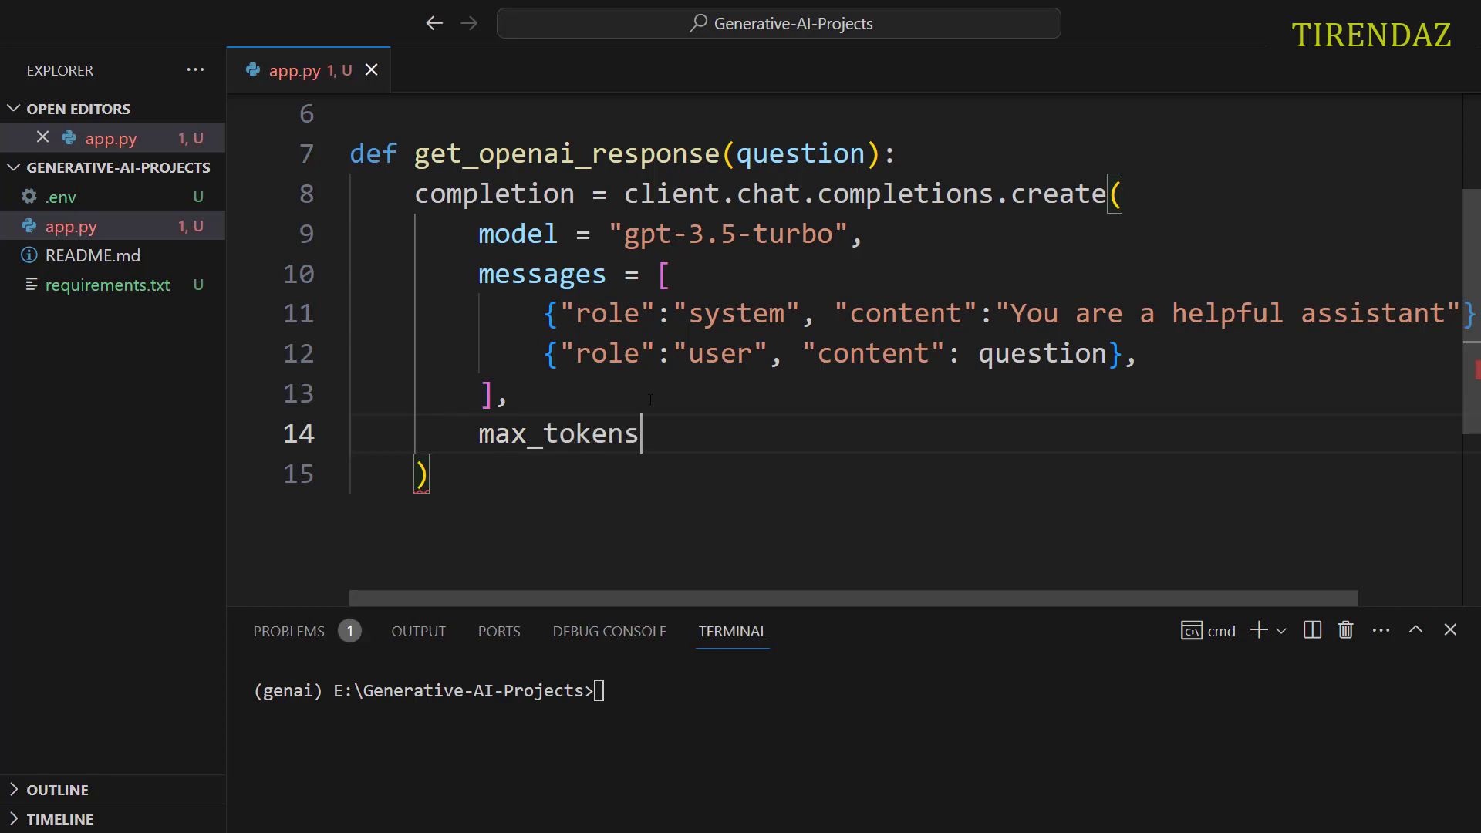
type("= 2")
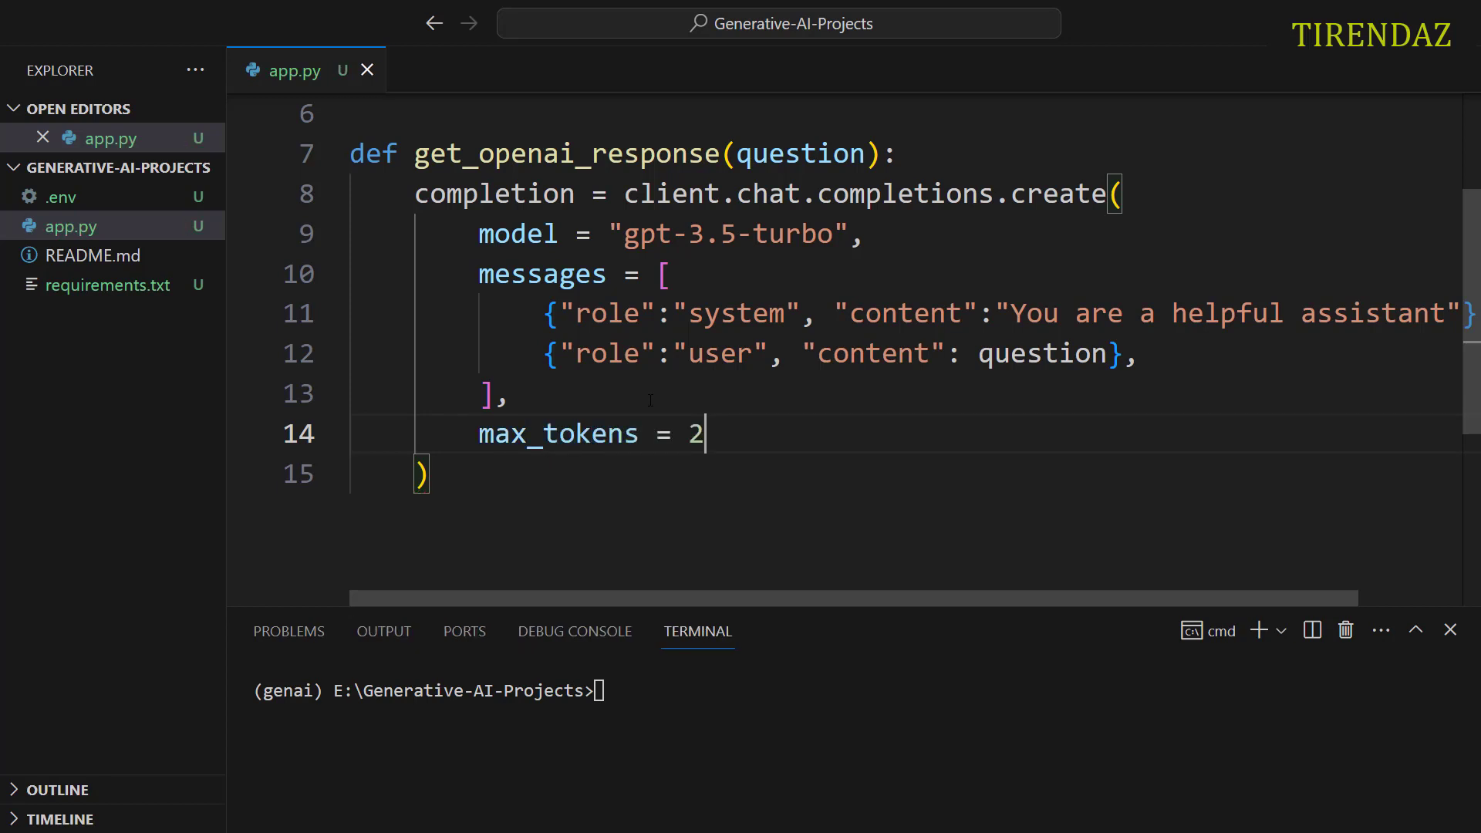
type("00,")
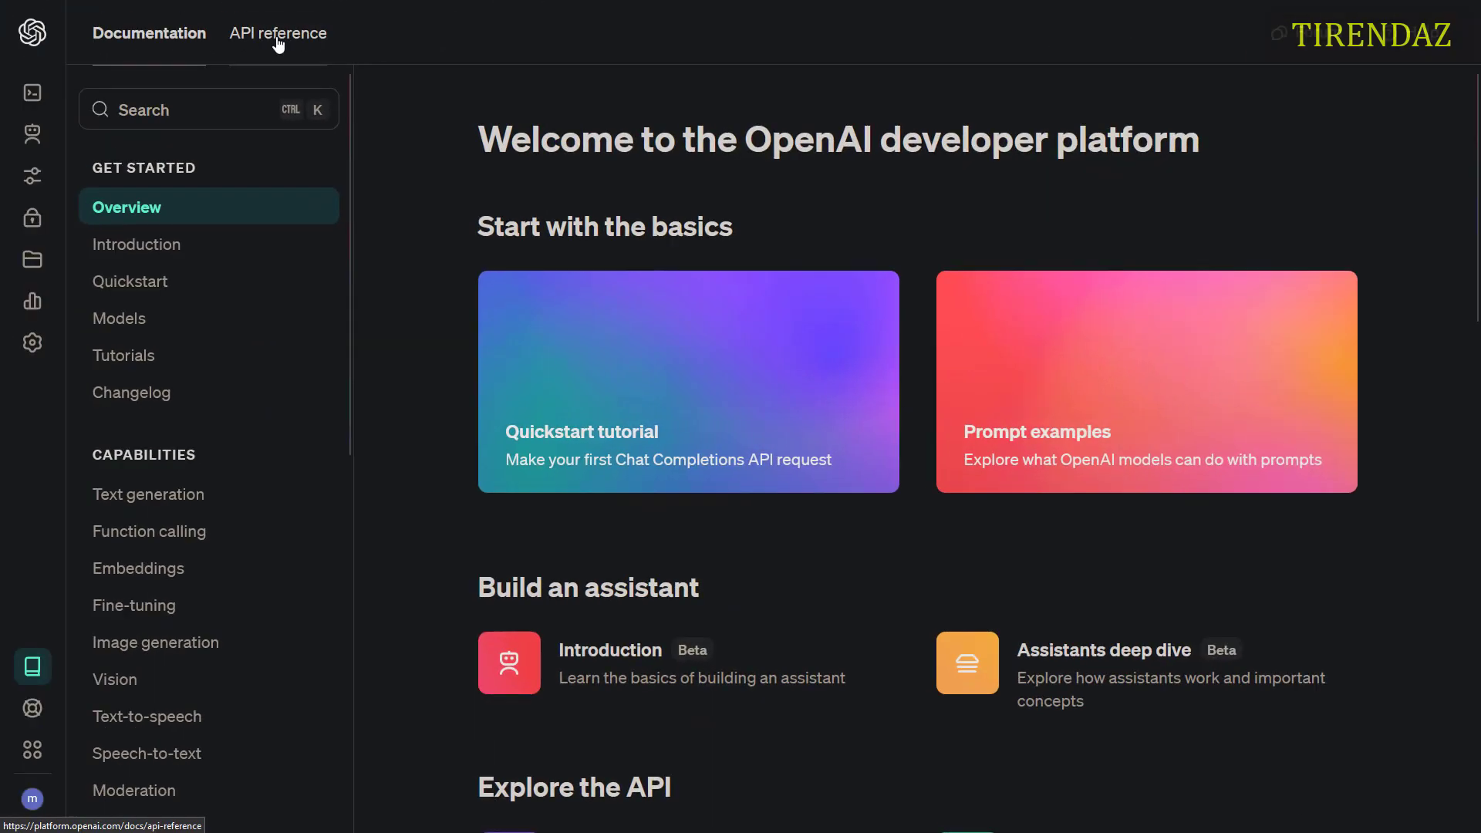
Step: Bring up the Create chat completion reference under the Chat endpoint in the API docs
left_click(278, 32)
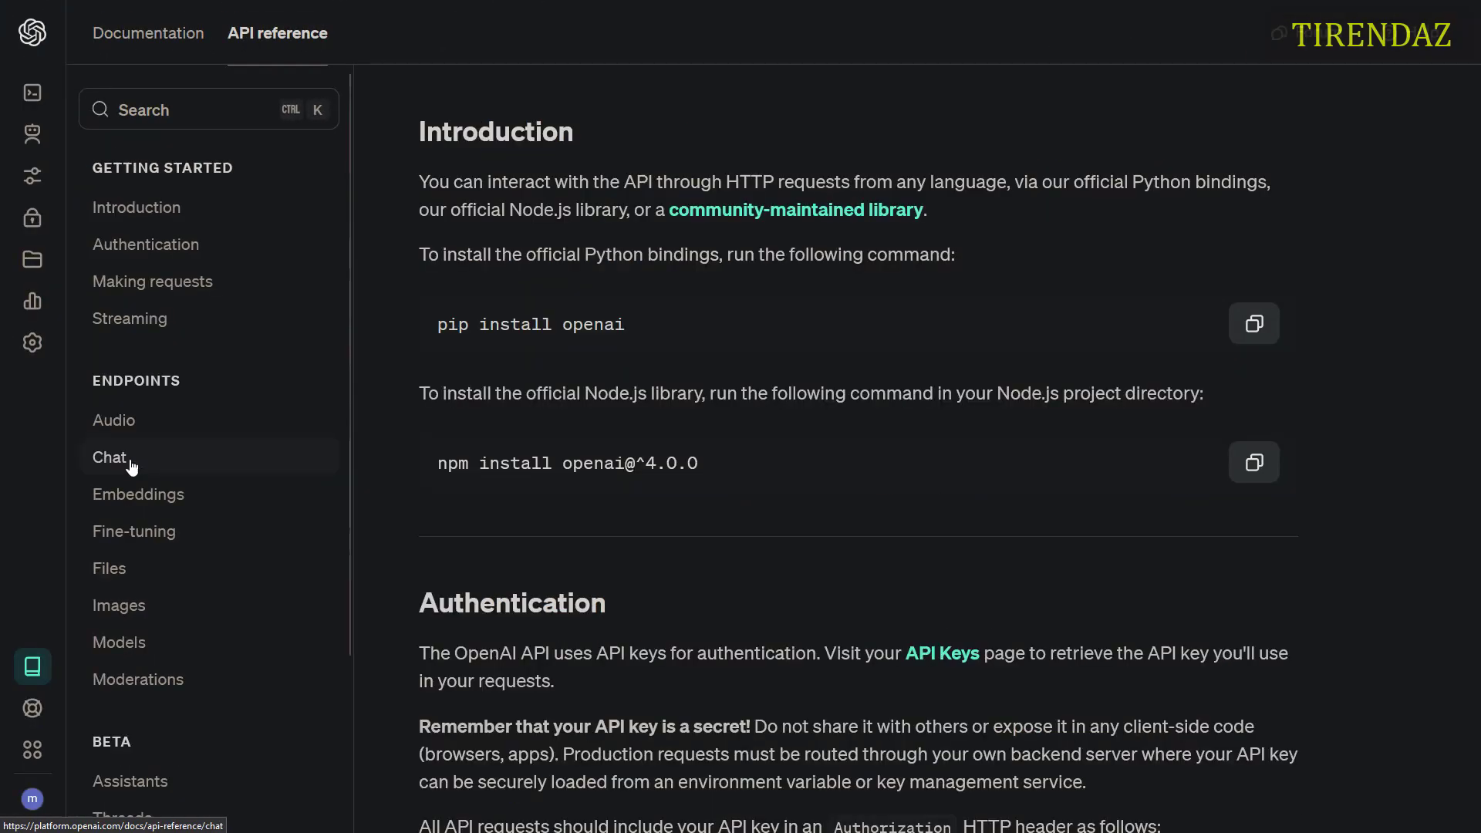
left_click(108, 456)
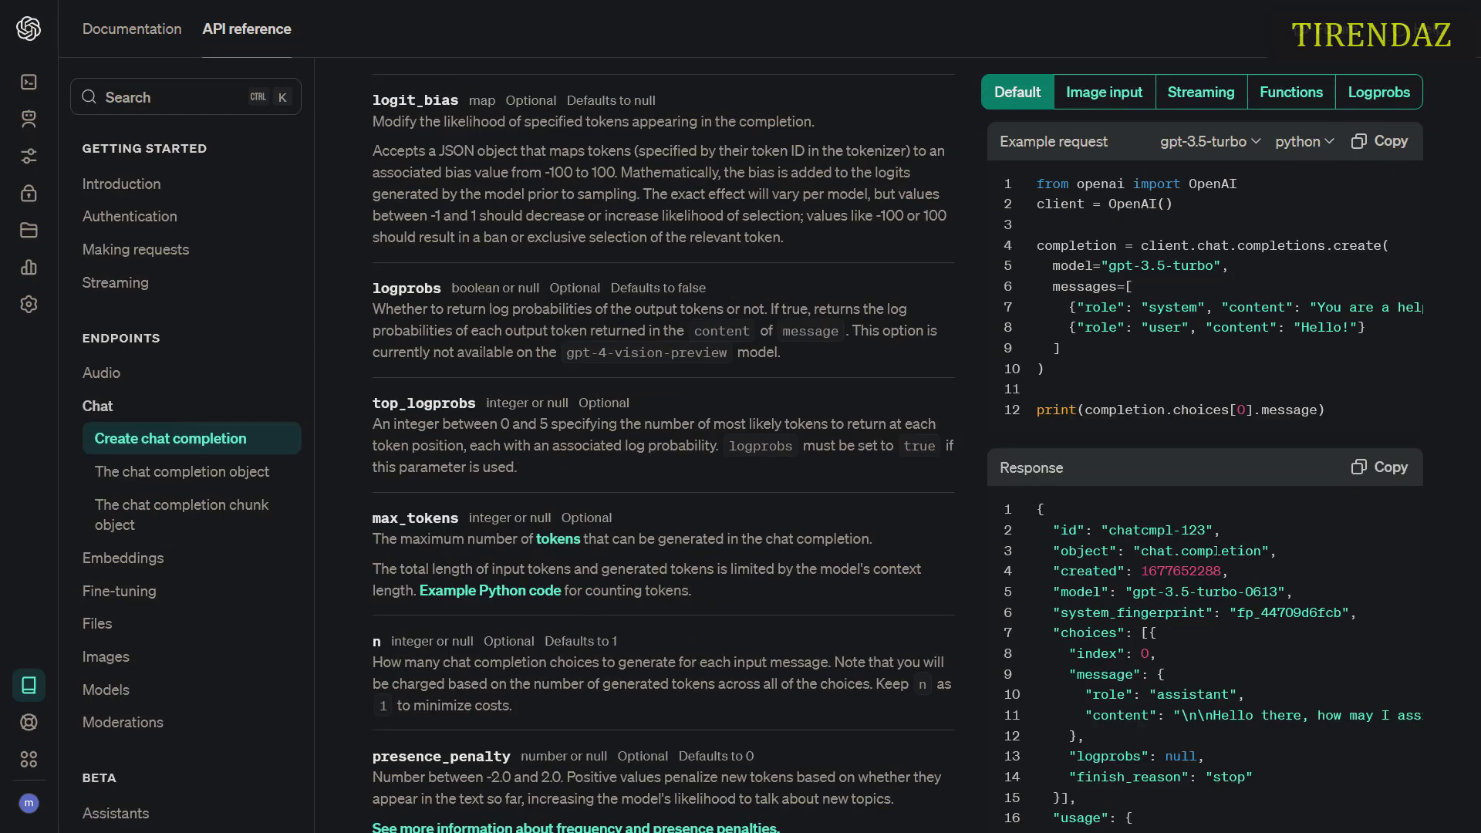
double_click(1120, 714)
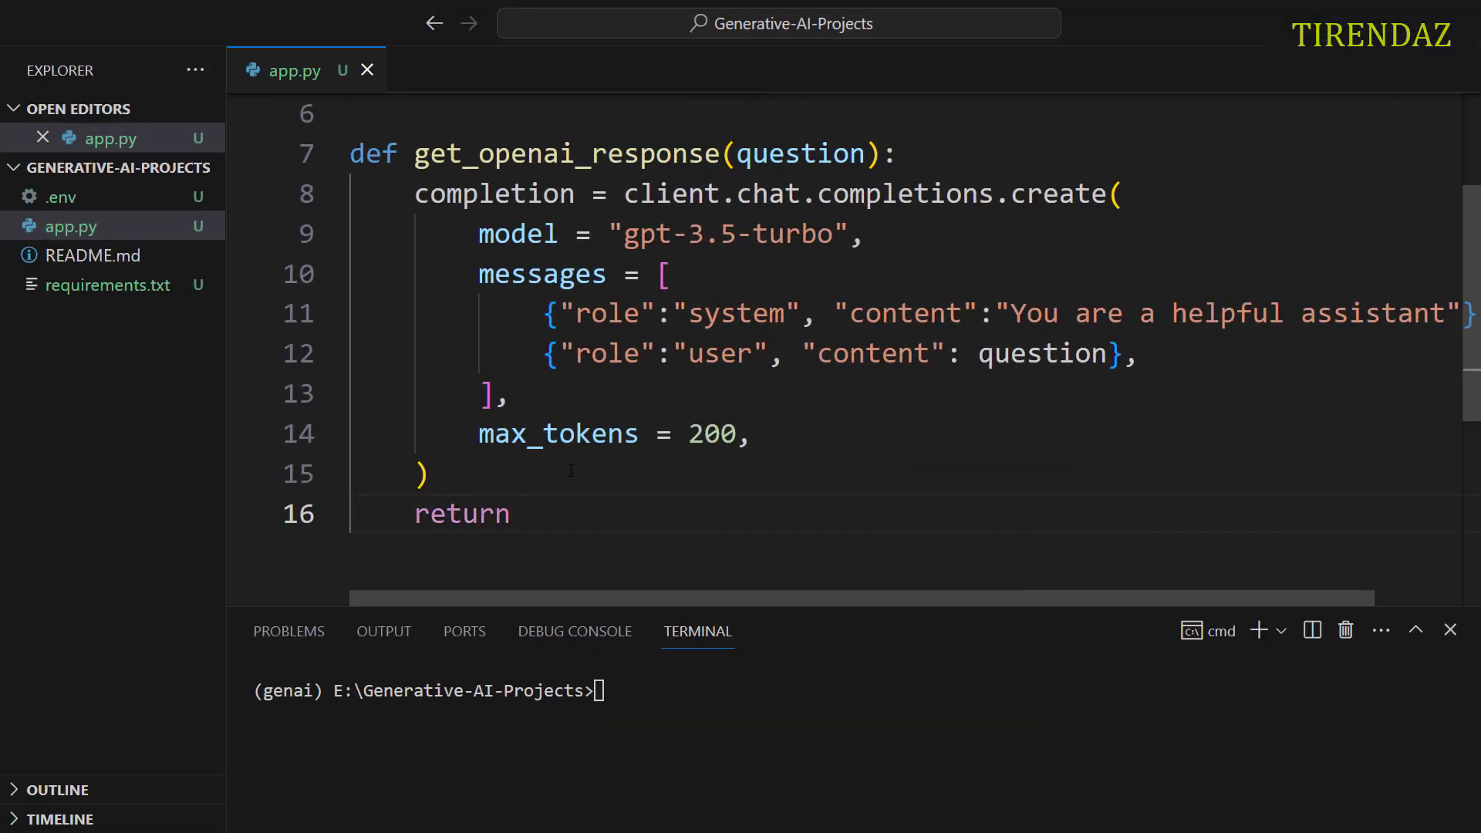
Step: Return completion.choices[0].message.content from get_openai_response
type("completion")
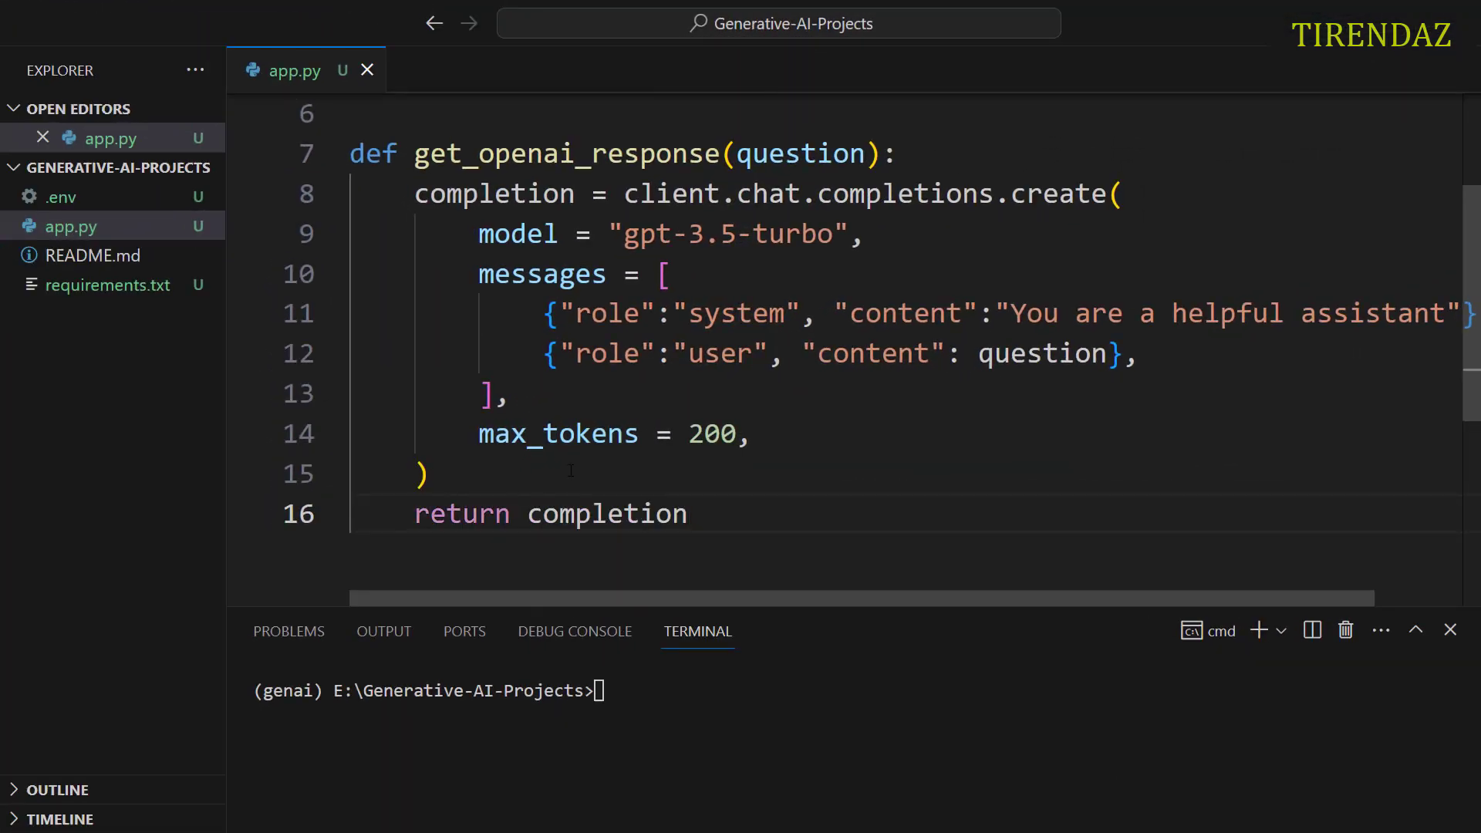
type(".choices")
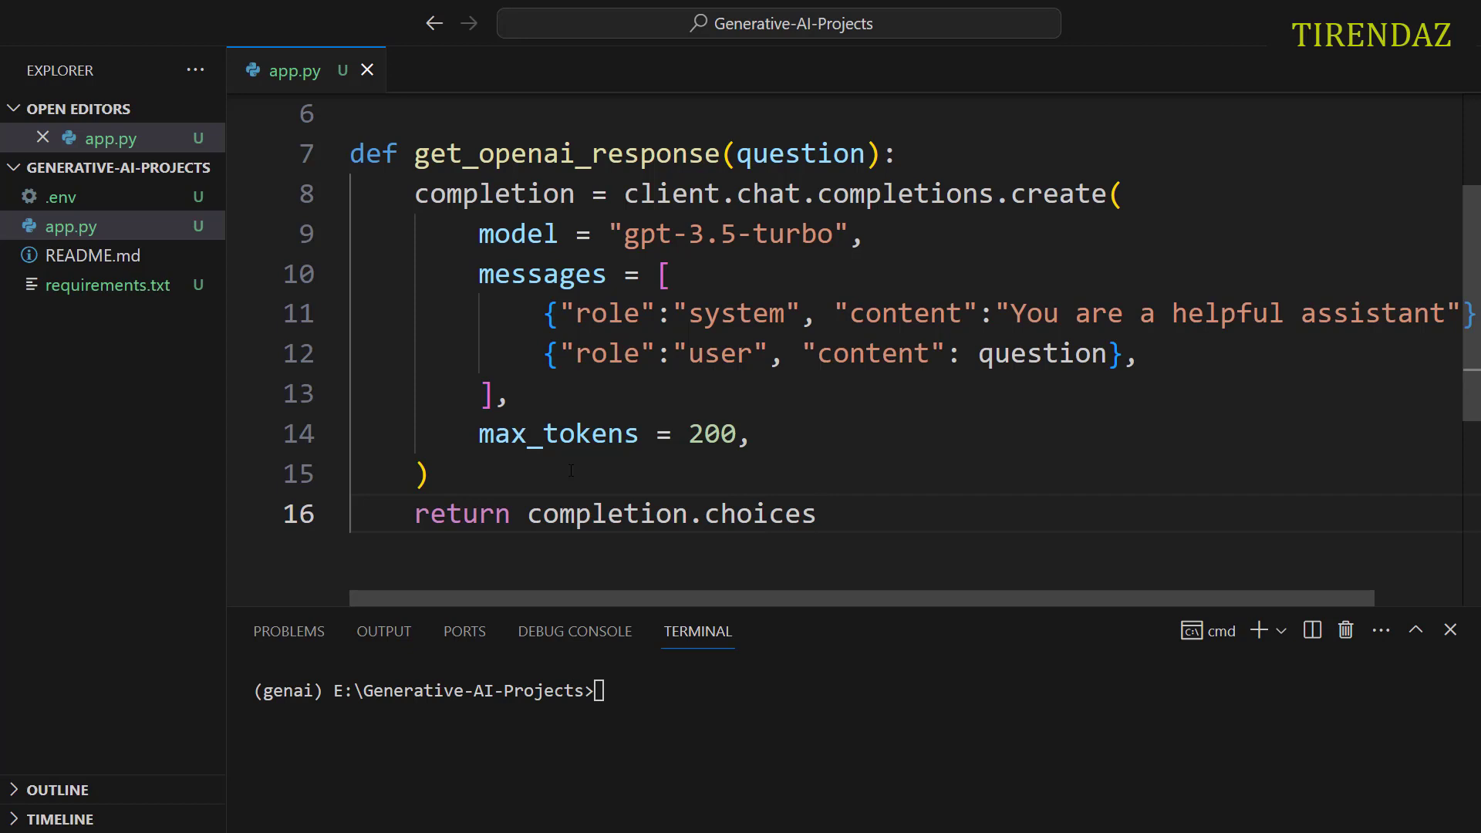
type("[]")
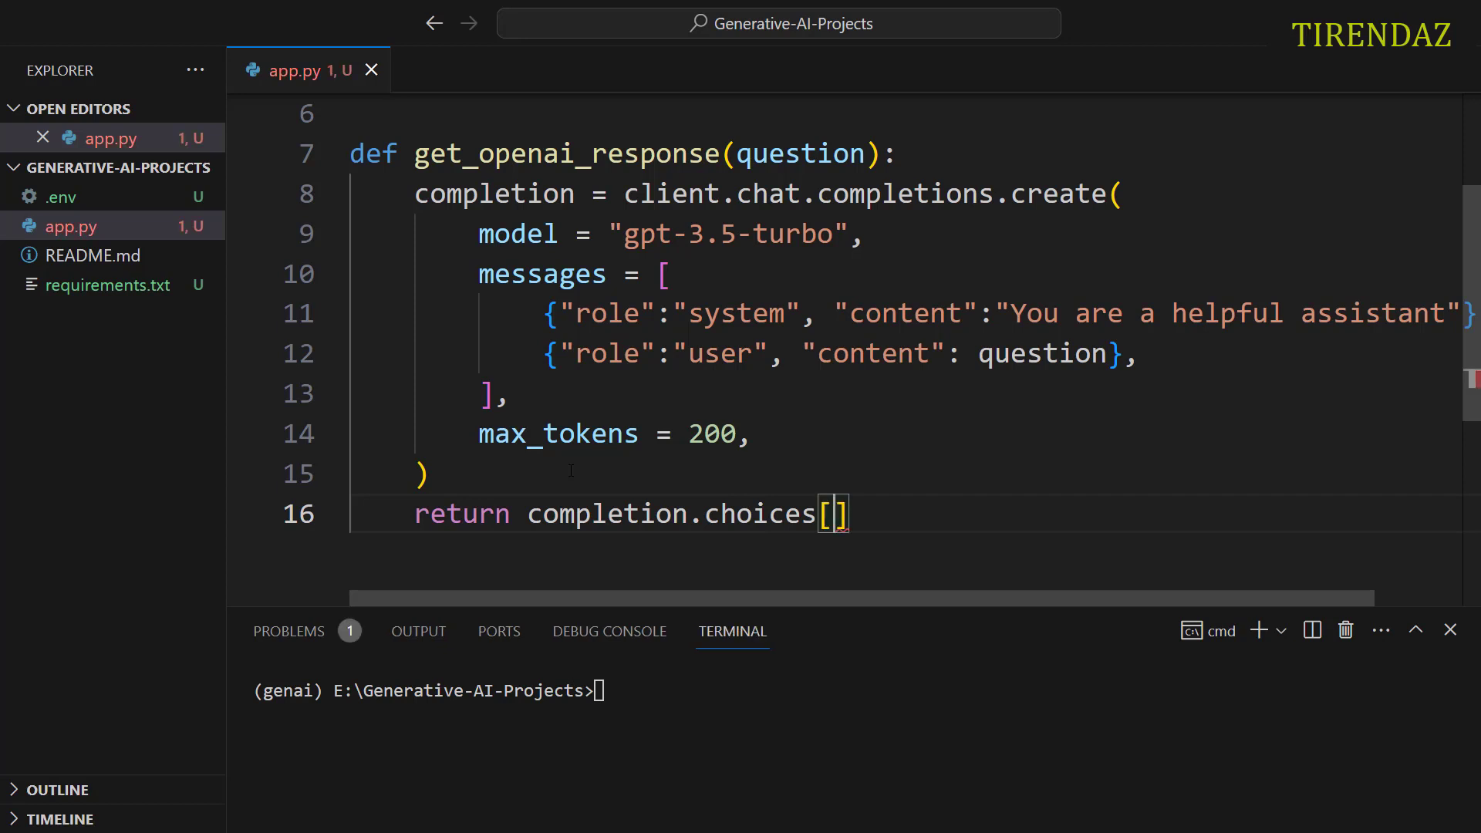
type("0].message")
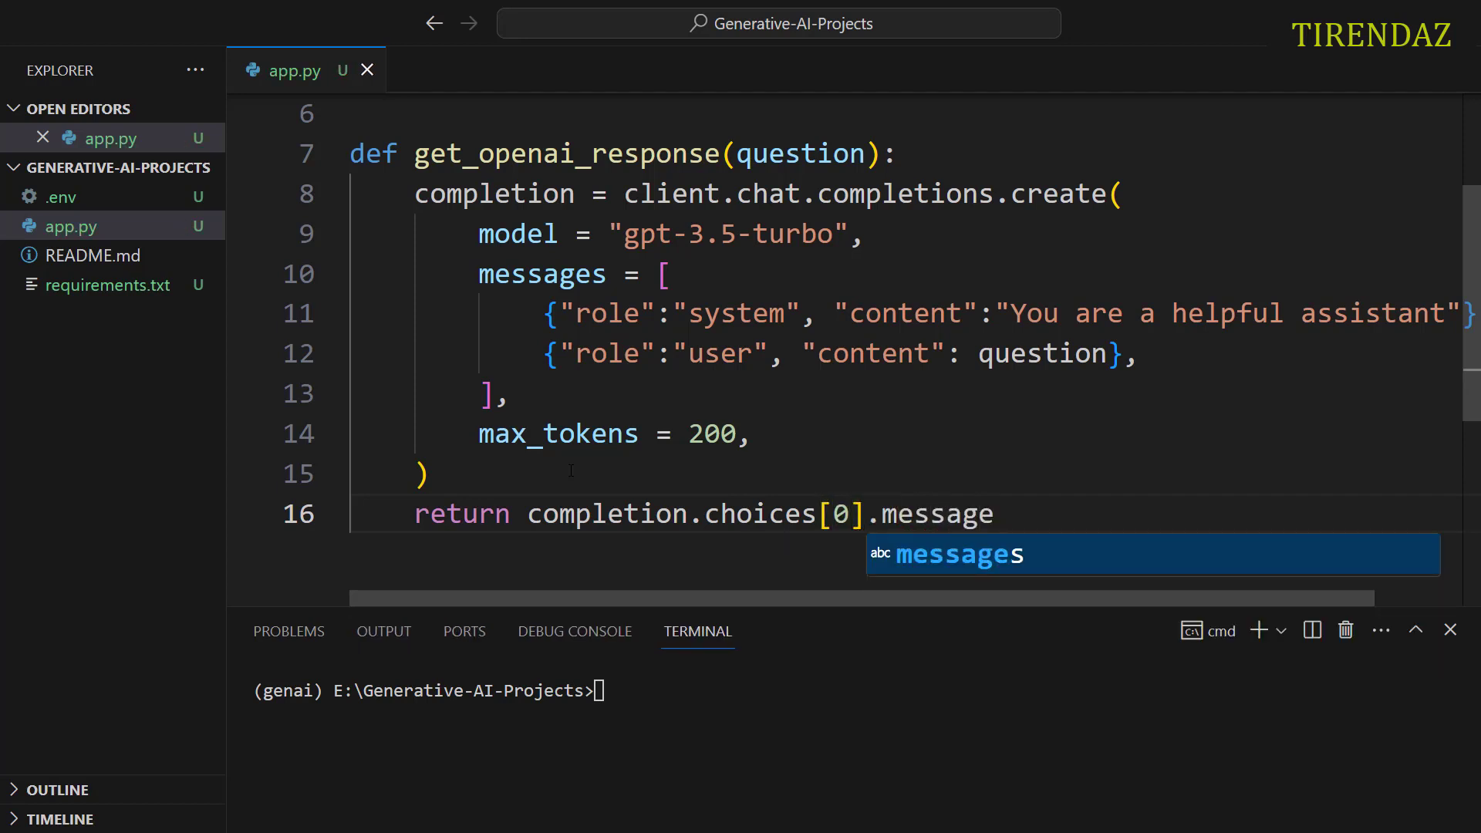
type(".conte")
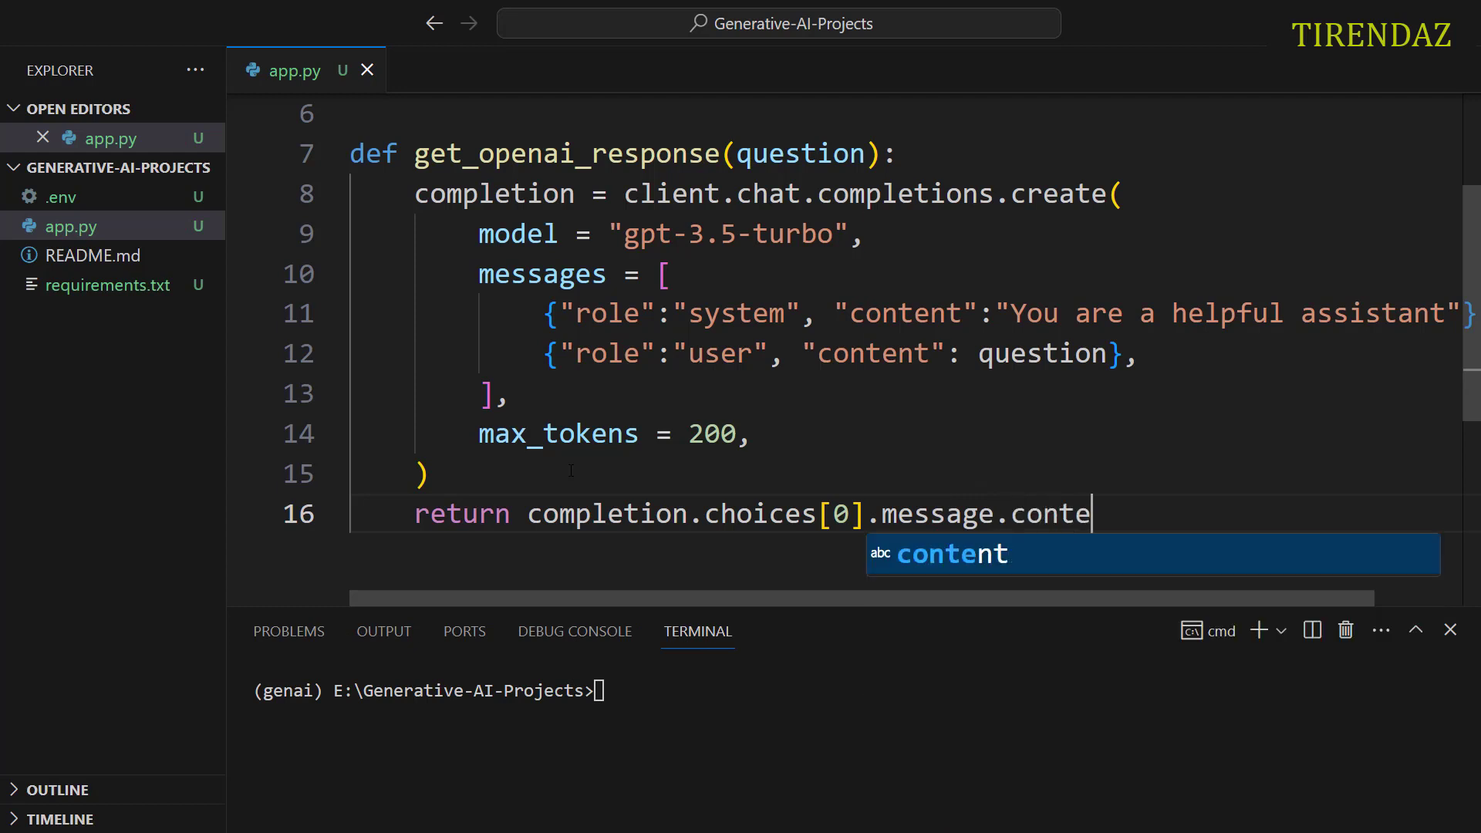
key("Tab")
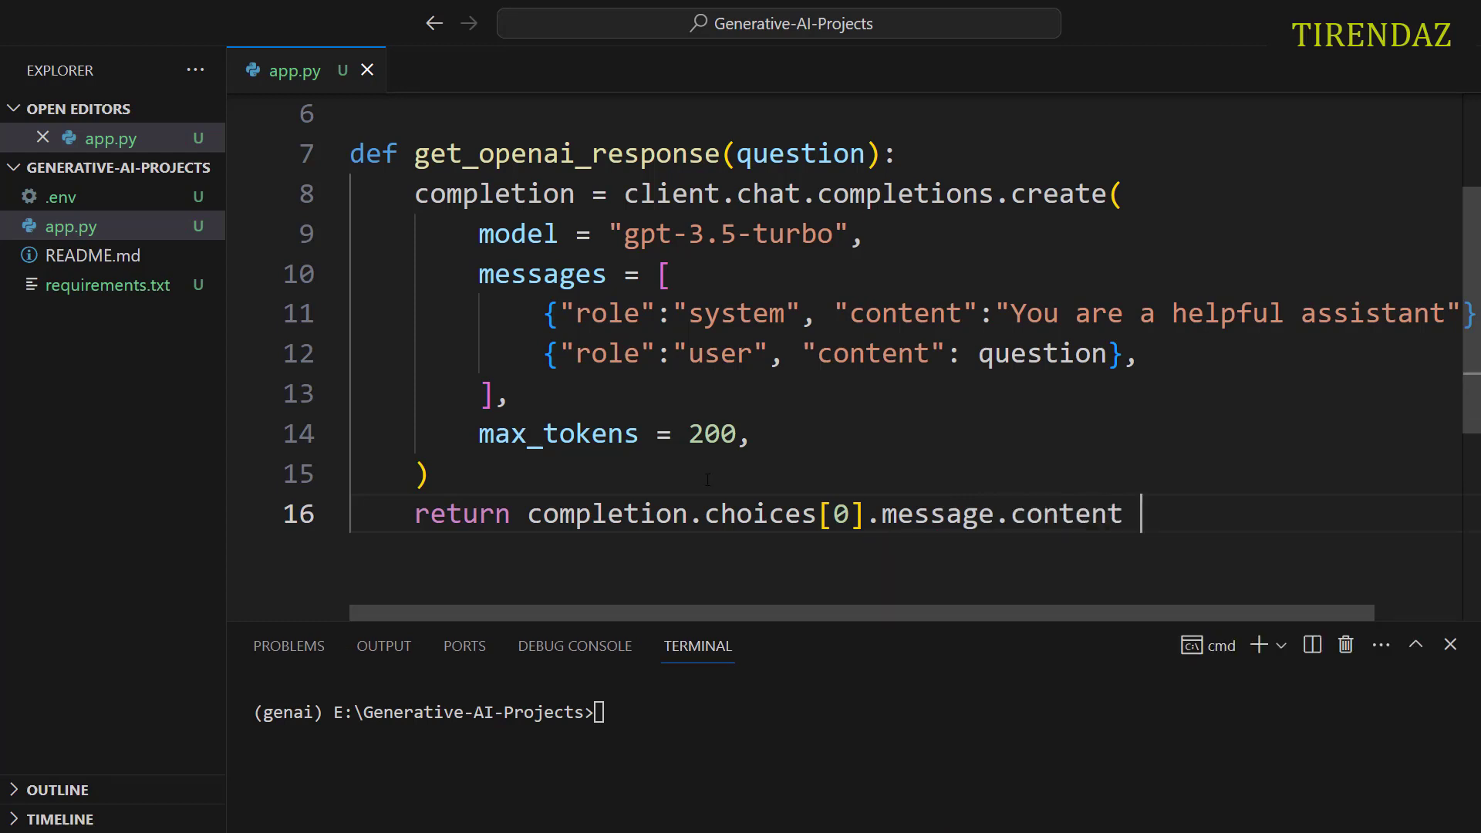
key("Enter")
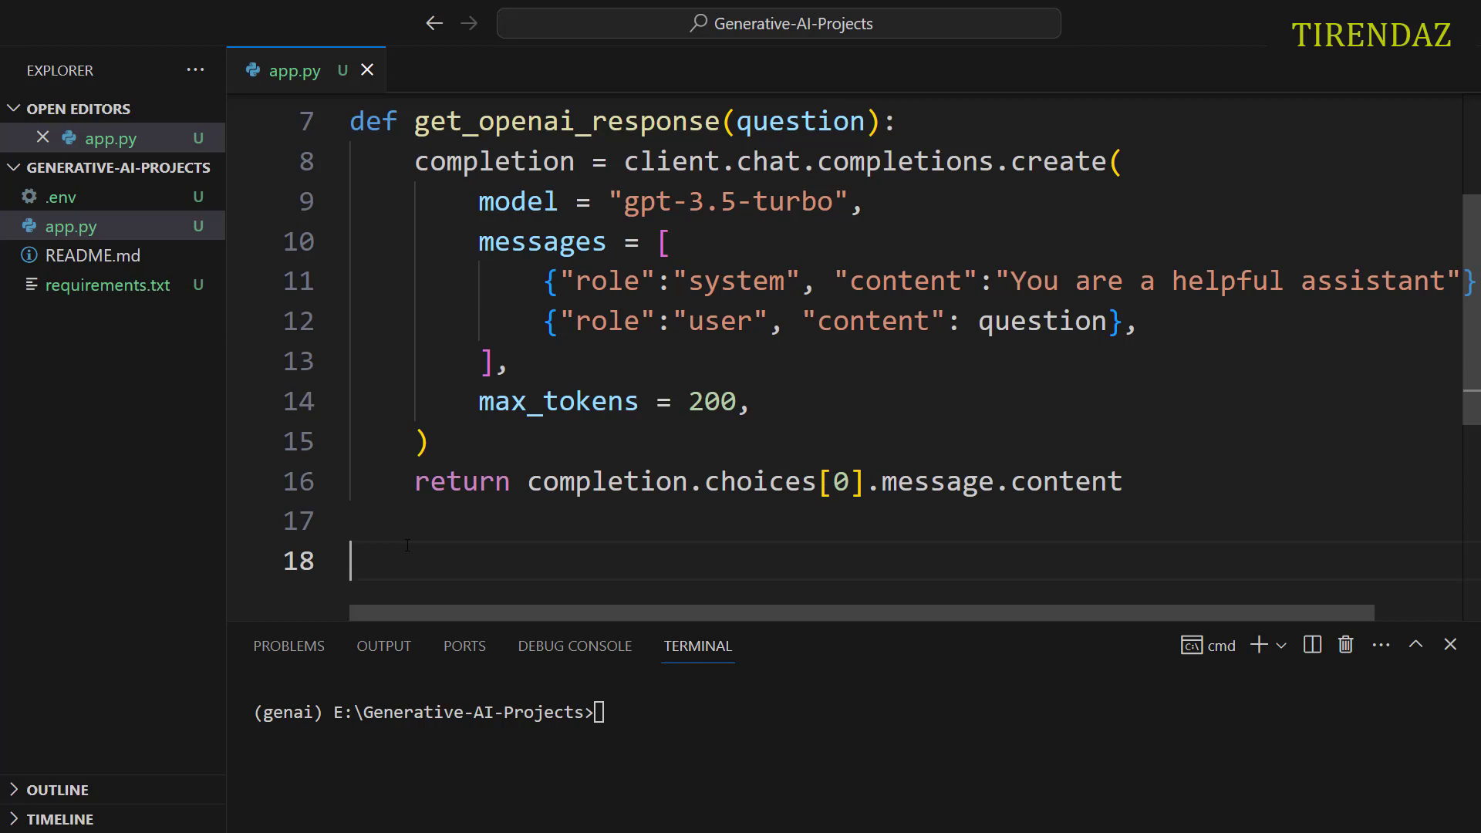
Step: Add print(get_openai_response("hello")) as a test and run the script with python
type("print")
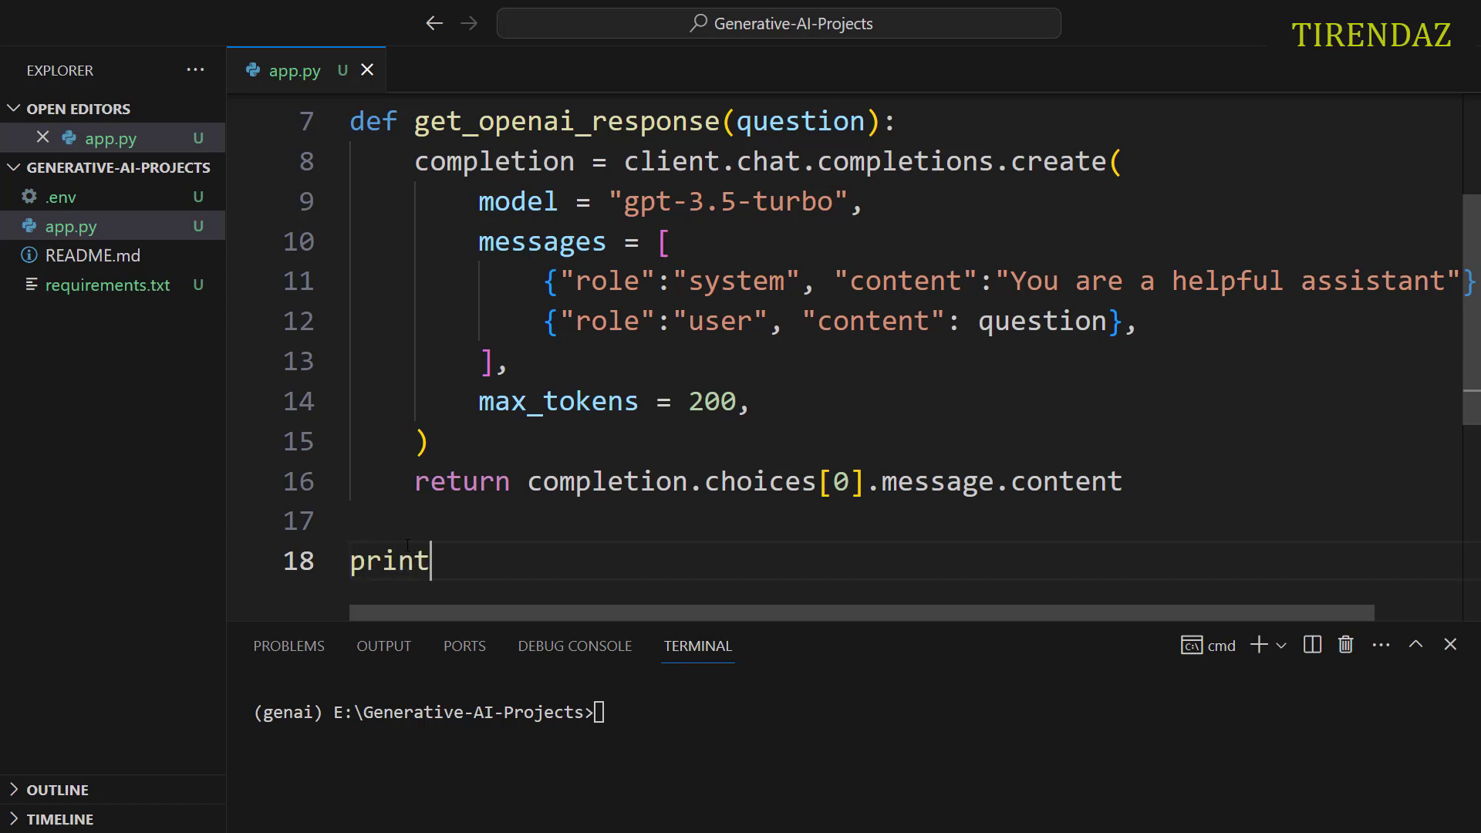
type("(get_openai_response)")
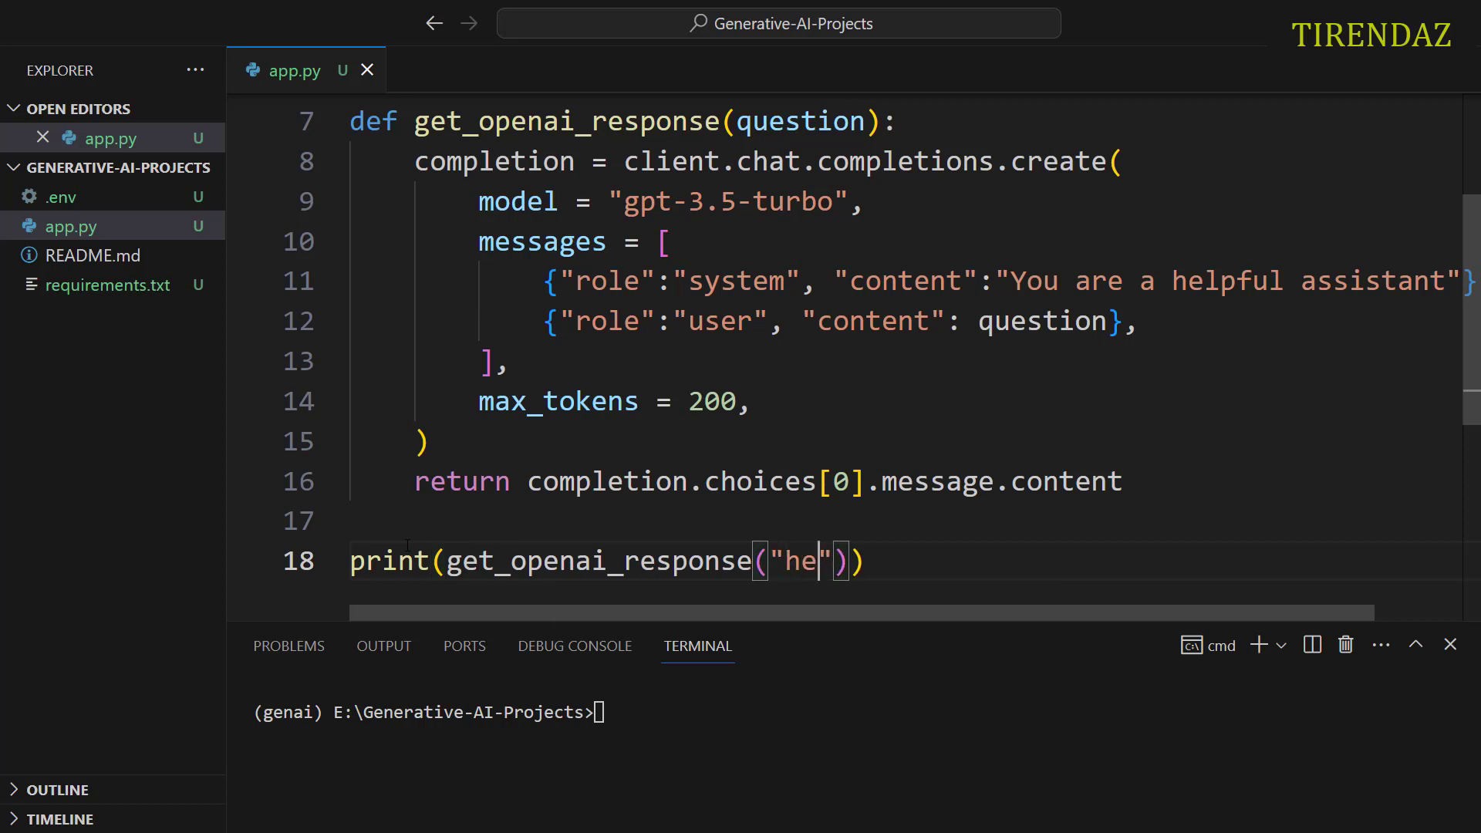
type("llo")
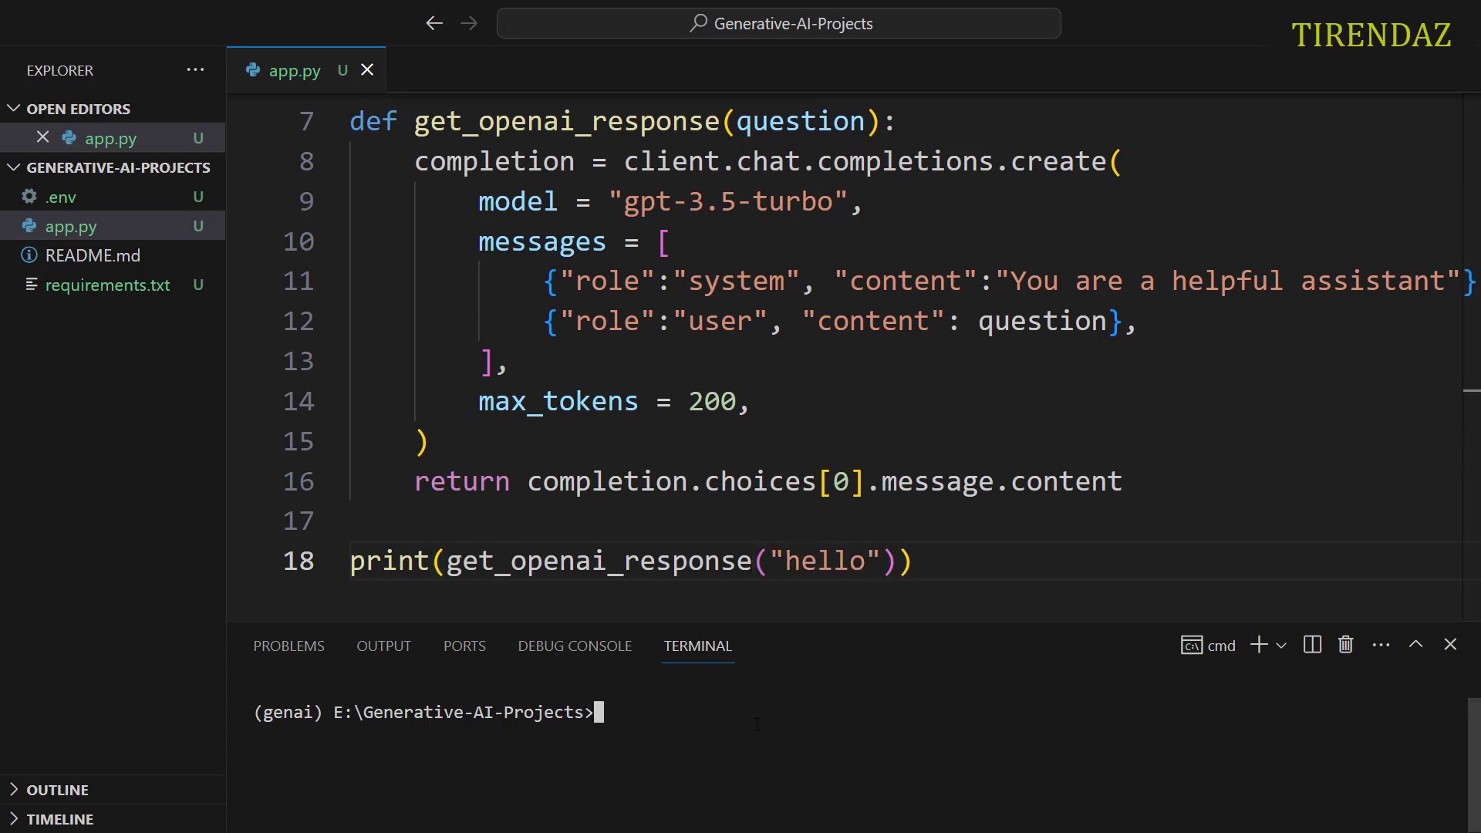
type("pytho")
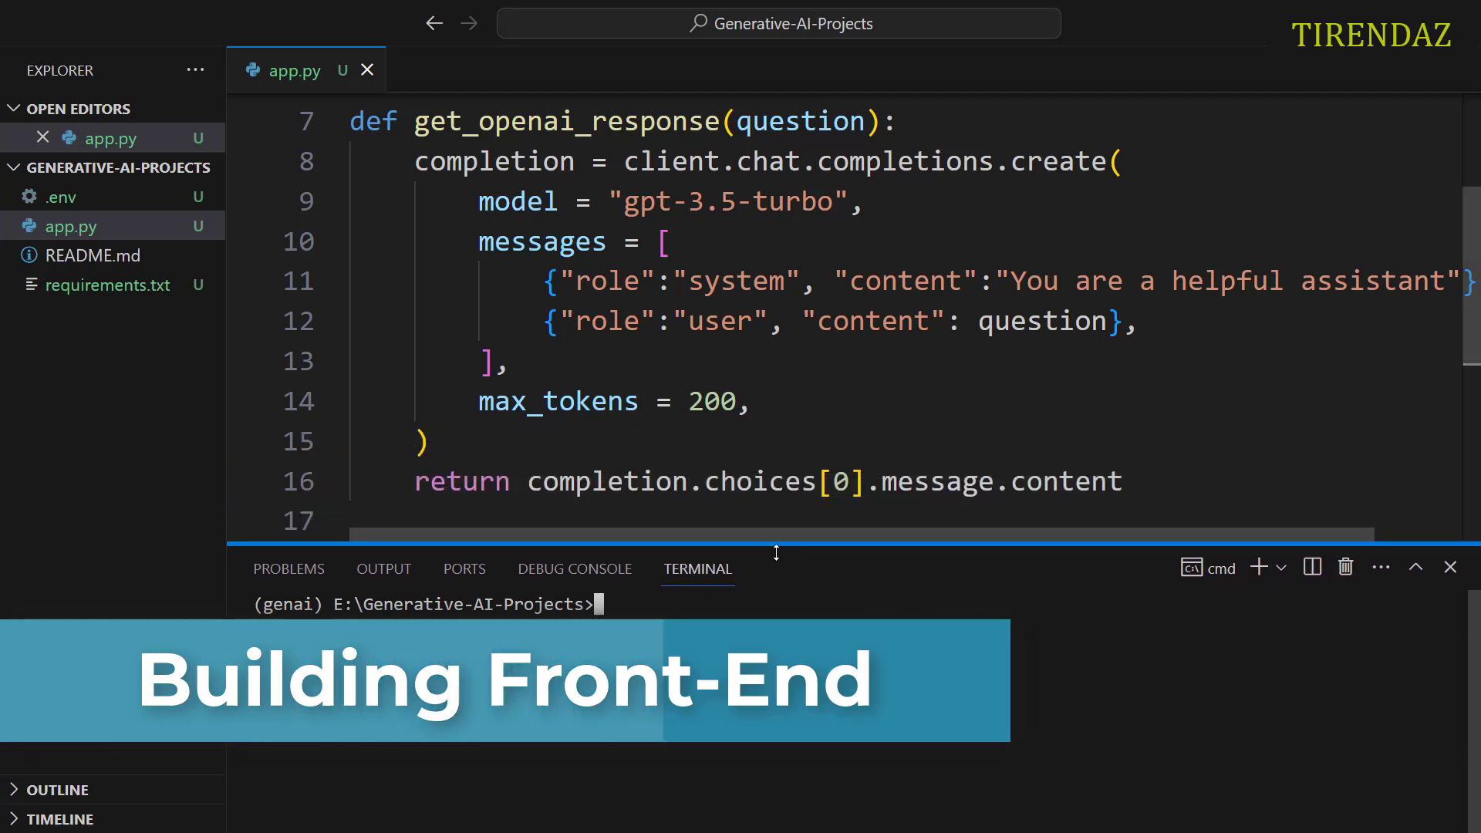
Step: Comment out the hello test print and add import streamlit as st to app.py
type("print(get_openai_response(\"hello\"))")
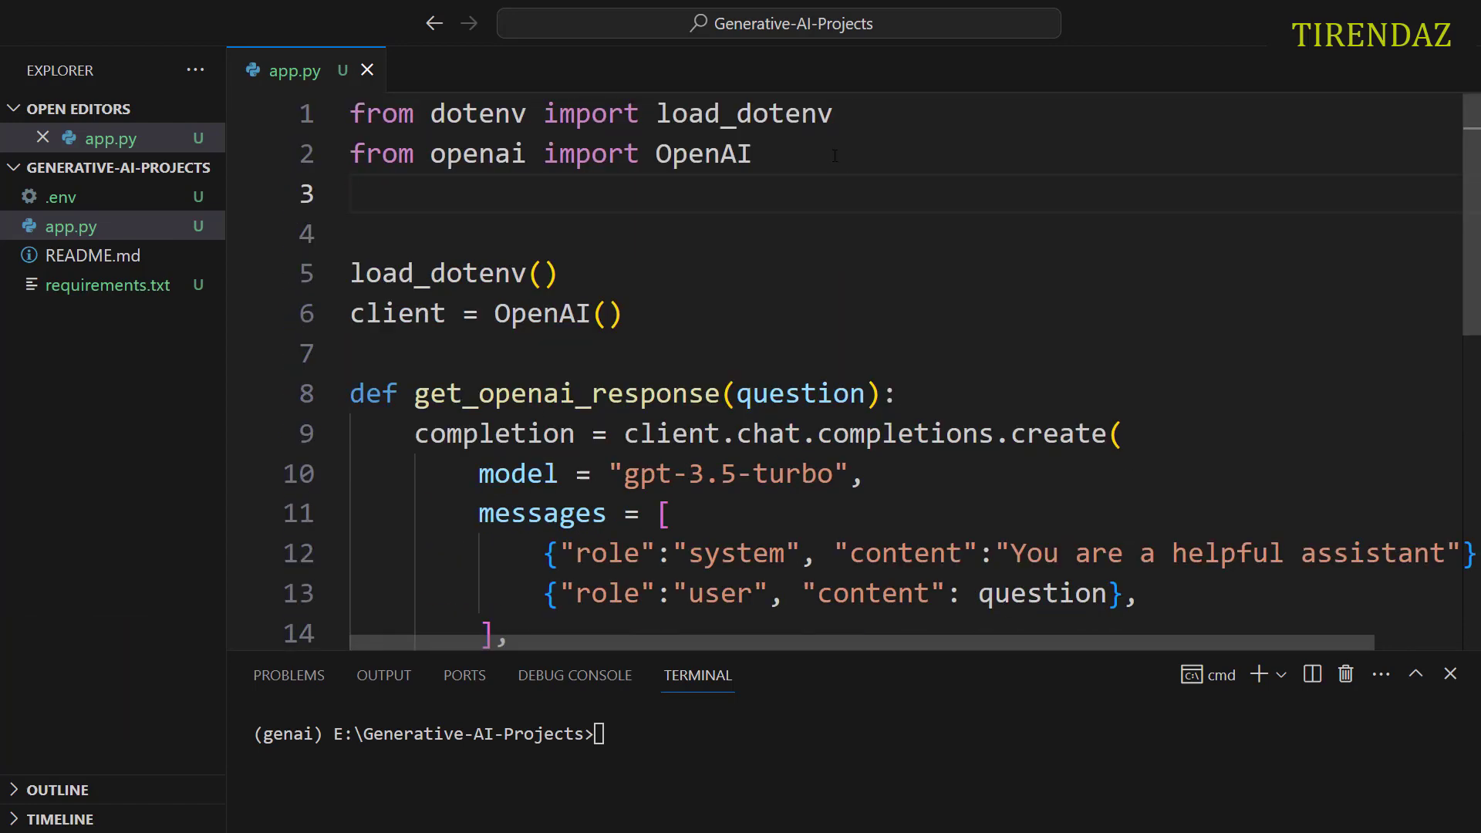
type("import")
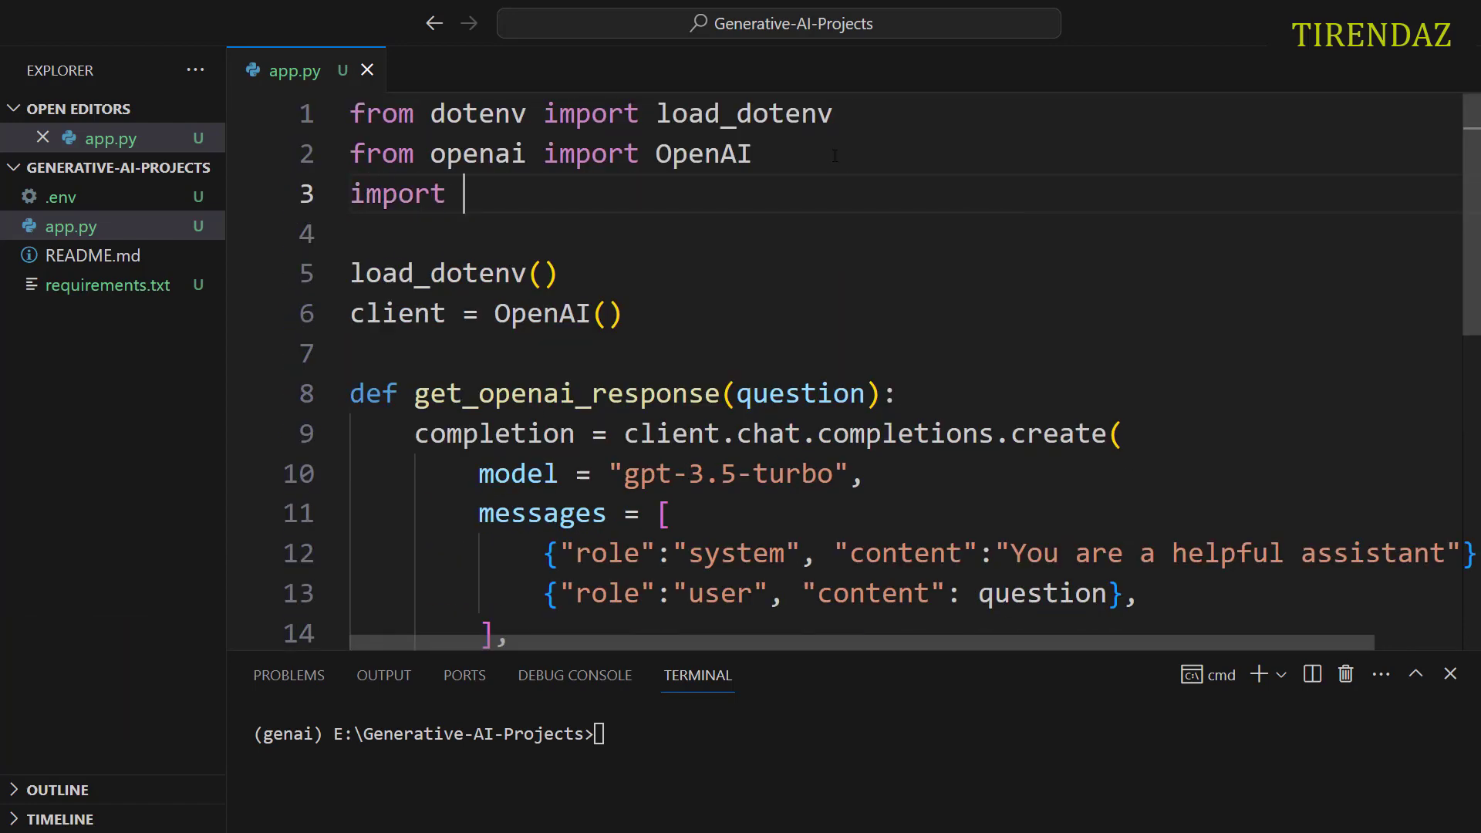
type("streamlit")
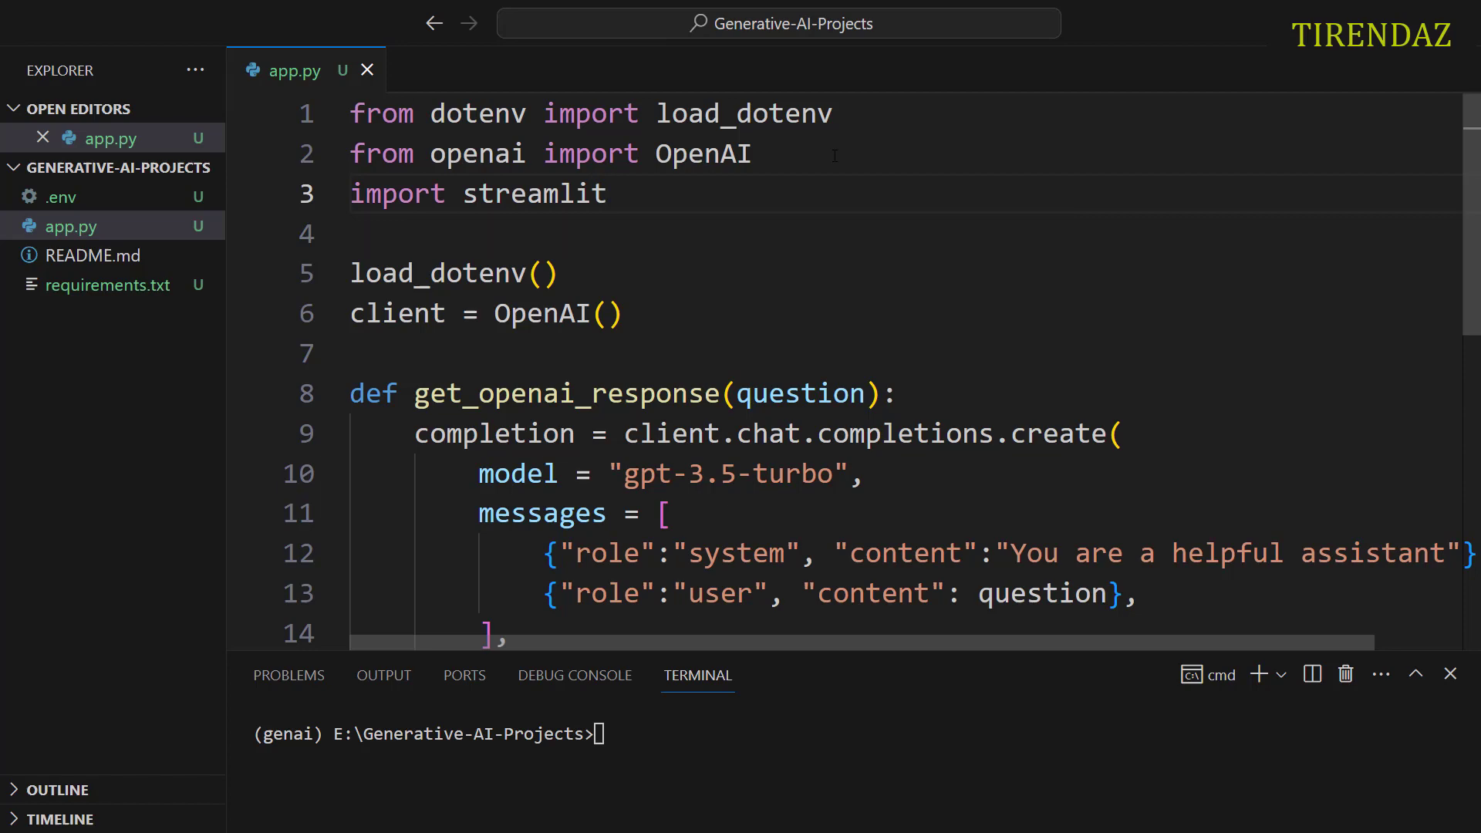
type("as st")
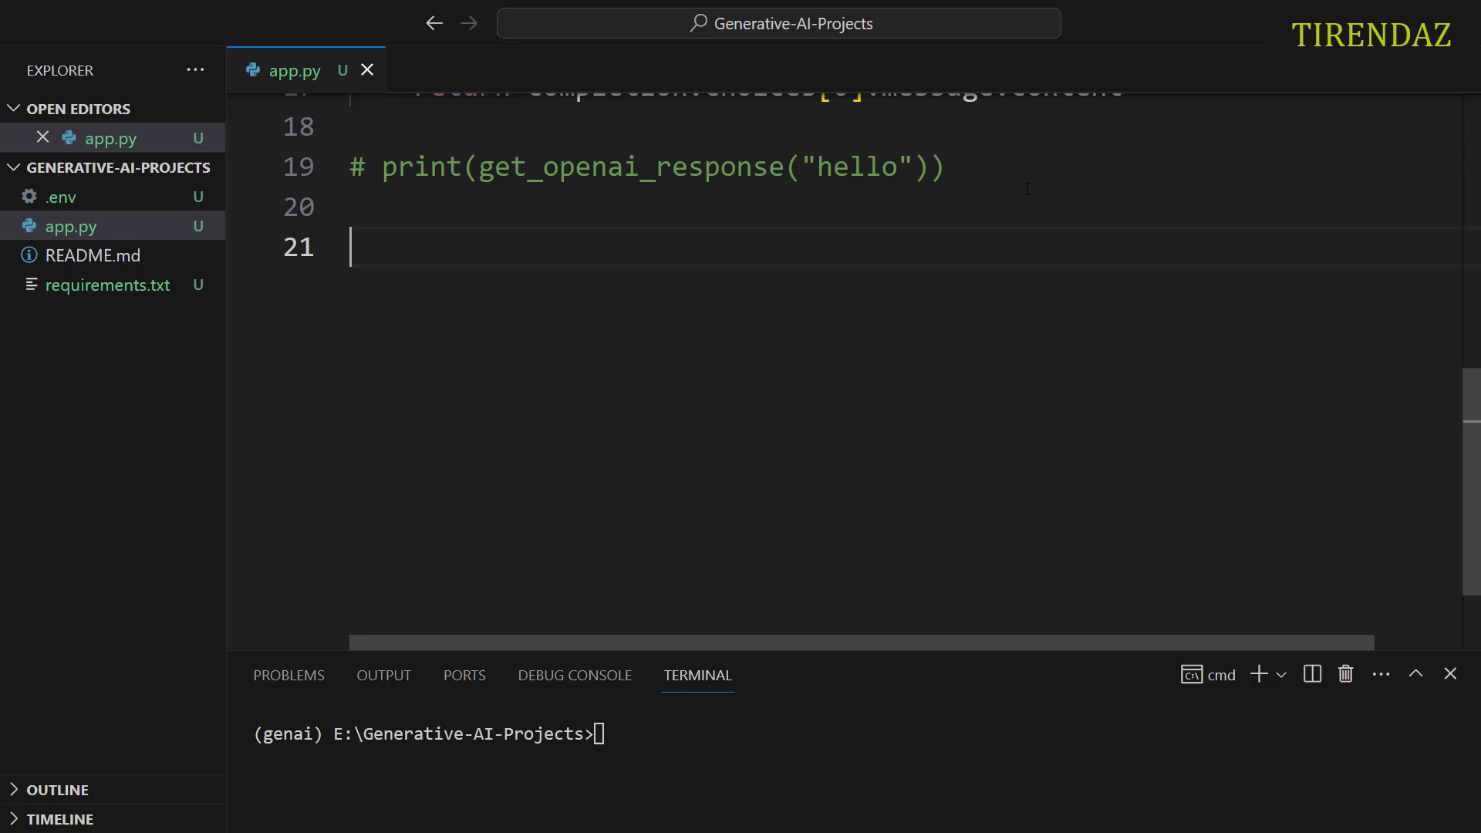
Step: Set the Streamlit page title to "Text-Generation Demo" with st.set_page_config
type("st.")
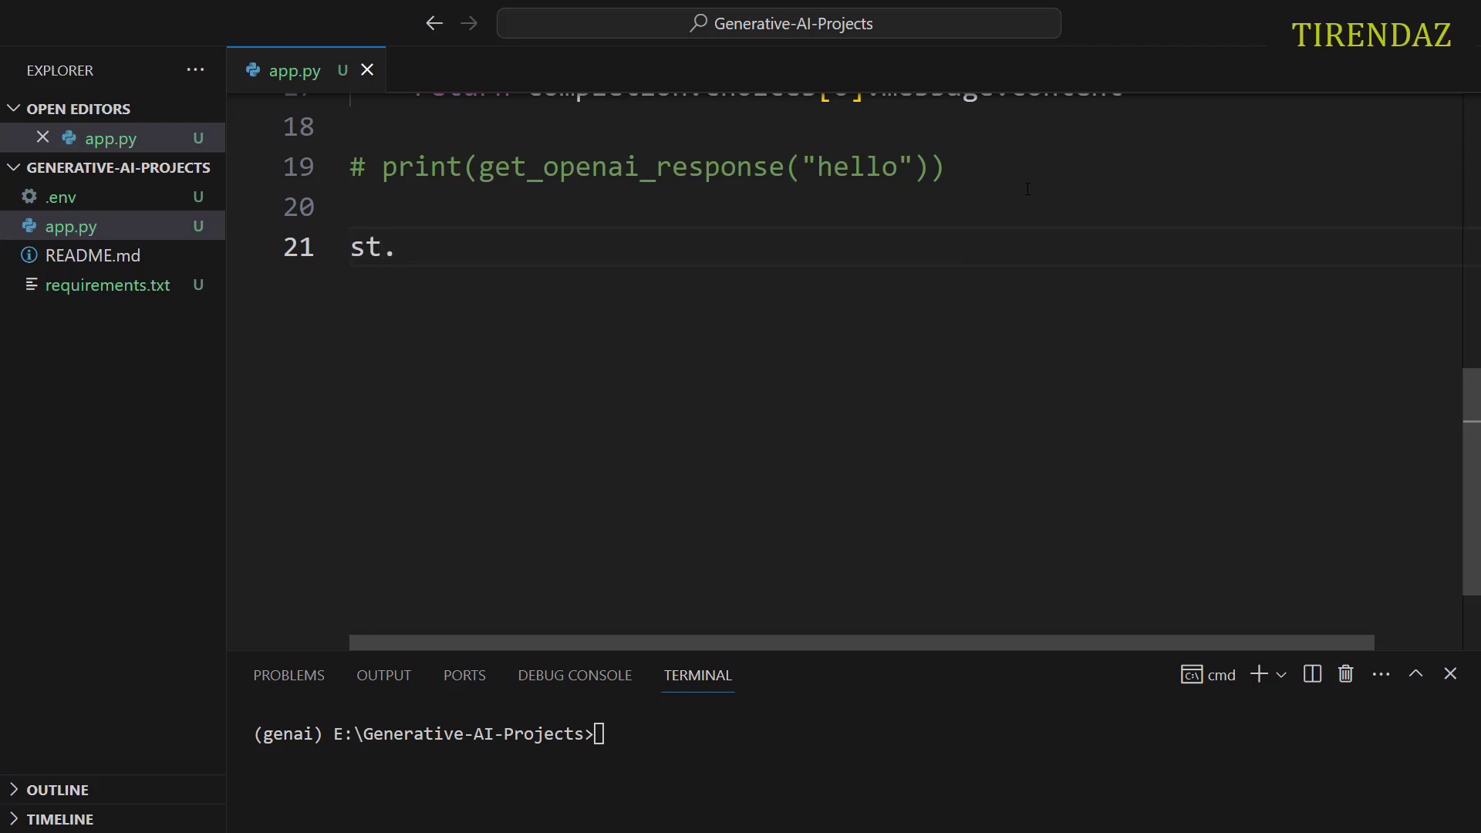
type("set_page_")
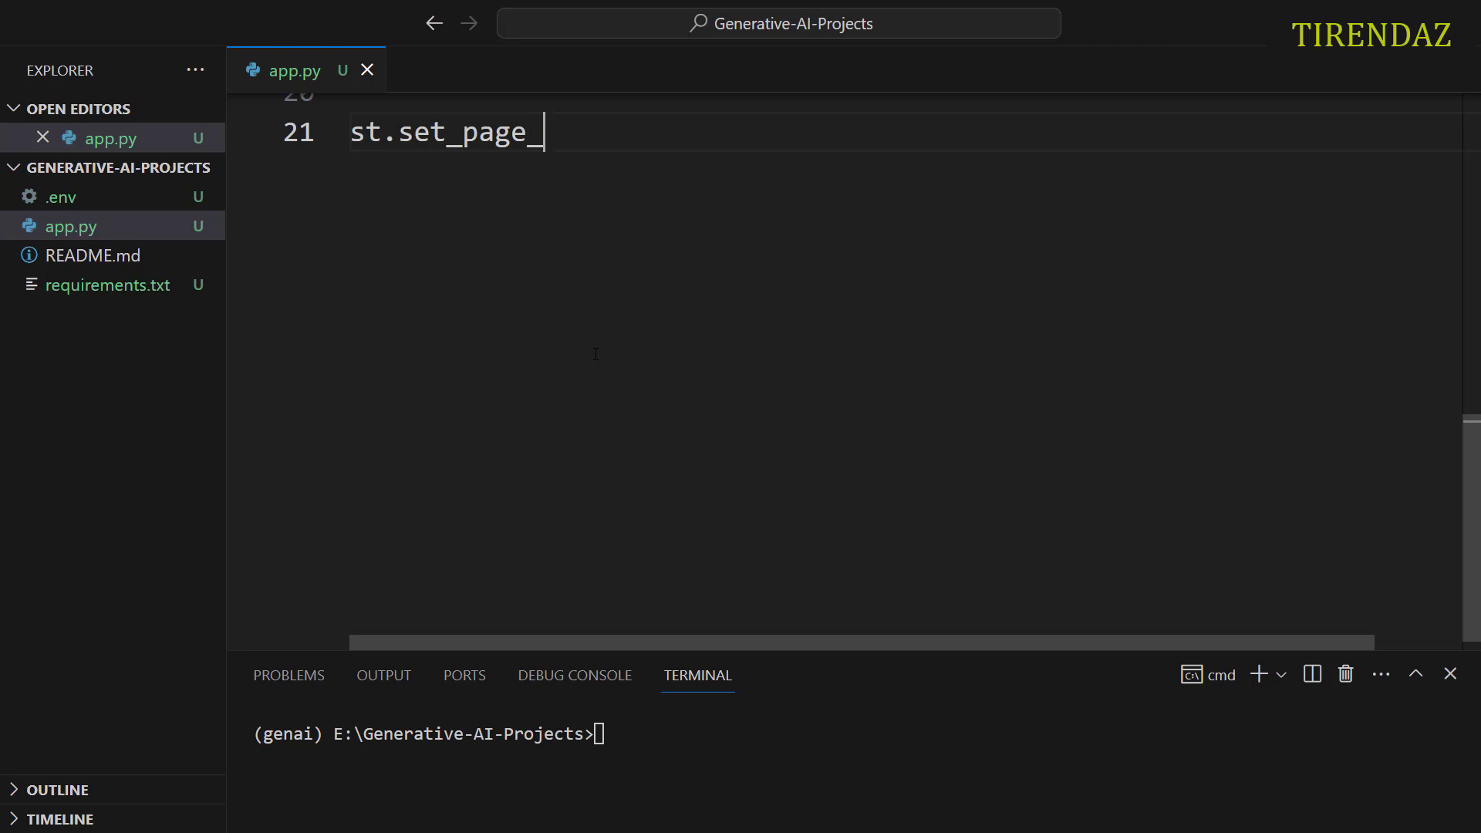
type("config()")
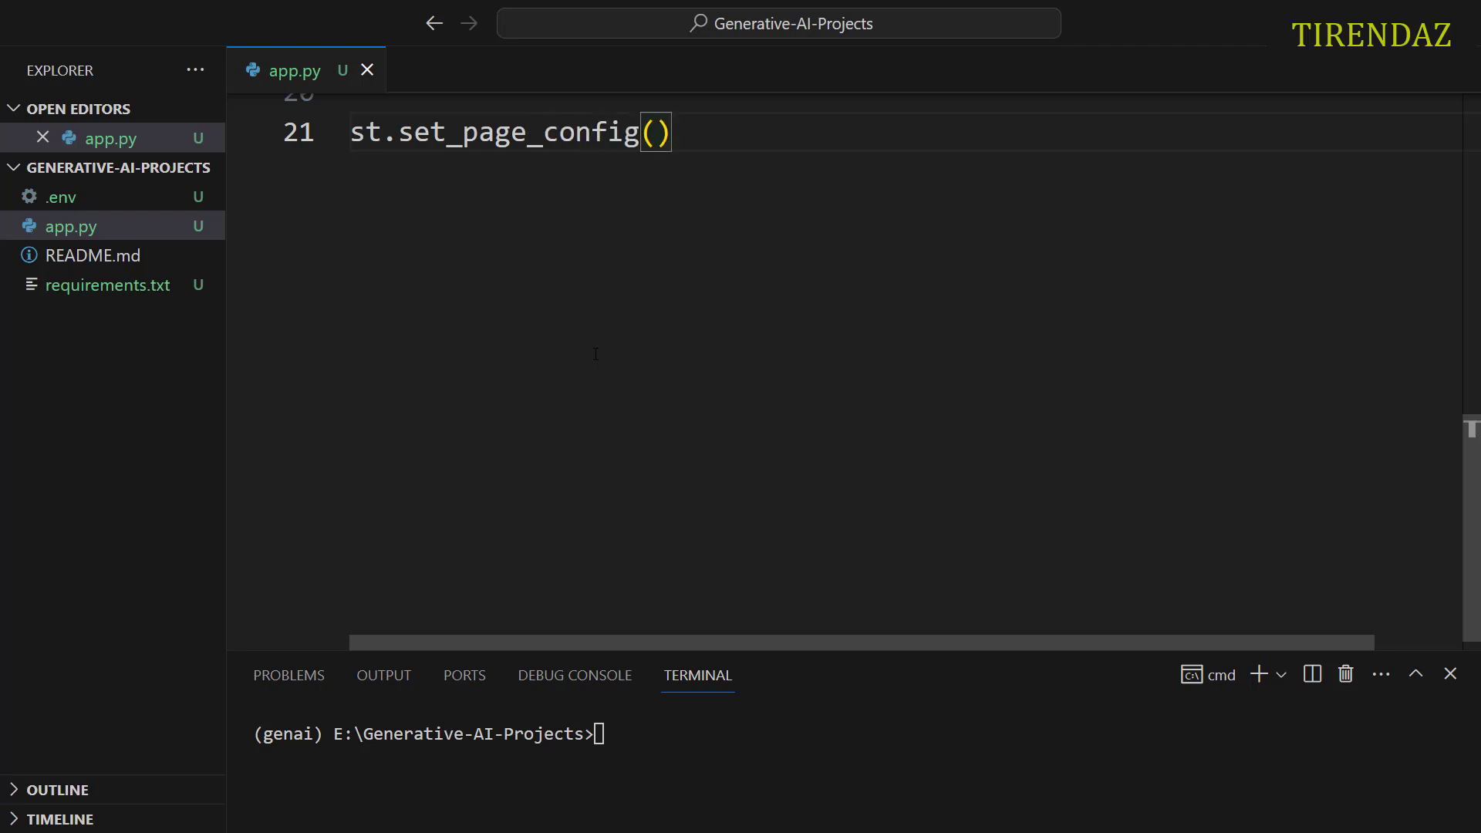
type("page")
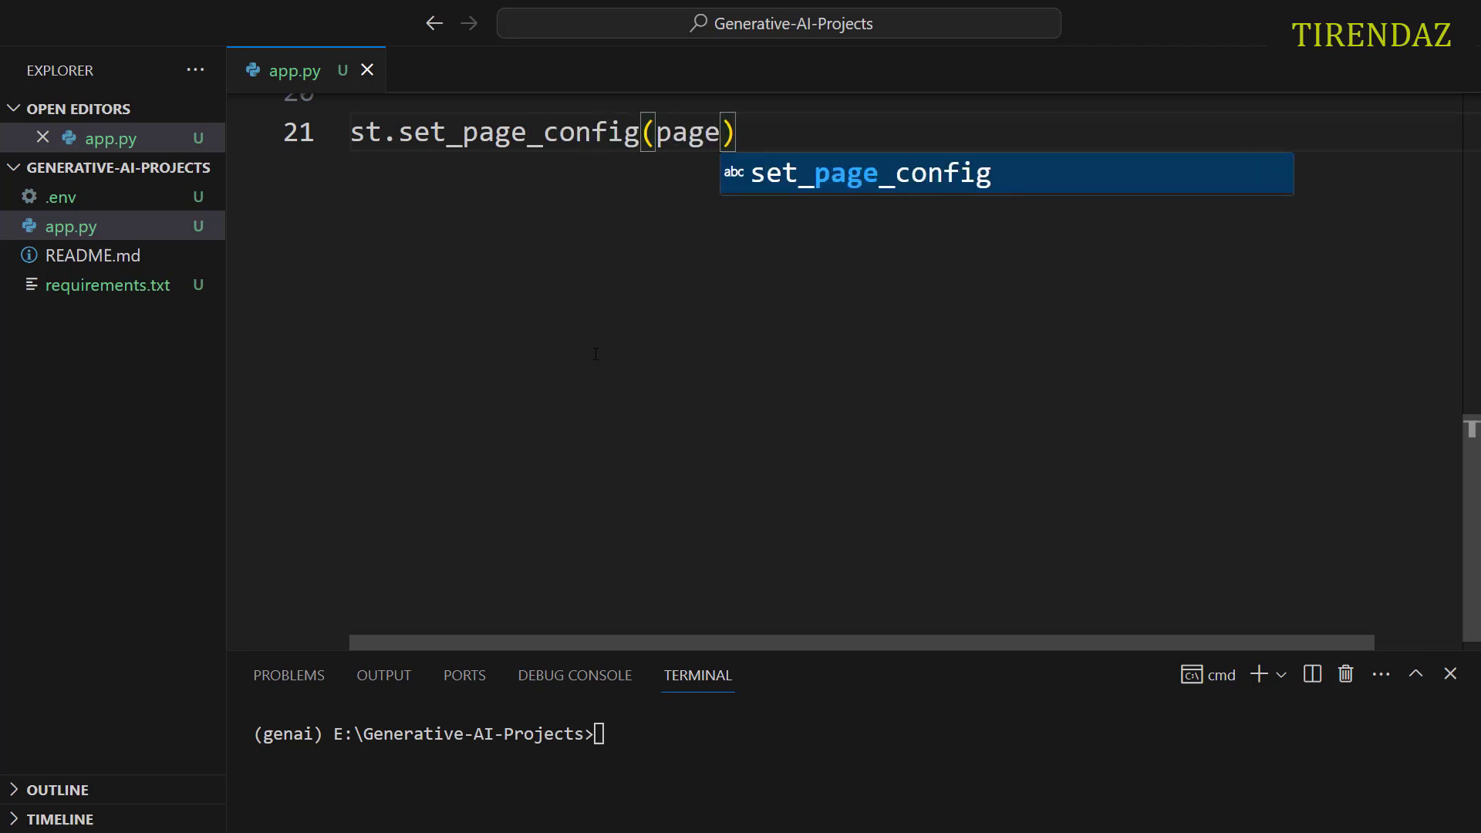
type("_title")
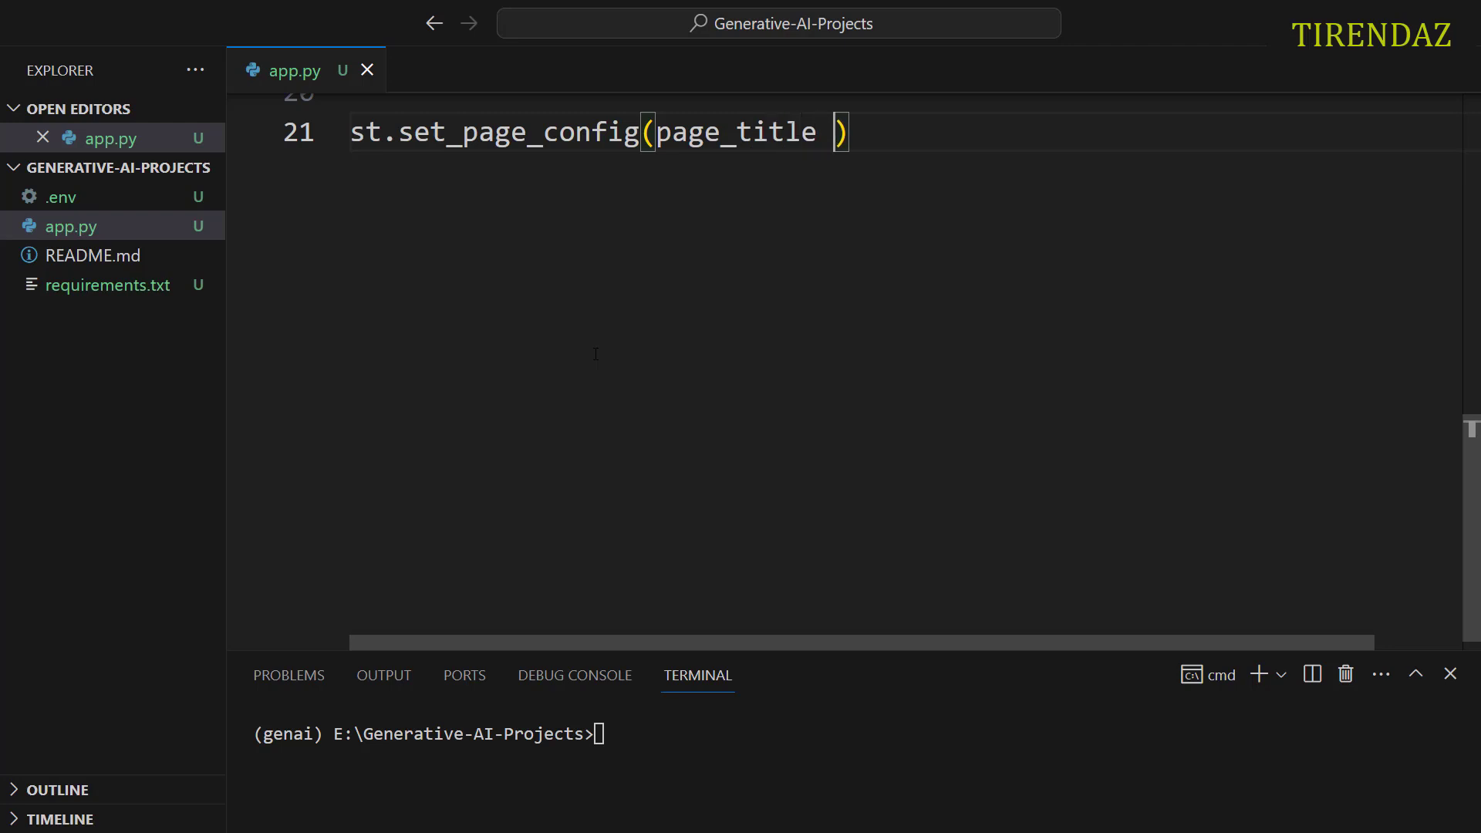
type("= \"Text\"")
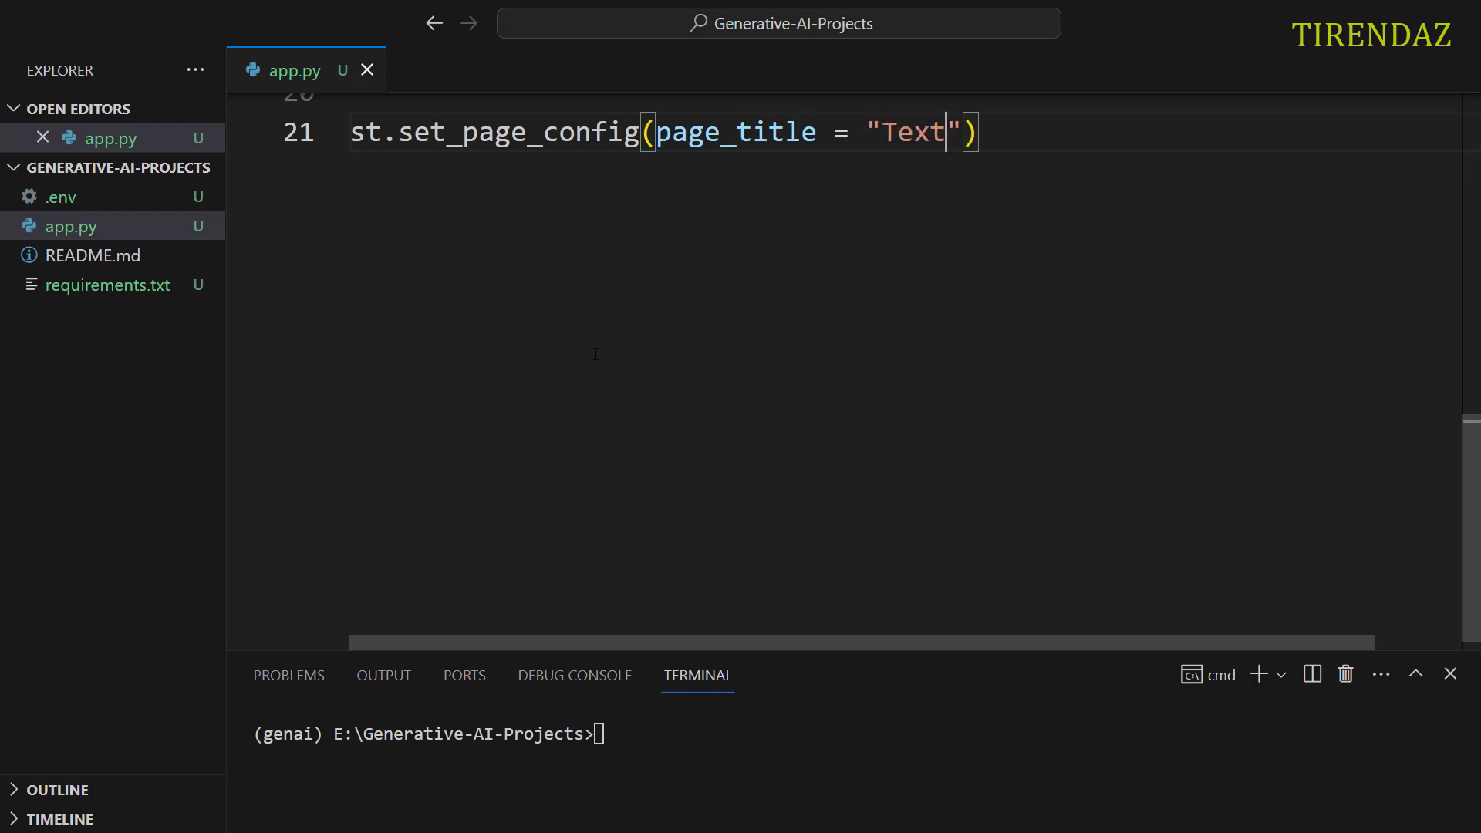
type("-")
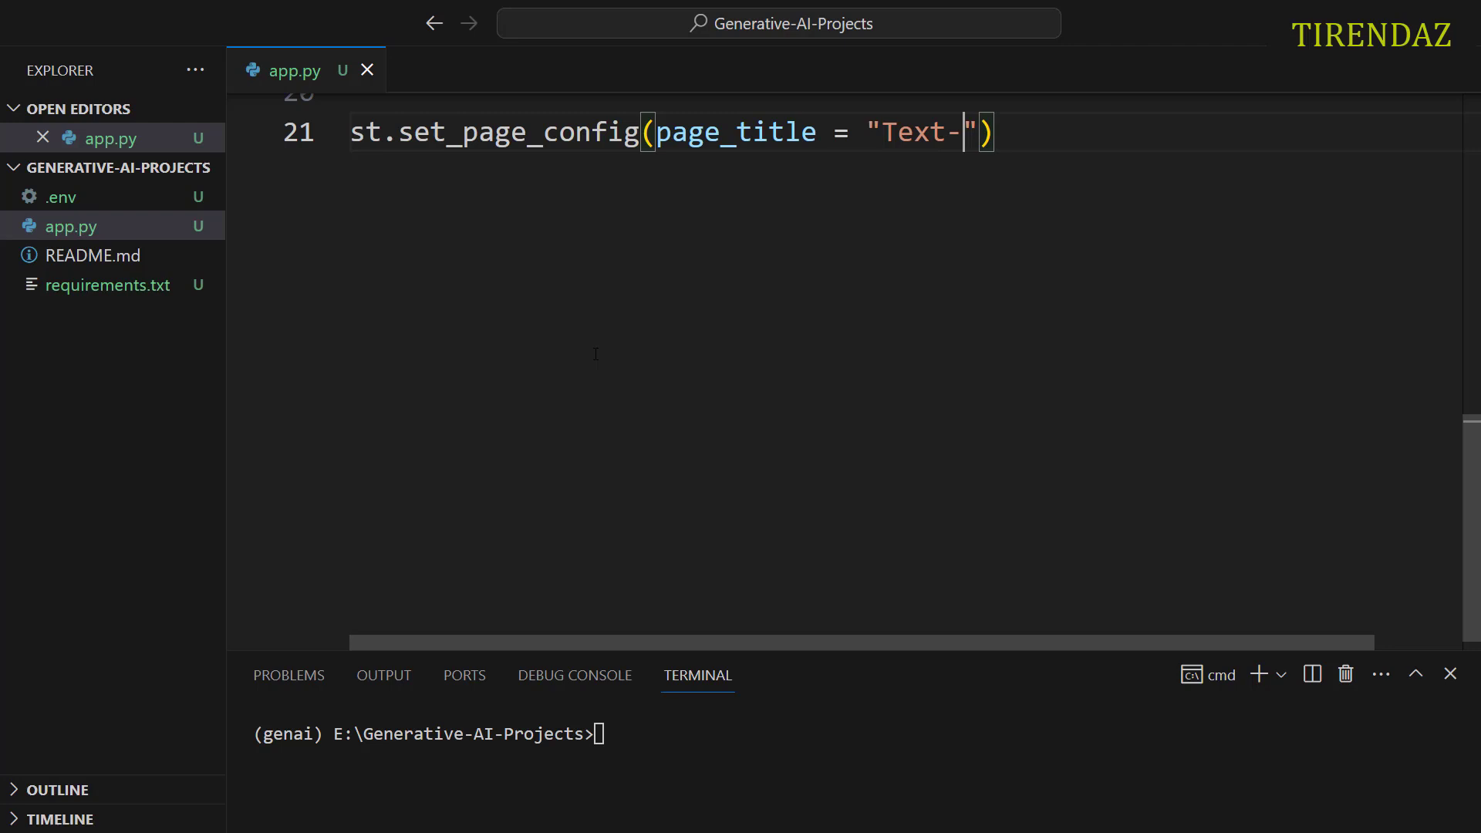
type("Generation Demo")
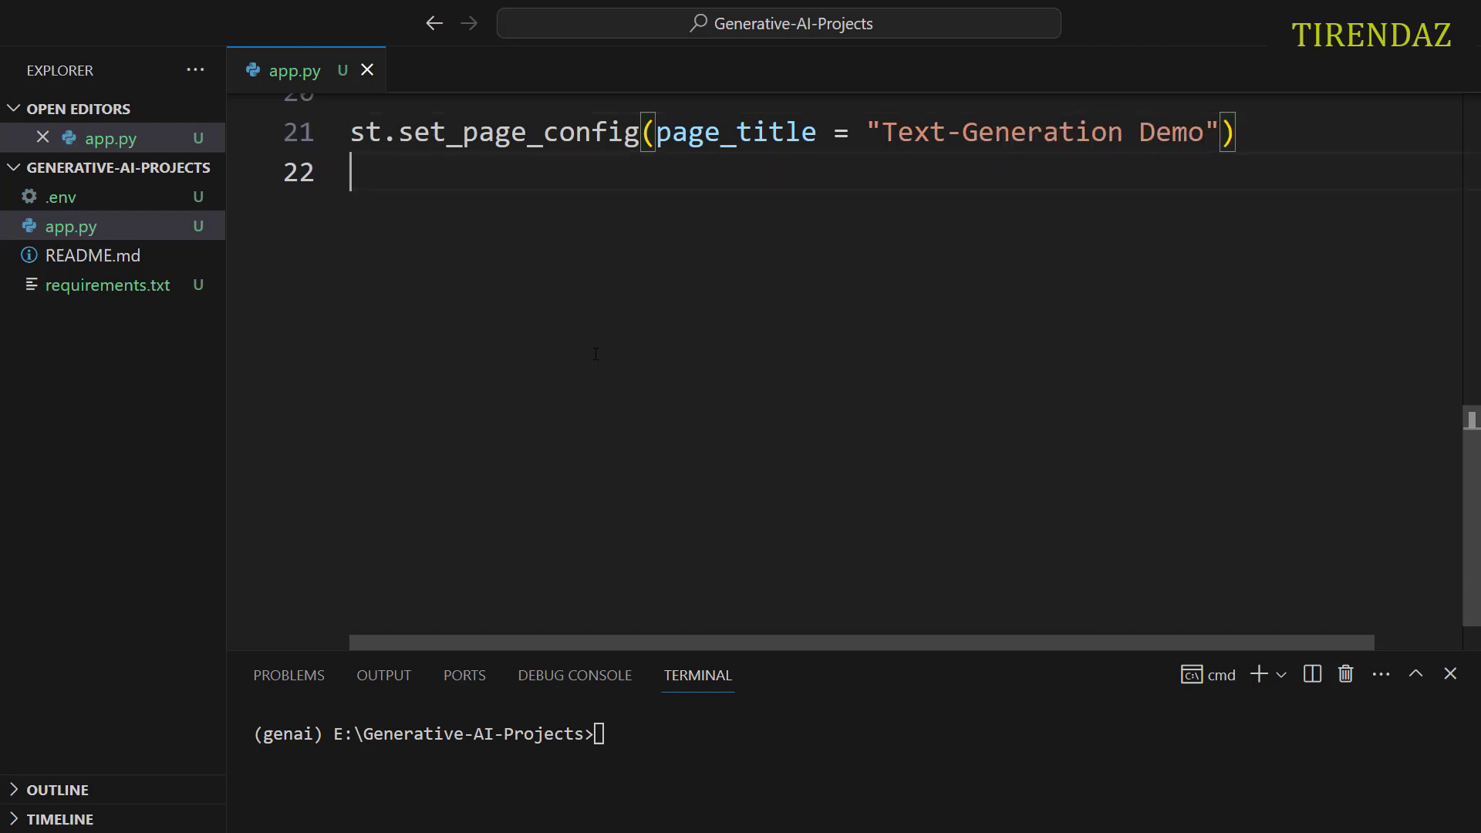
Step: Add the header "Text-Generation with OpenAI API" with st.header
type("st.")
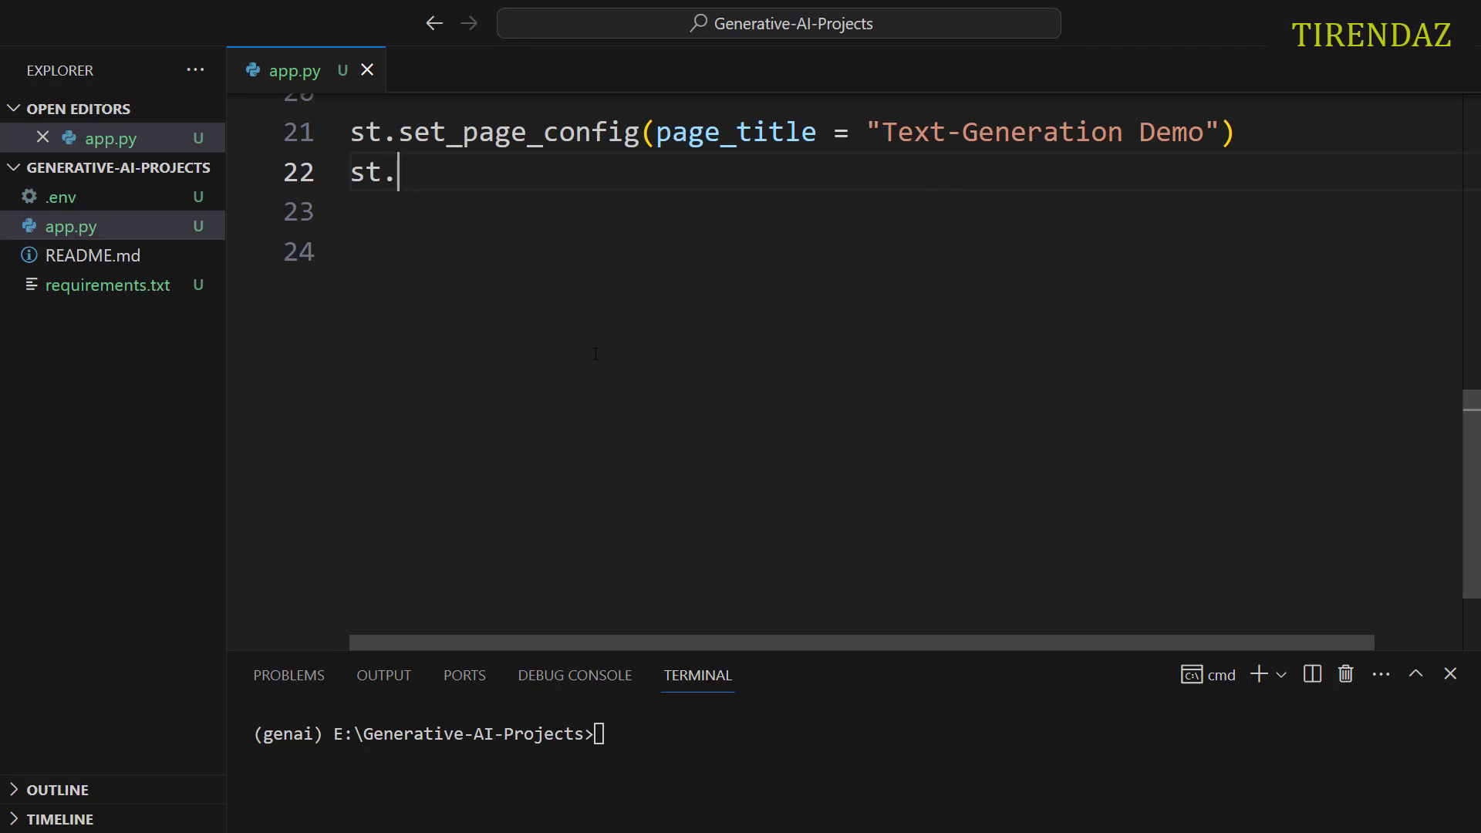
type("header")
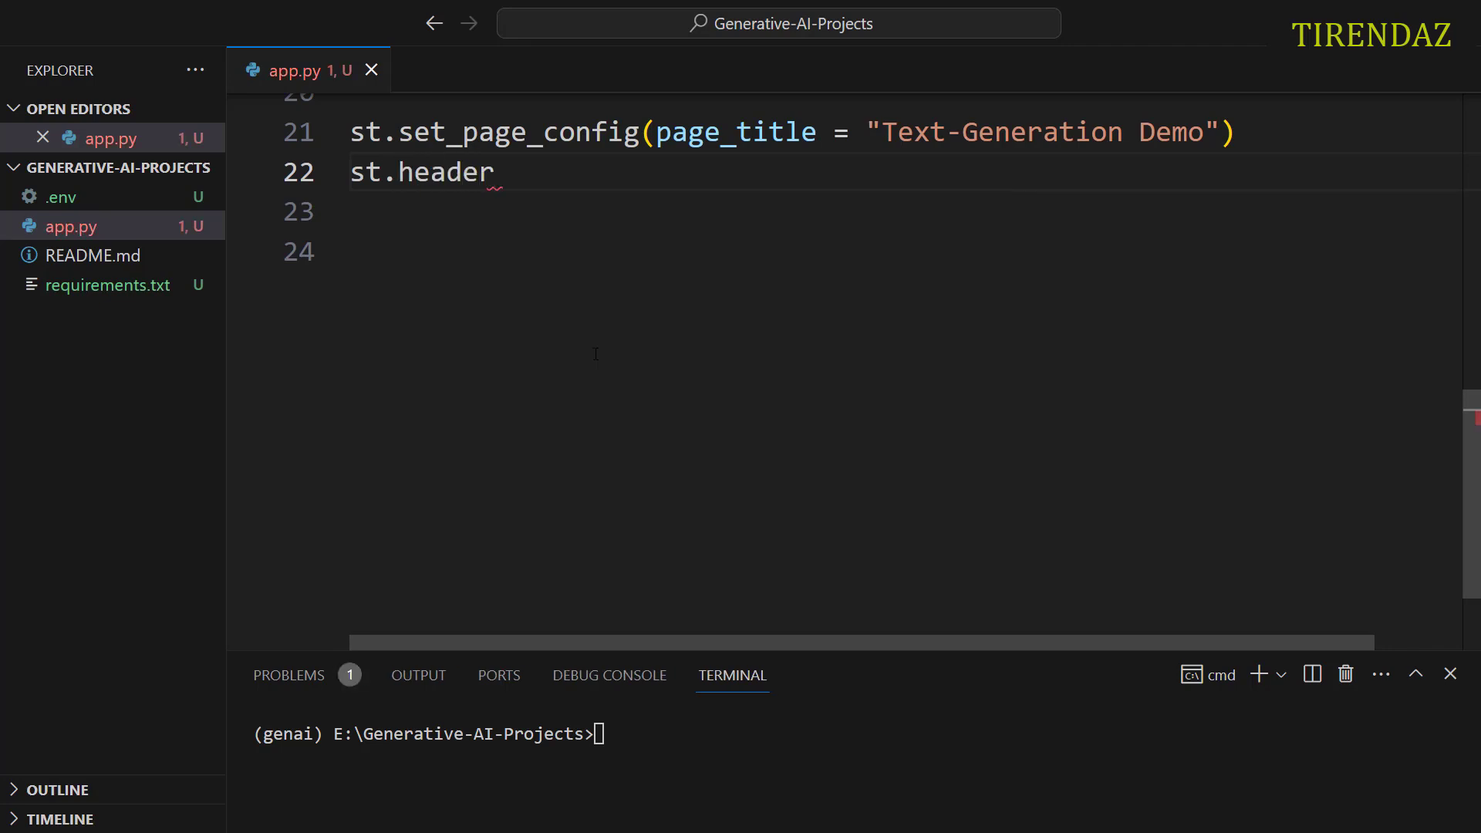
type("(\"Text\")")
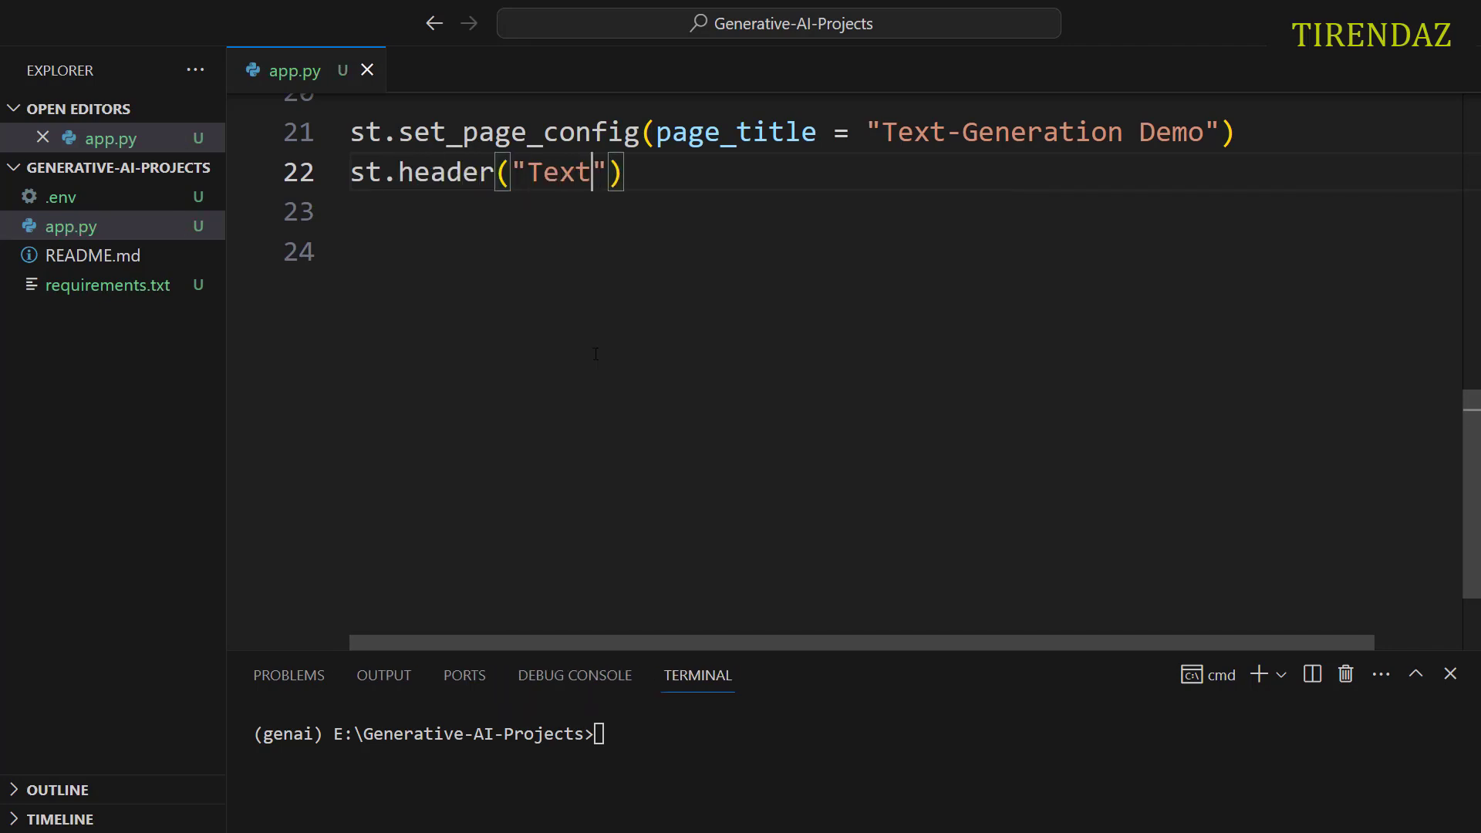
type("-Generation w")
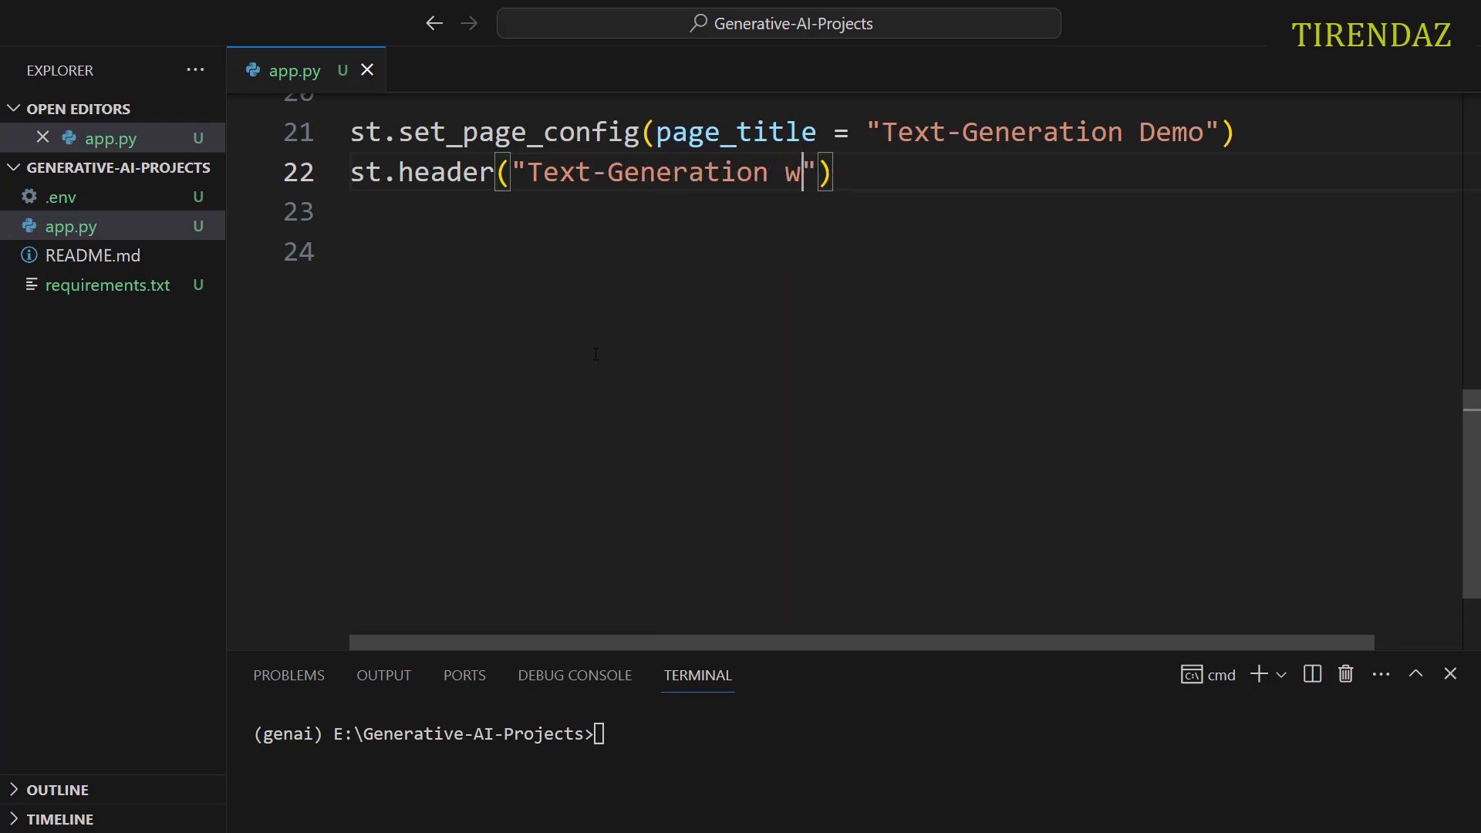
type("ith Open")
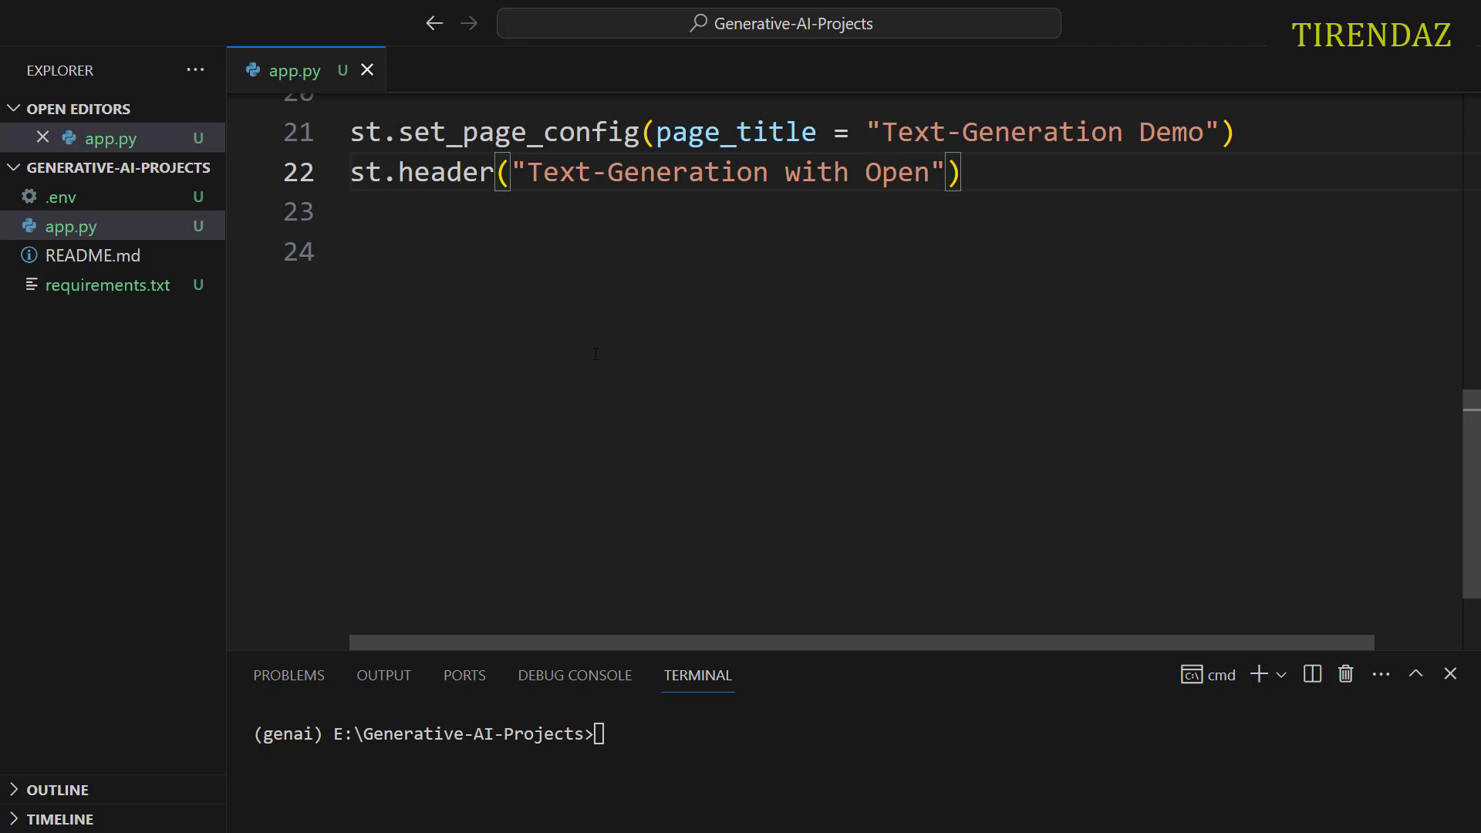
type("AI API")
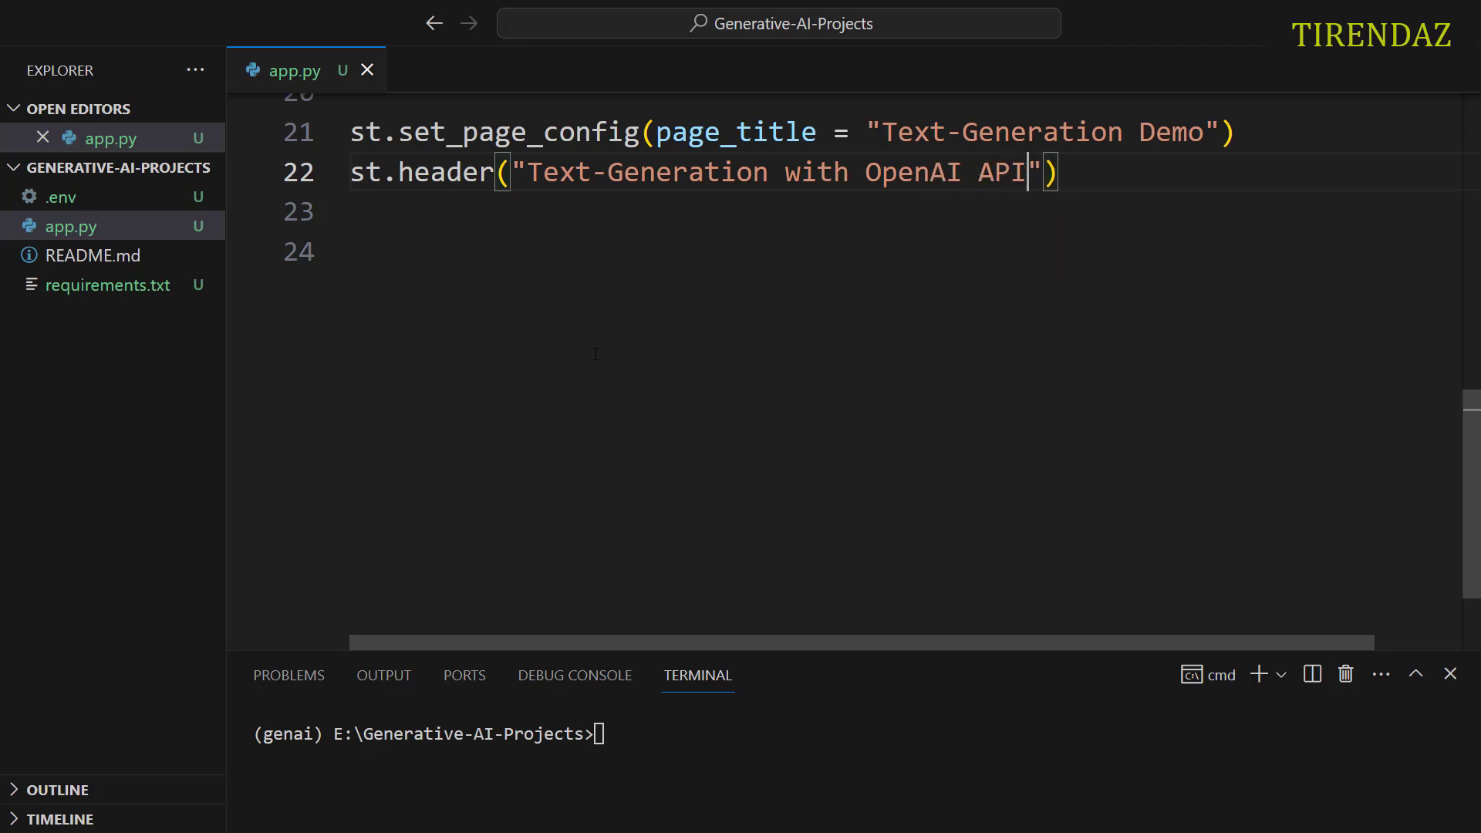
key("enter")
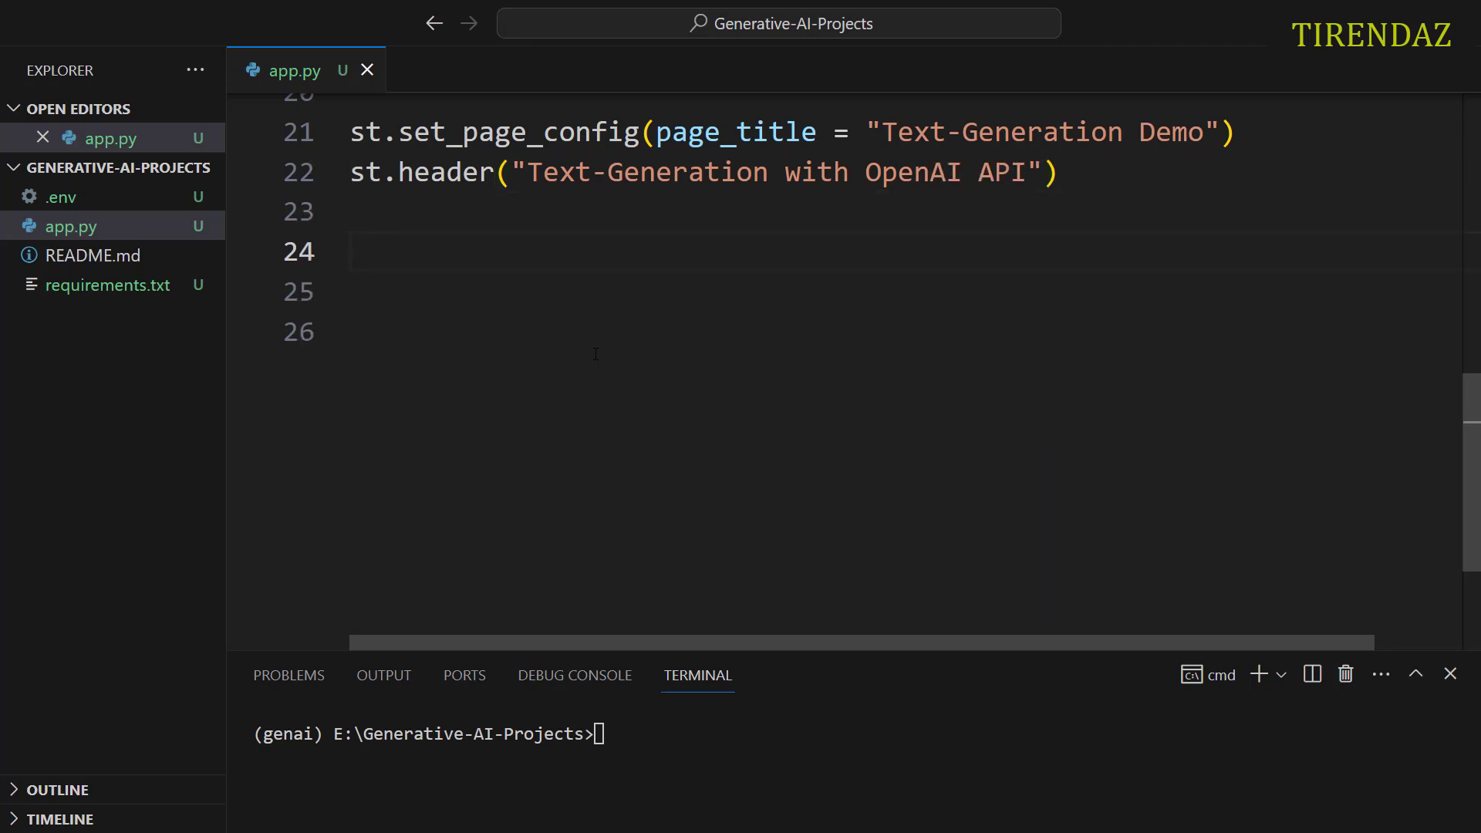
Step: Create input_text = st.text_input("Ask me anything: ", key="input")
type("in")
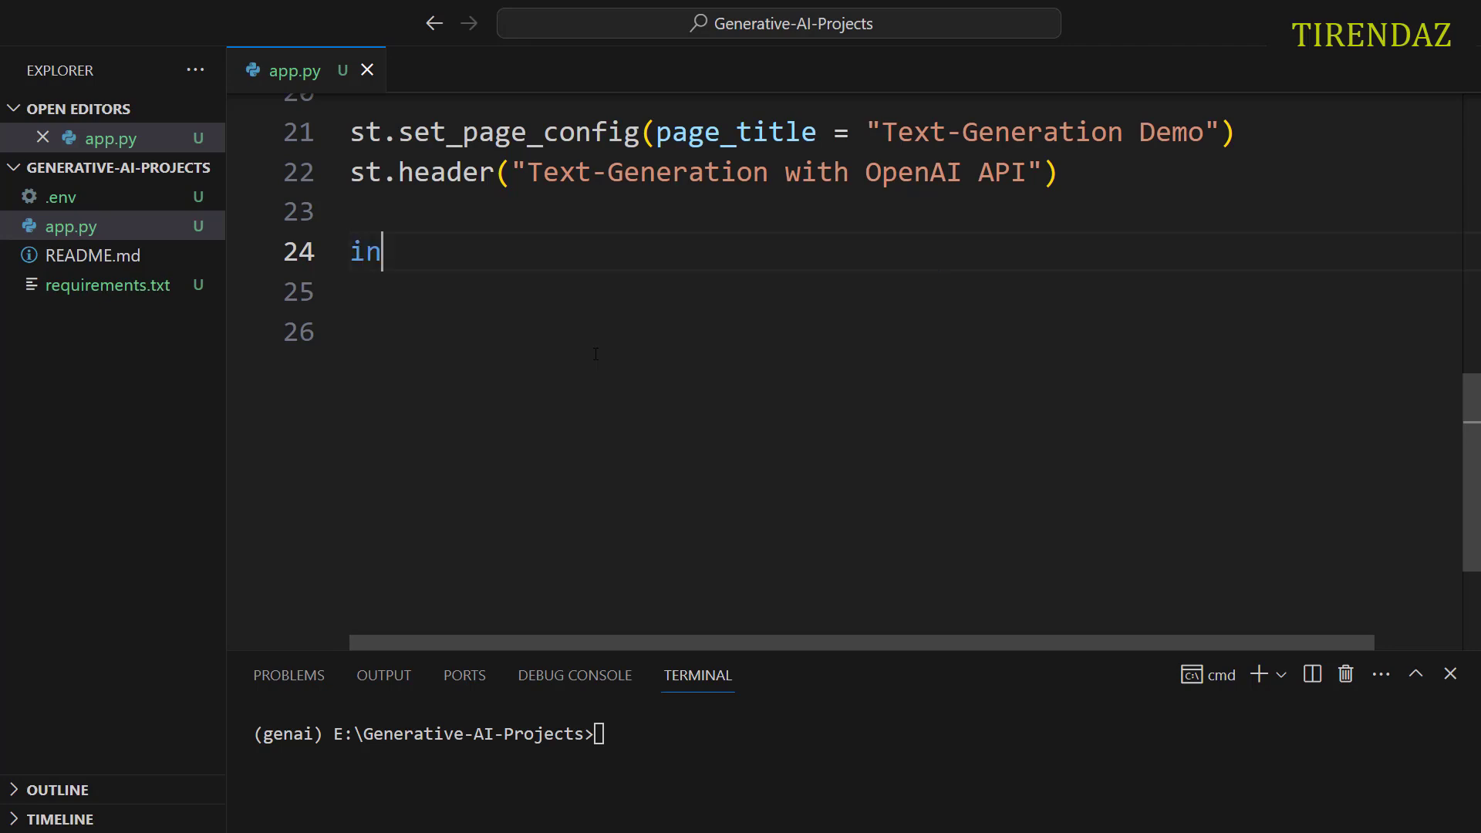
type("put")
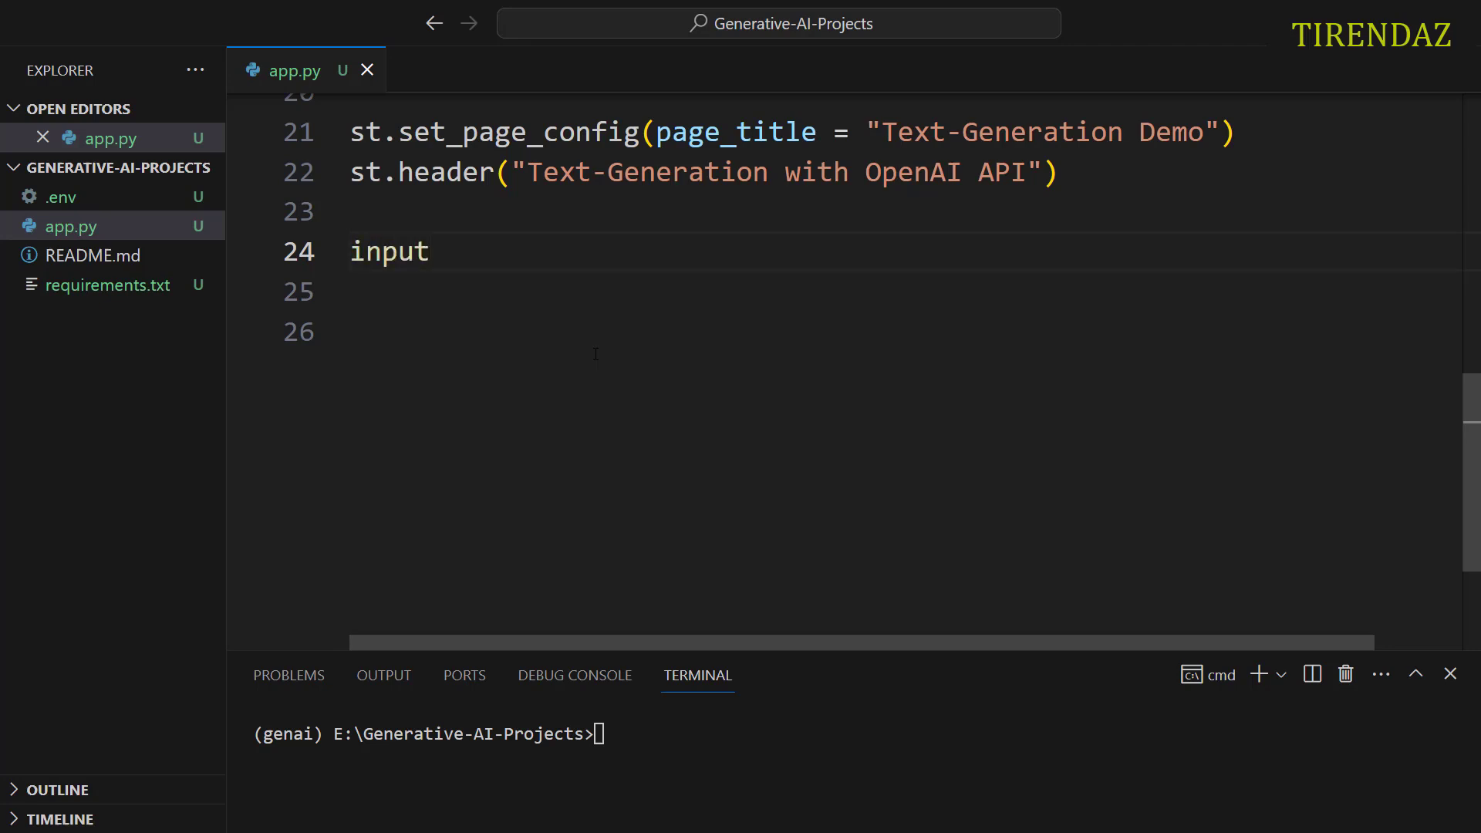
type("_text = s")
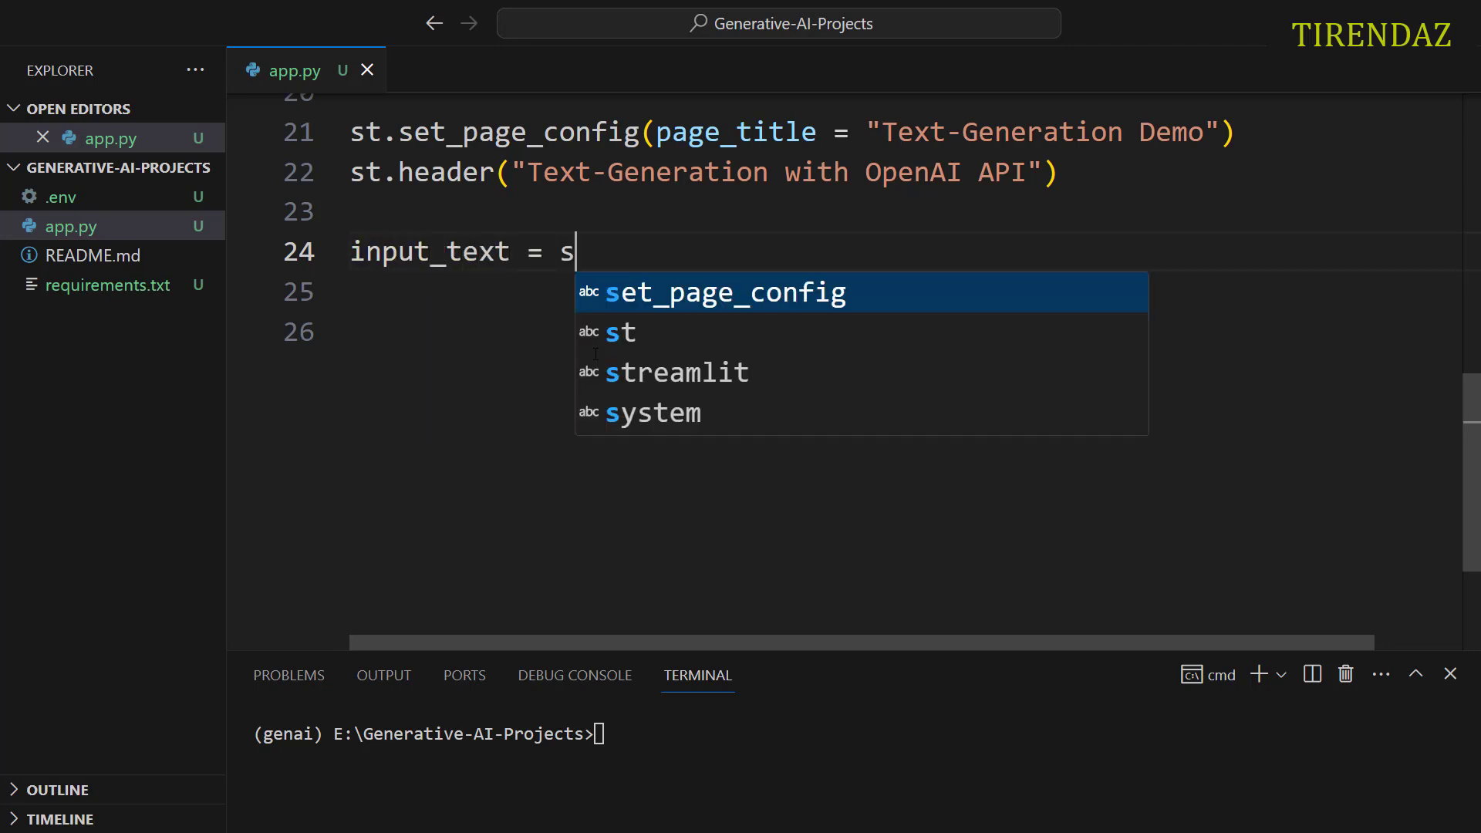
type("t.te")
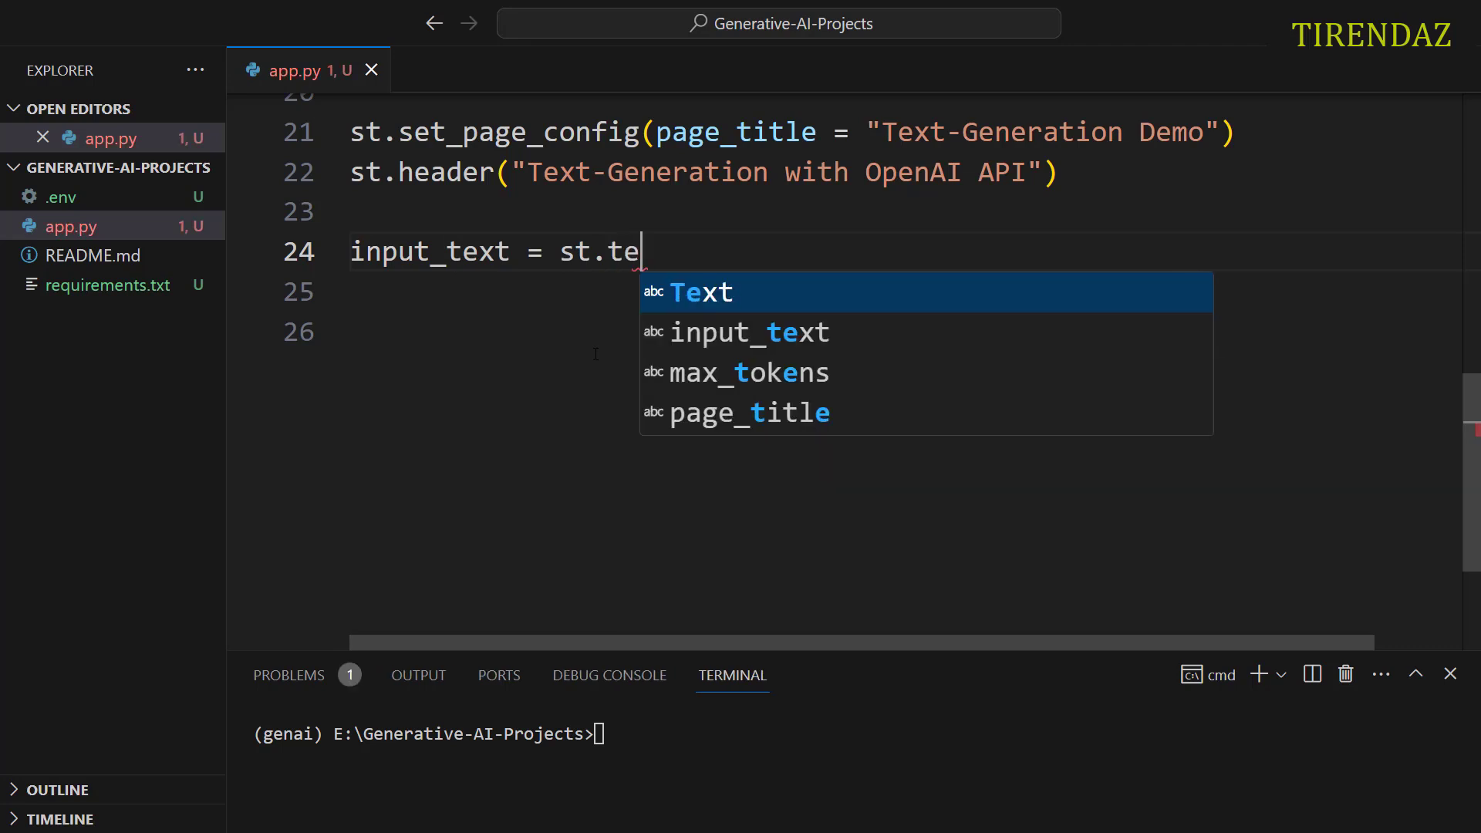
type("xt")
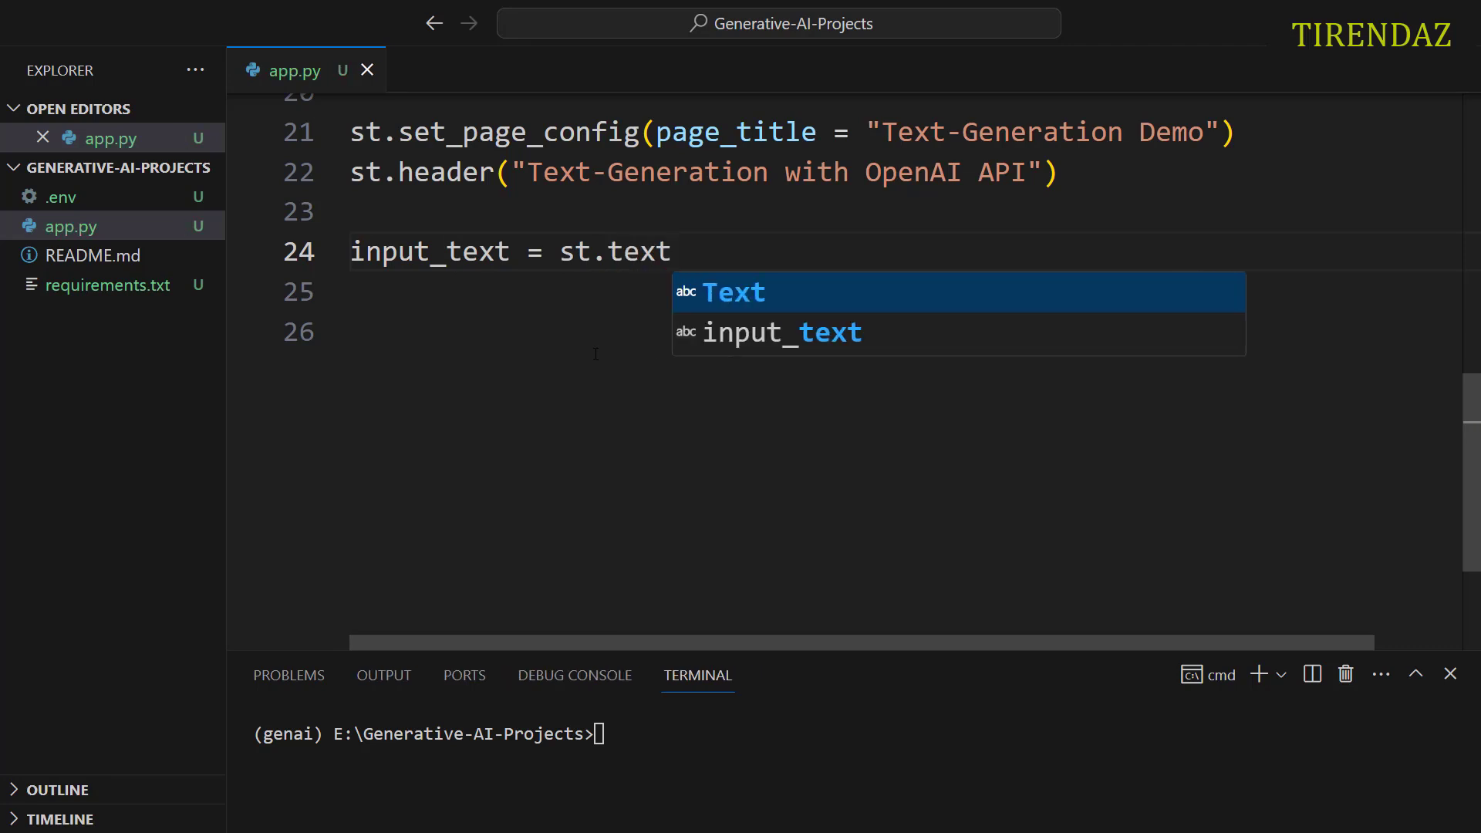
type("_input()")
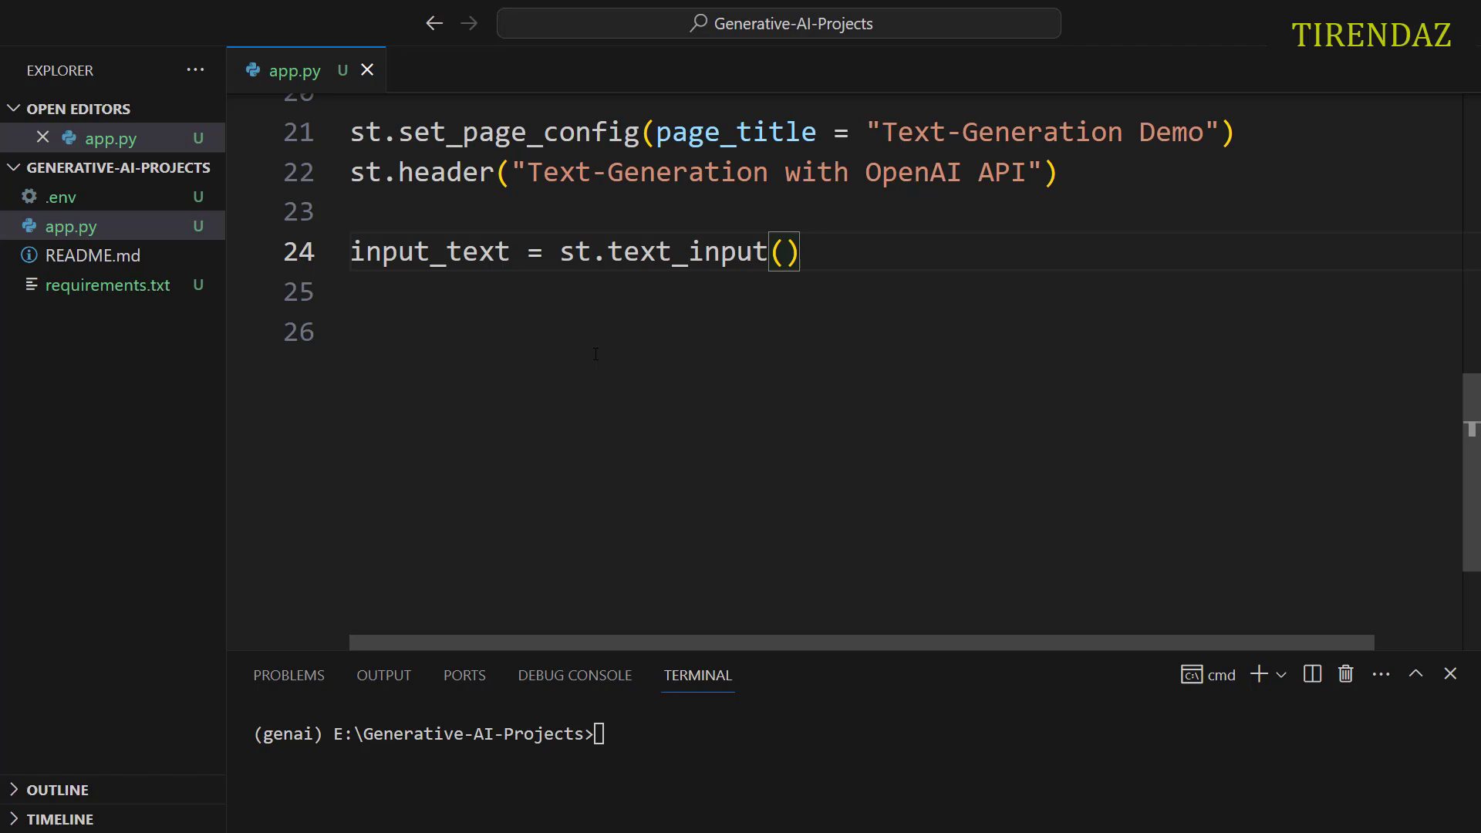
type("\"Ask me \"")
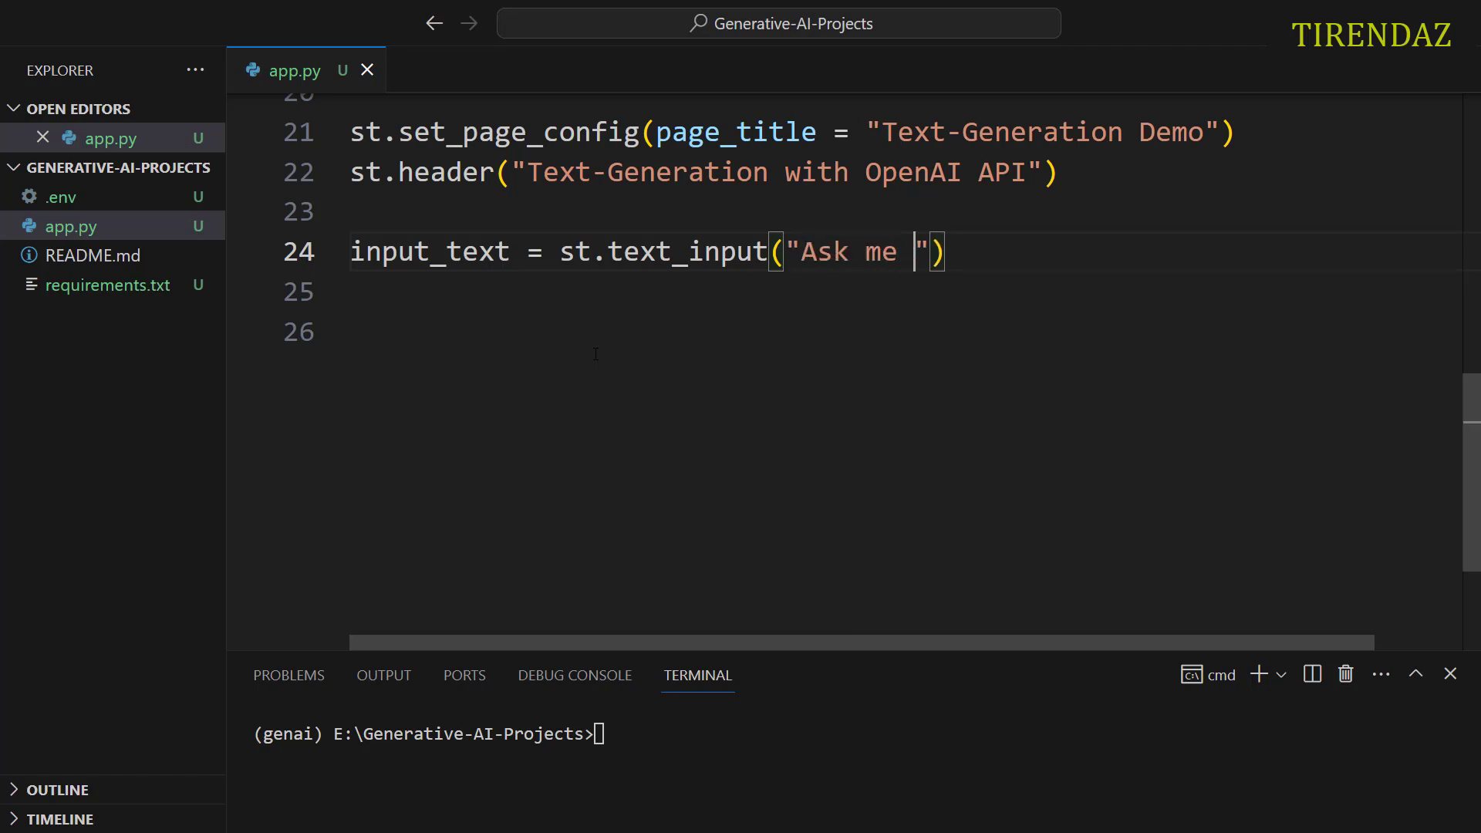
type("anyt")
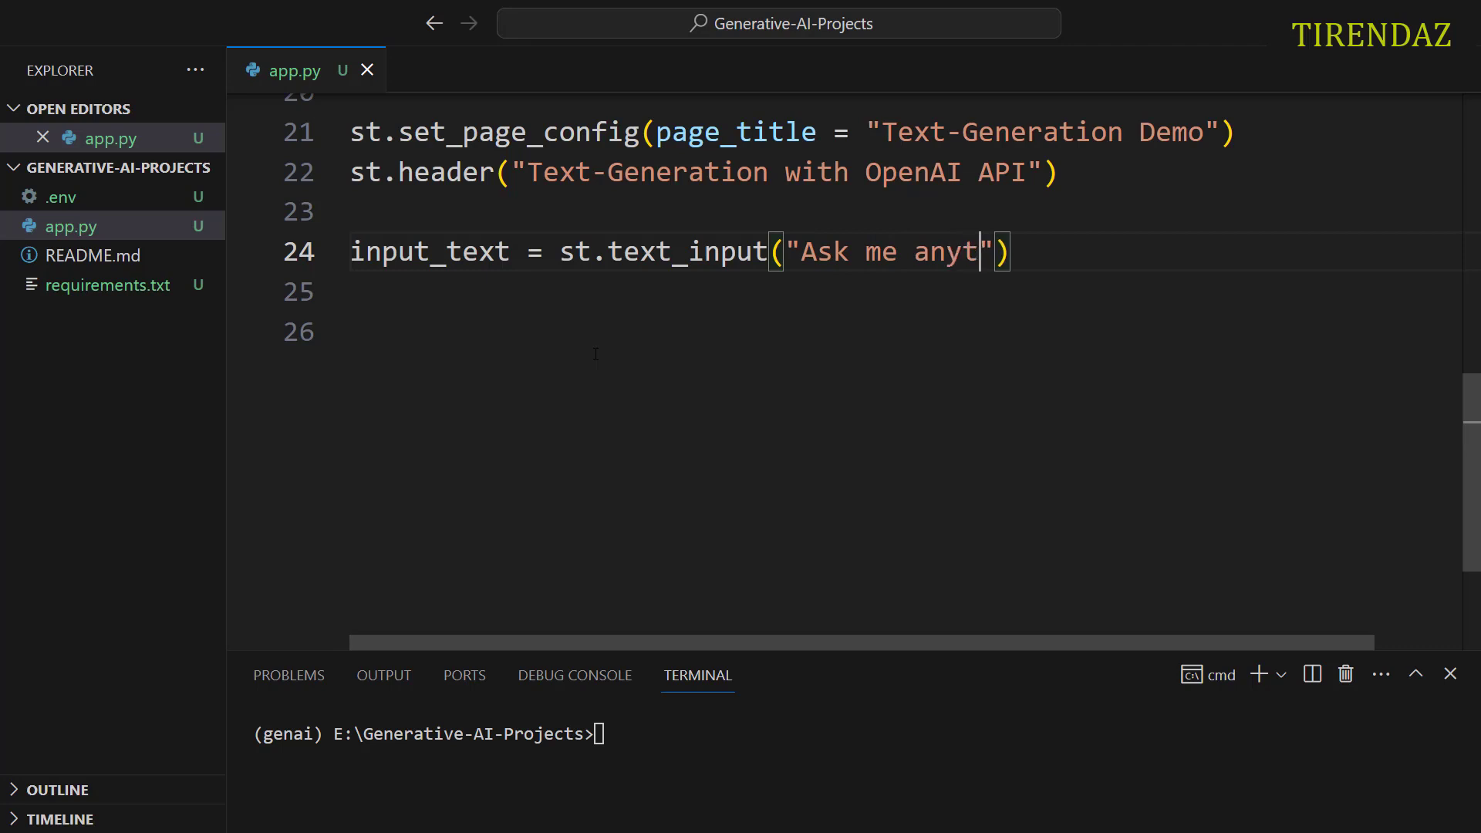
type("hing: \",")
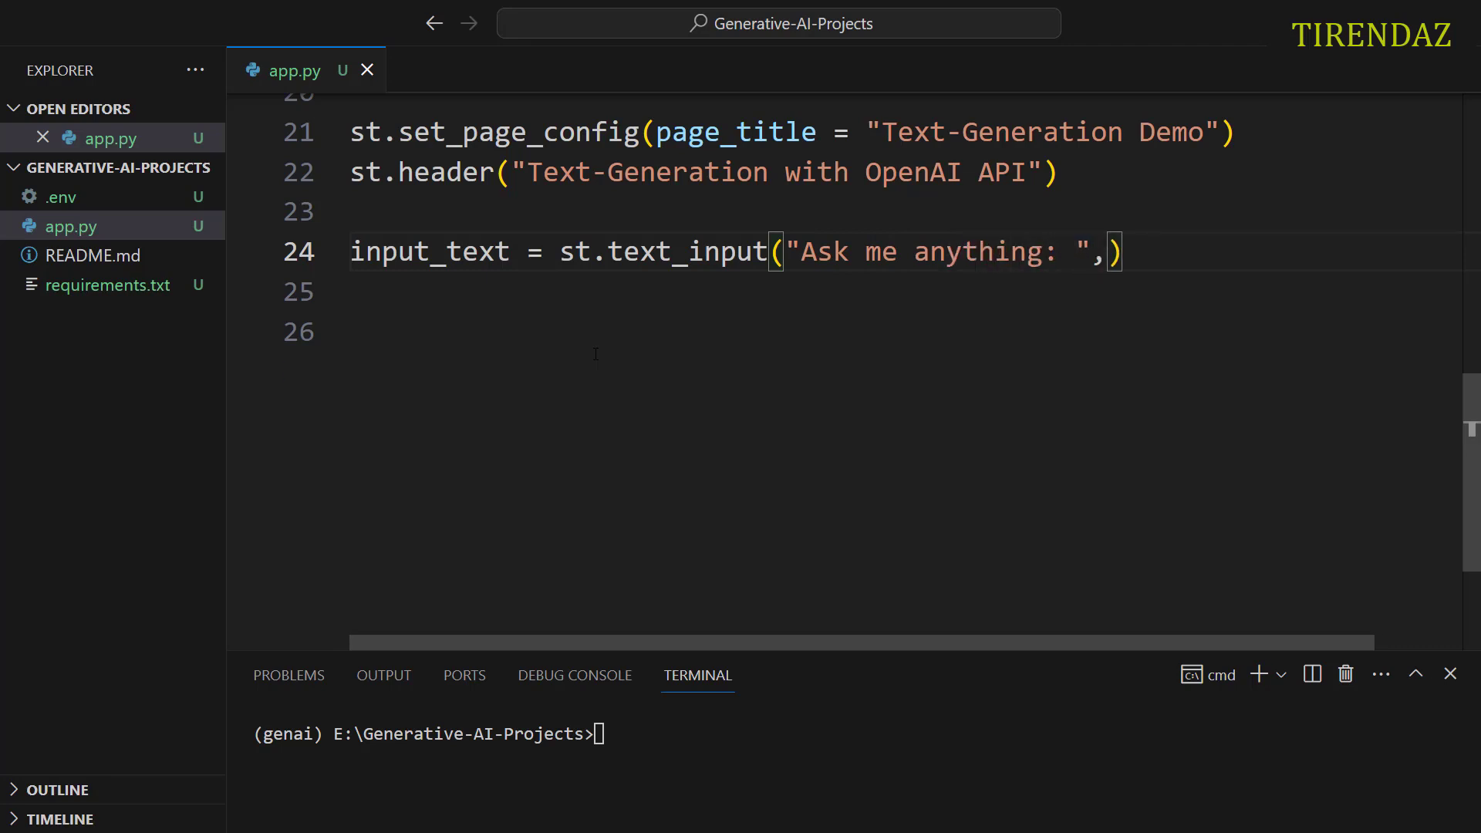
type("ke")
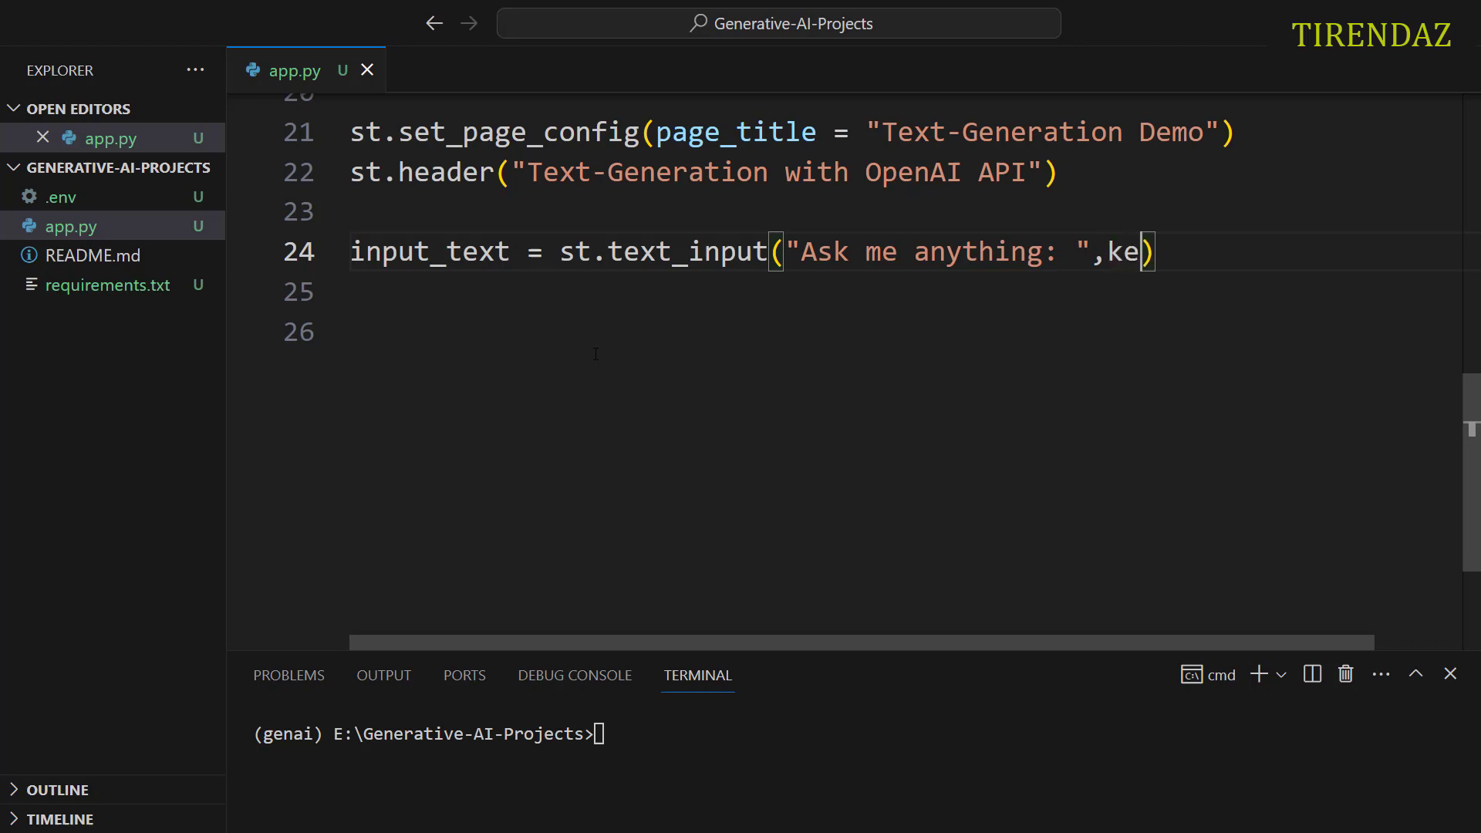
type("y = \"\"")
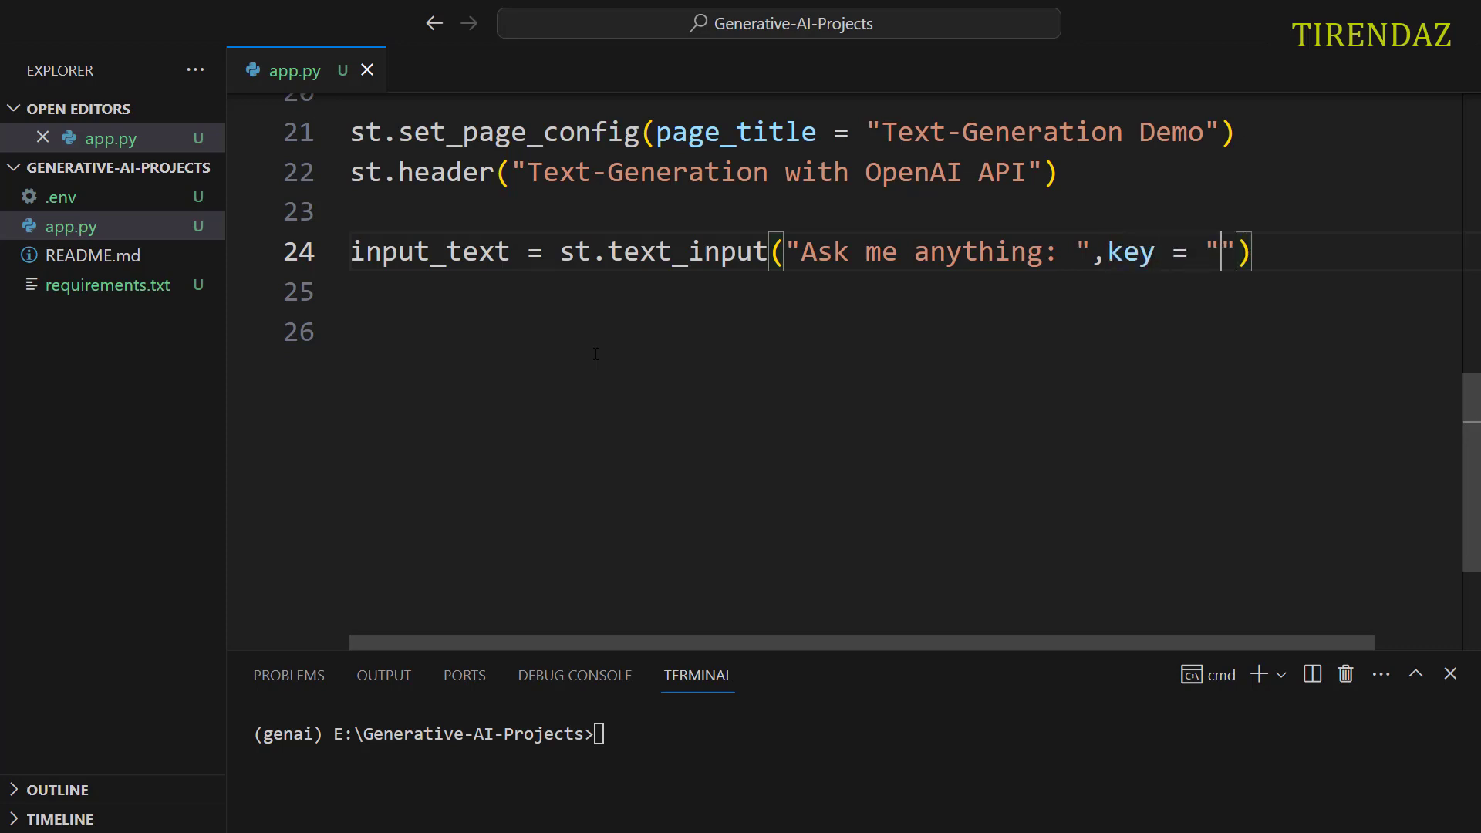
type("input")
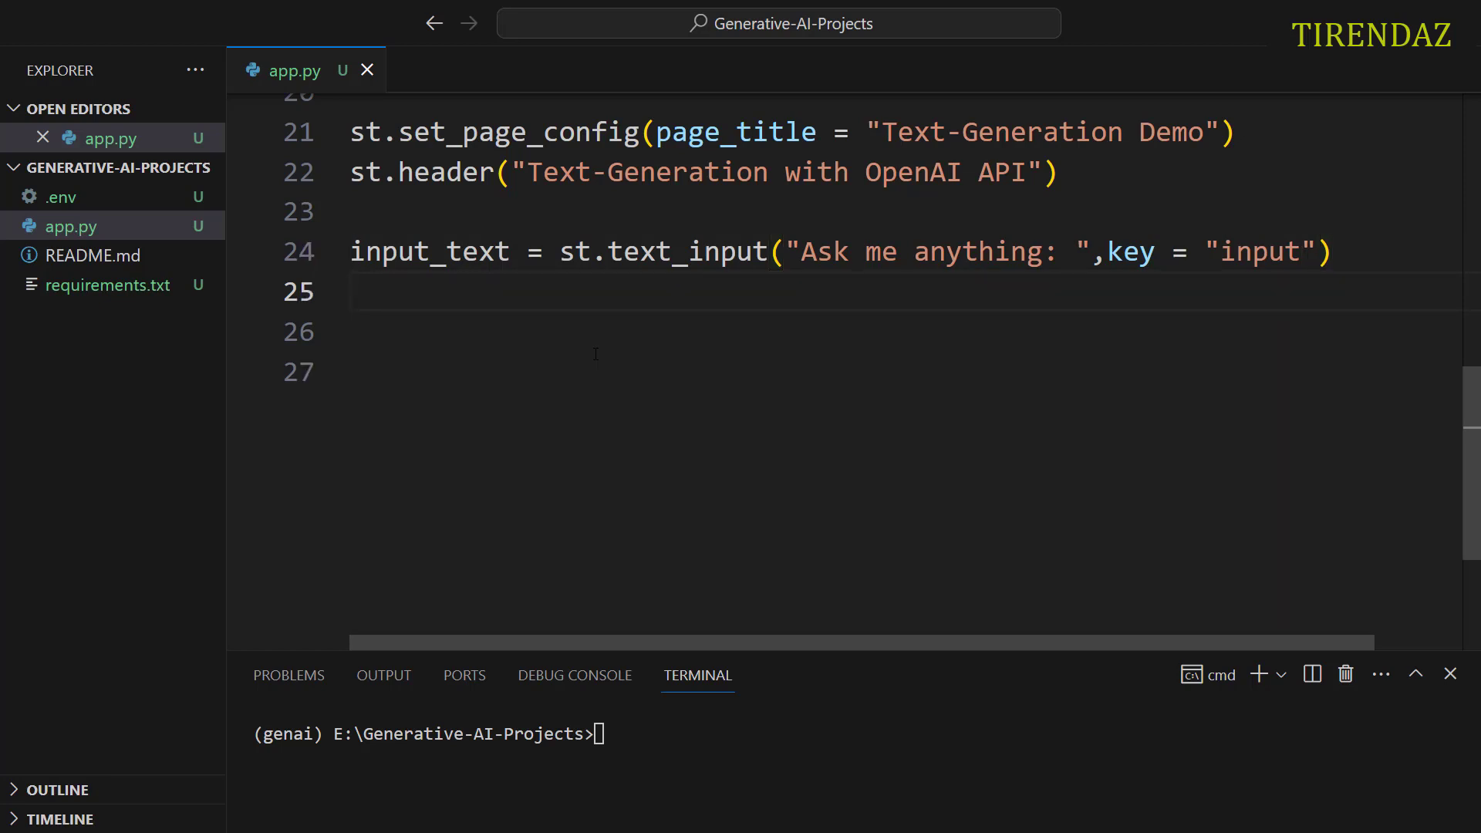
Step: Create submit_button = st.button("Get the answer")
type("submit")
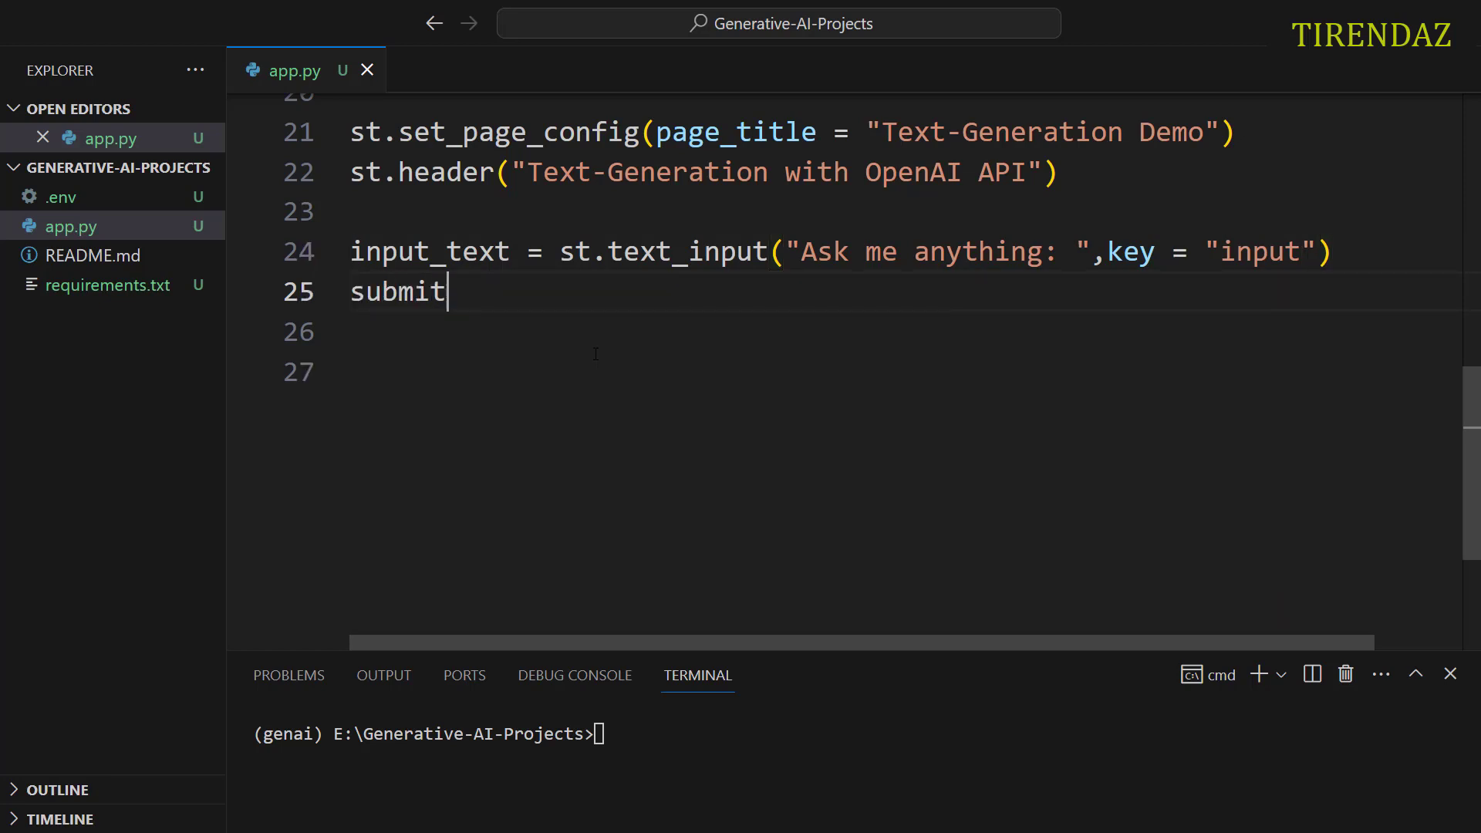
type("_button = st.")
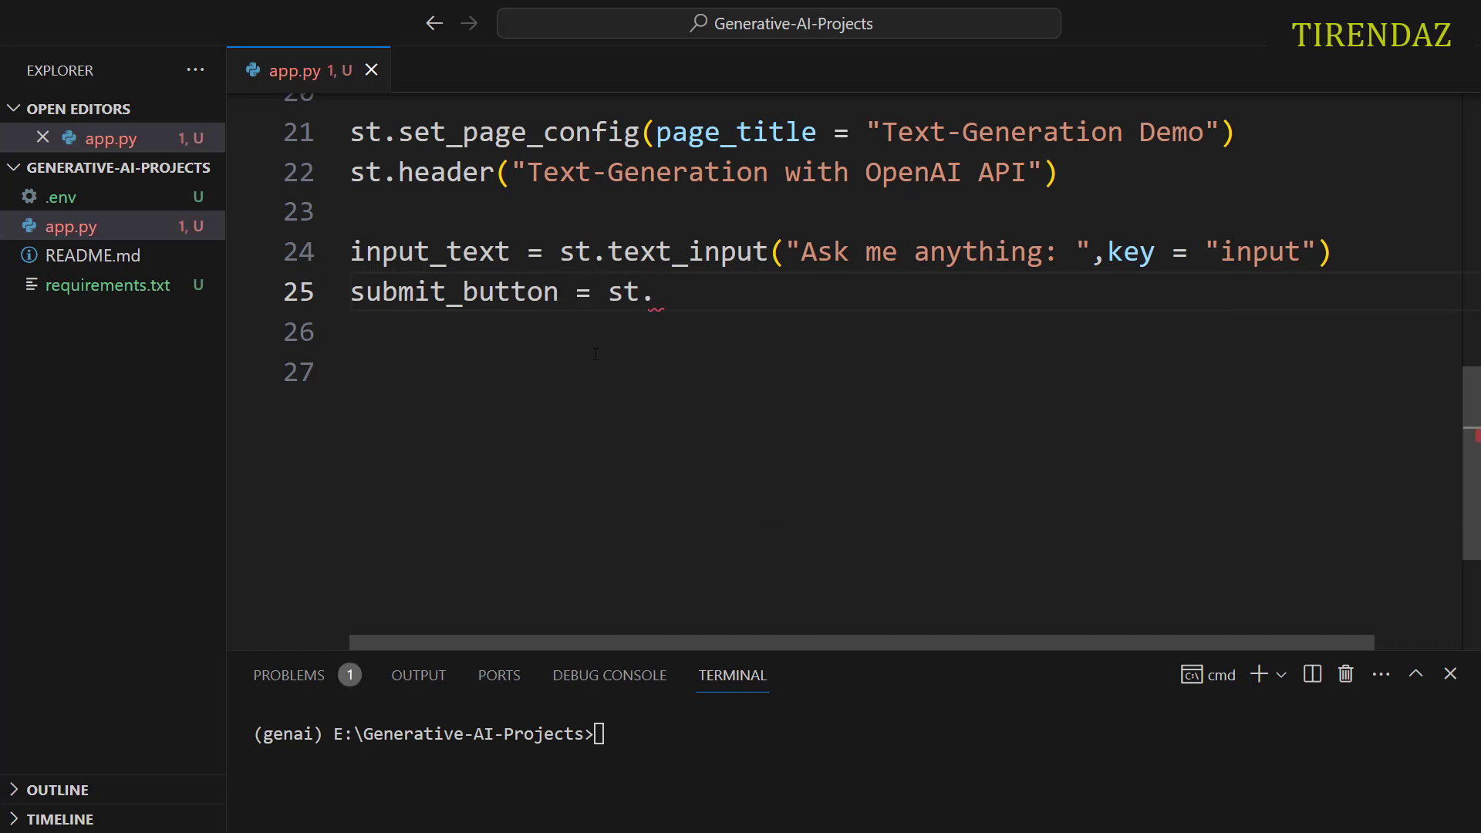
type("button(")
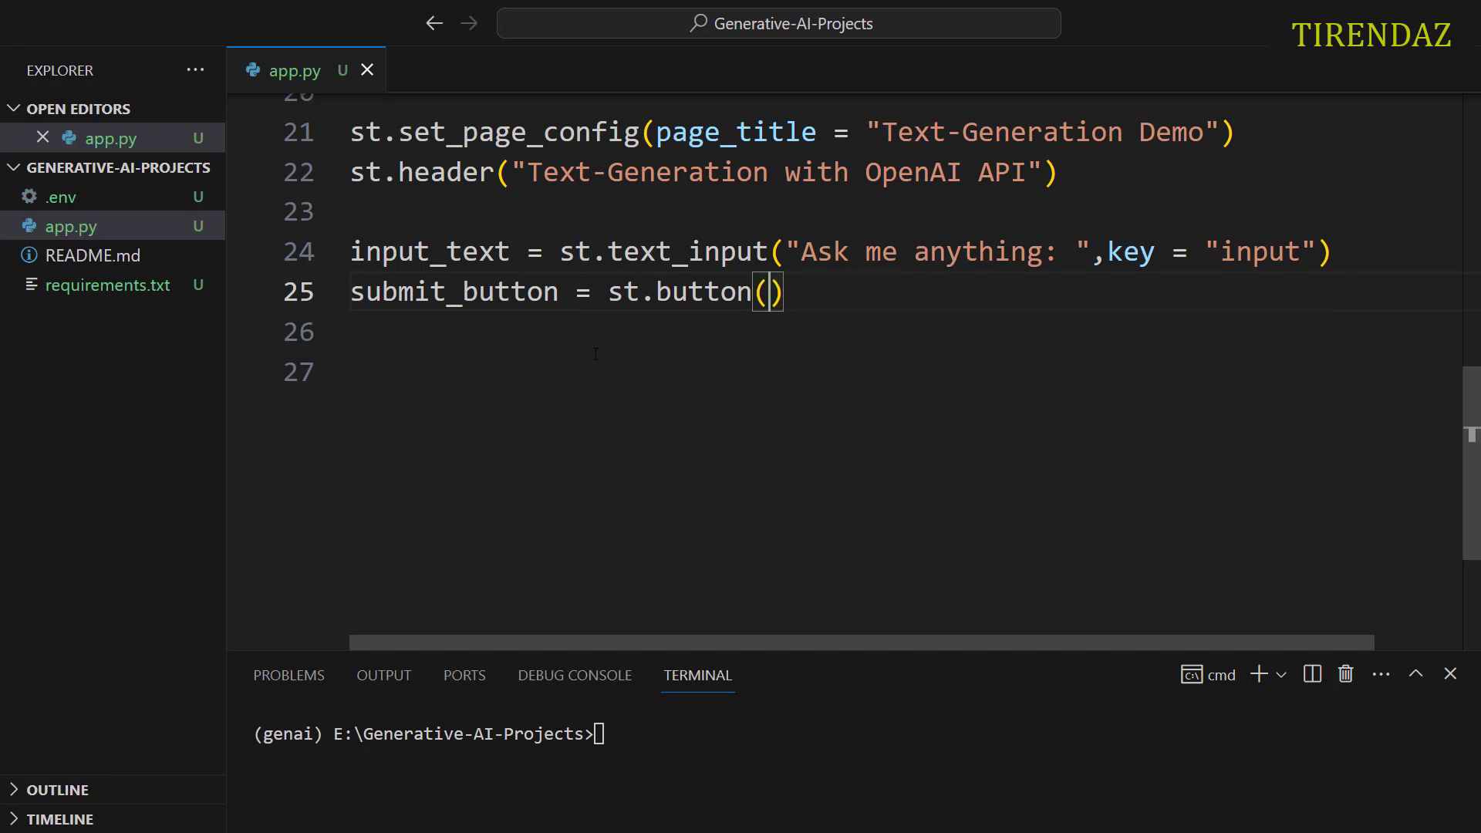
type("\"Get the \"")
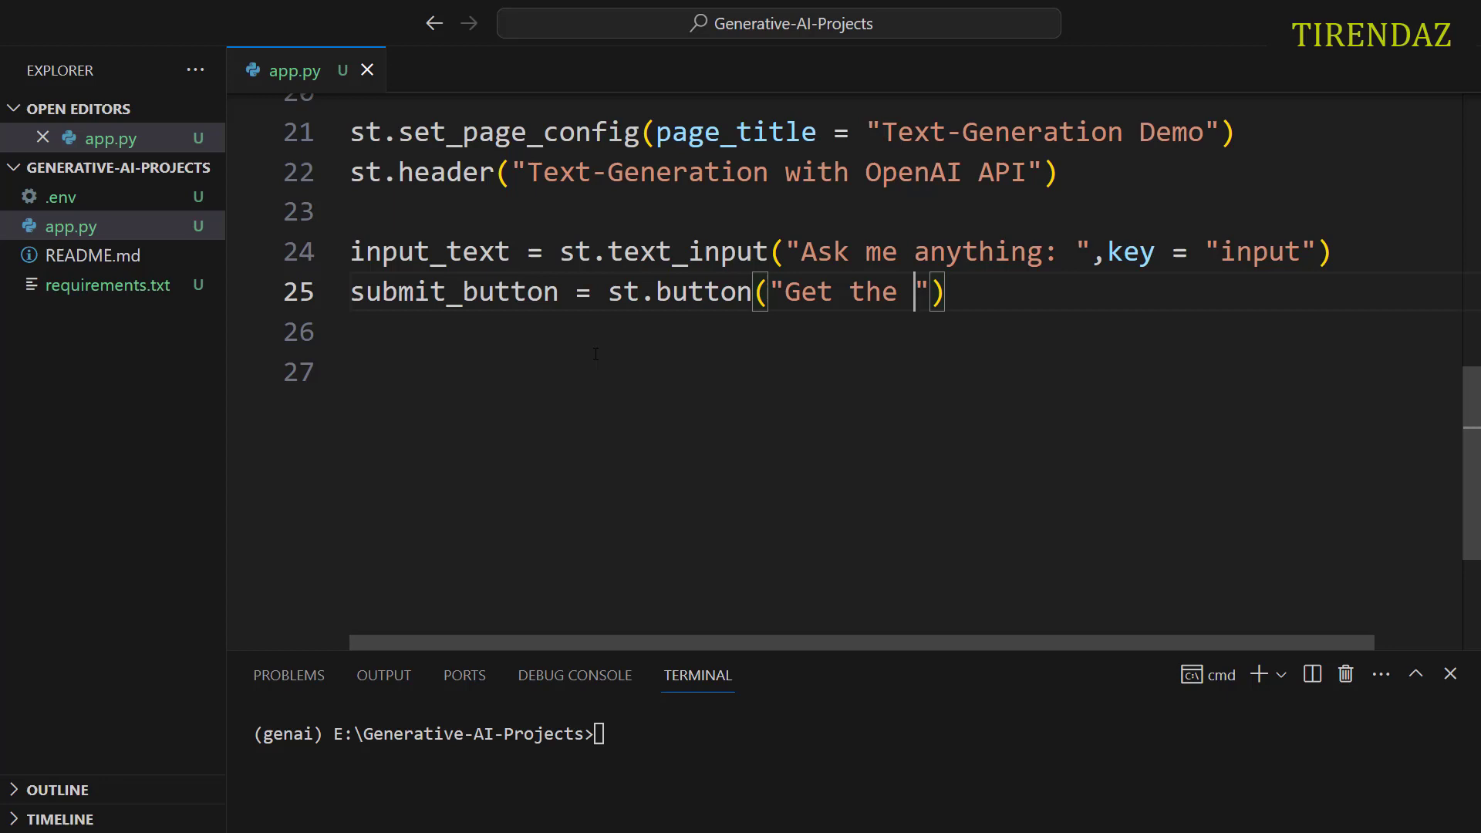
type("answ")
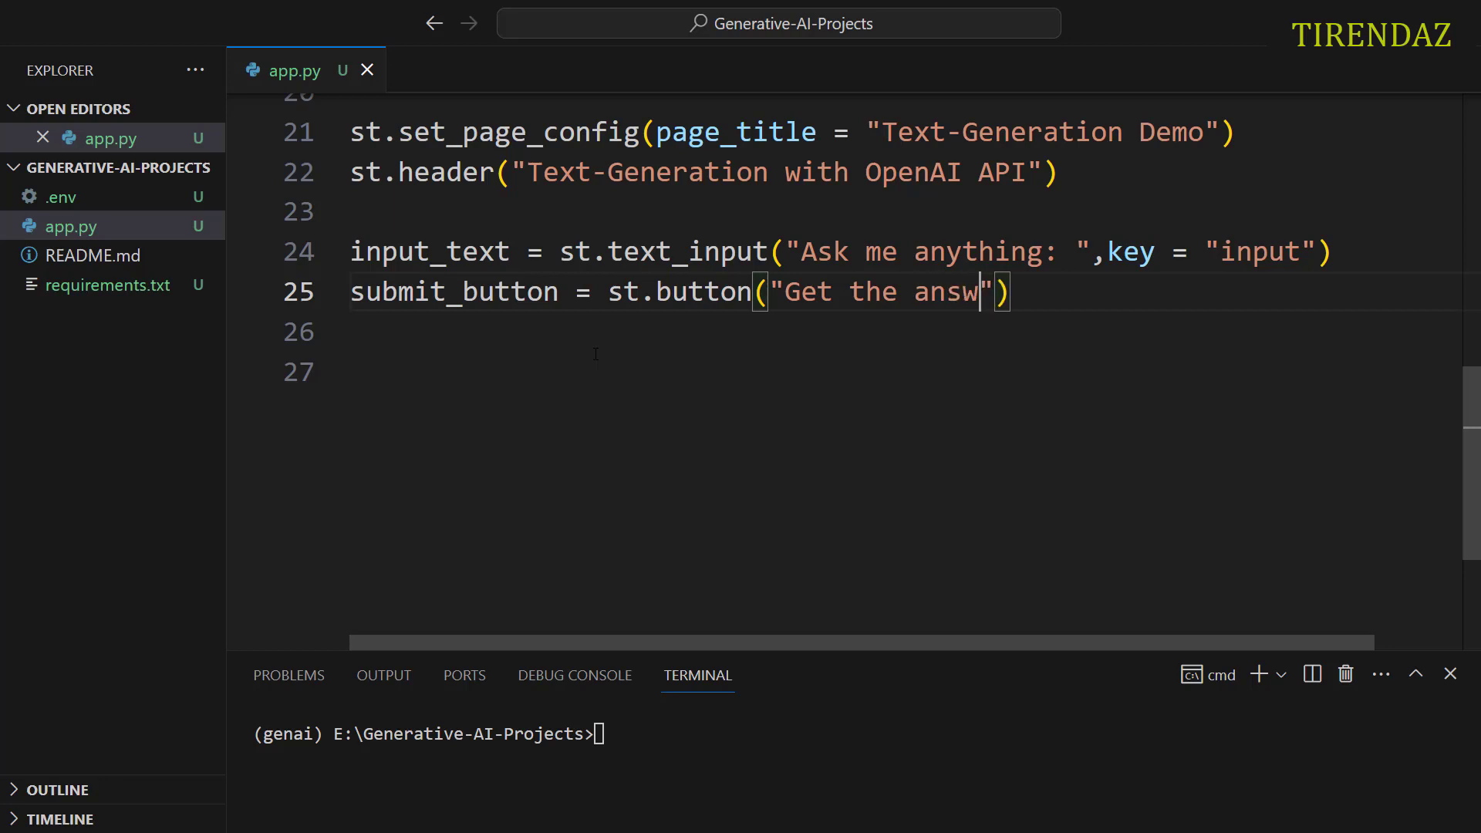
type("er")
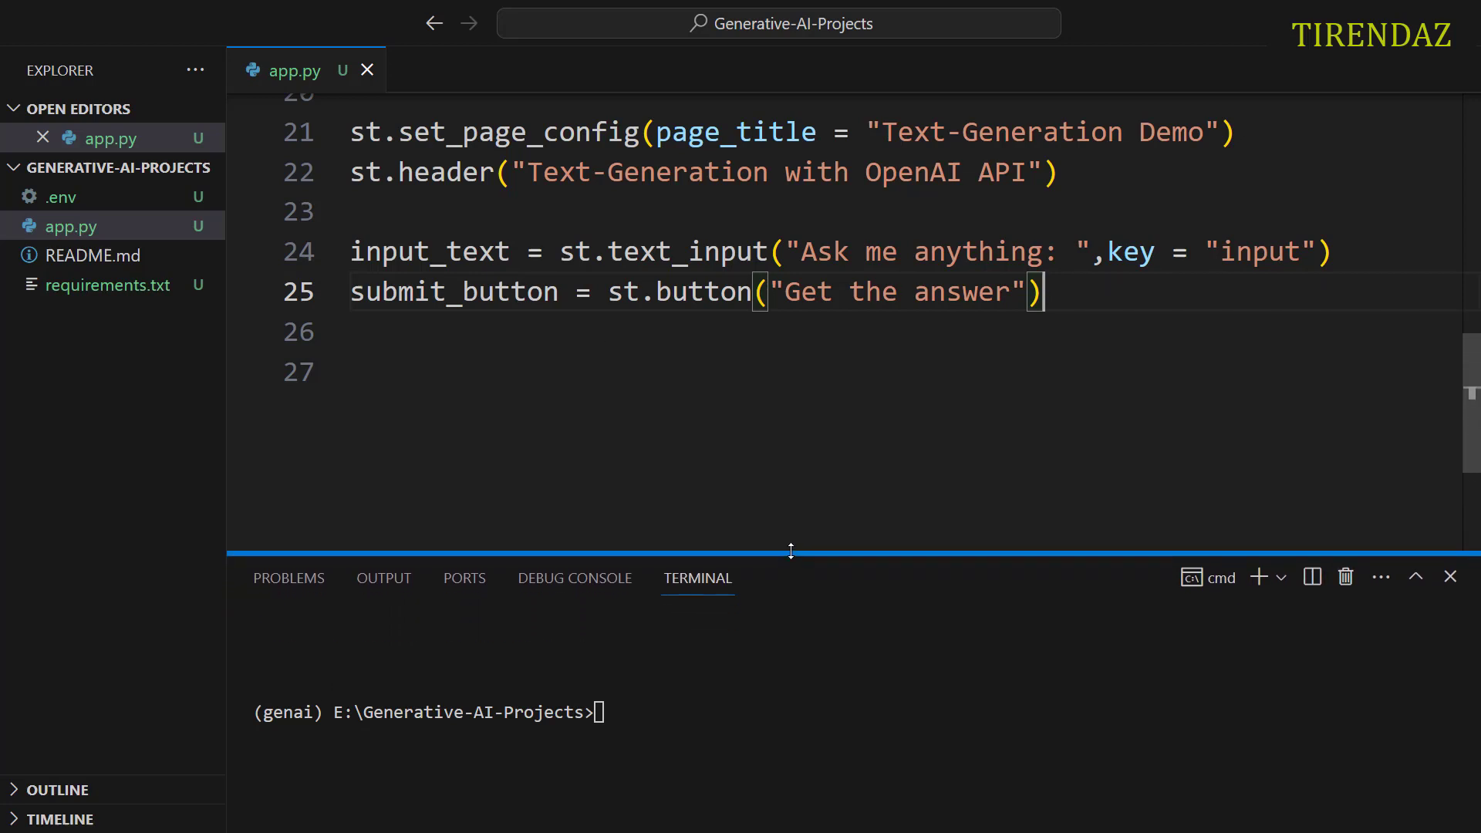
Step: Run streamlit run app.py from the terminal
type("streamlit run")
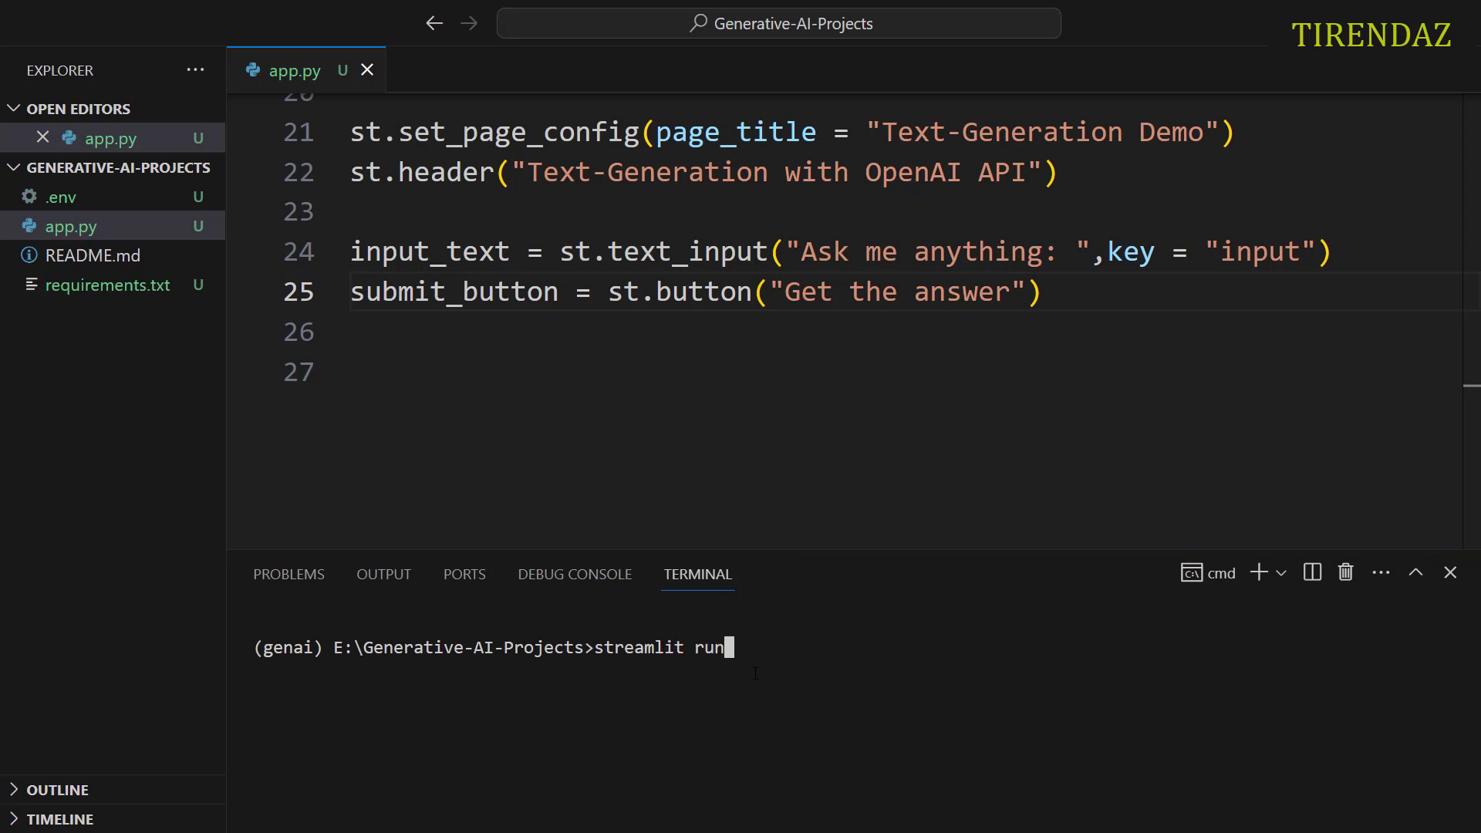
type("app")
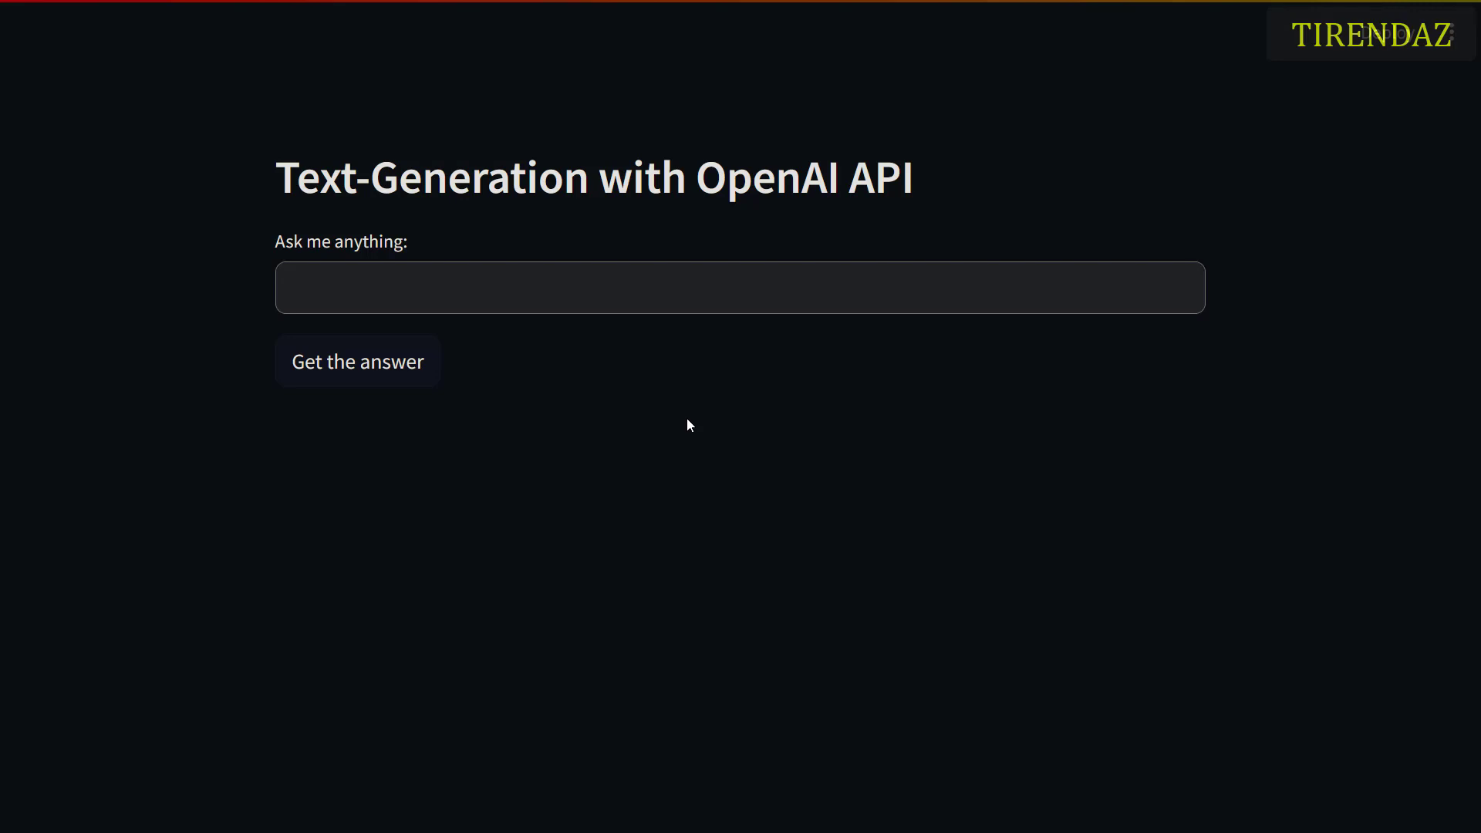
Step: Test the "Ask me anything:" question box in the running Streamlit app
left_click(572, 288)
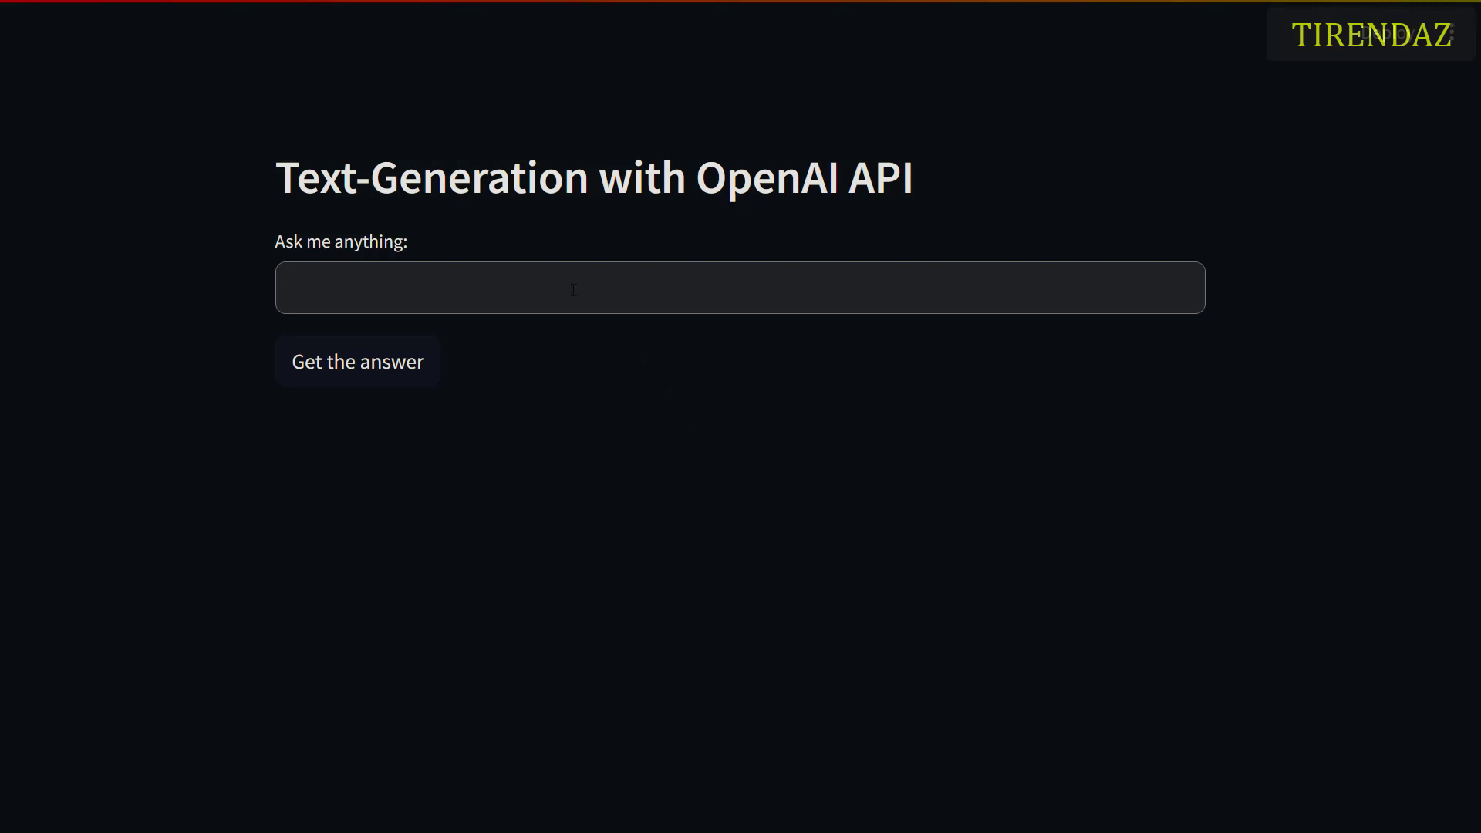
left_click(739, 288)
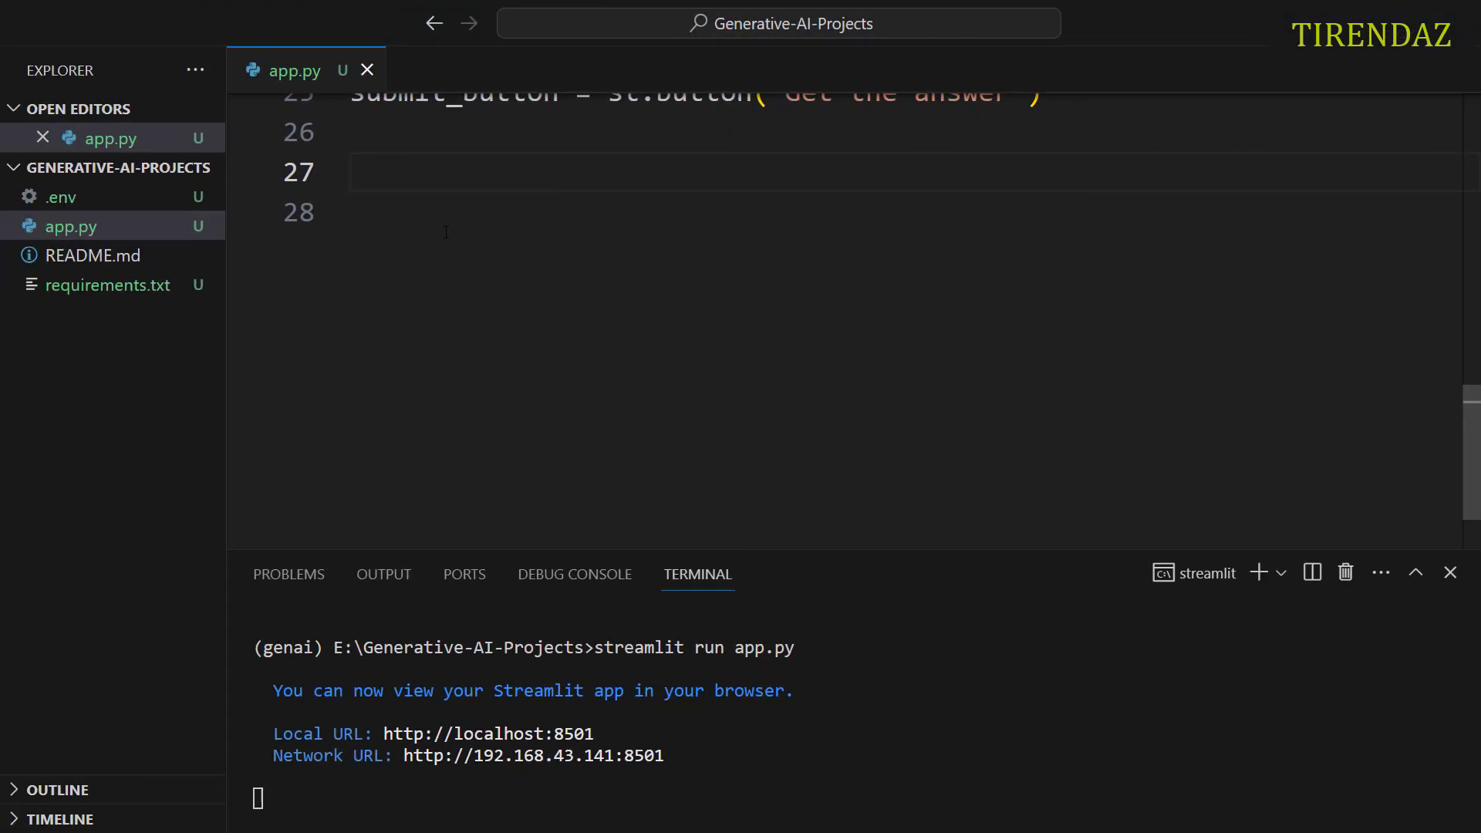
Step: Under if submit_button, show a "Thinking..." subheader
type("if submit_button:")
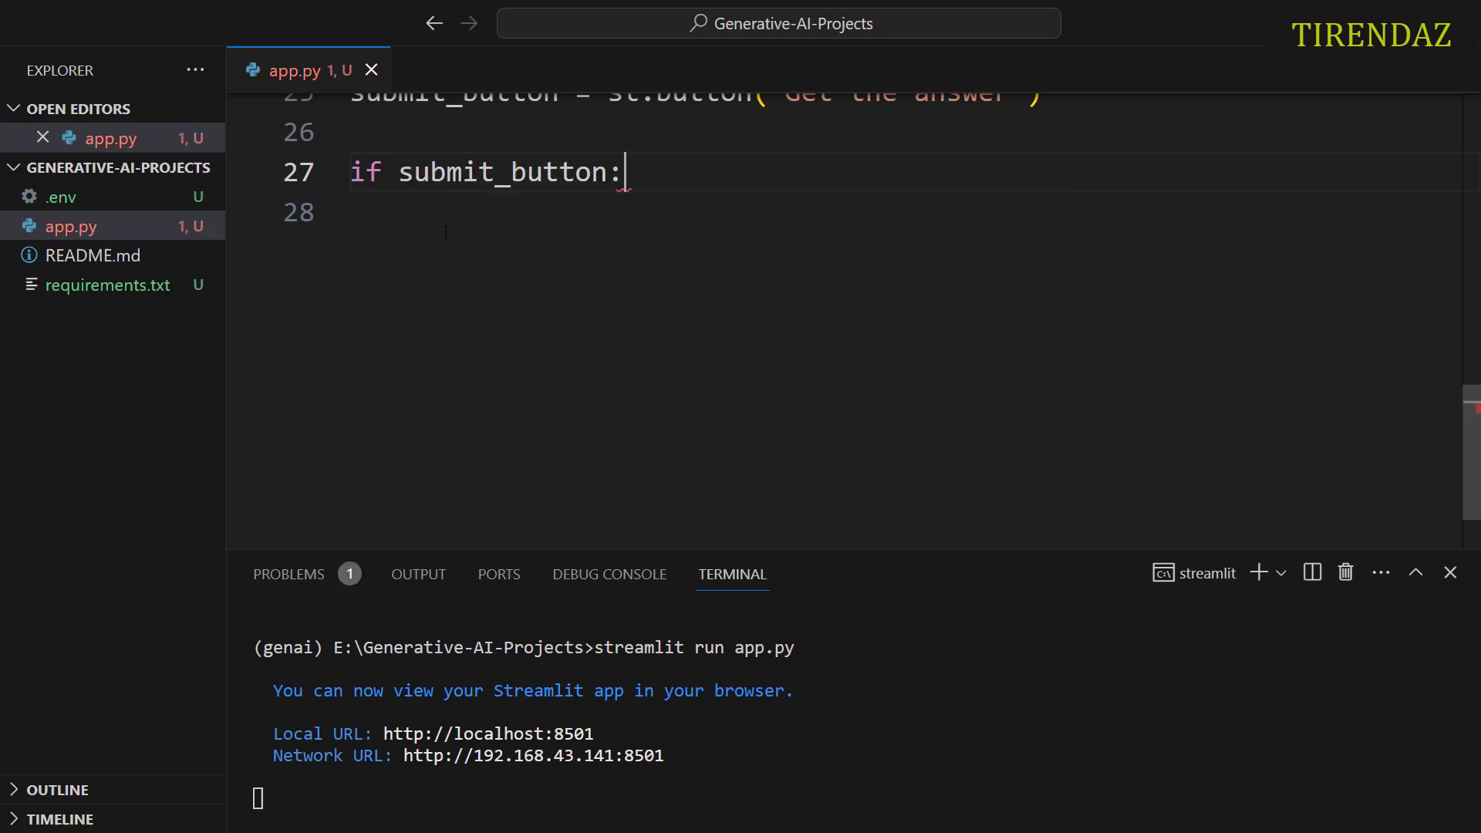
key("enter")
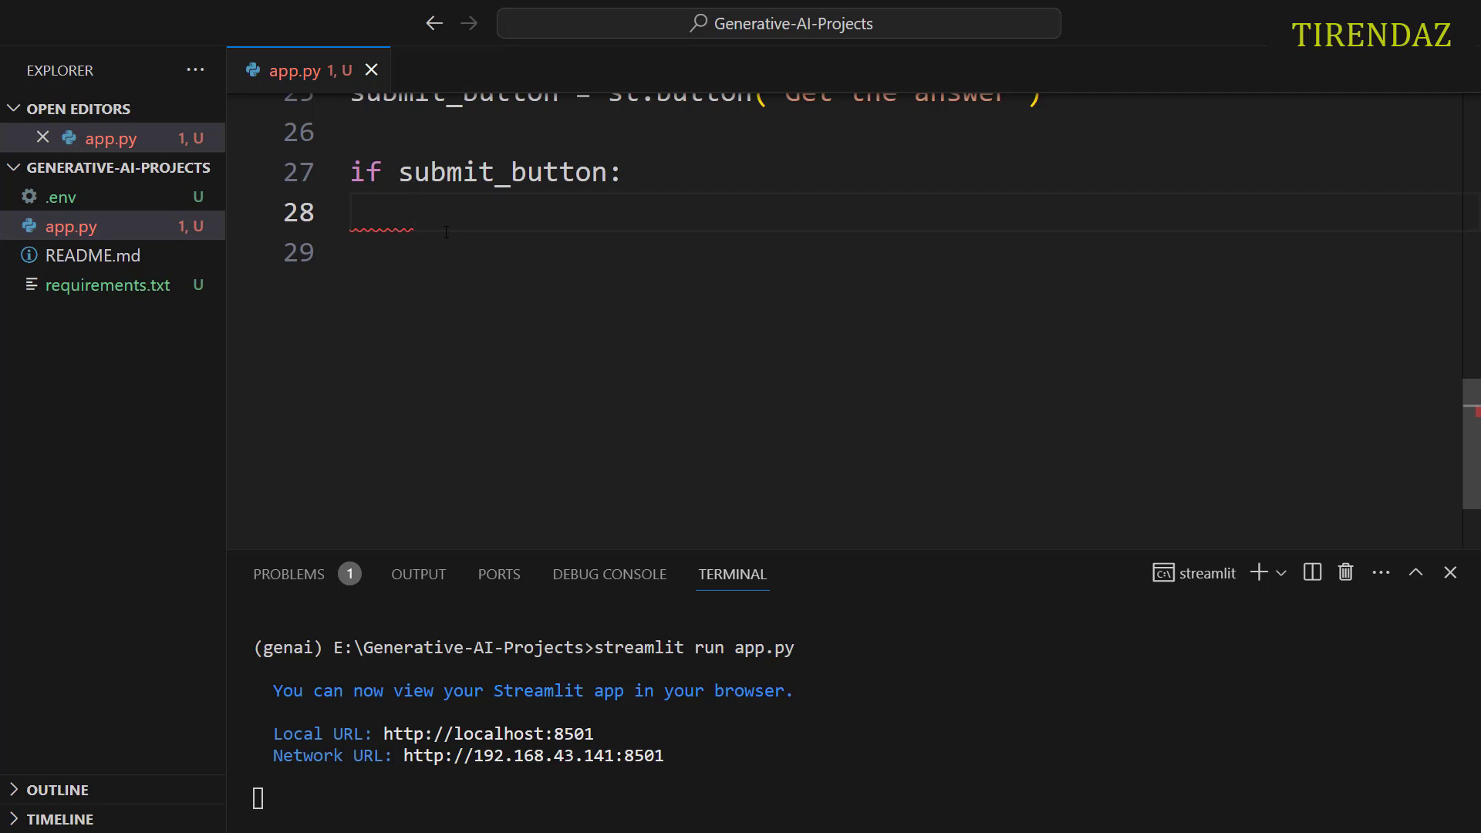
type("st")
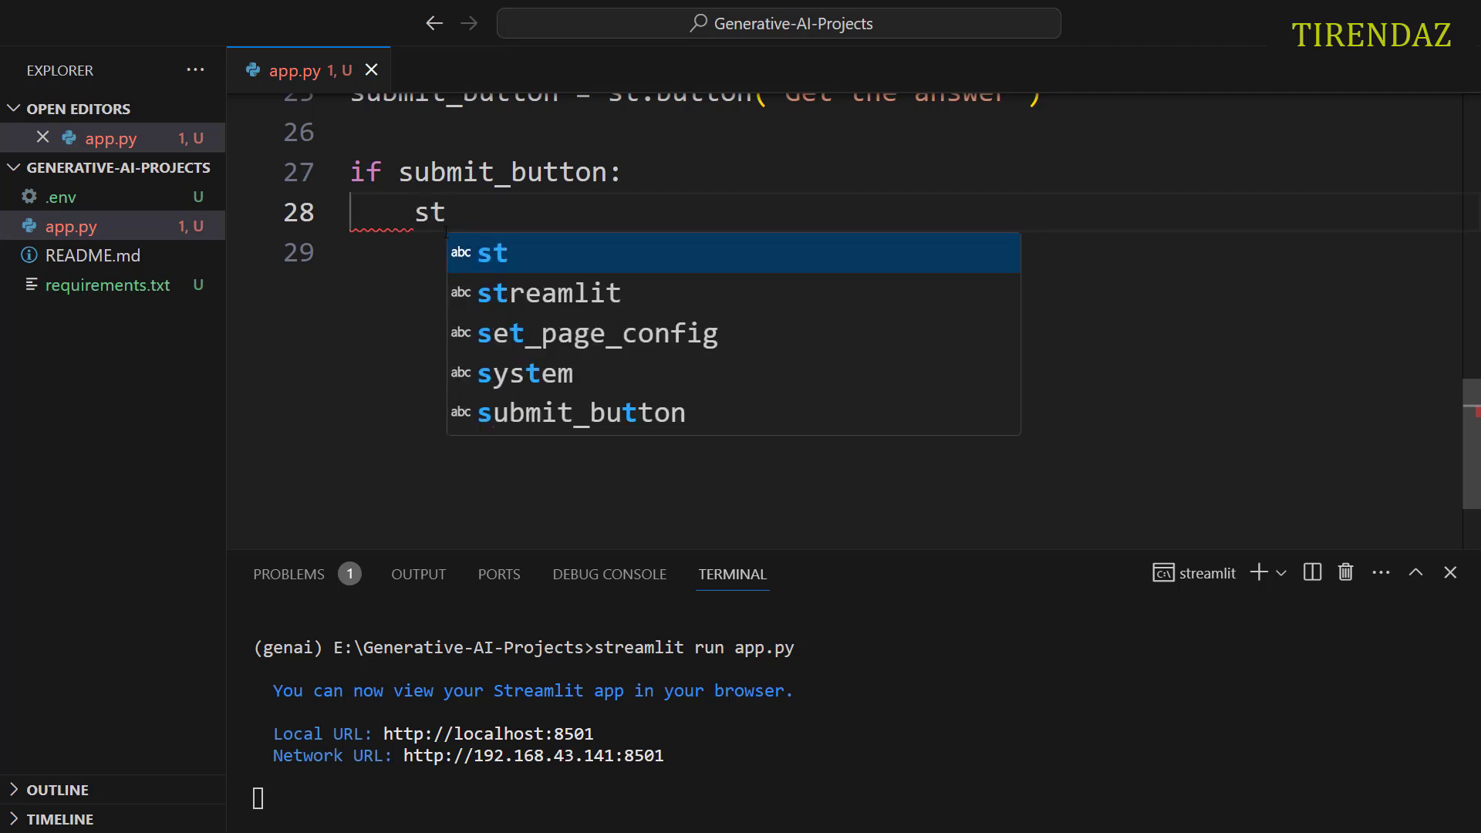
type(".sub")
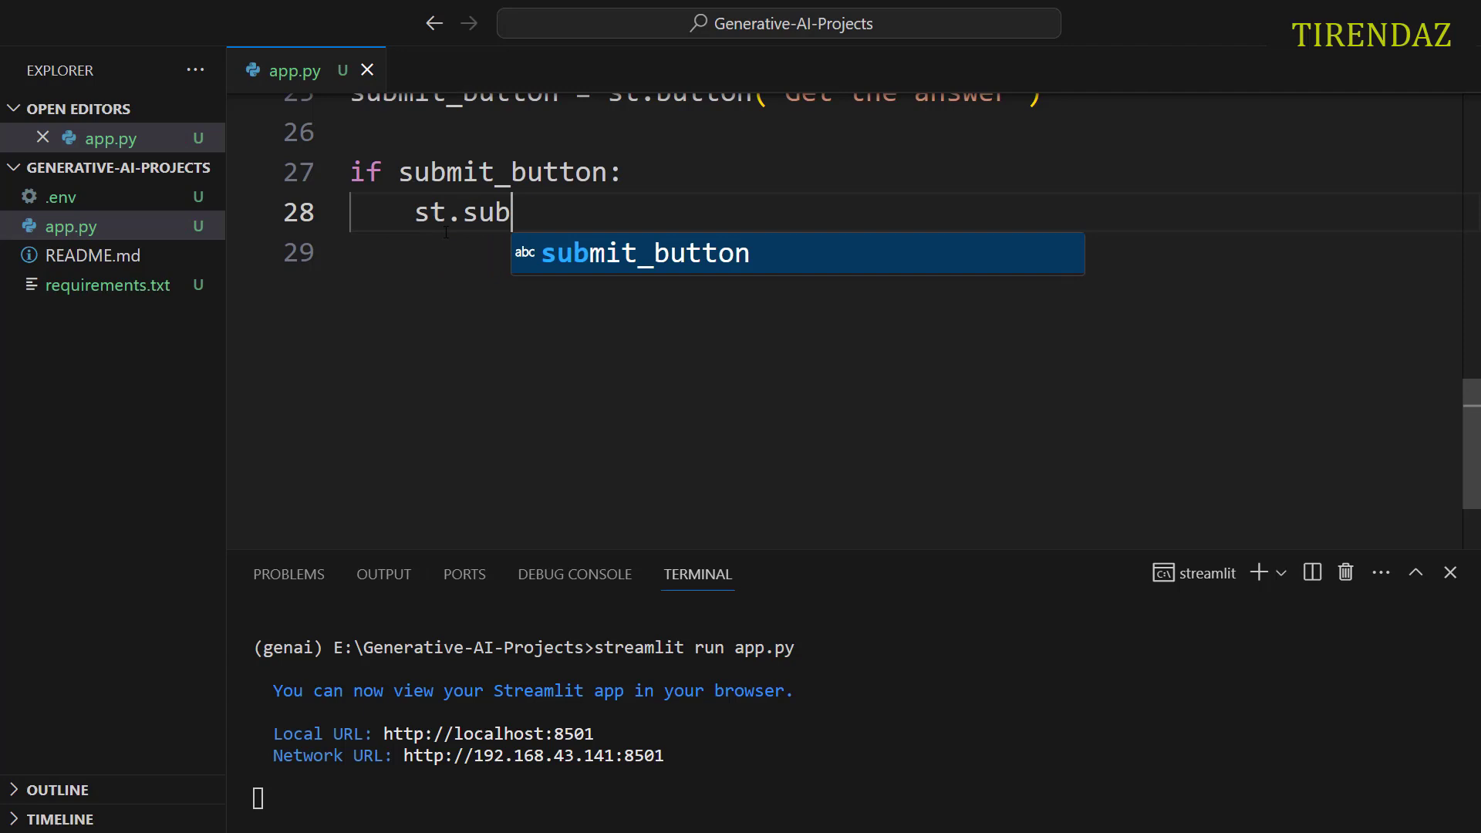
type("header")
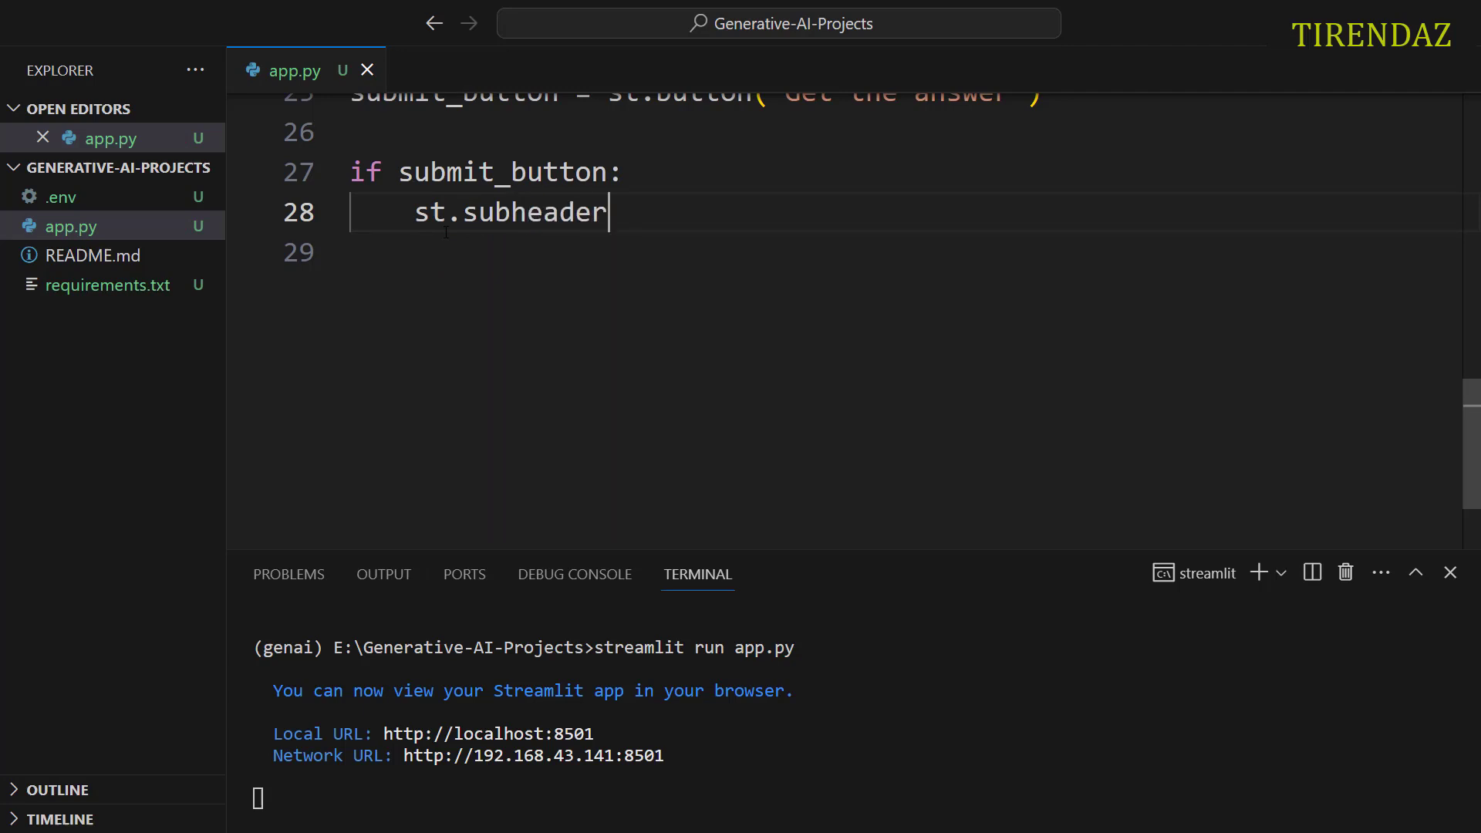
type("(\"Th\")")
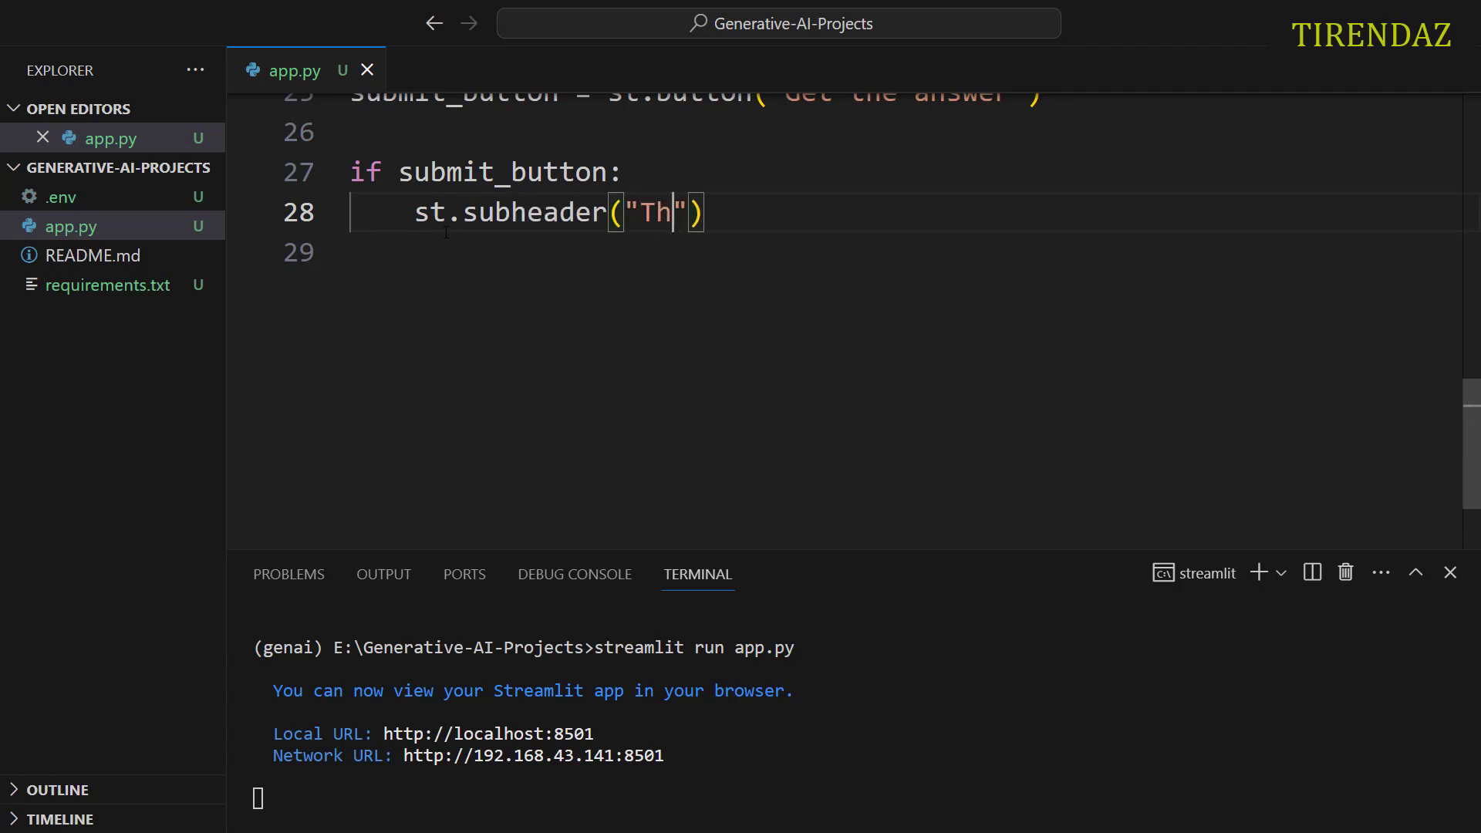
type("inking...")
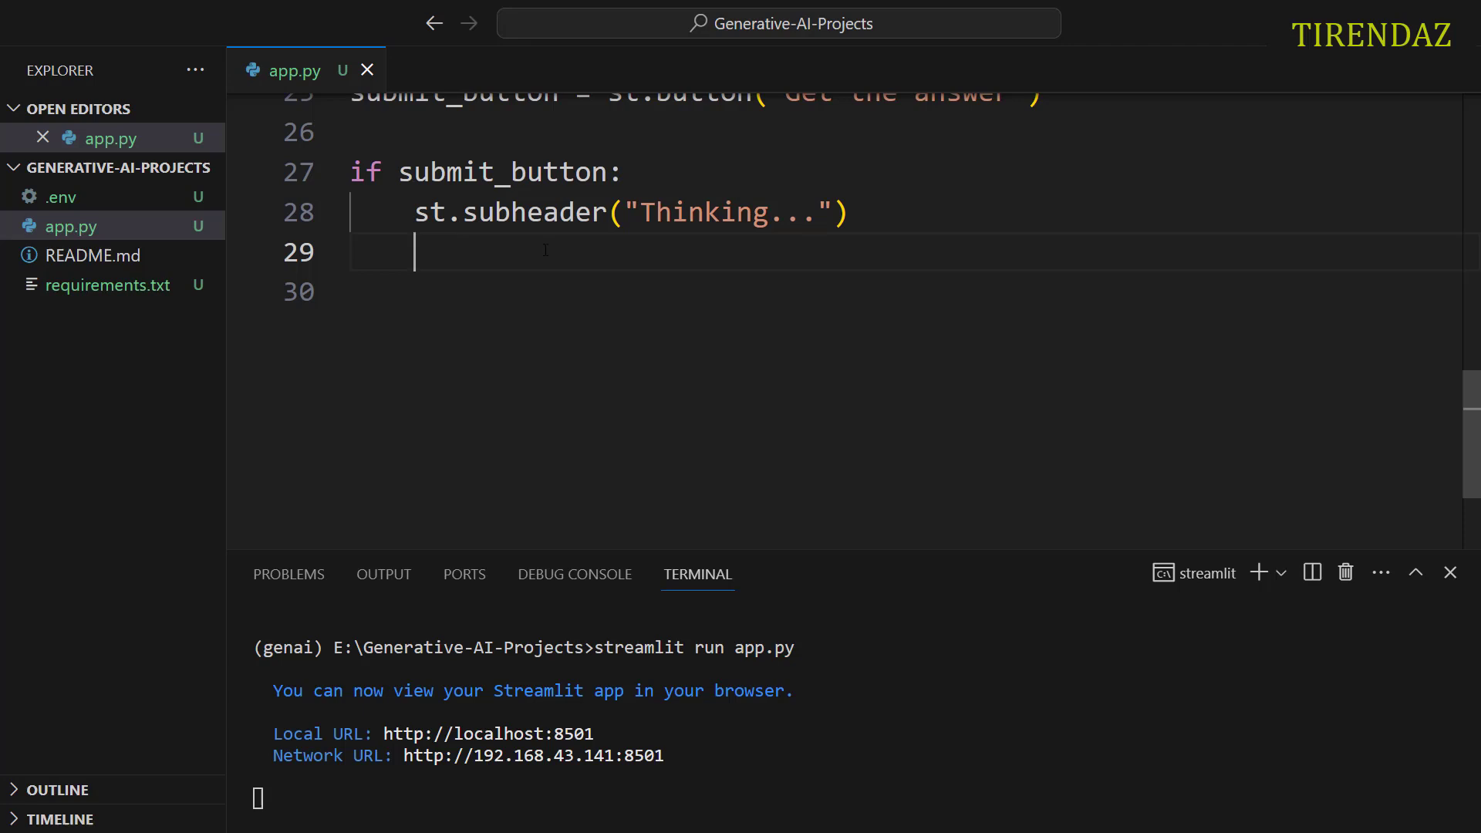
Step: Wrap processing in with st.spinner("Analyzing the question...")
type("wi")
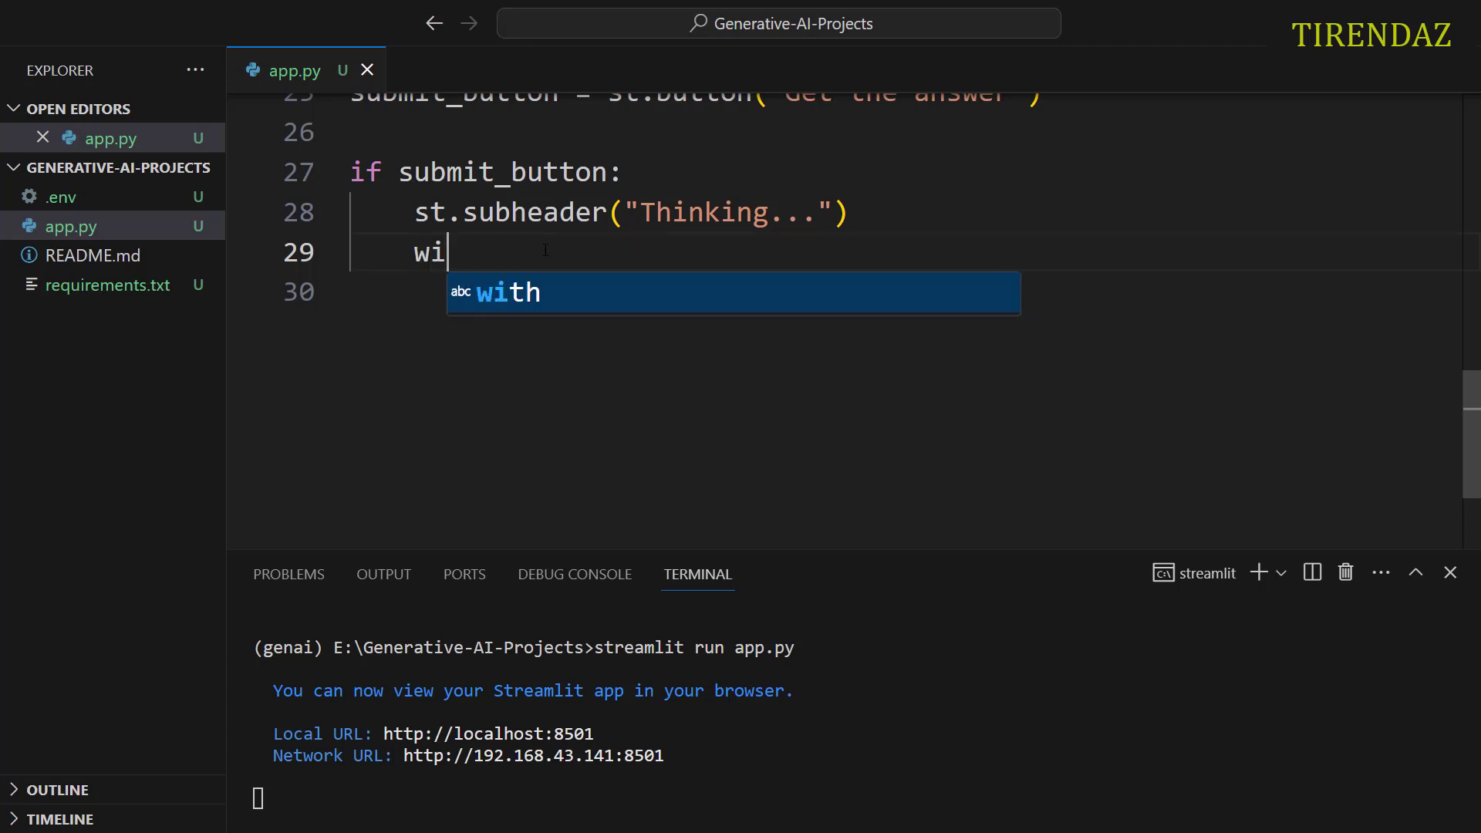
type("th st.")
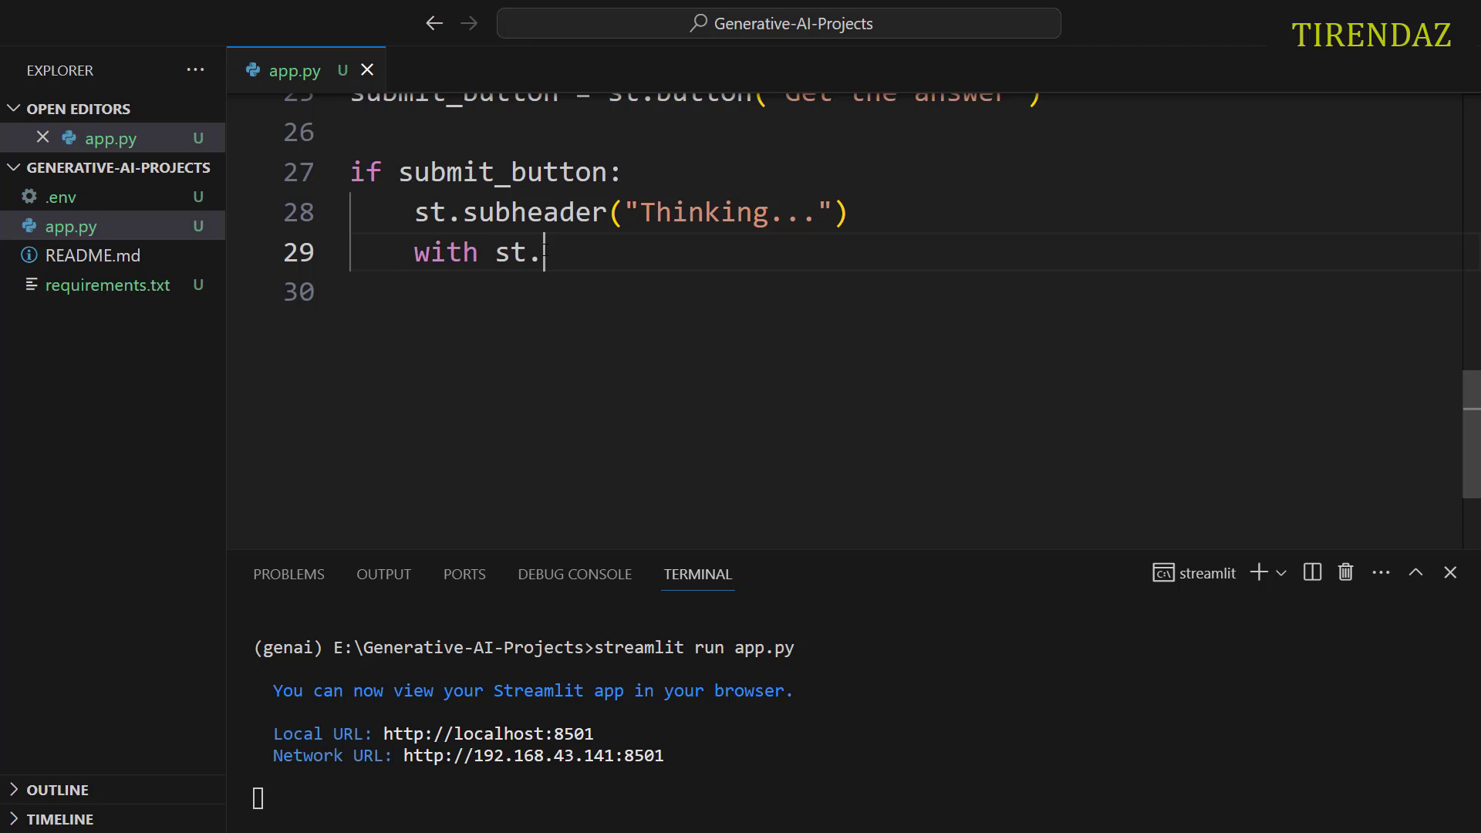
type("spinner(\"")
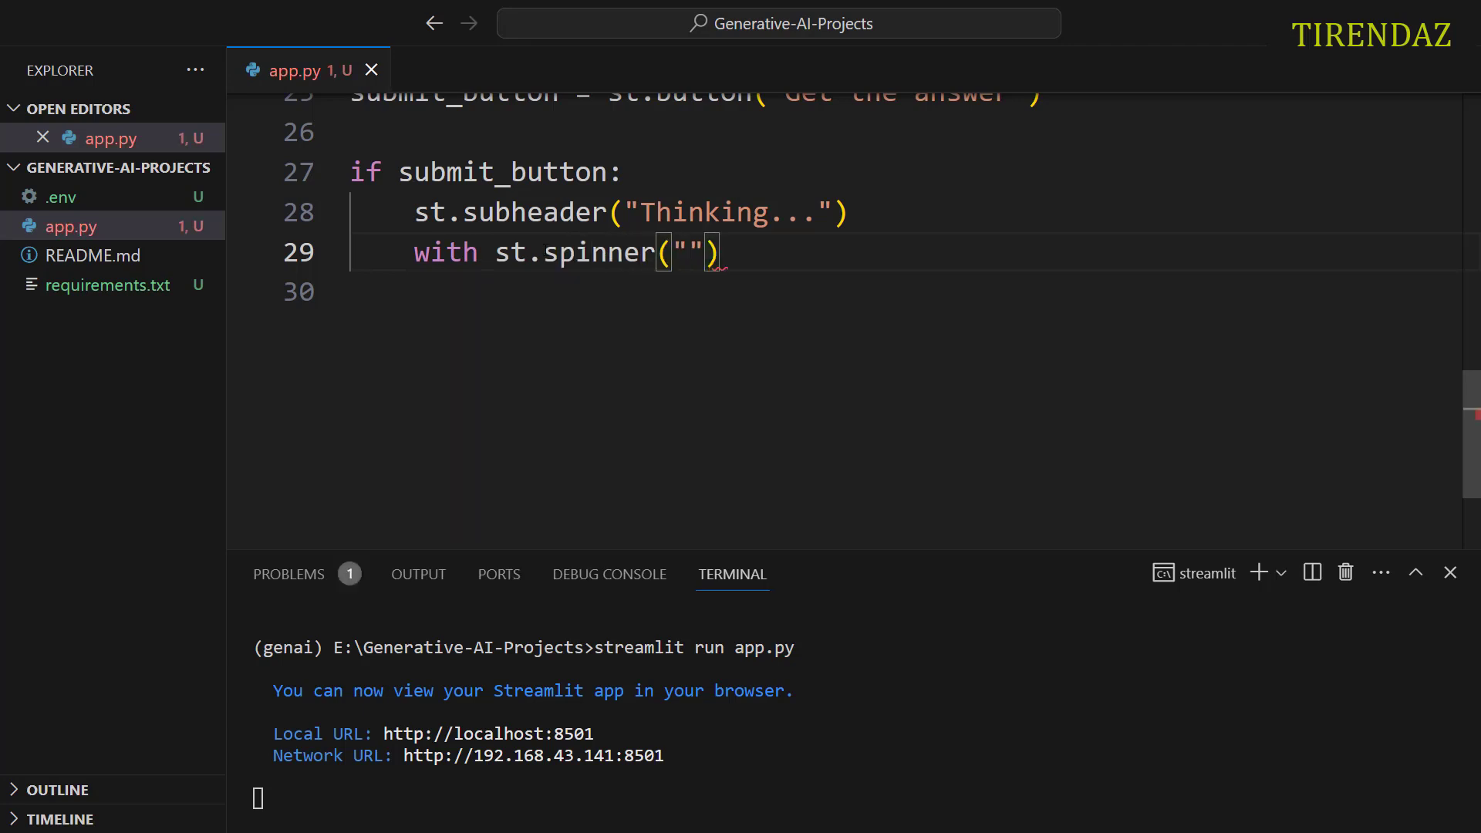
type("Analy")
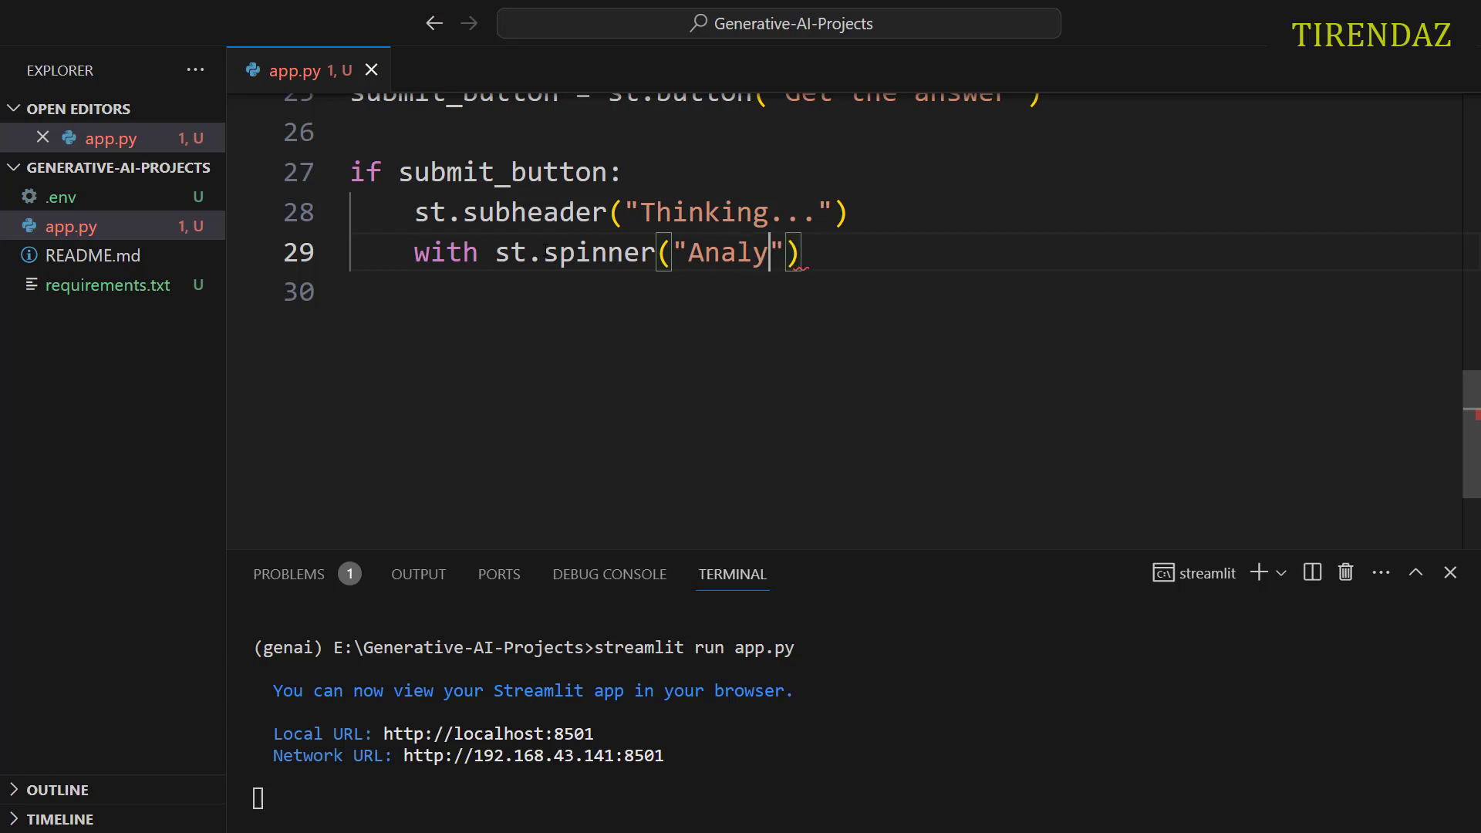
type("zing the")
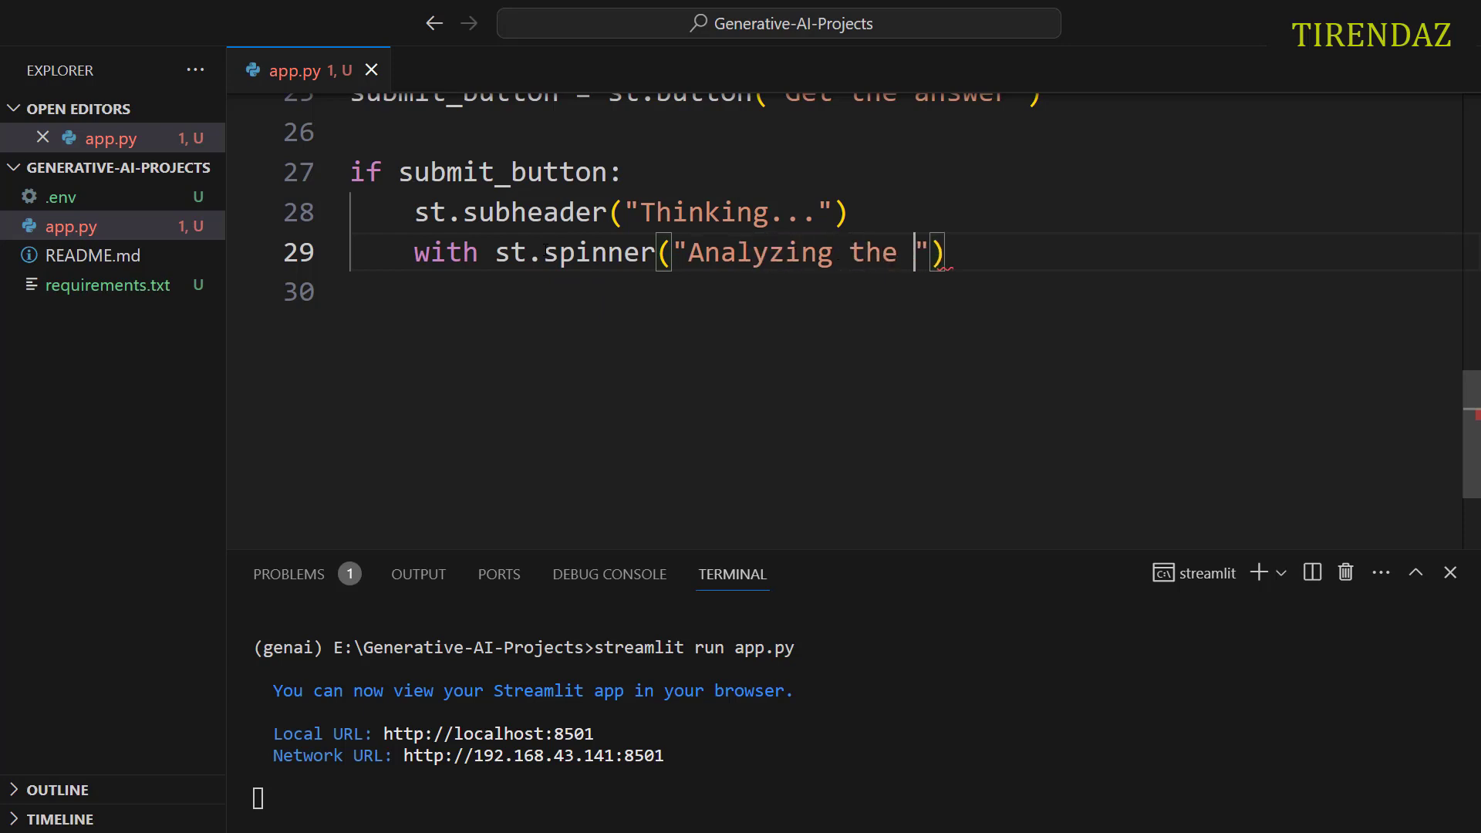
type("question...")
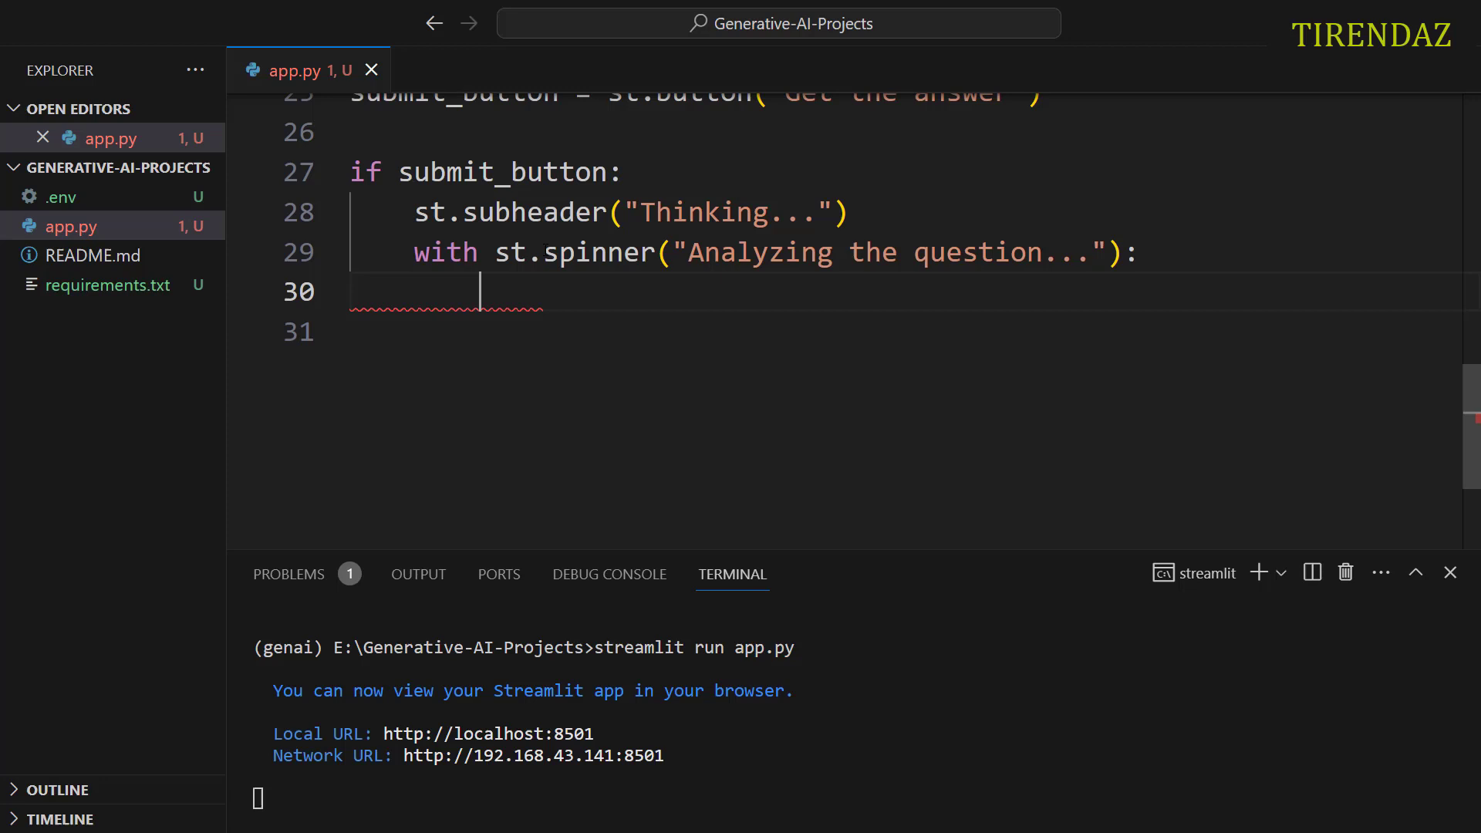
Step: Inside the spinner, set response = get_openai_response(input_text)
type("response =")
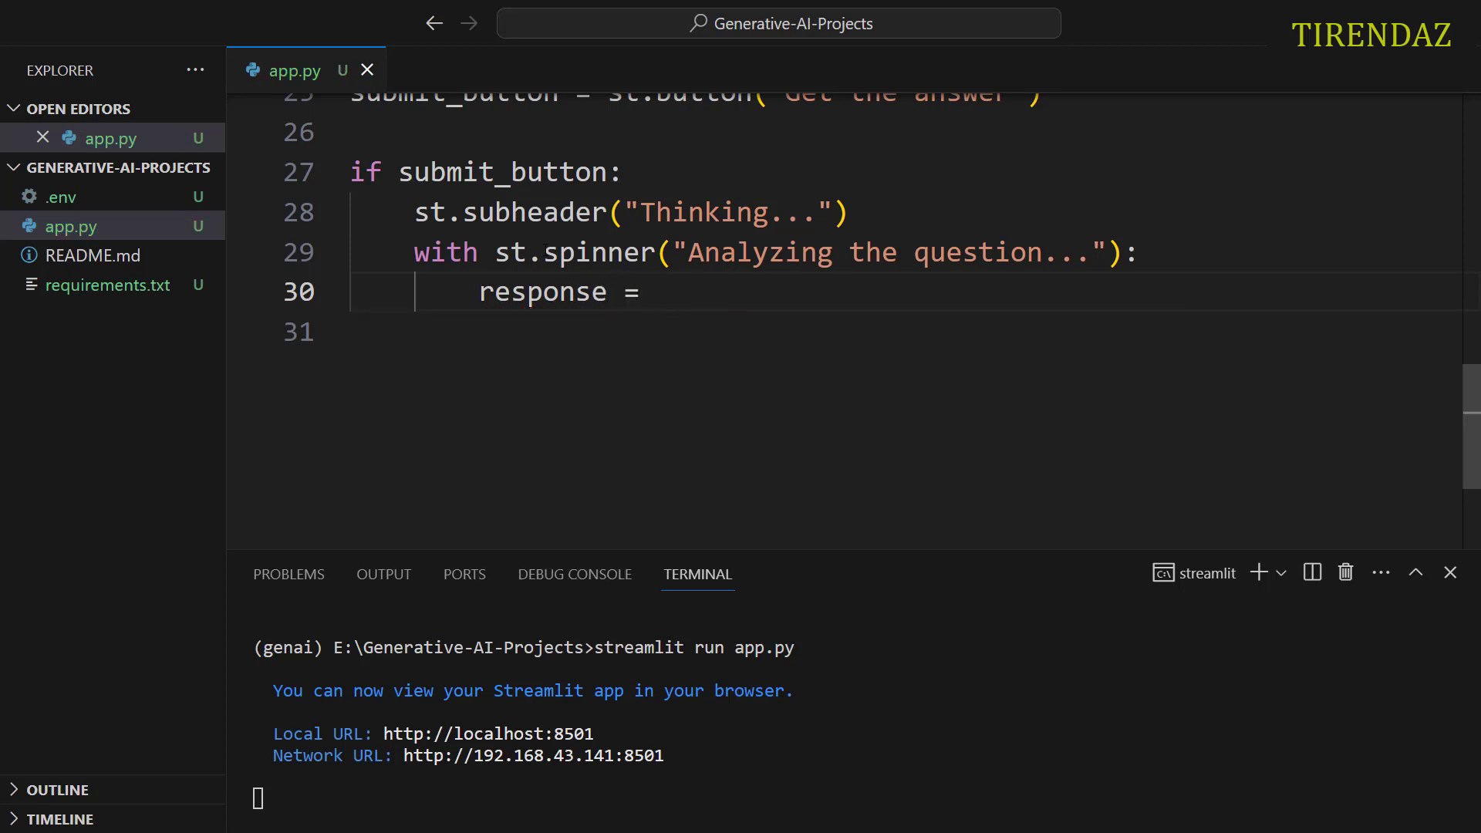
type("get")
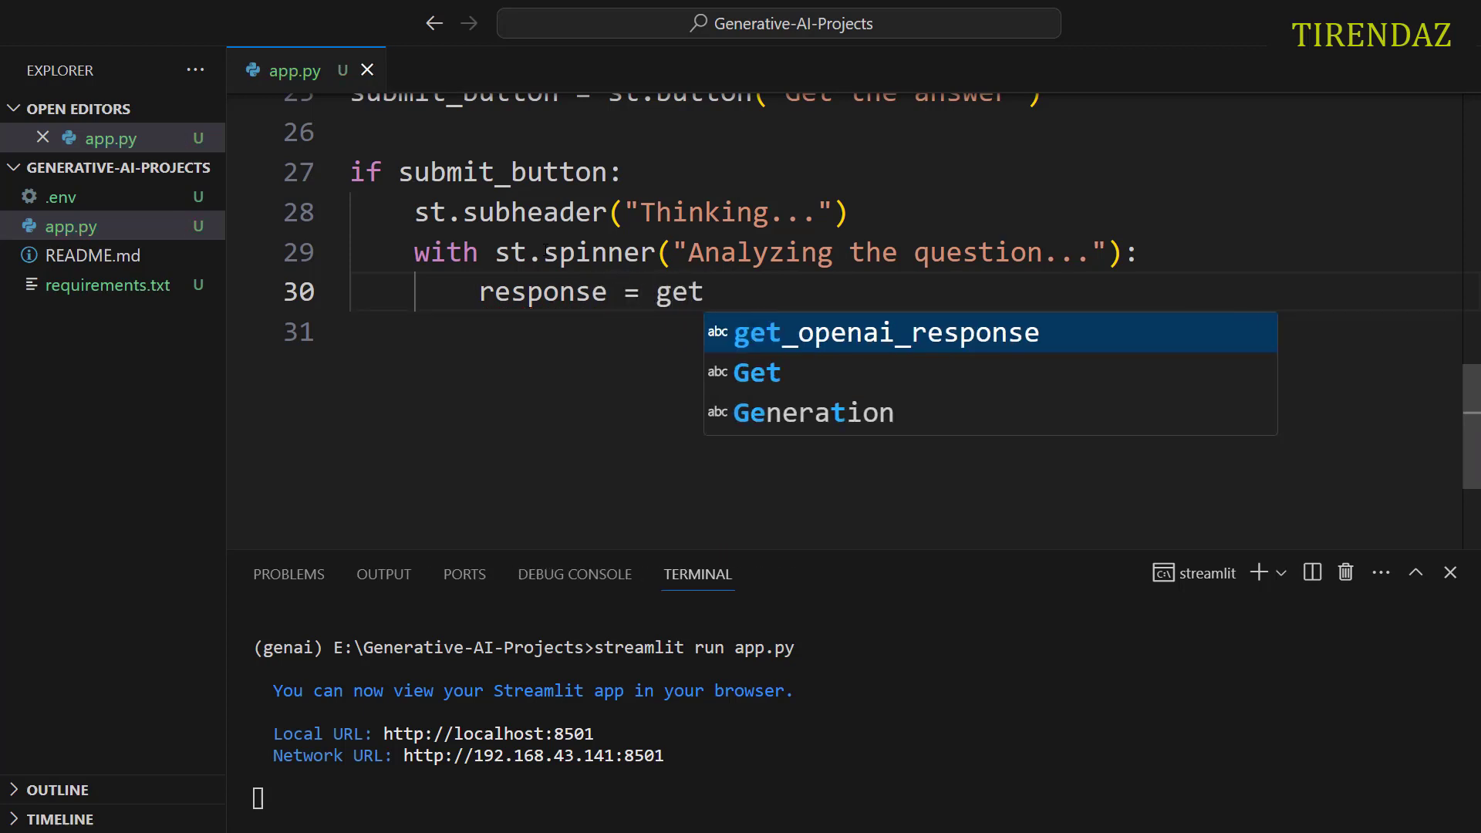
key("Tab")
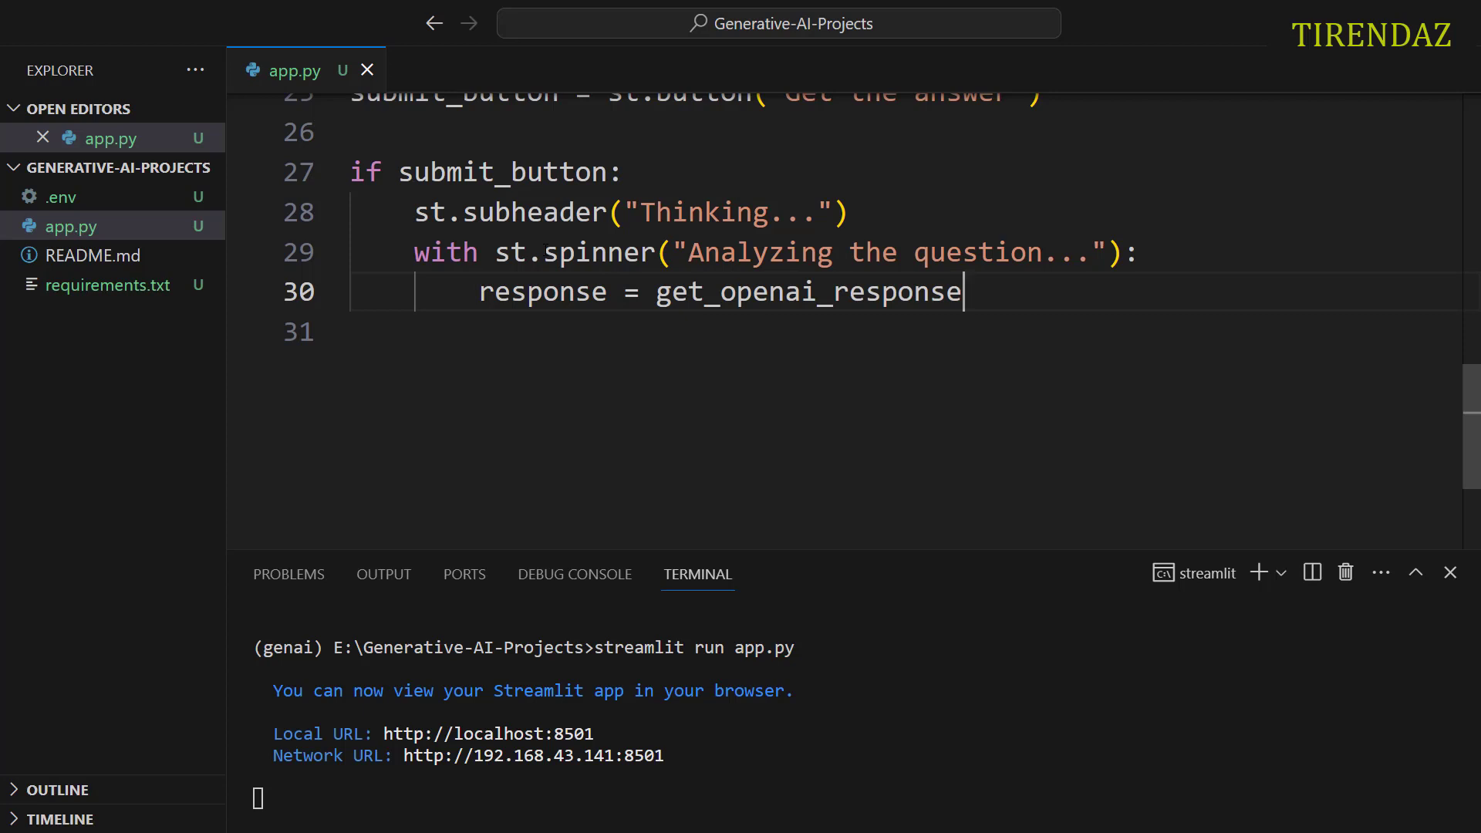
type("(input")
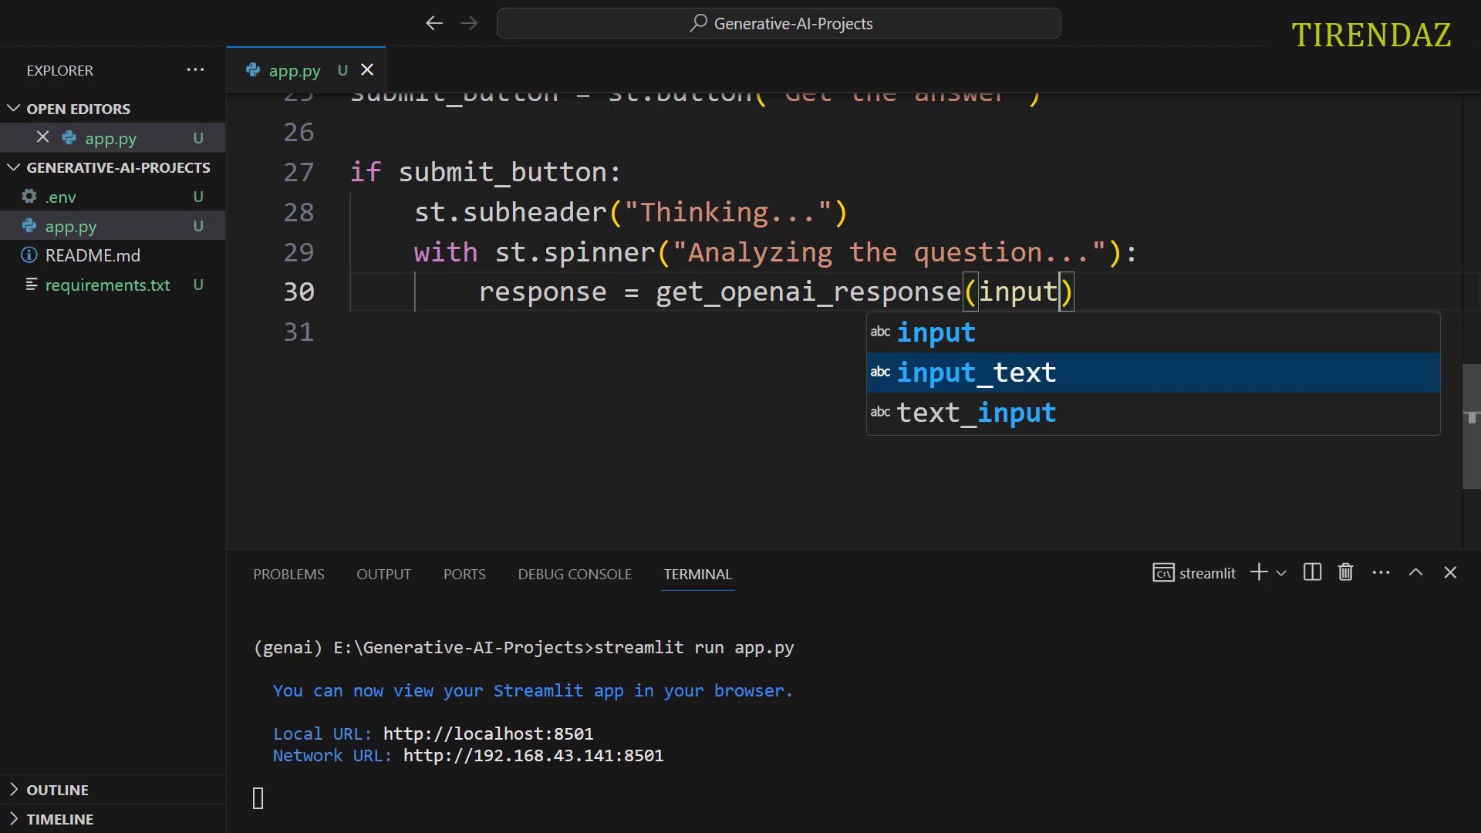
key("Enter")
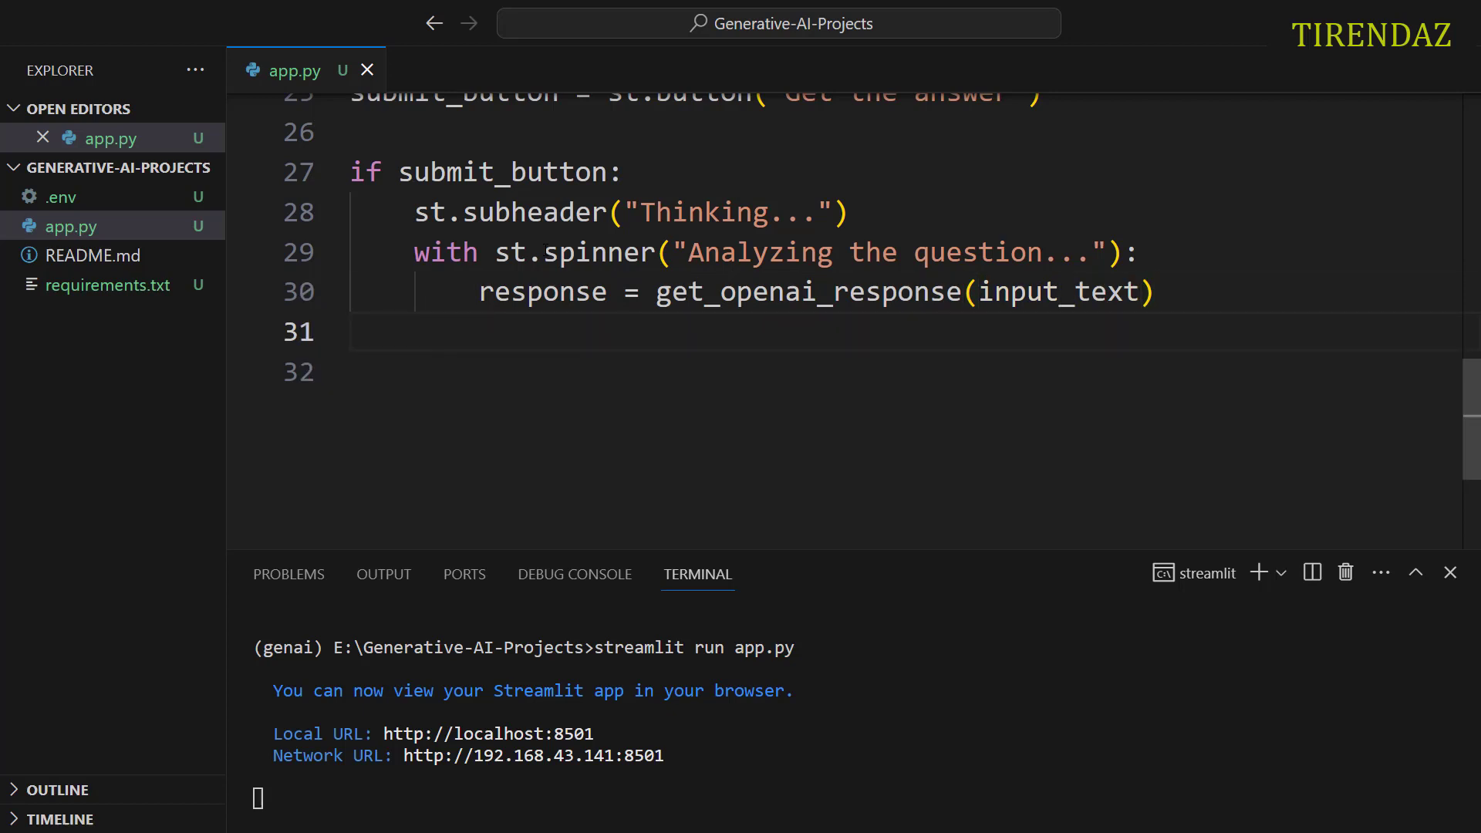
Step: Add the subheader "The answer is: " after the response call
type("st")
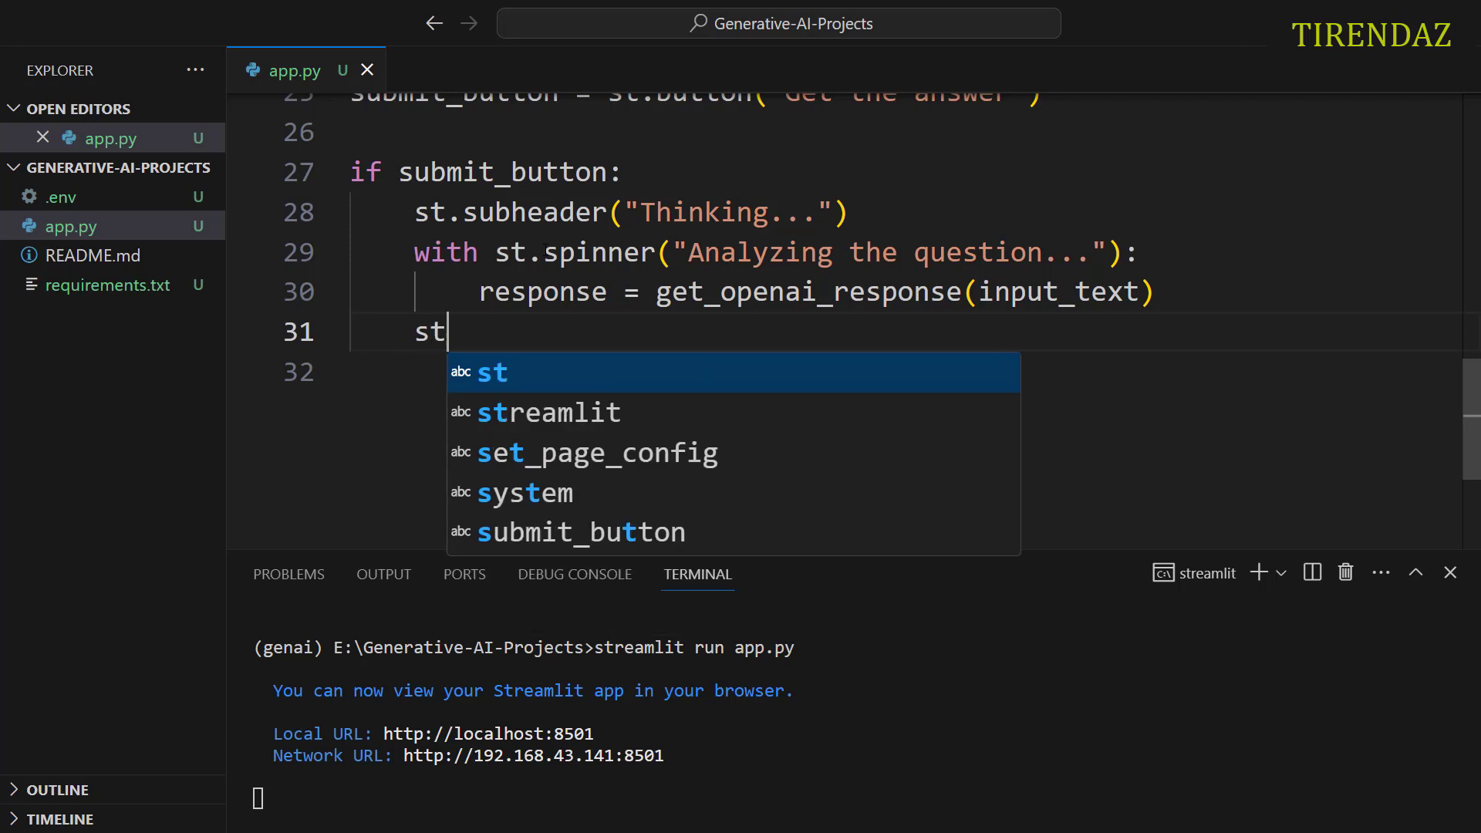
type(".subheader(\"The ans")
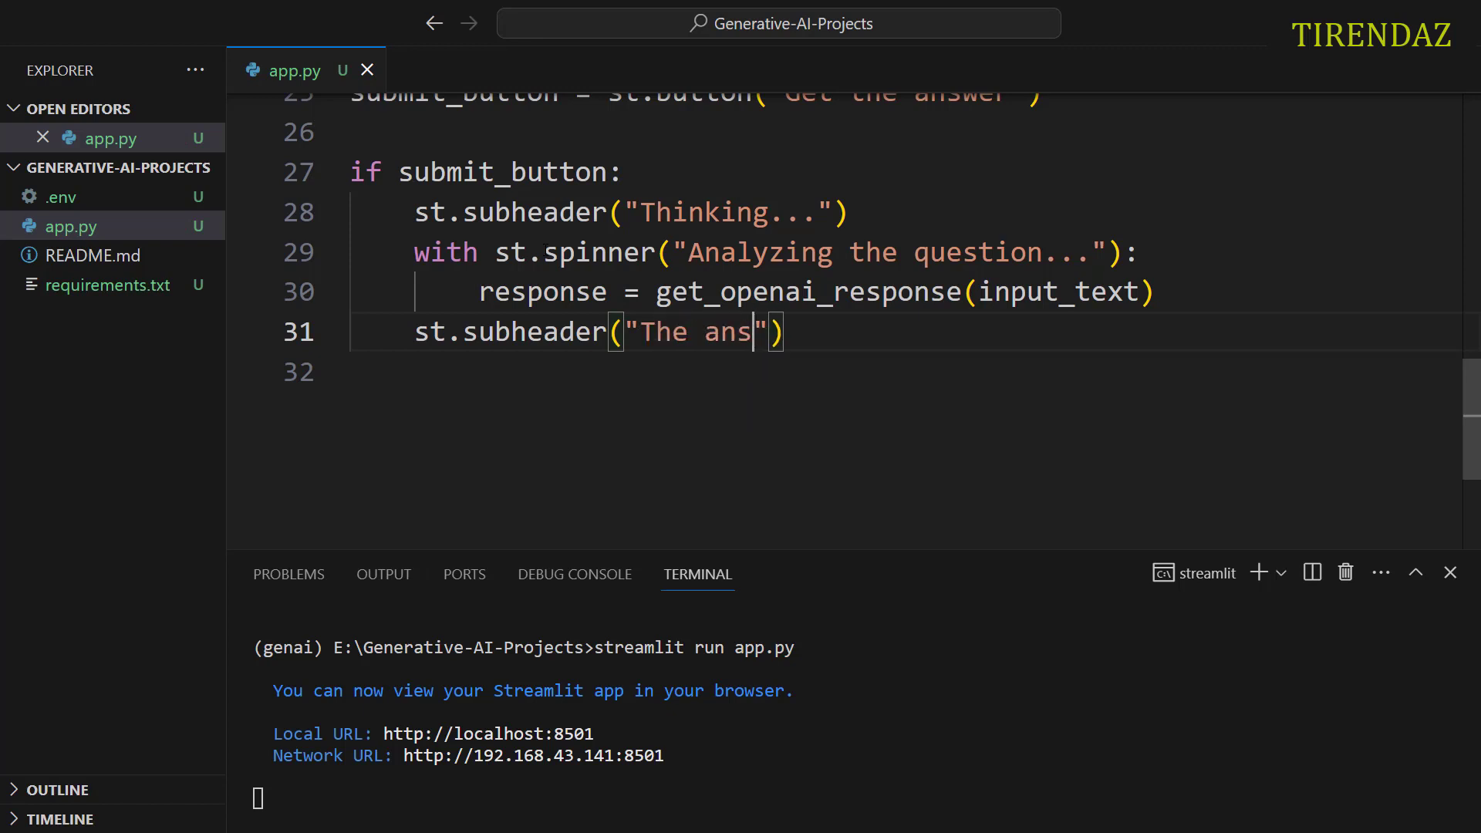
type("wer is:")
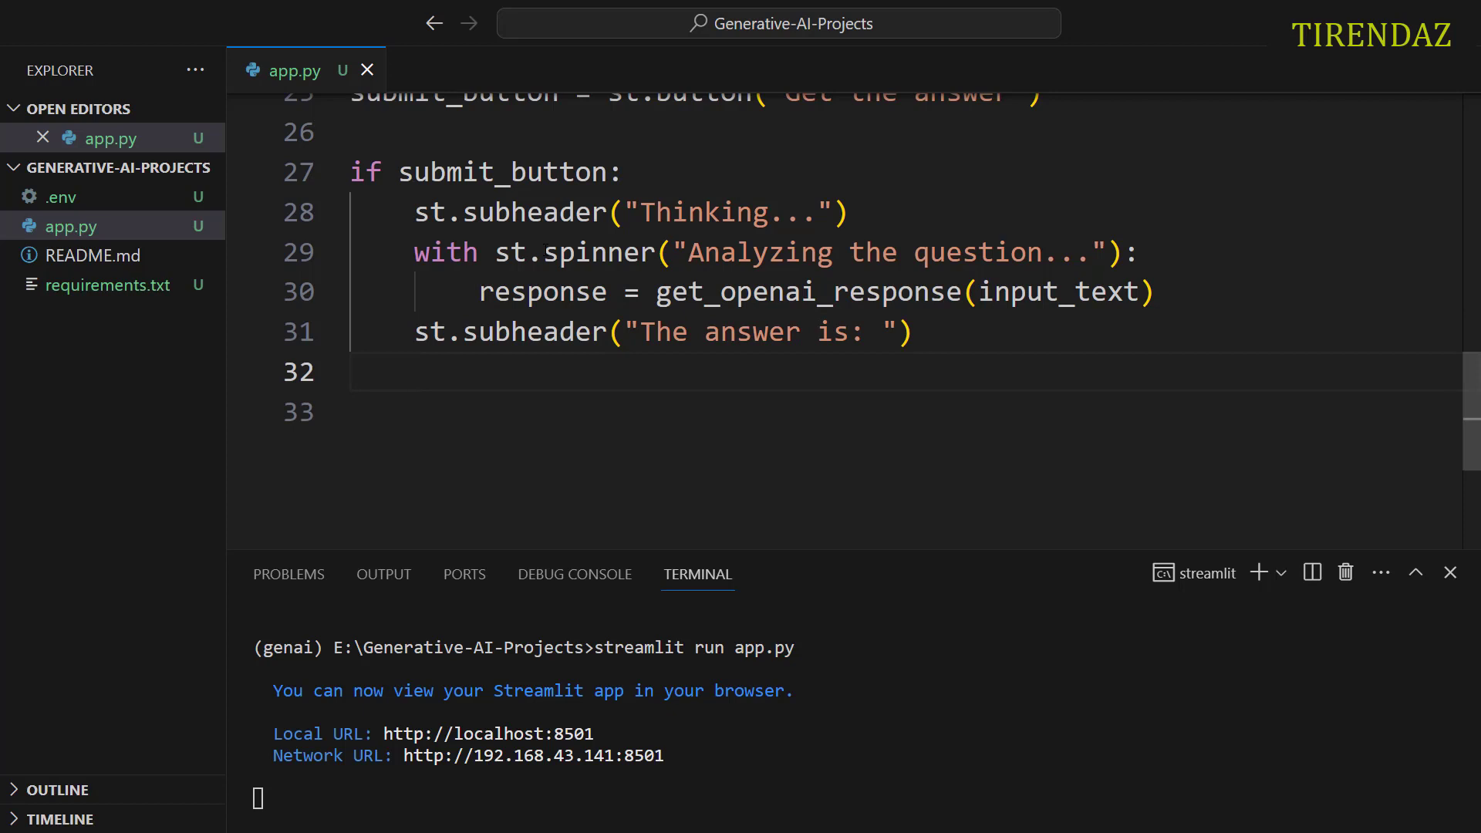
Step: Show the answer in a success box with st.success(response) after the subheader
left_click(414, 372)
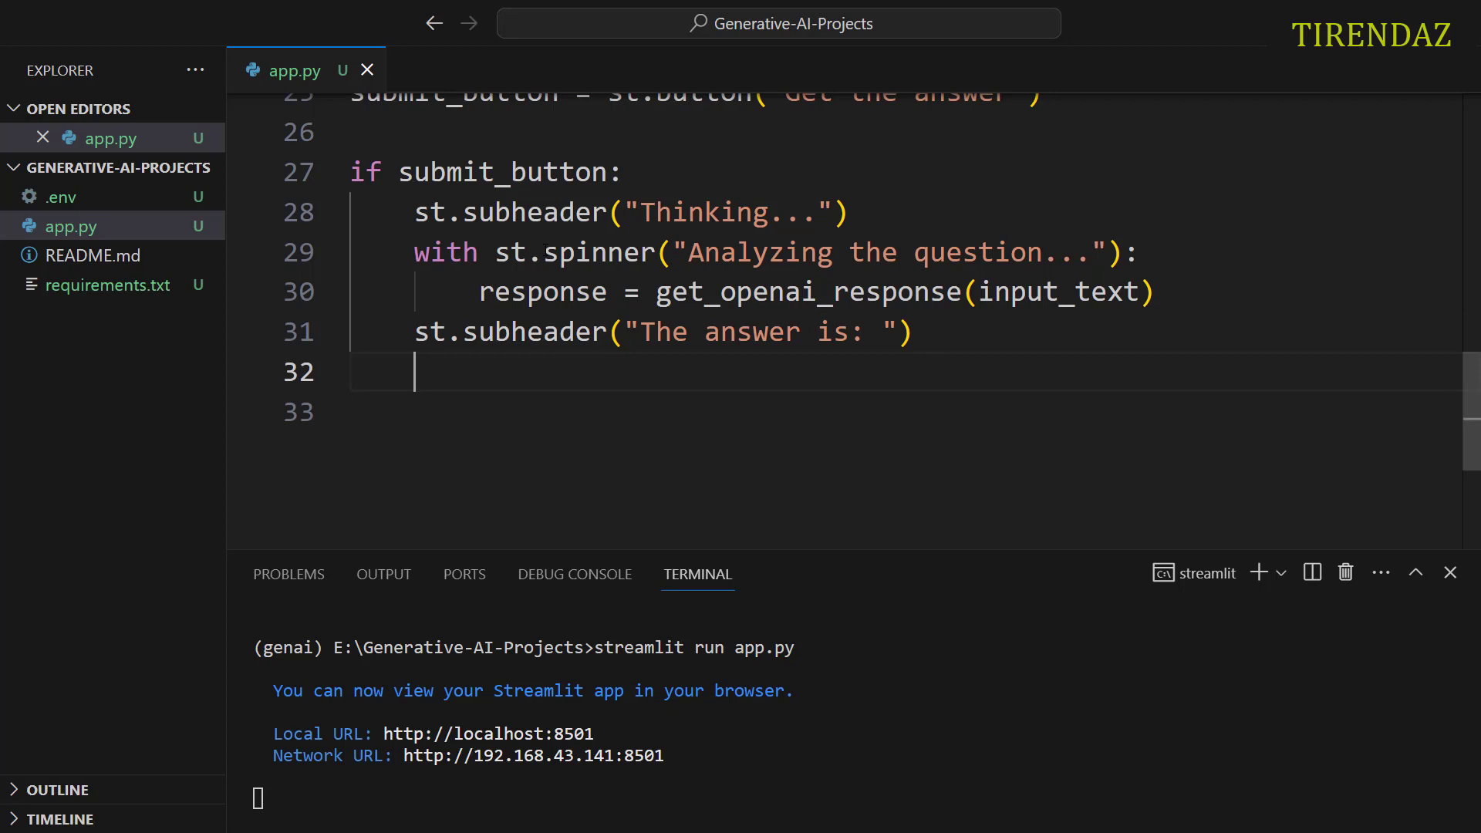
type("st.")
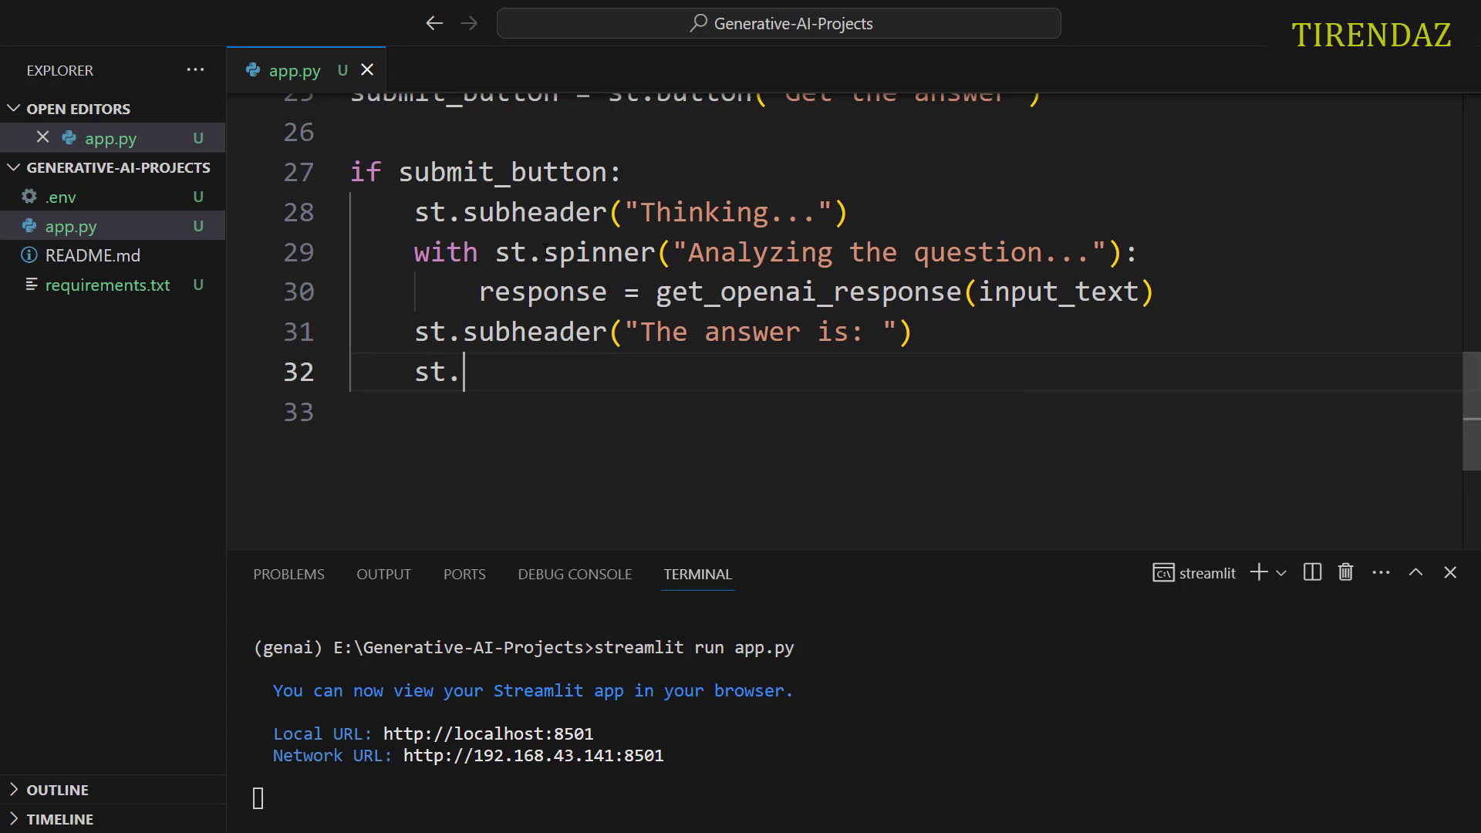
type("success")
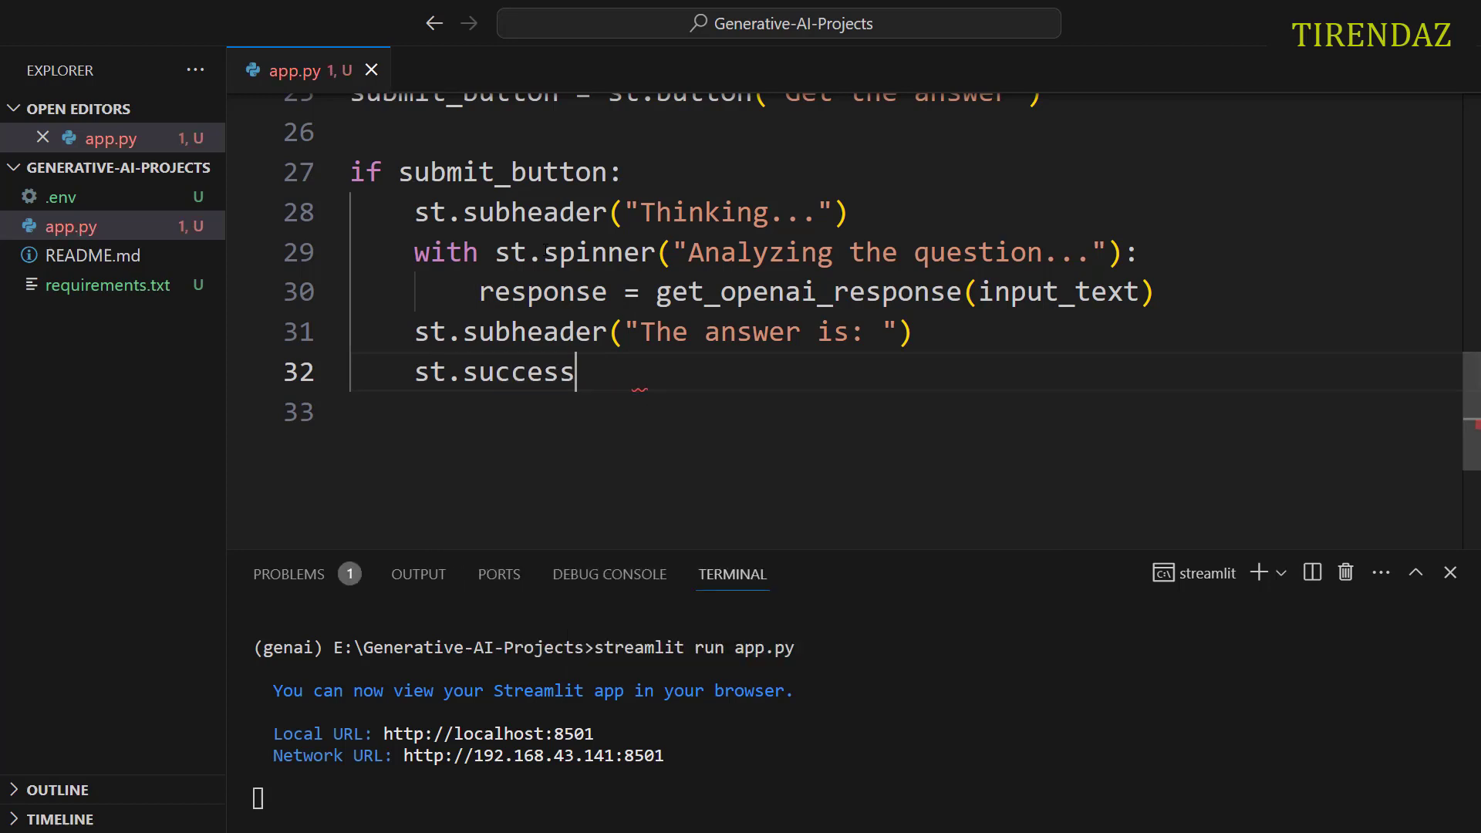
type("()")
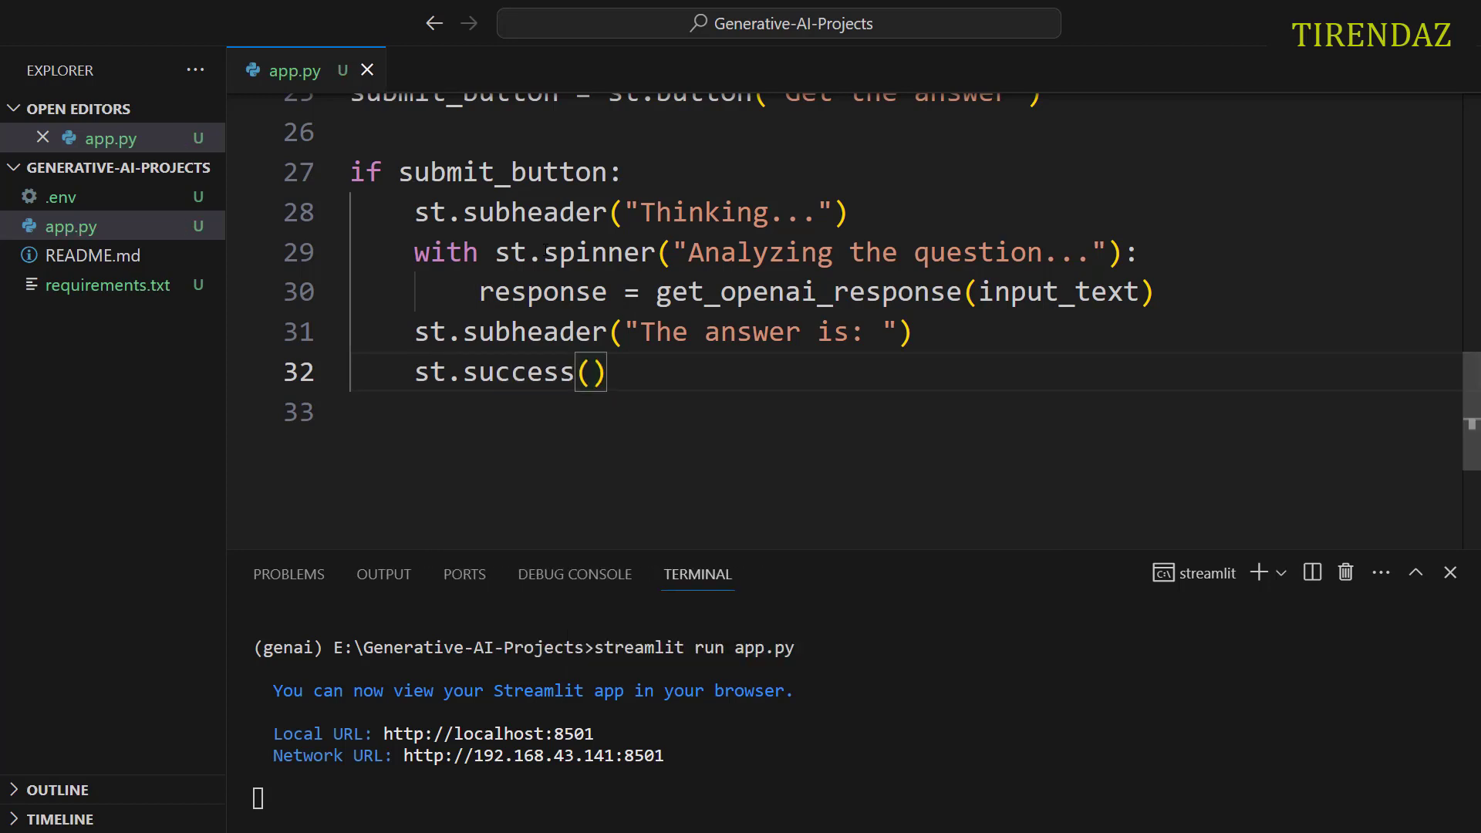
type("response")
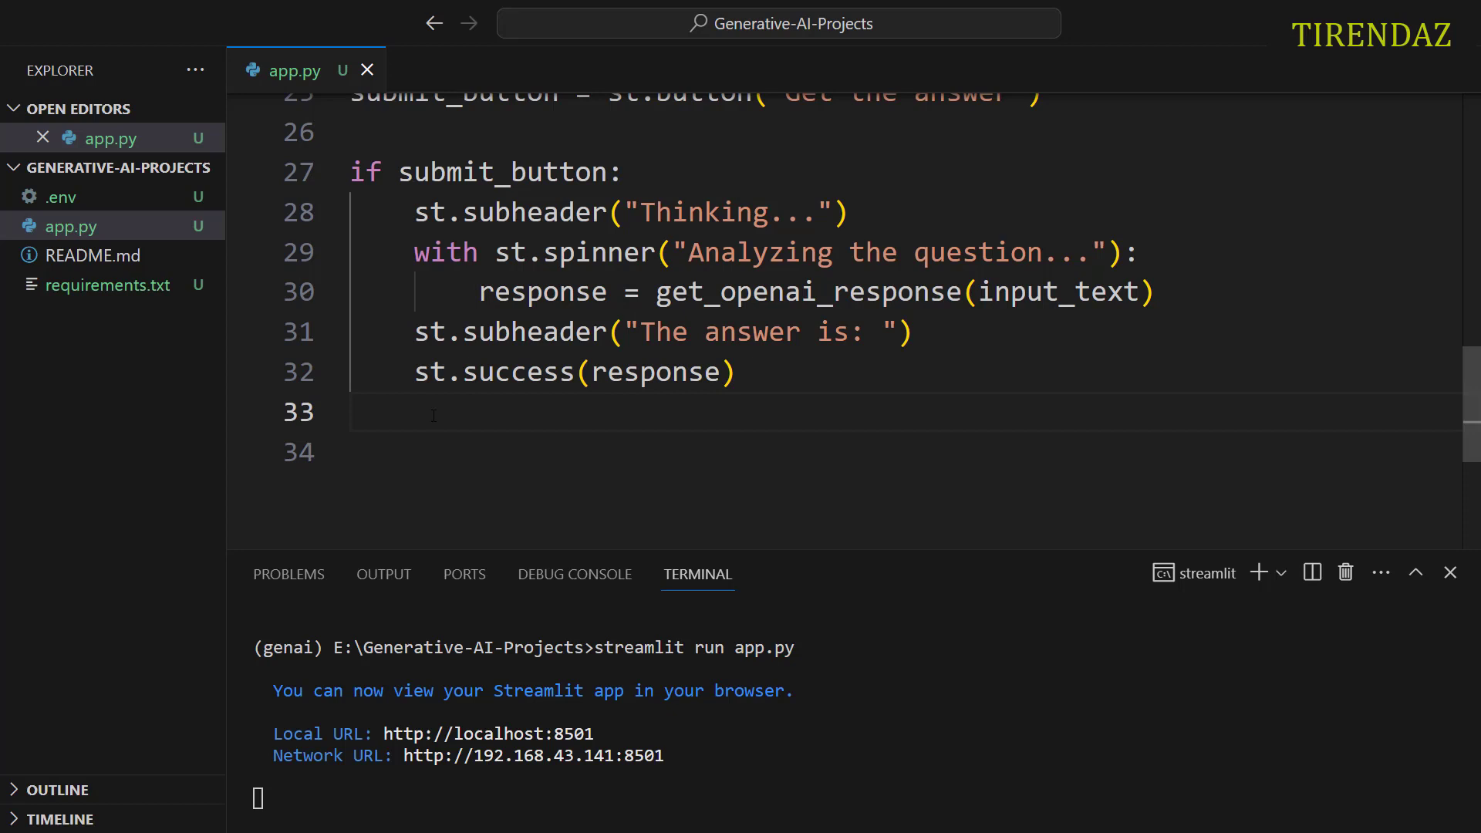
Step: Add an italic st.markdown sign-off line starting 'Vo...' below the success box
type("st.ma")
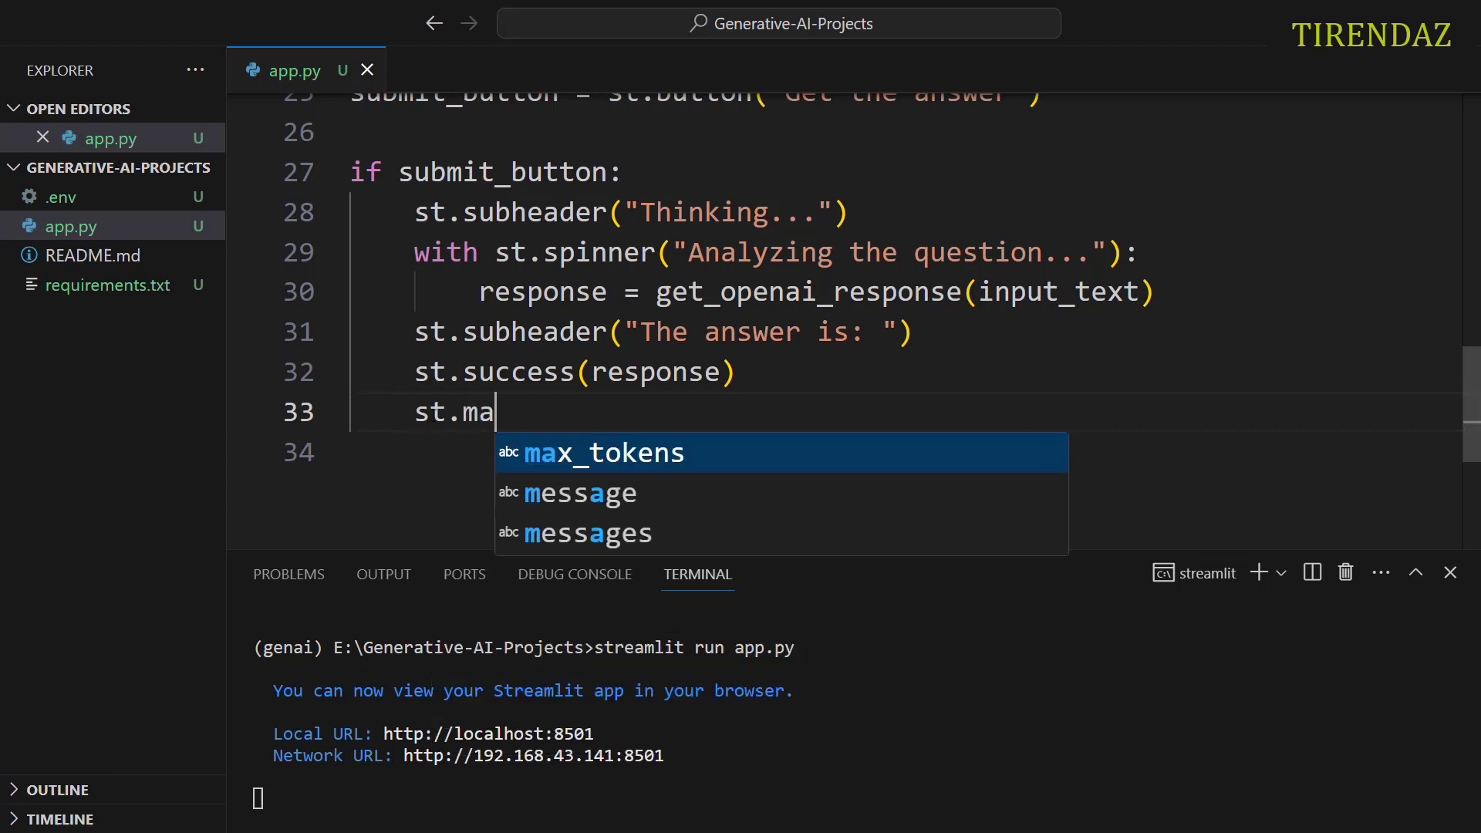
type("rkdown")
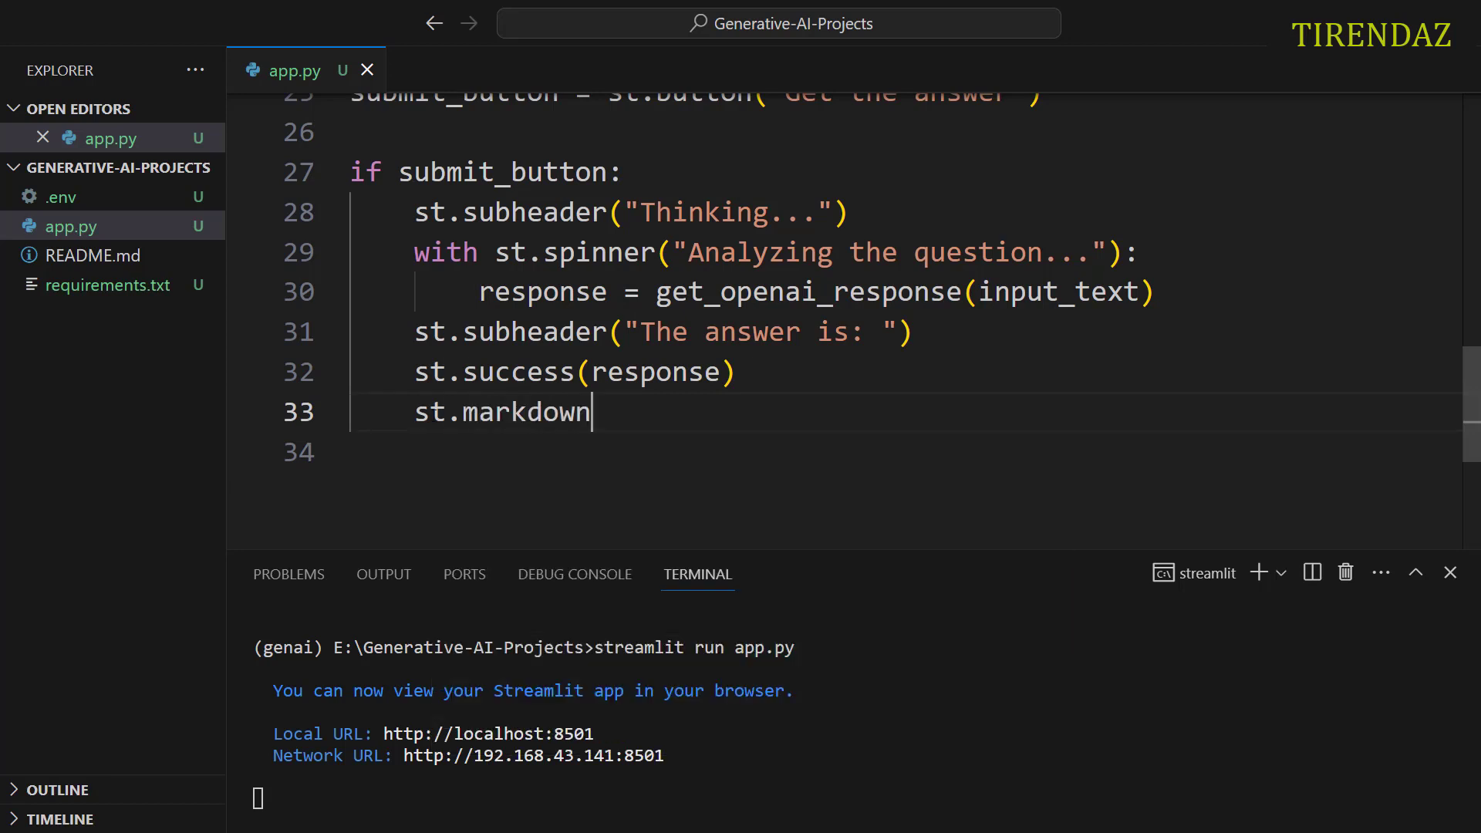
type("(\"**\")")
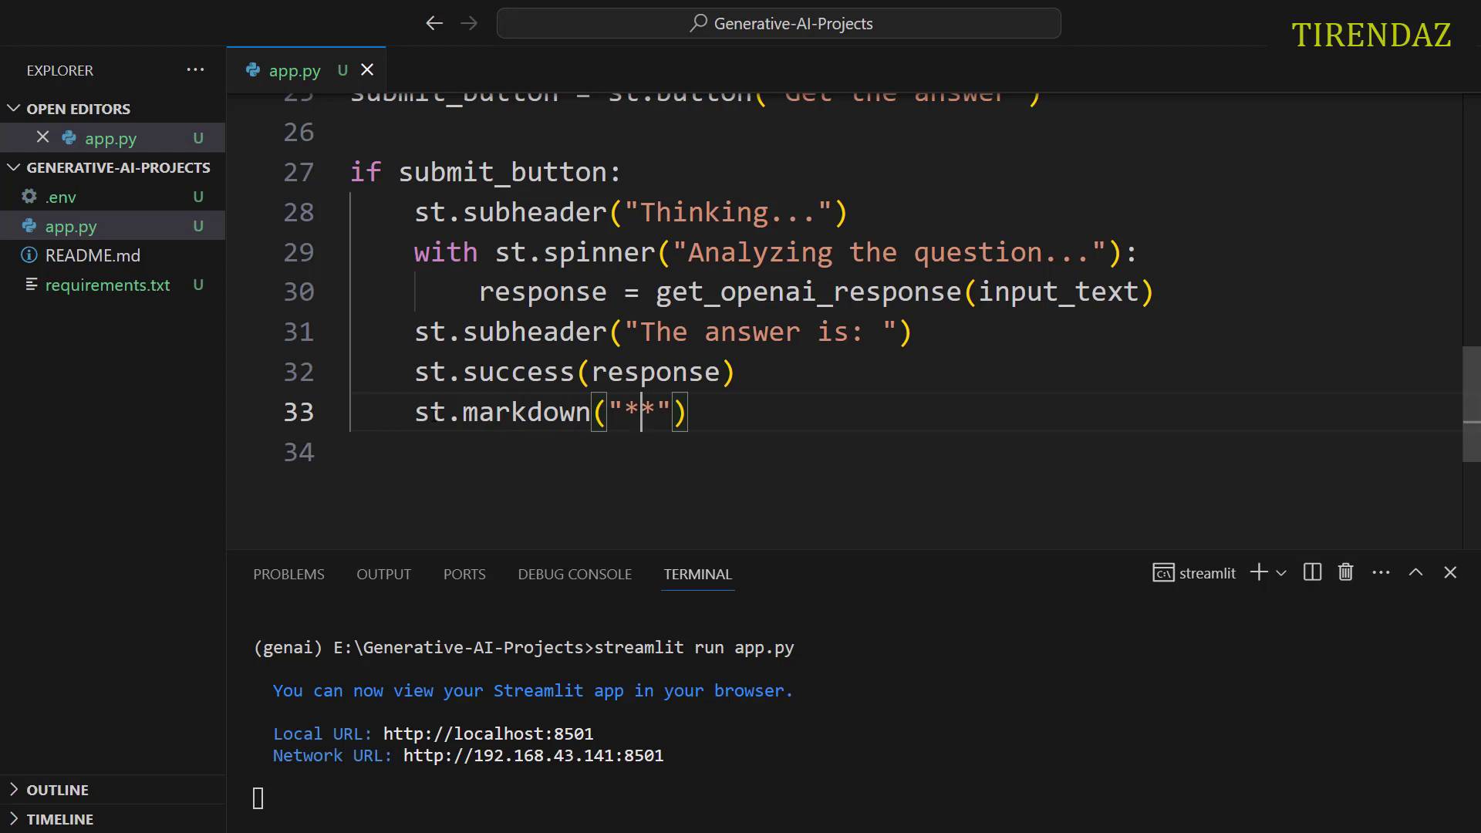
type("Vo")
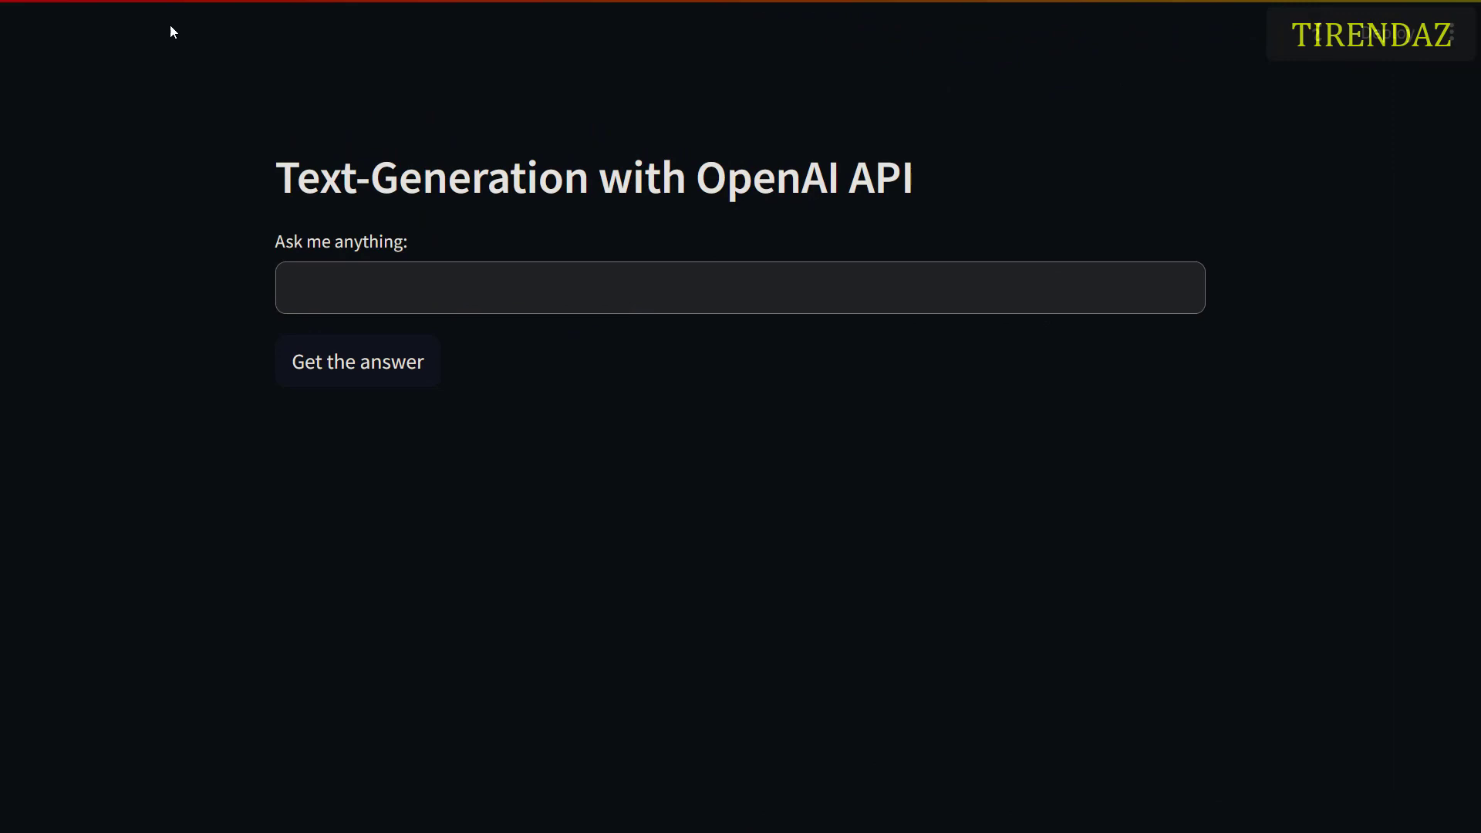
Step: Ask 'Hello, how are you?', get the answer in a success box, then start a 'Tell me' joke question
left_click(739, 289)
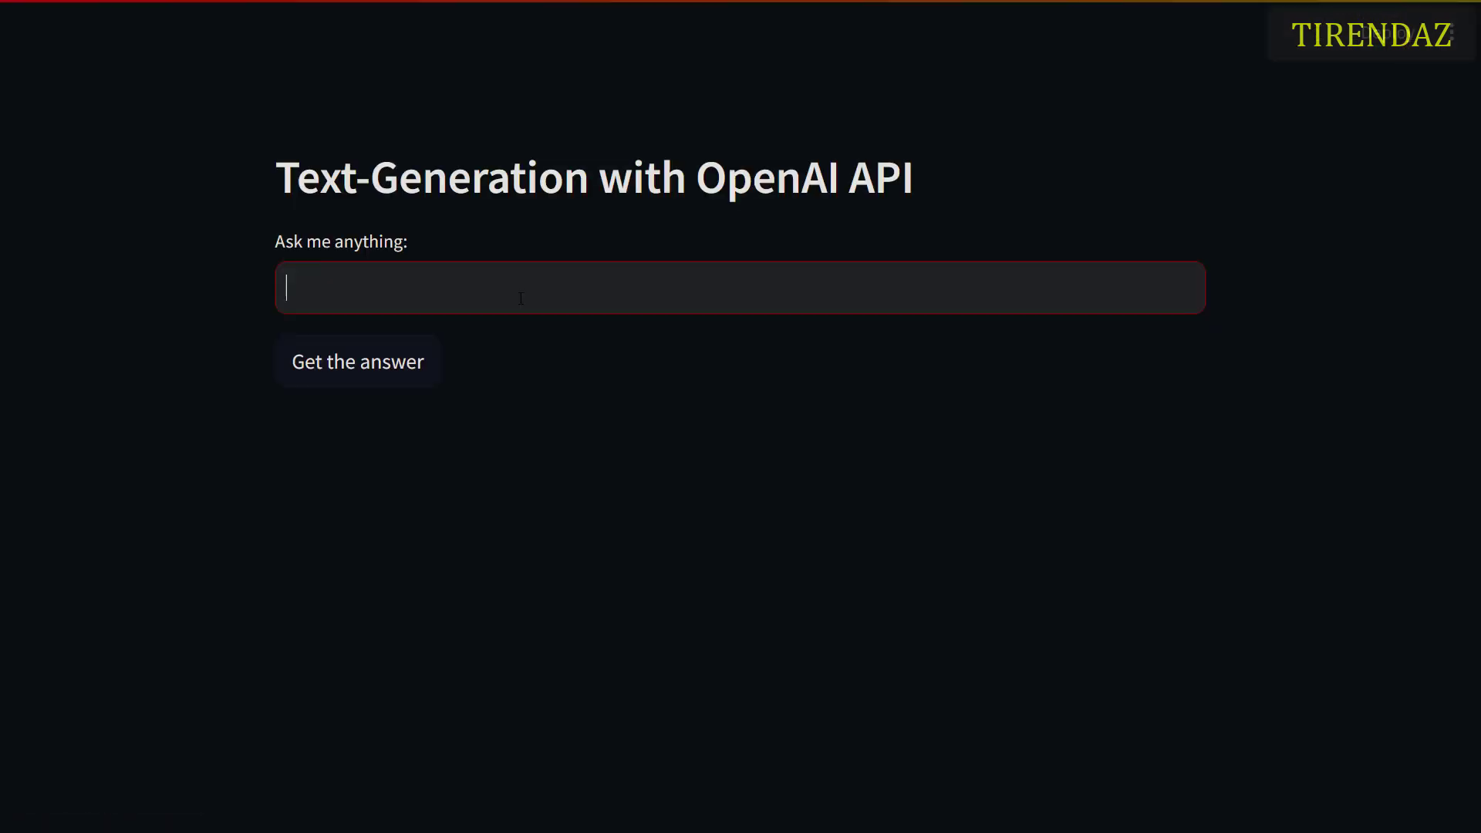
type("Hello, how ar")
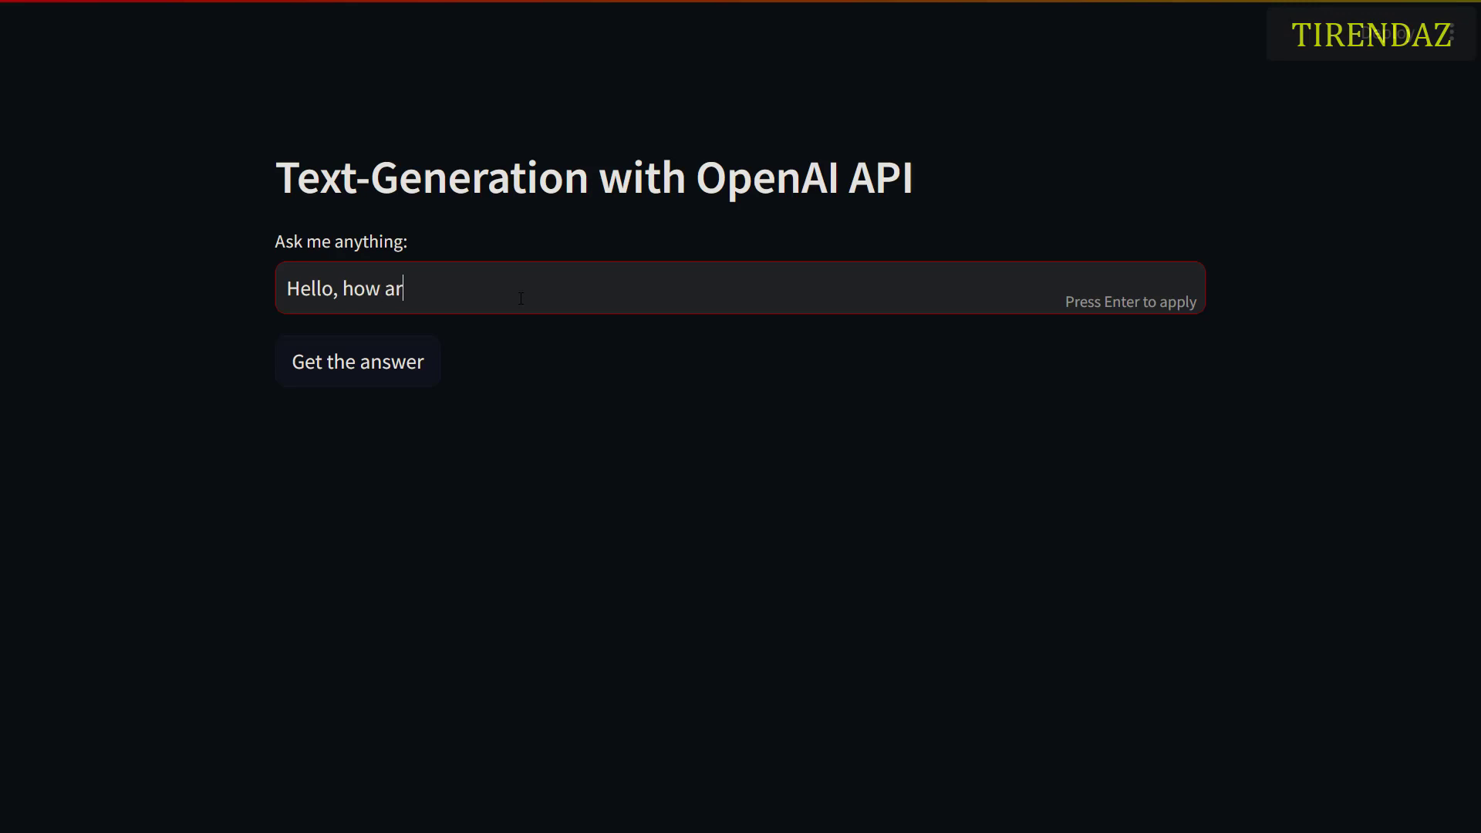
type("e you?")
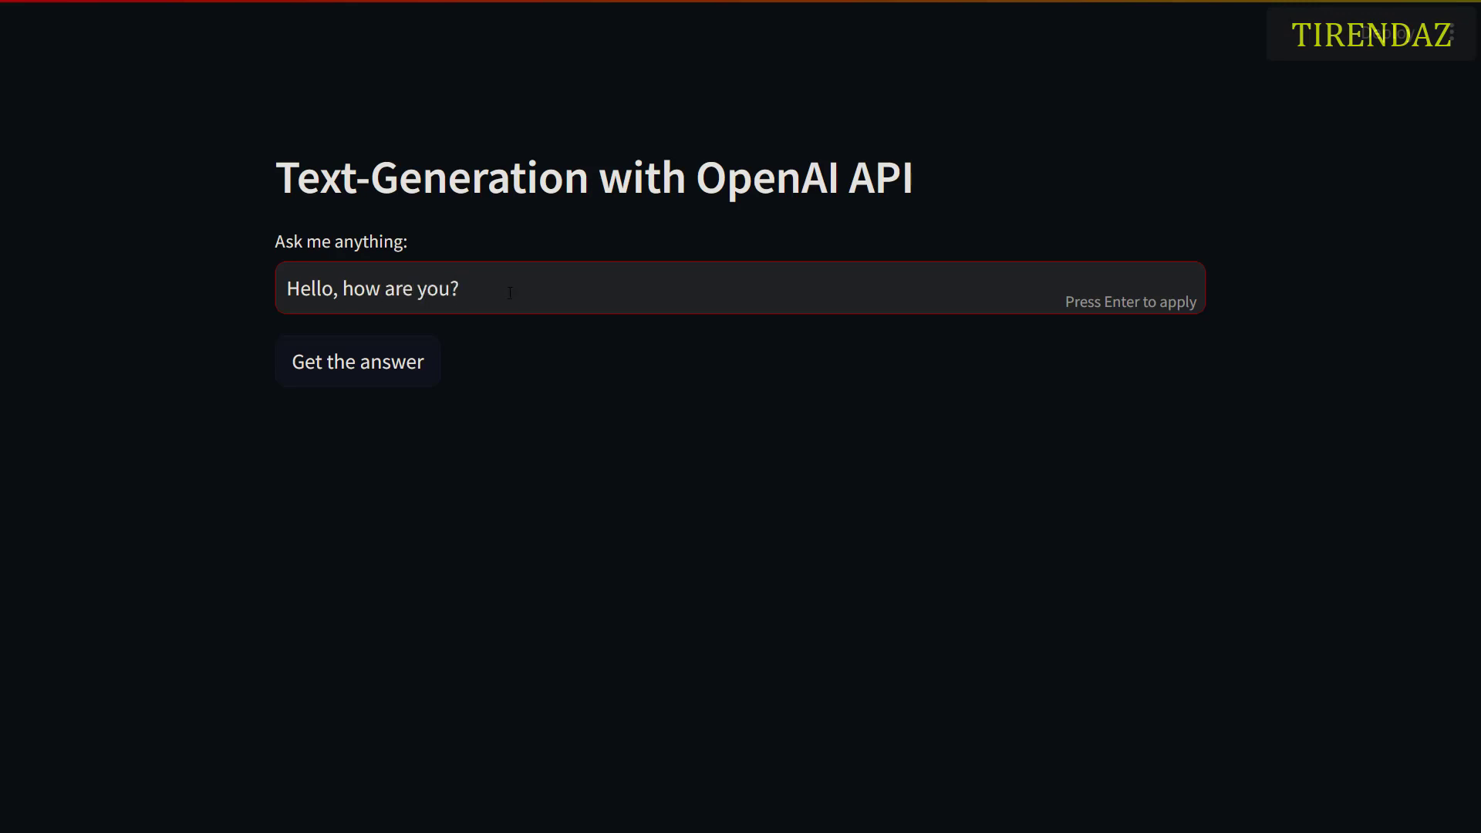
left_click(357, 361)
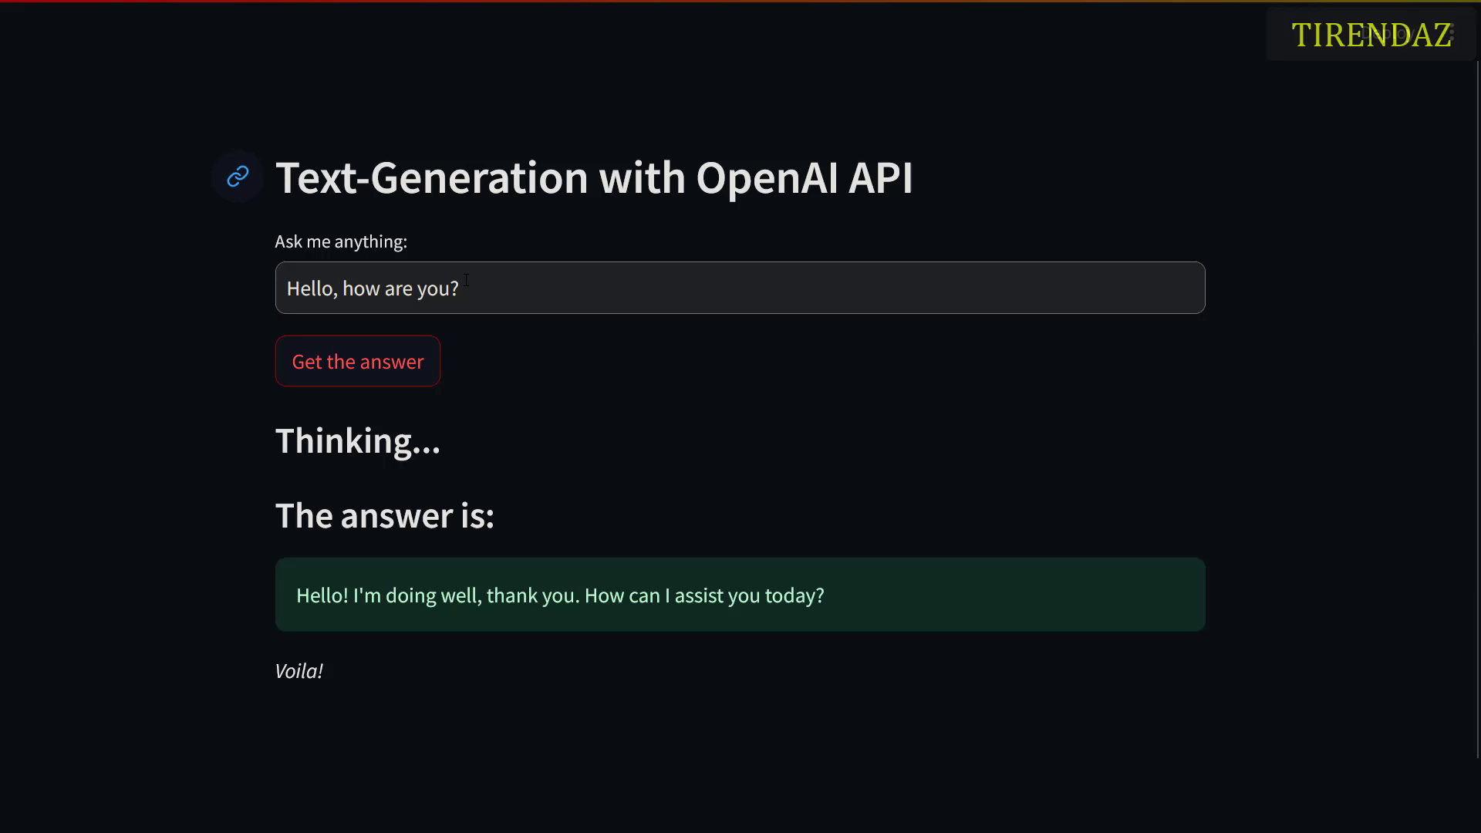
type("Tell me")
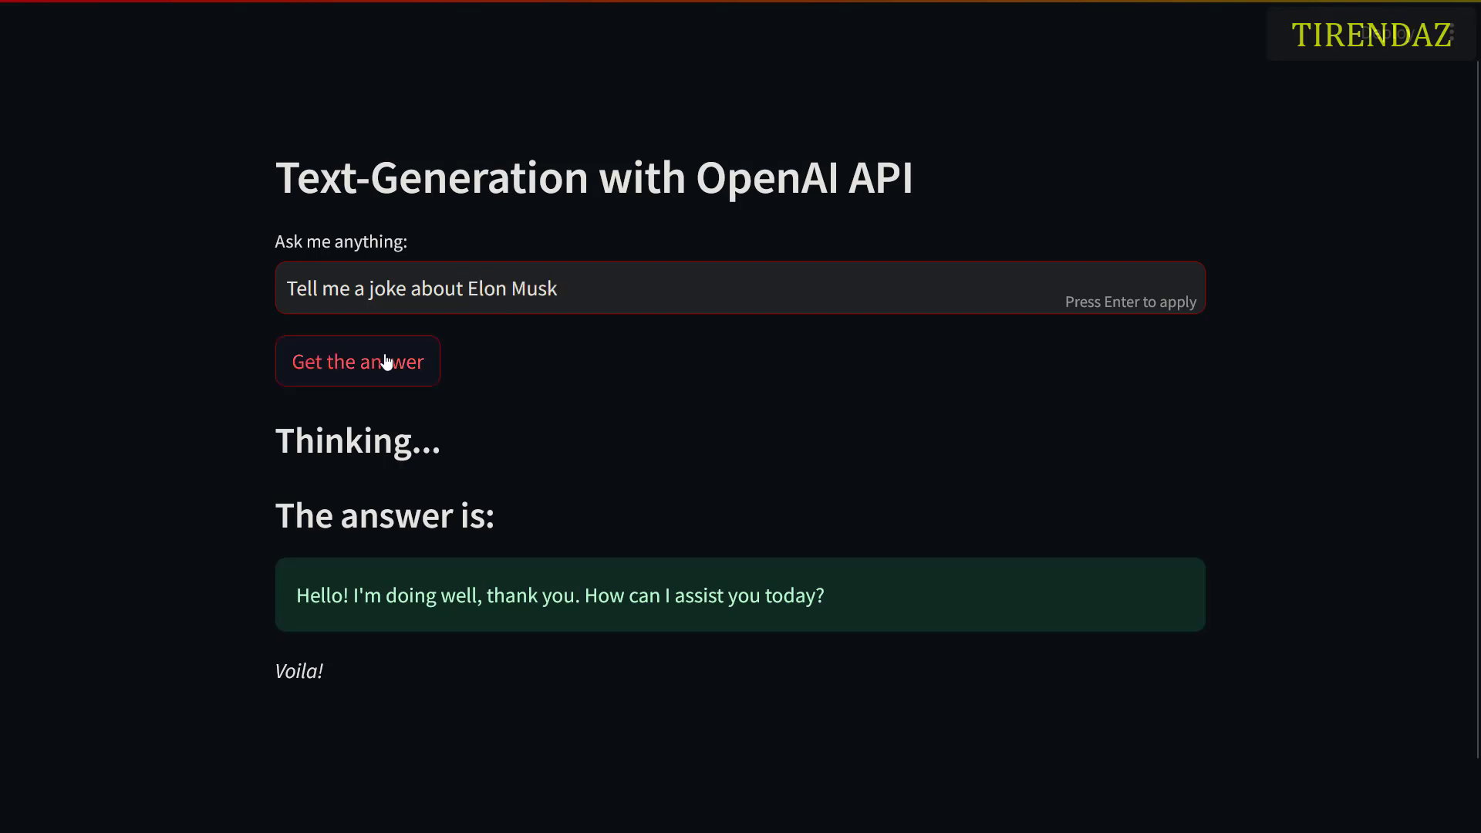
Step: Submit the Elon Musk joke request so the 'Analyzing the question...' spinner starts
left_click(356, 361)
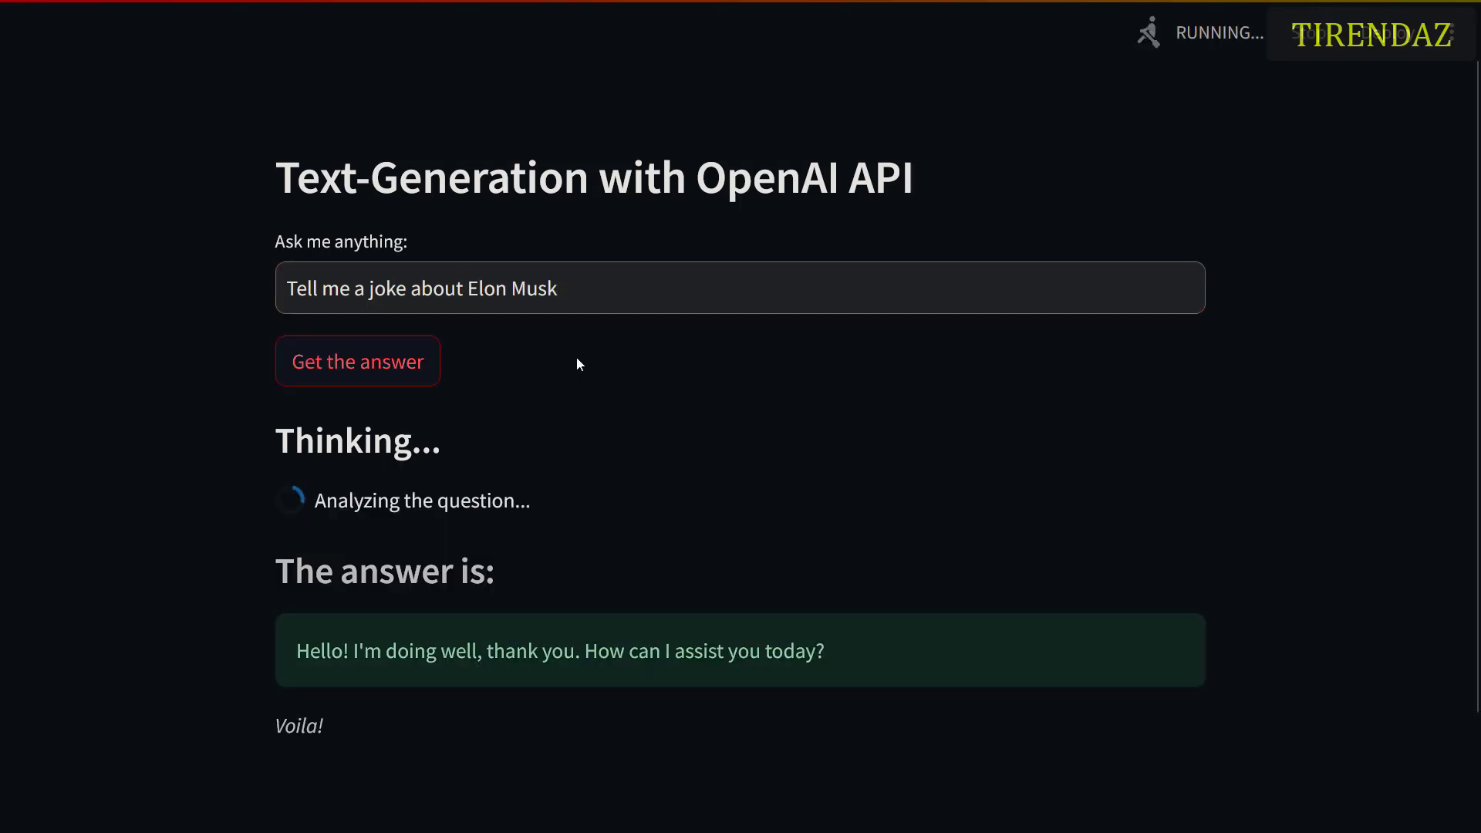